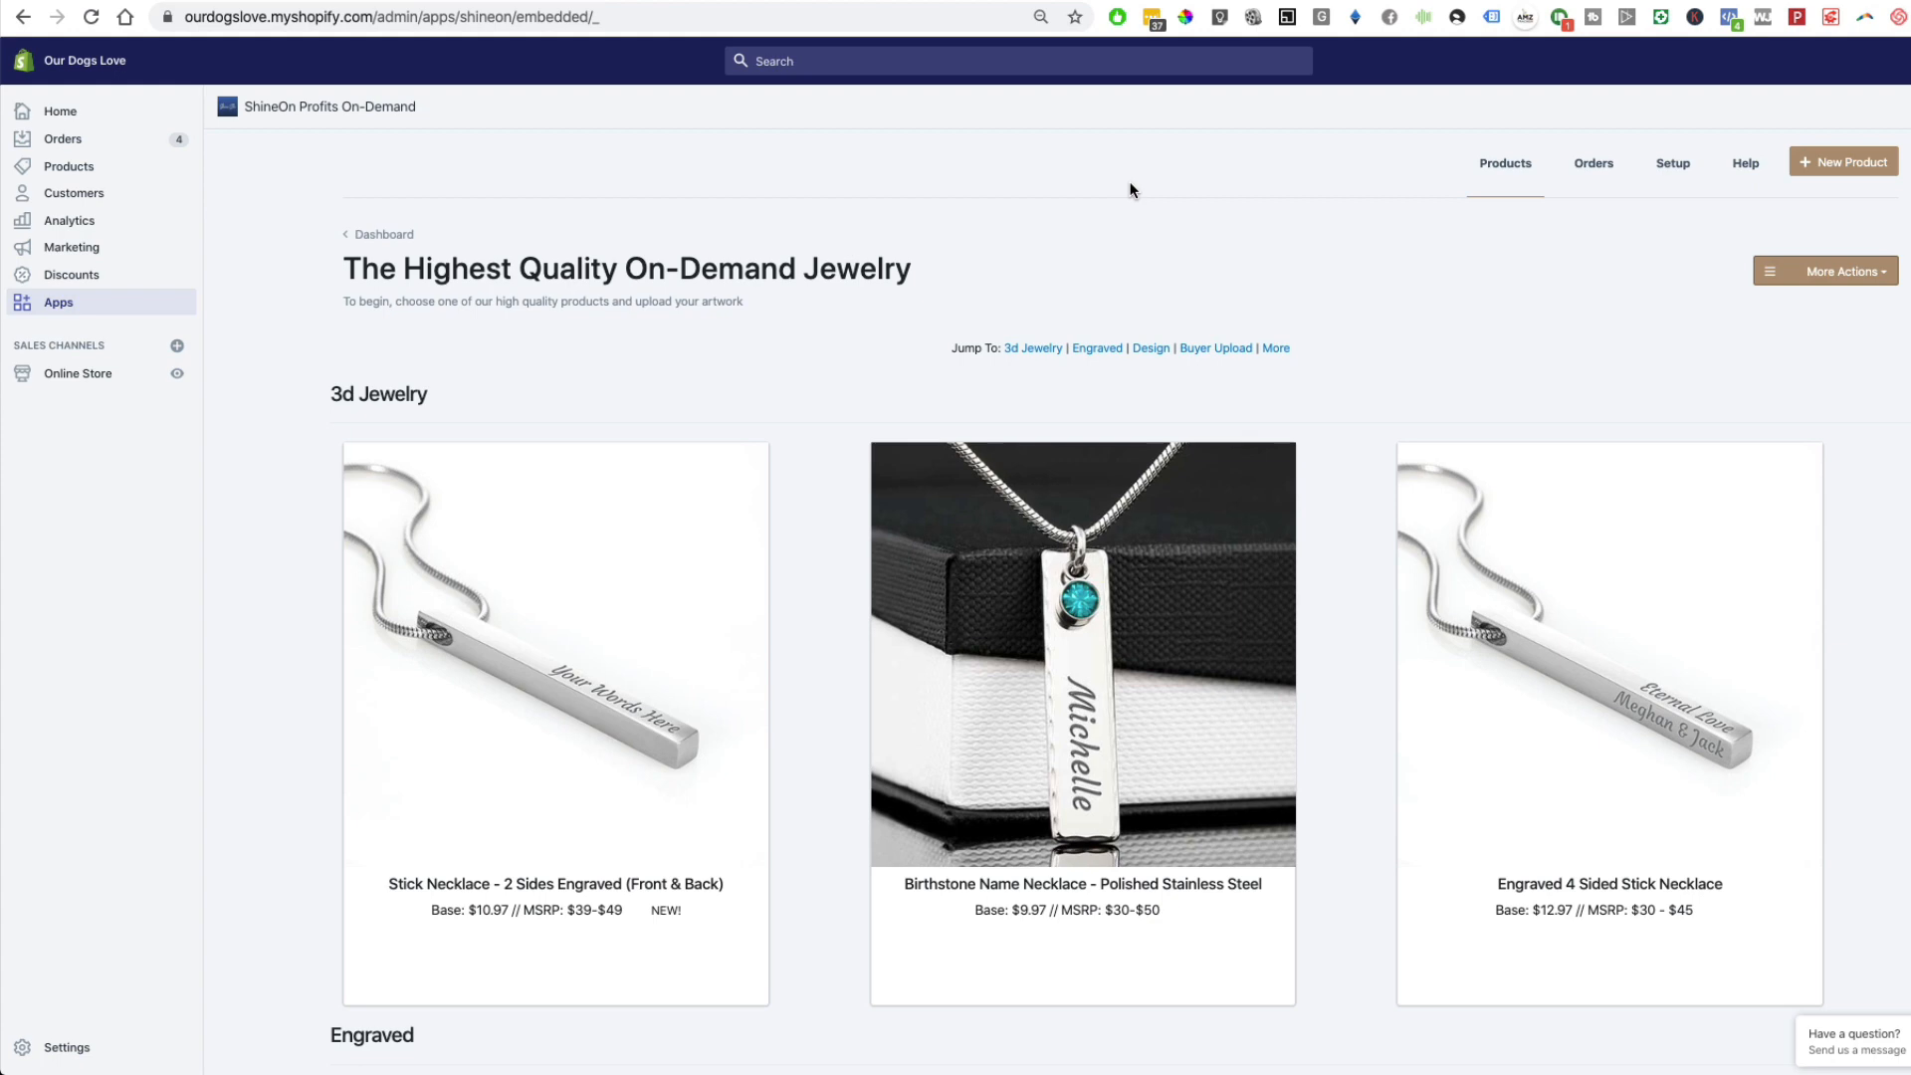
{"action": "mouse_move", "coordinate": [1082, 263]}
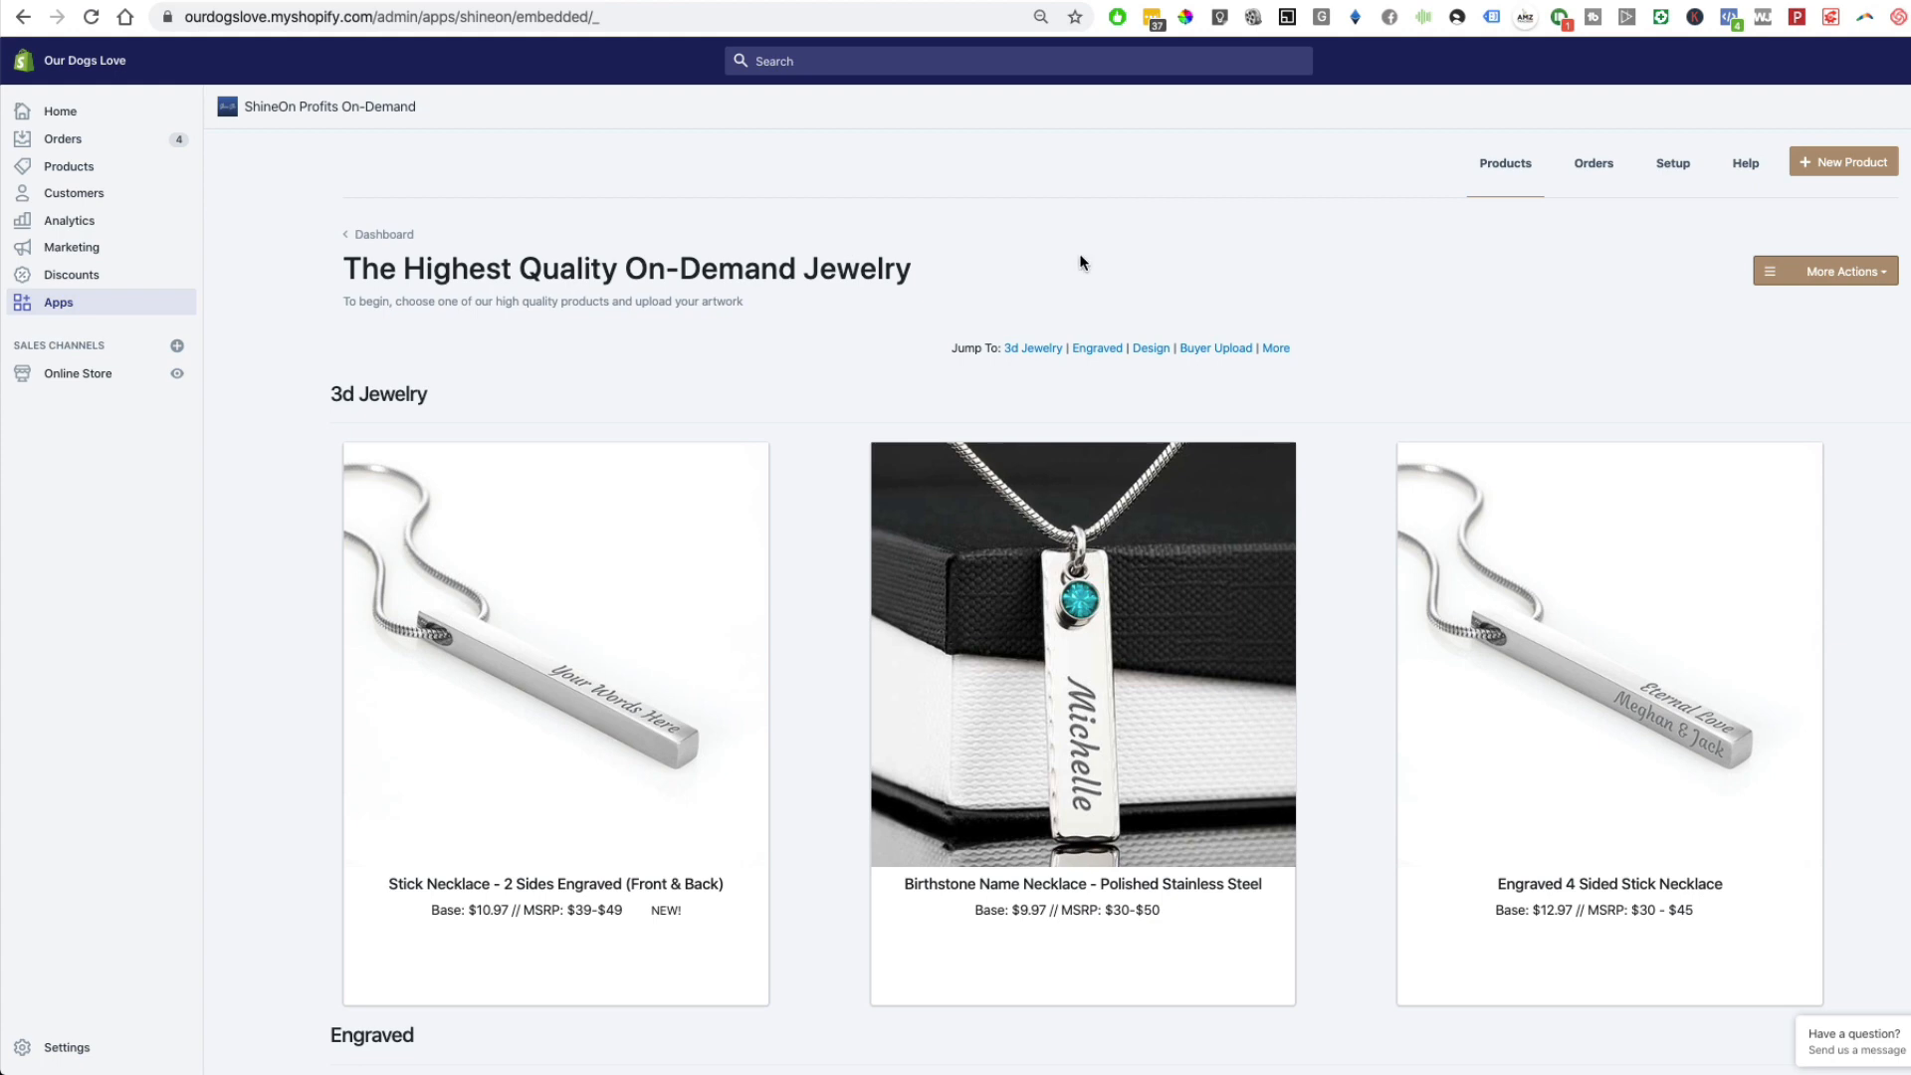
{"action": "mouse_move", "coordinate": [734, 268]}
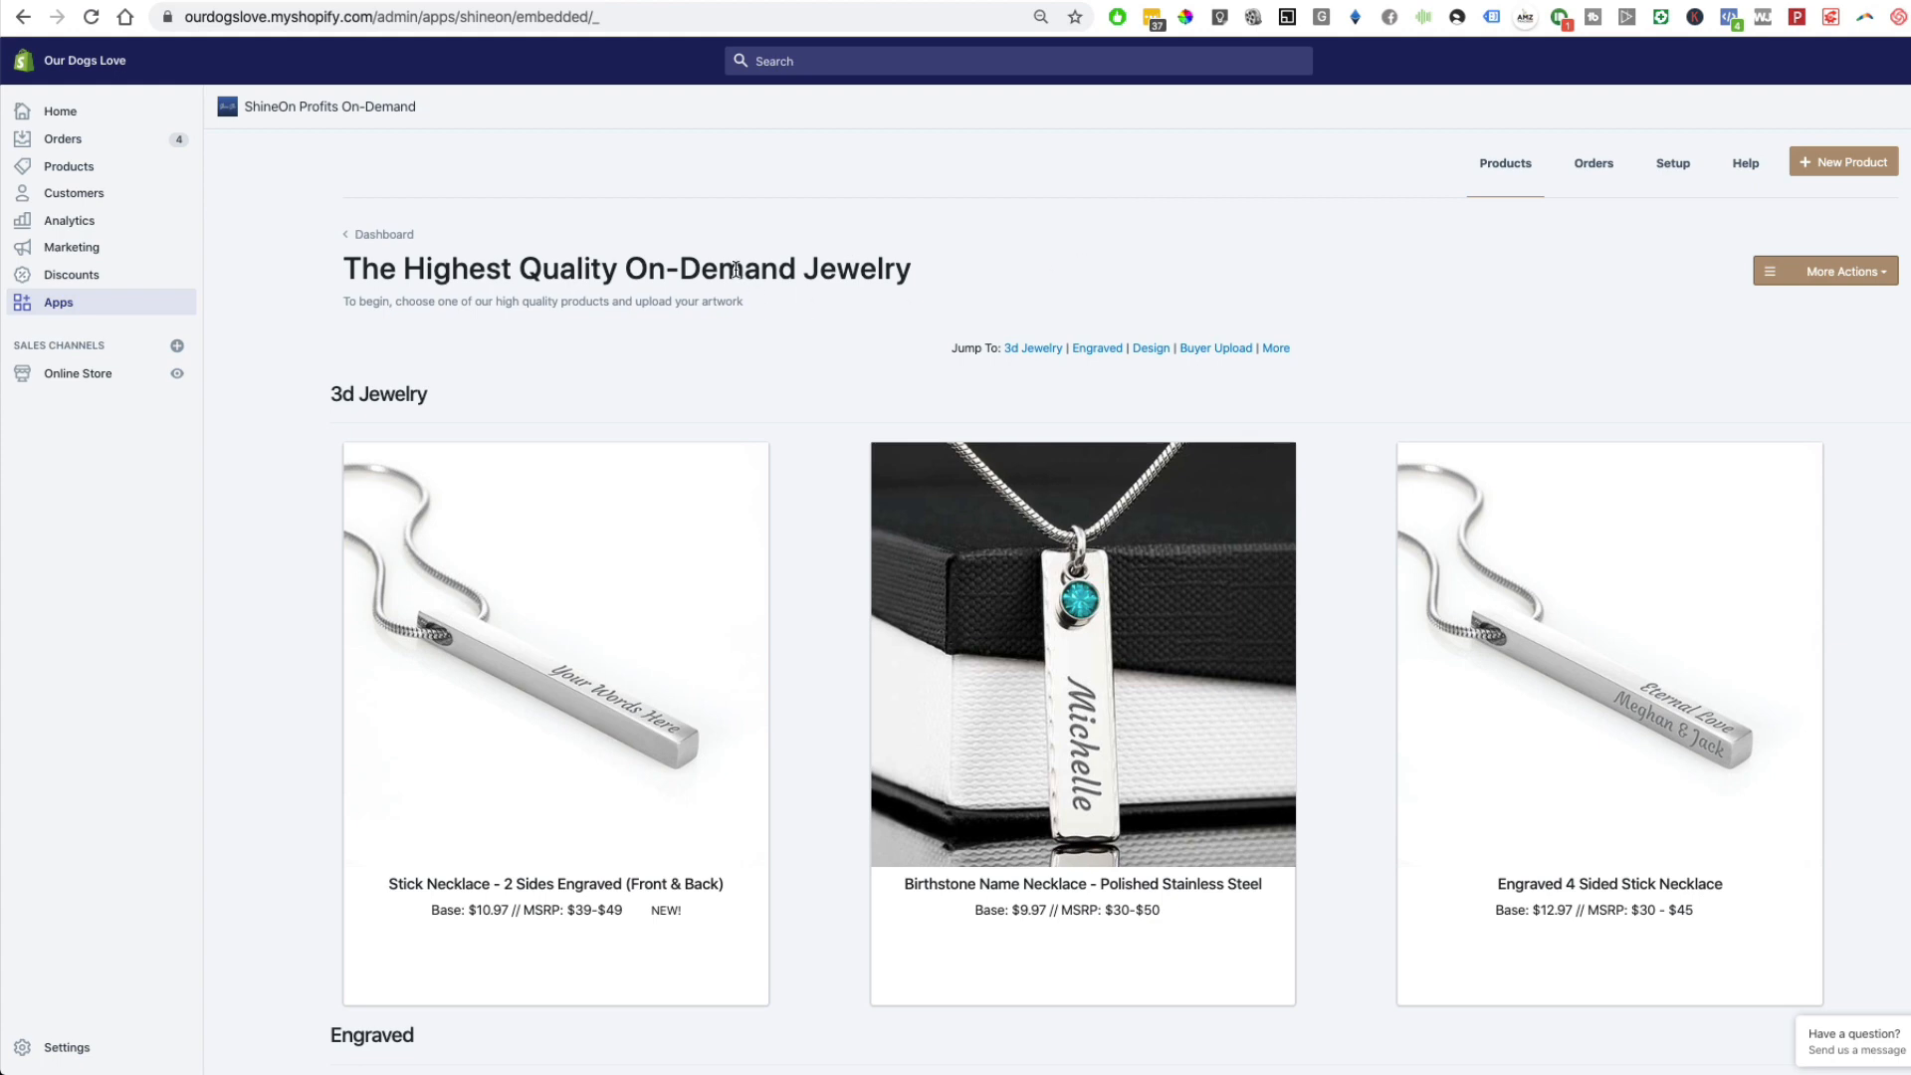
{"action": "mouse_move", "coordinate": [336, 140]}
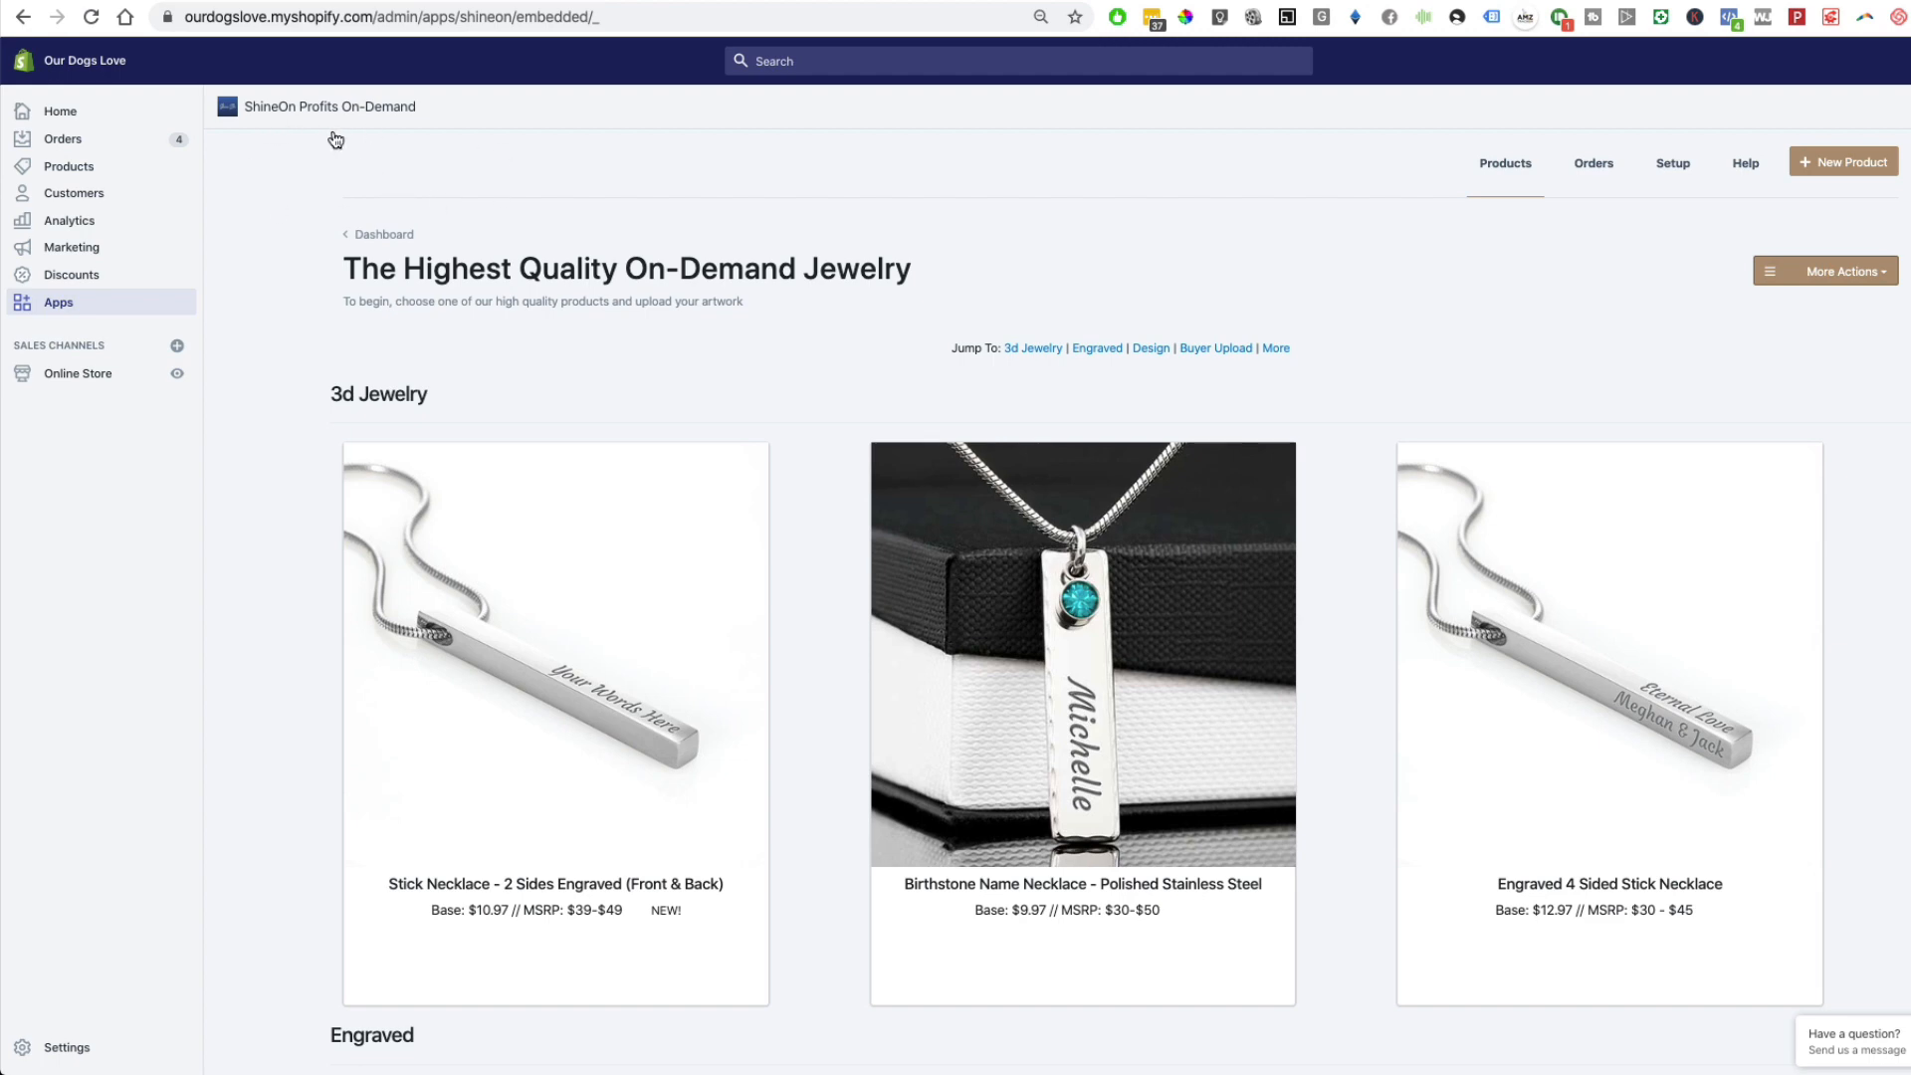
{"action": "mouse_move", "coordinate": [992, 297]}
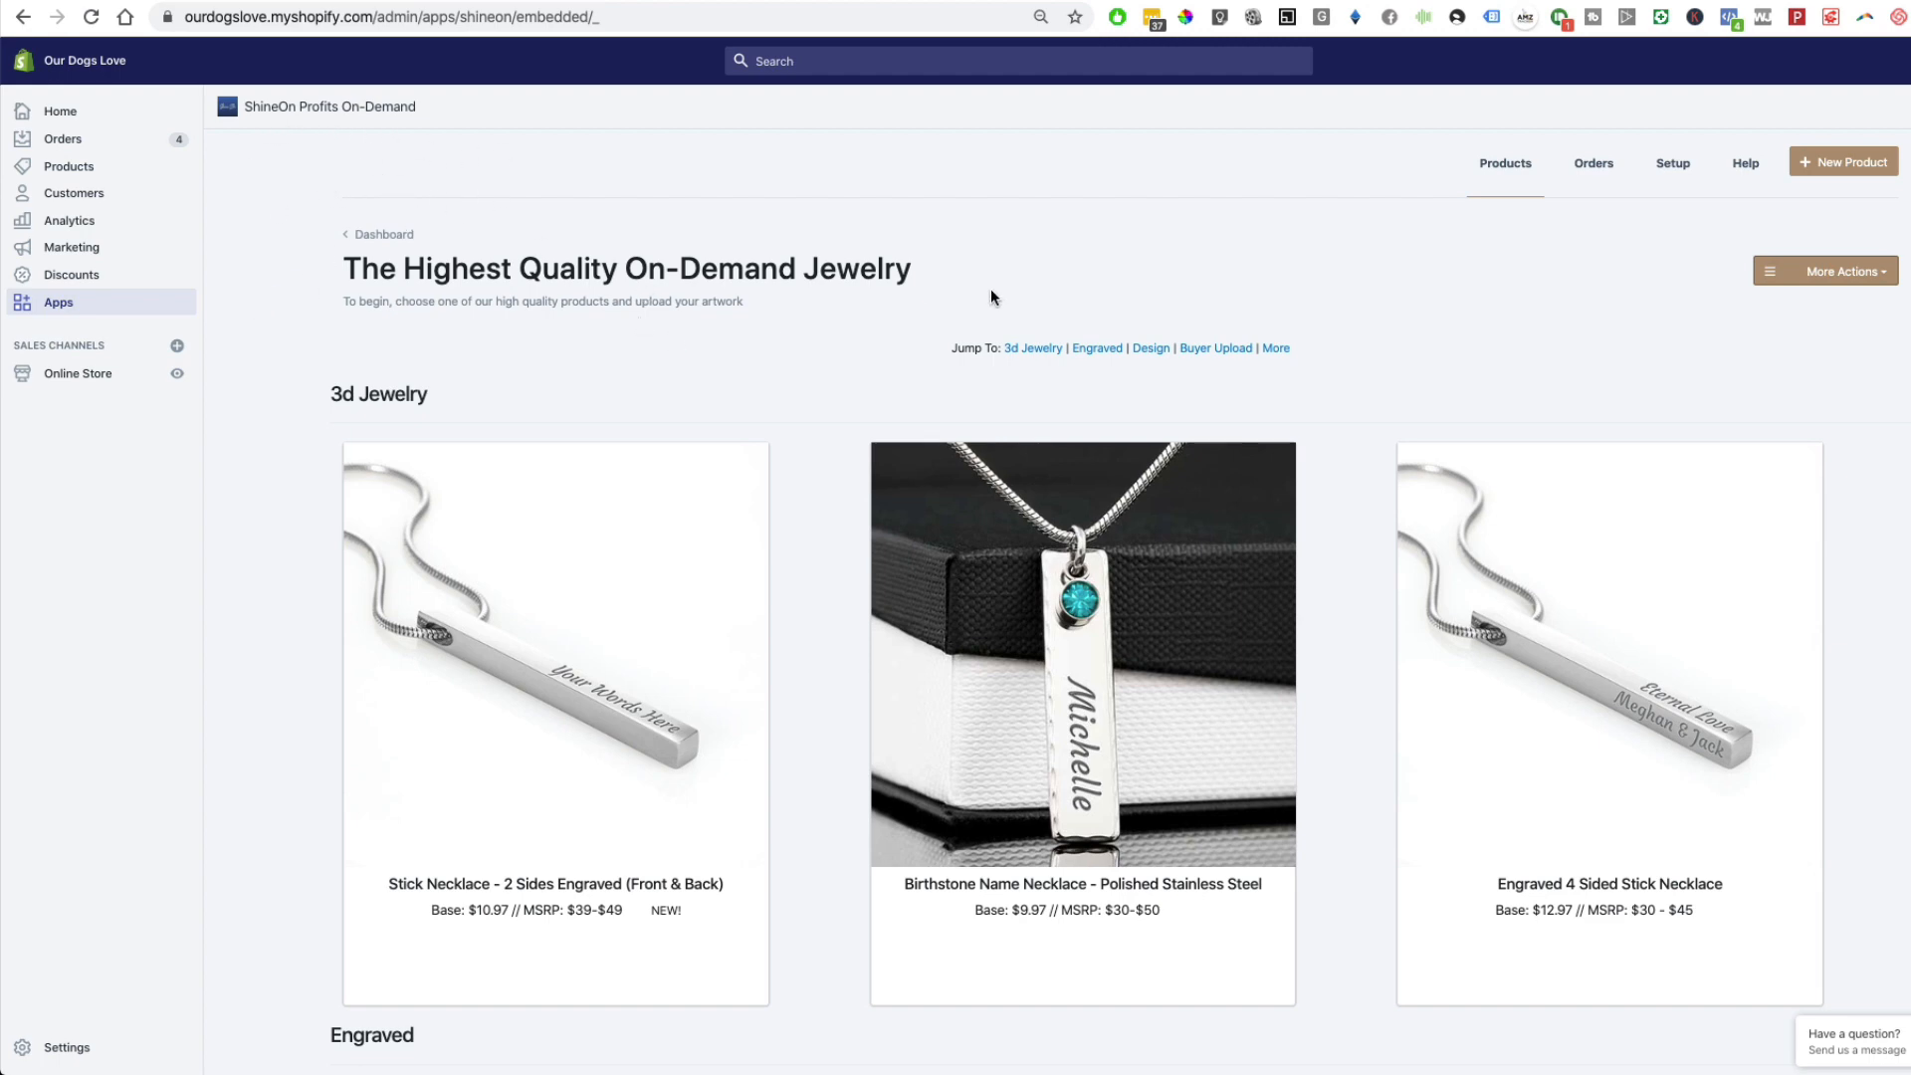
{"action": "mouse_move", "coordinate": [494, 278]}
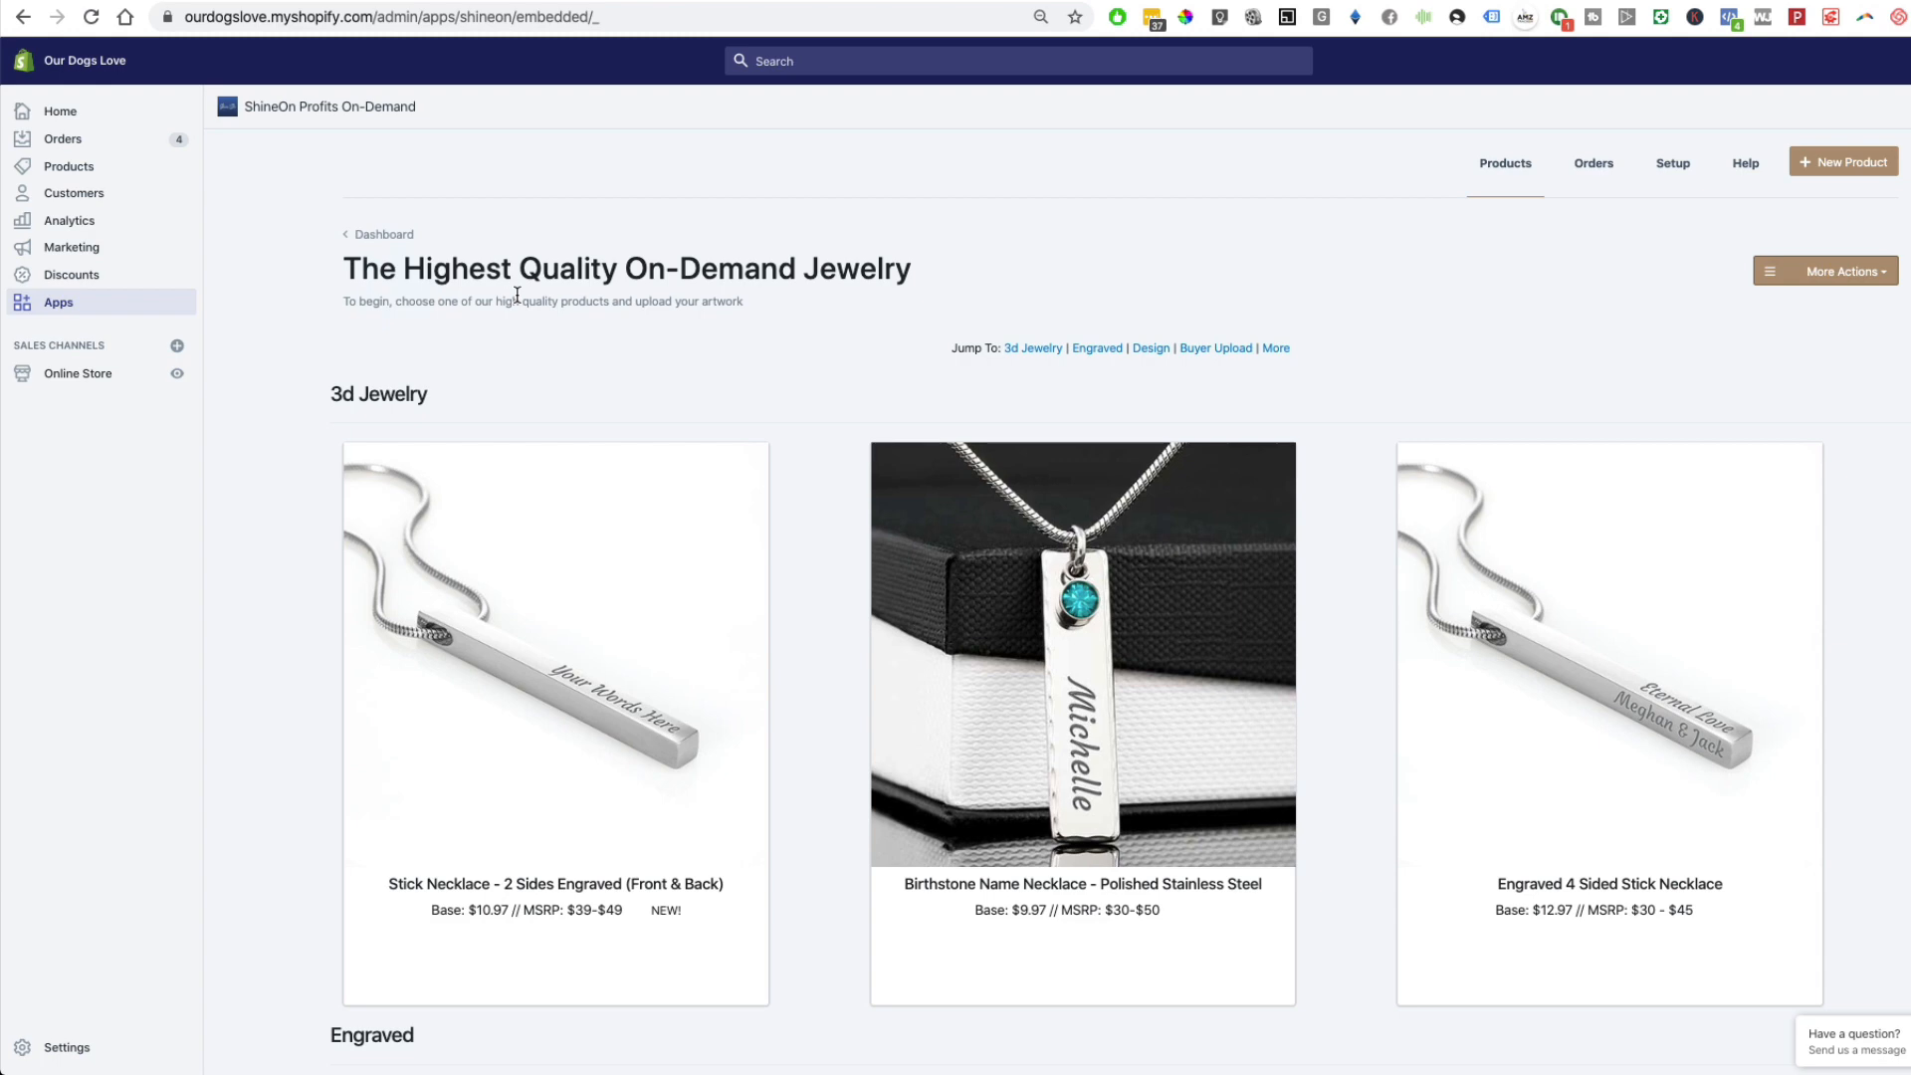
{"action": "mouse_move", "coordinate": [424, 257]}
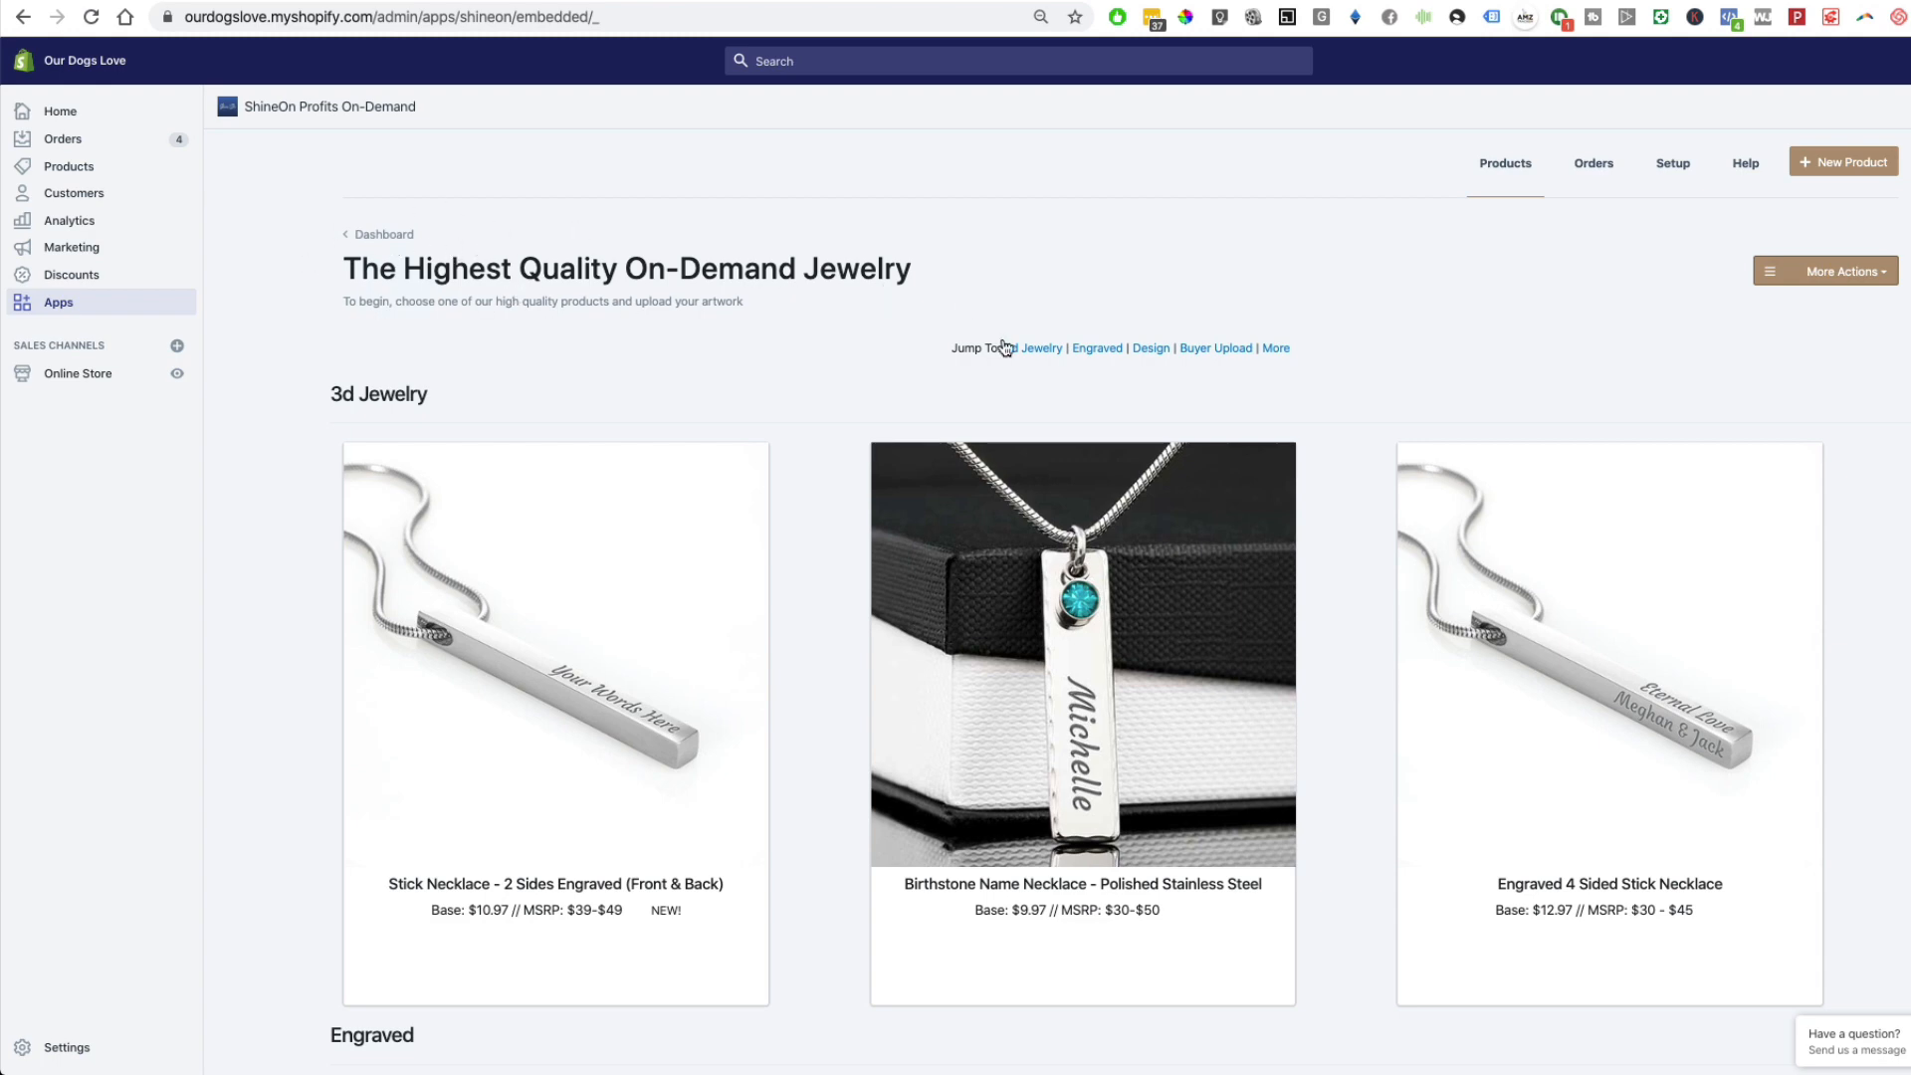
- Scroll the ShineOn catalog to show the 3d Jewelry necklaces with prices and the Engraved section
{"action": "scroll", "scroll_direction": "down", "scroll_amount": 3}
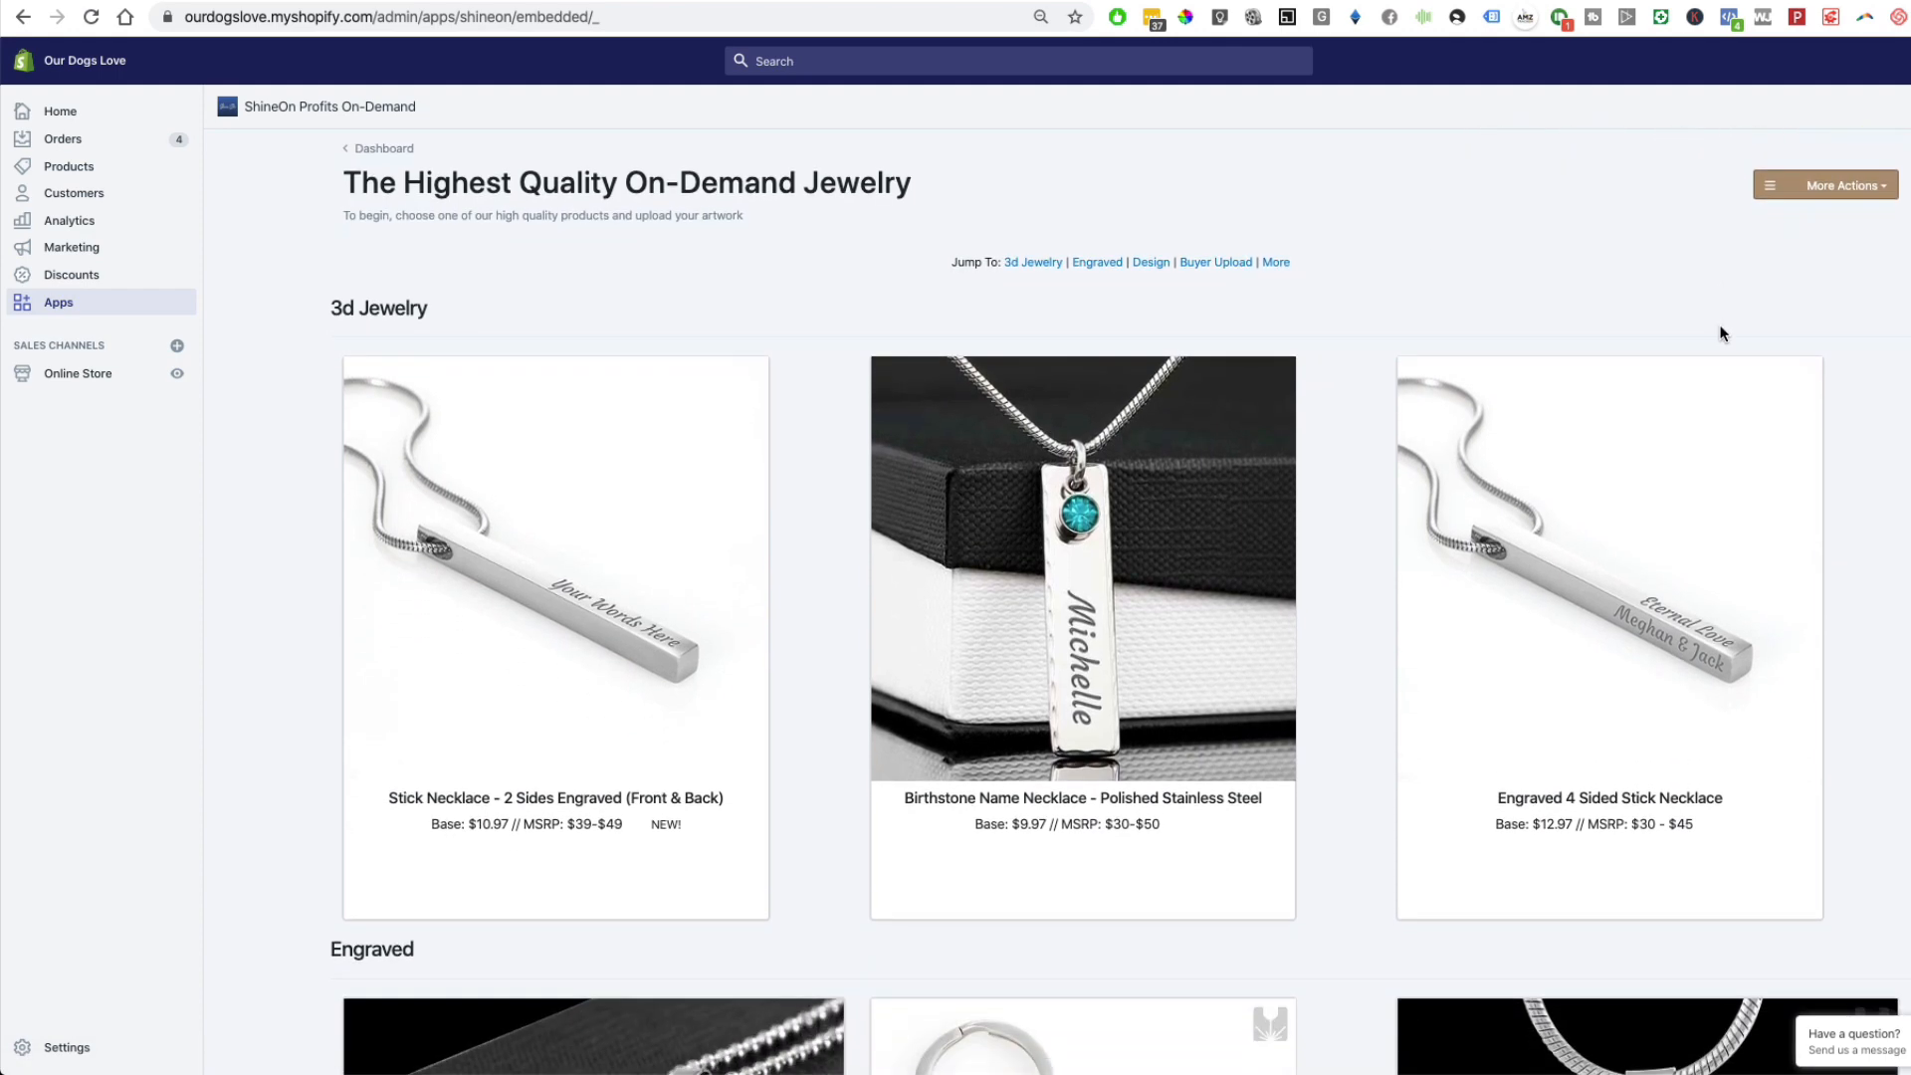
{"action": "scroll", "scroll_direction": "down", "scroll_amount": 3}
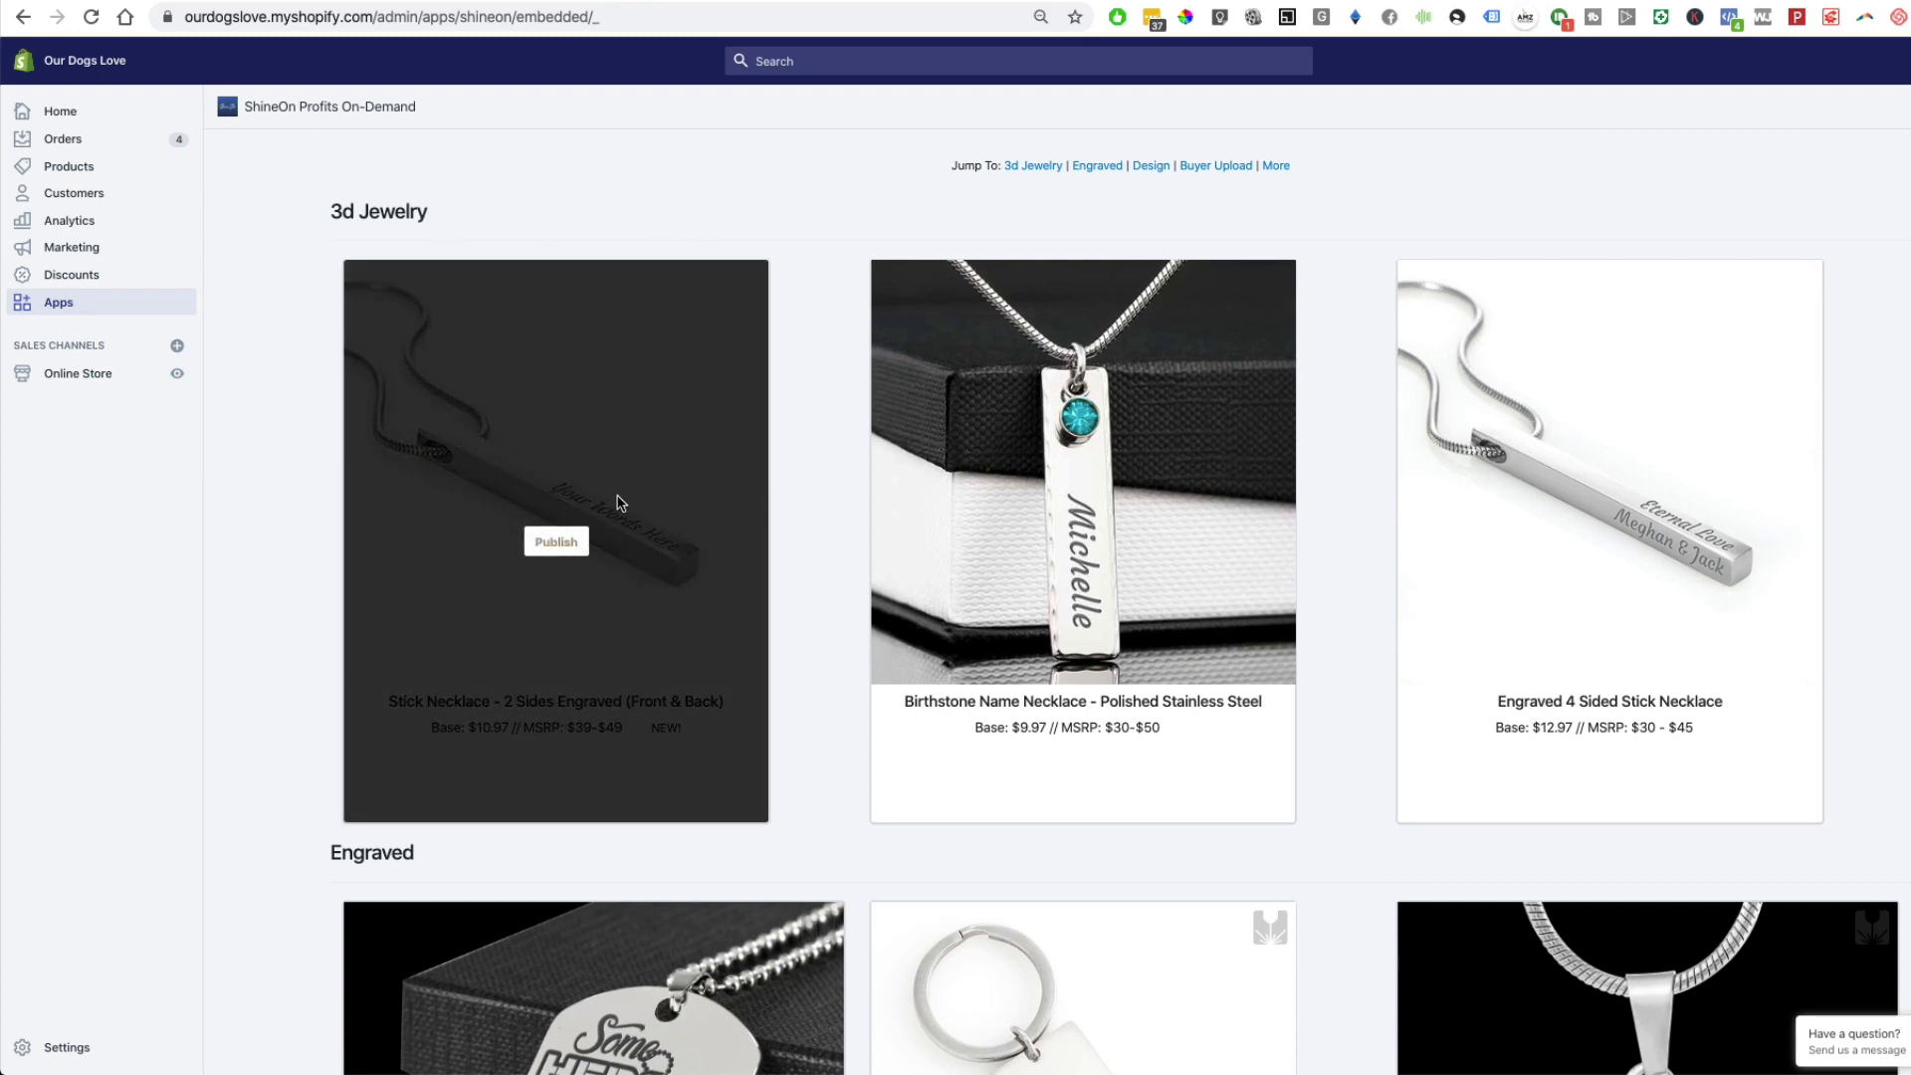
{"action": "mouse_move", "coordinate": [756, 591]}
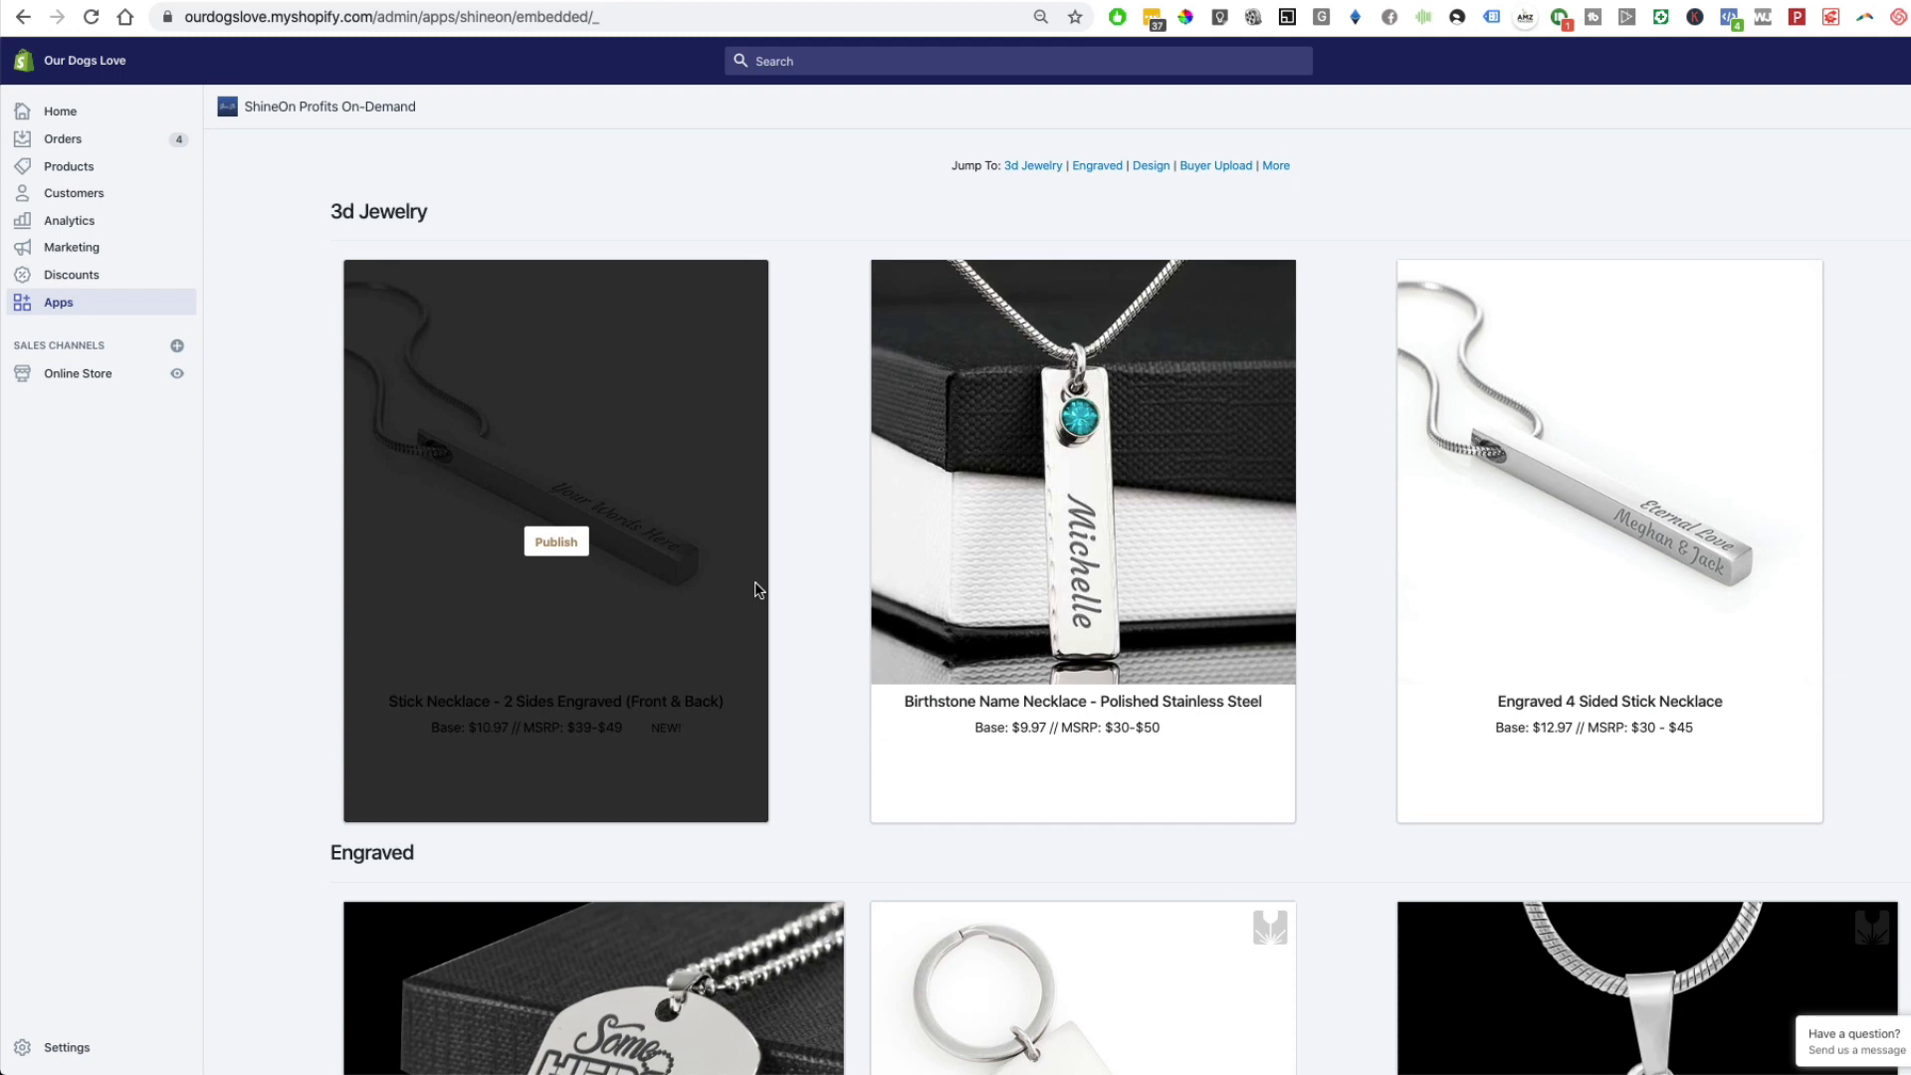
{"action": "mouse_move", "coordinate": [1418, 567]}
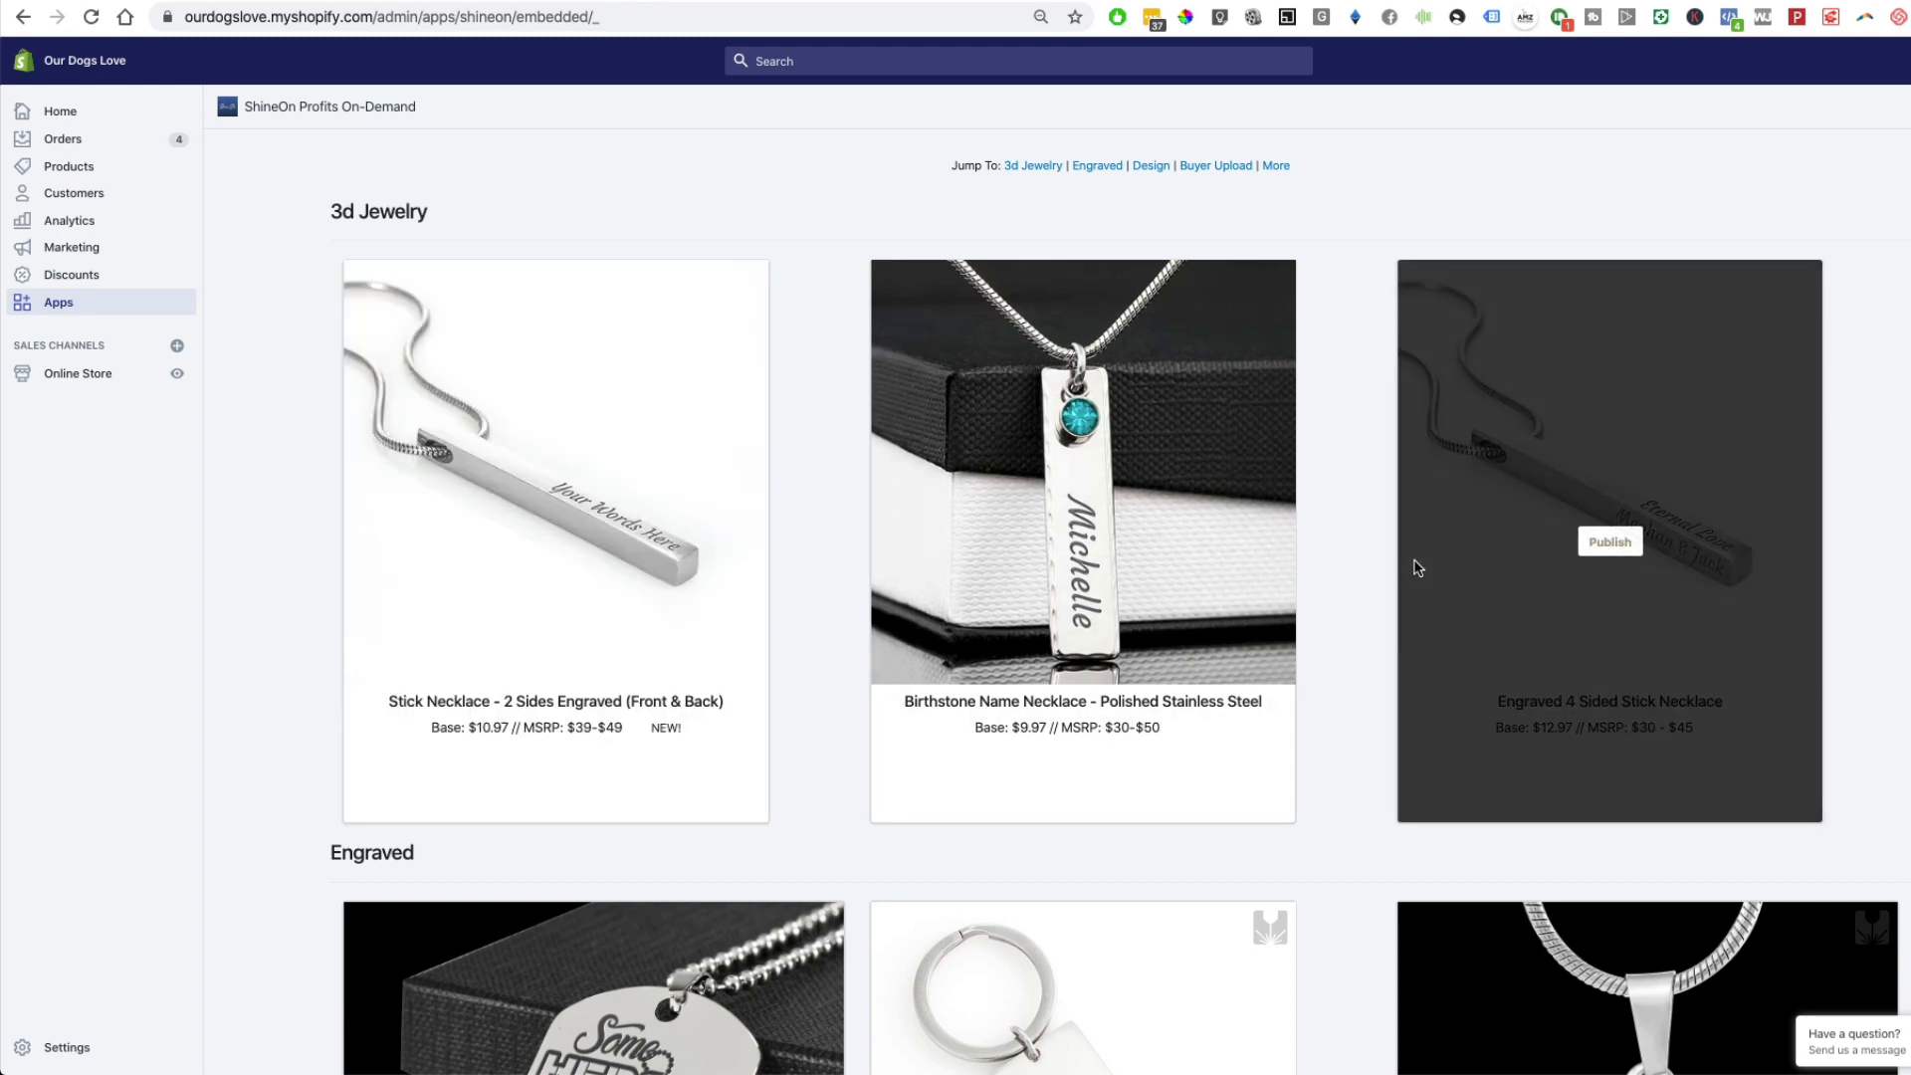
{"action": "mouse_move", "coordinate": [647, 703]}
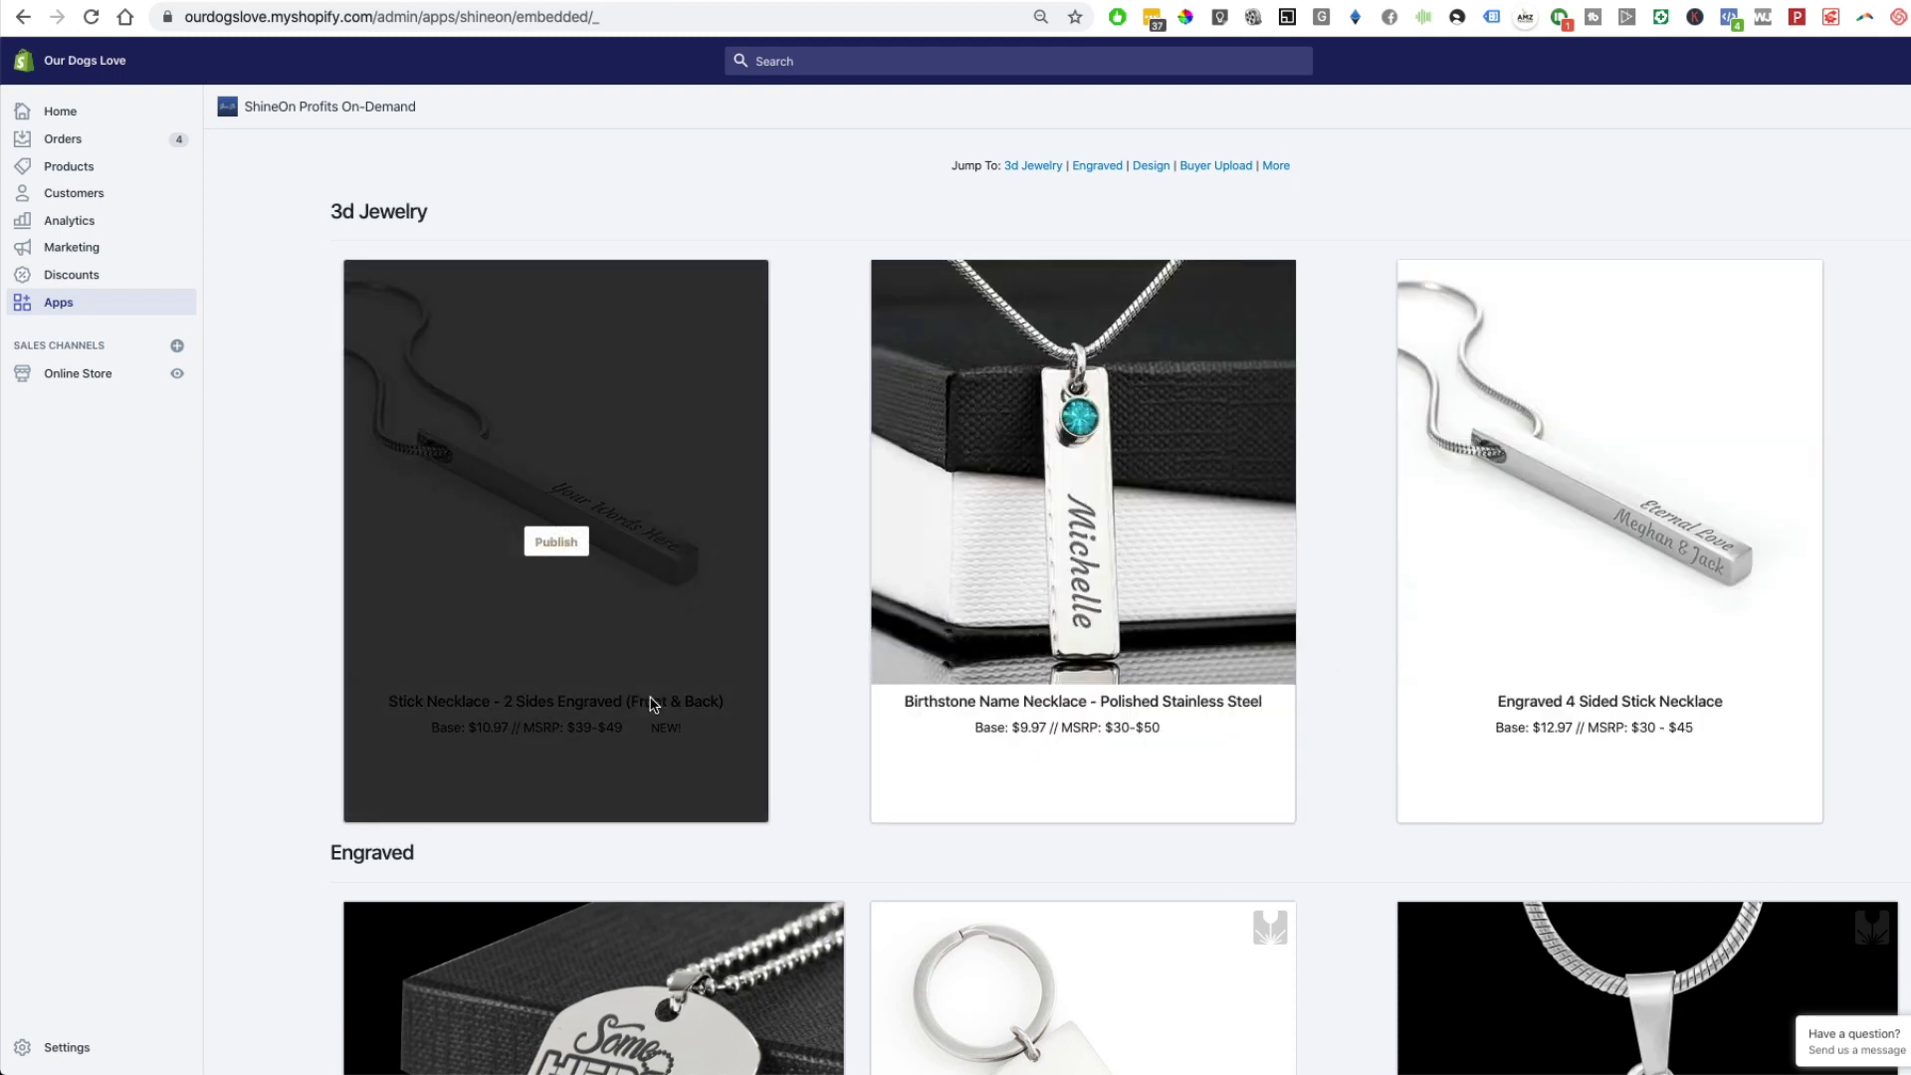
{"action": "mouse_move", "coordinate": [1109, 365]}
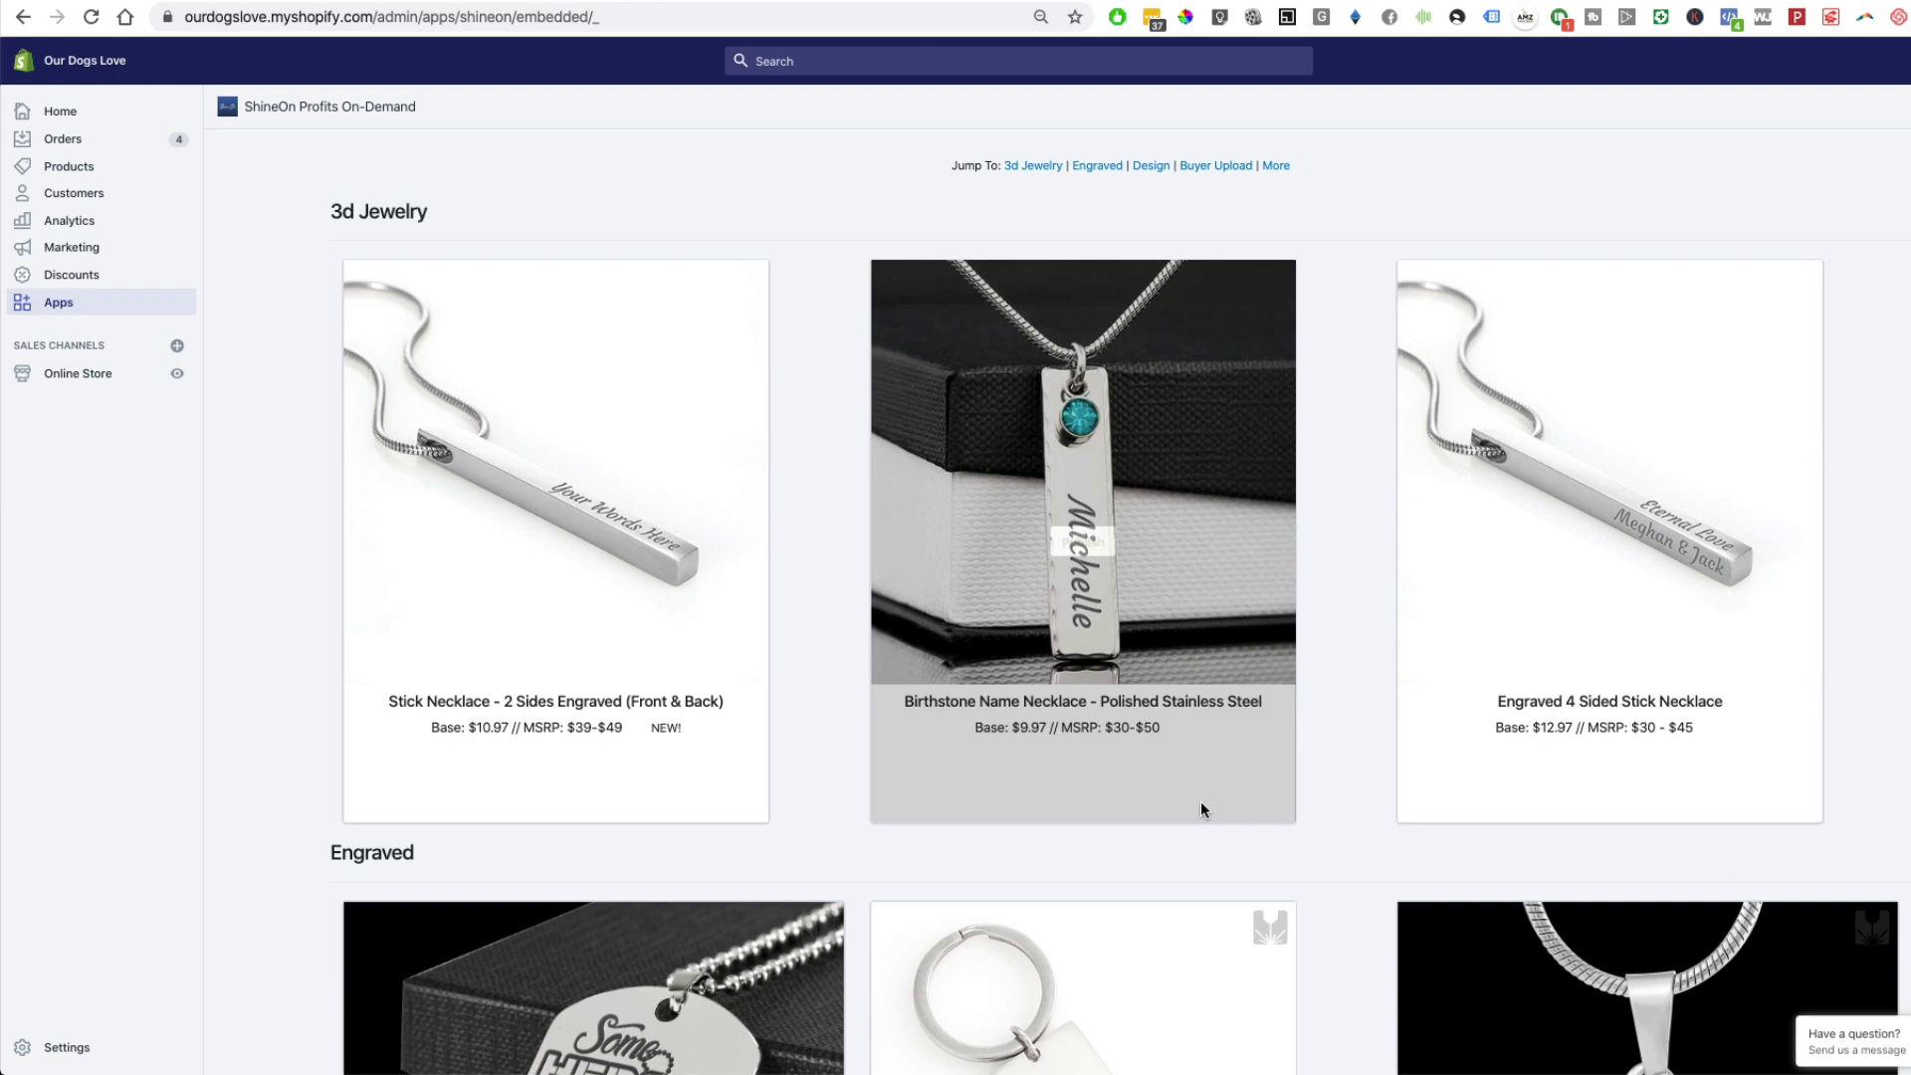
{"action": "mouse_move", "coordinate": [1082, 405]}
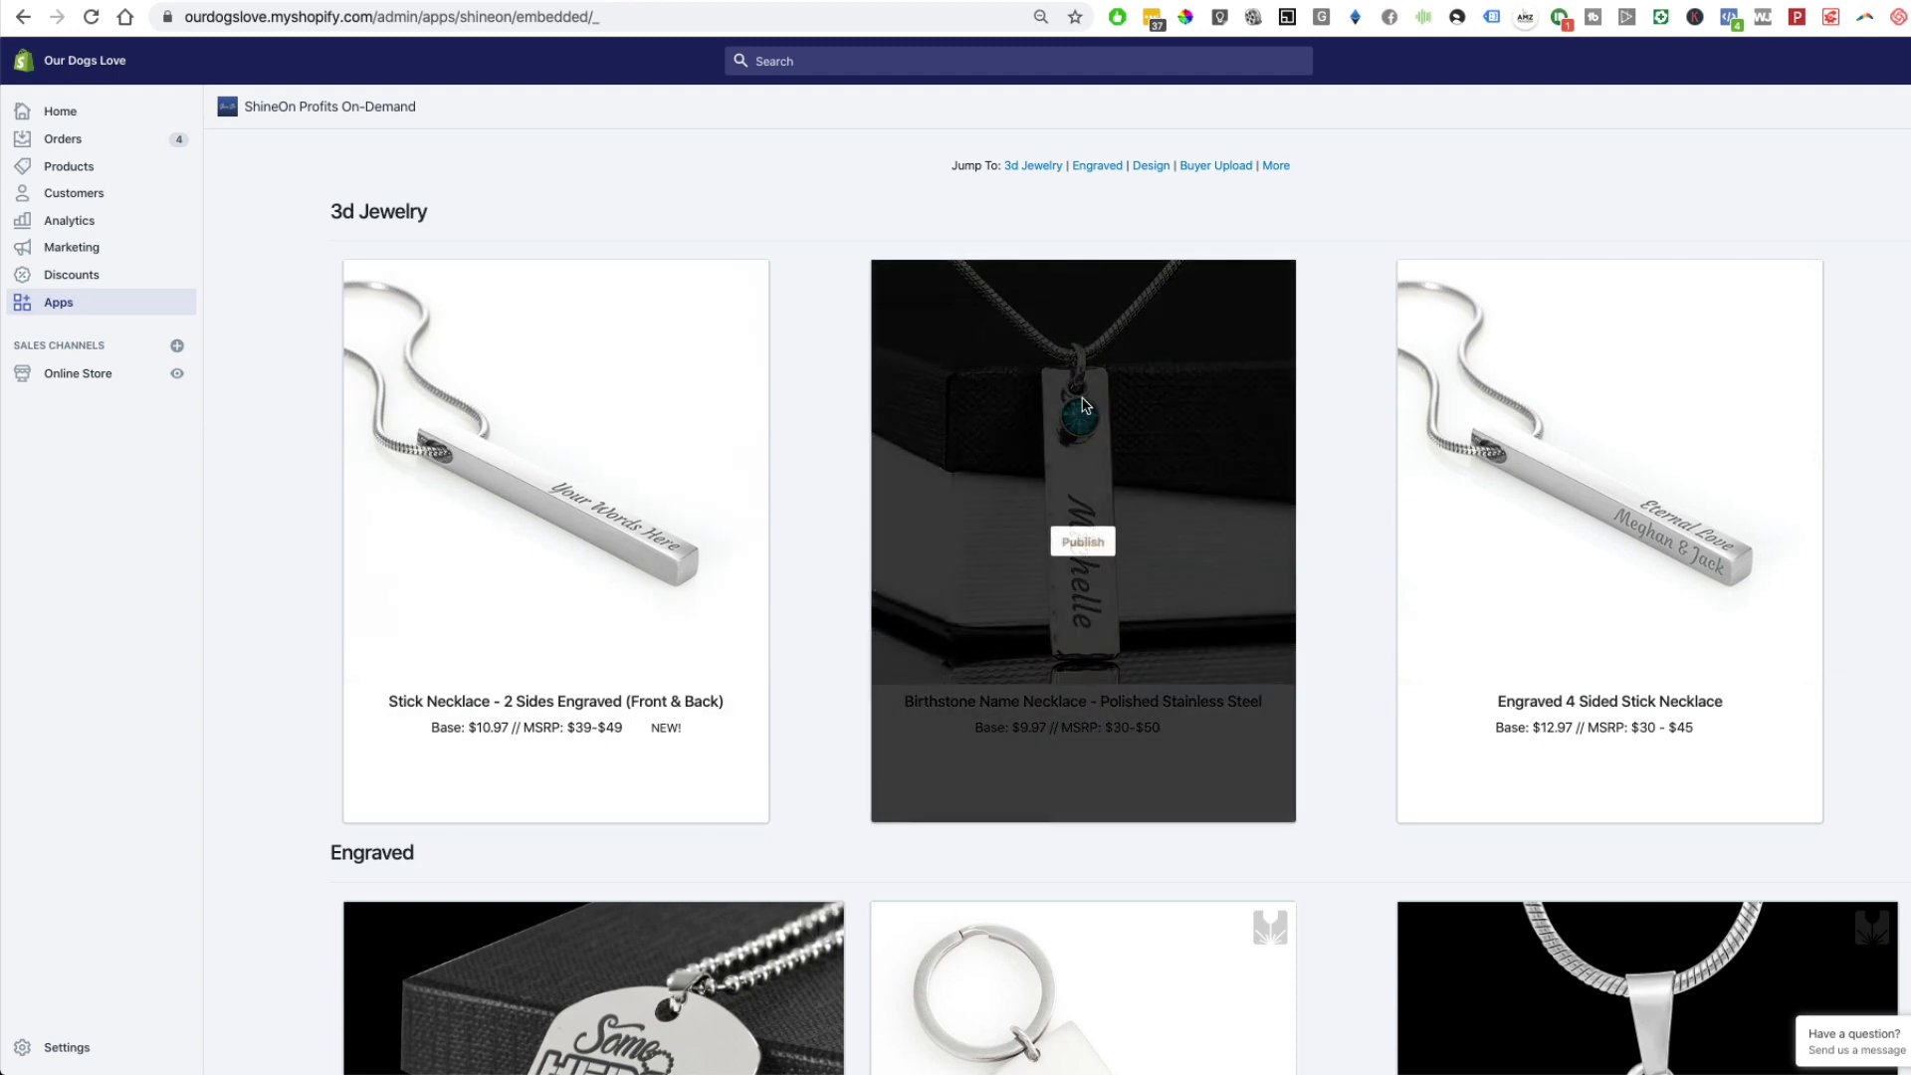
{"action": "mouse_move", "coordinate": [938, 889]}
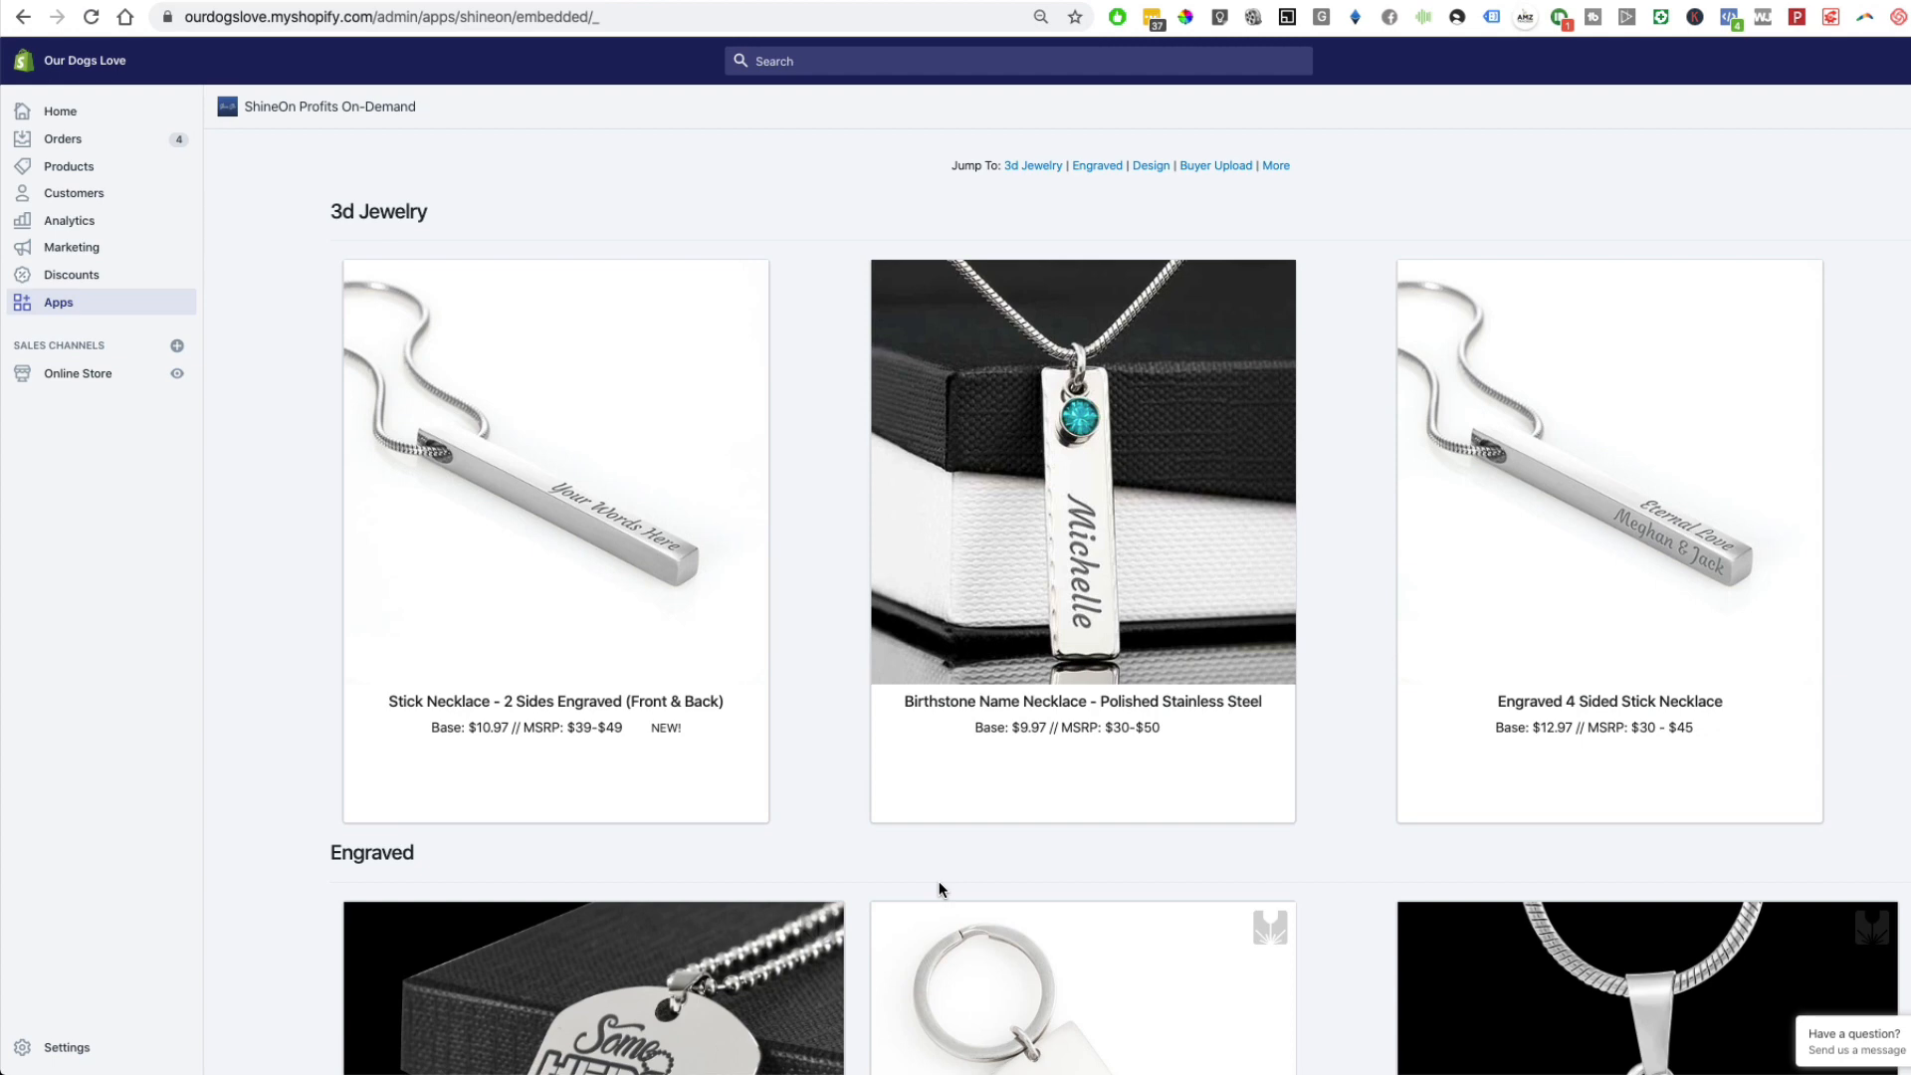
{"action": "mouse_move", "coordinate": [849, 851]}
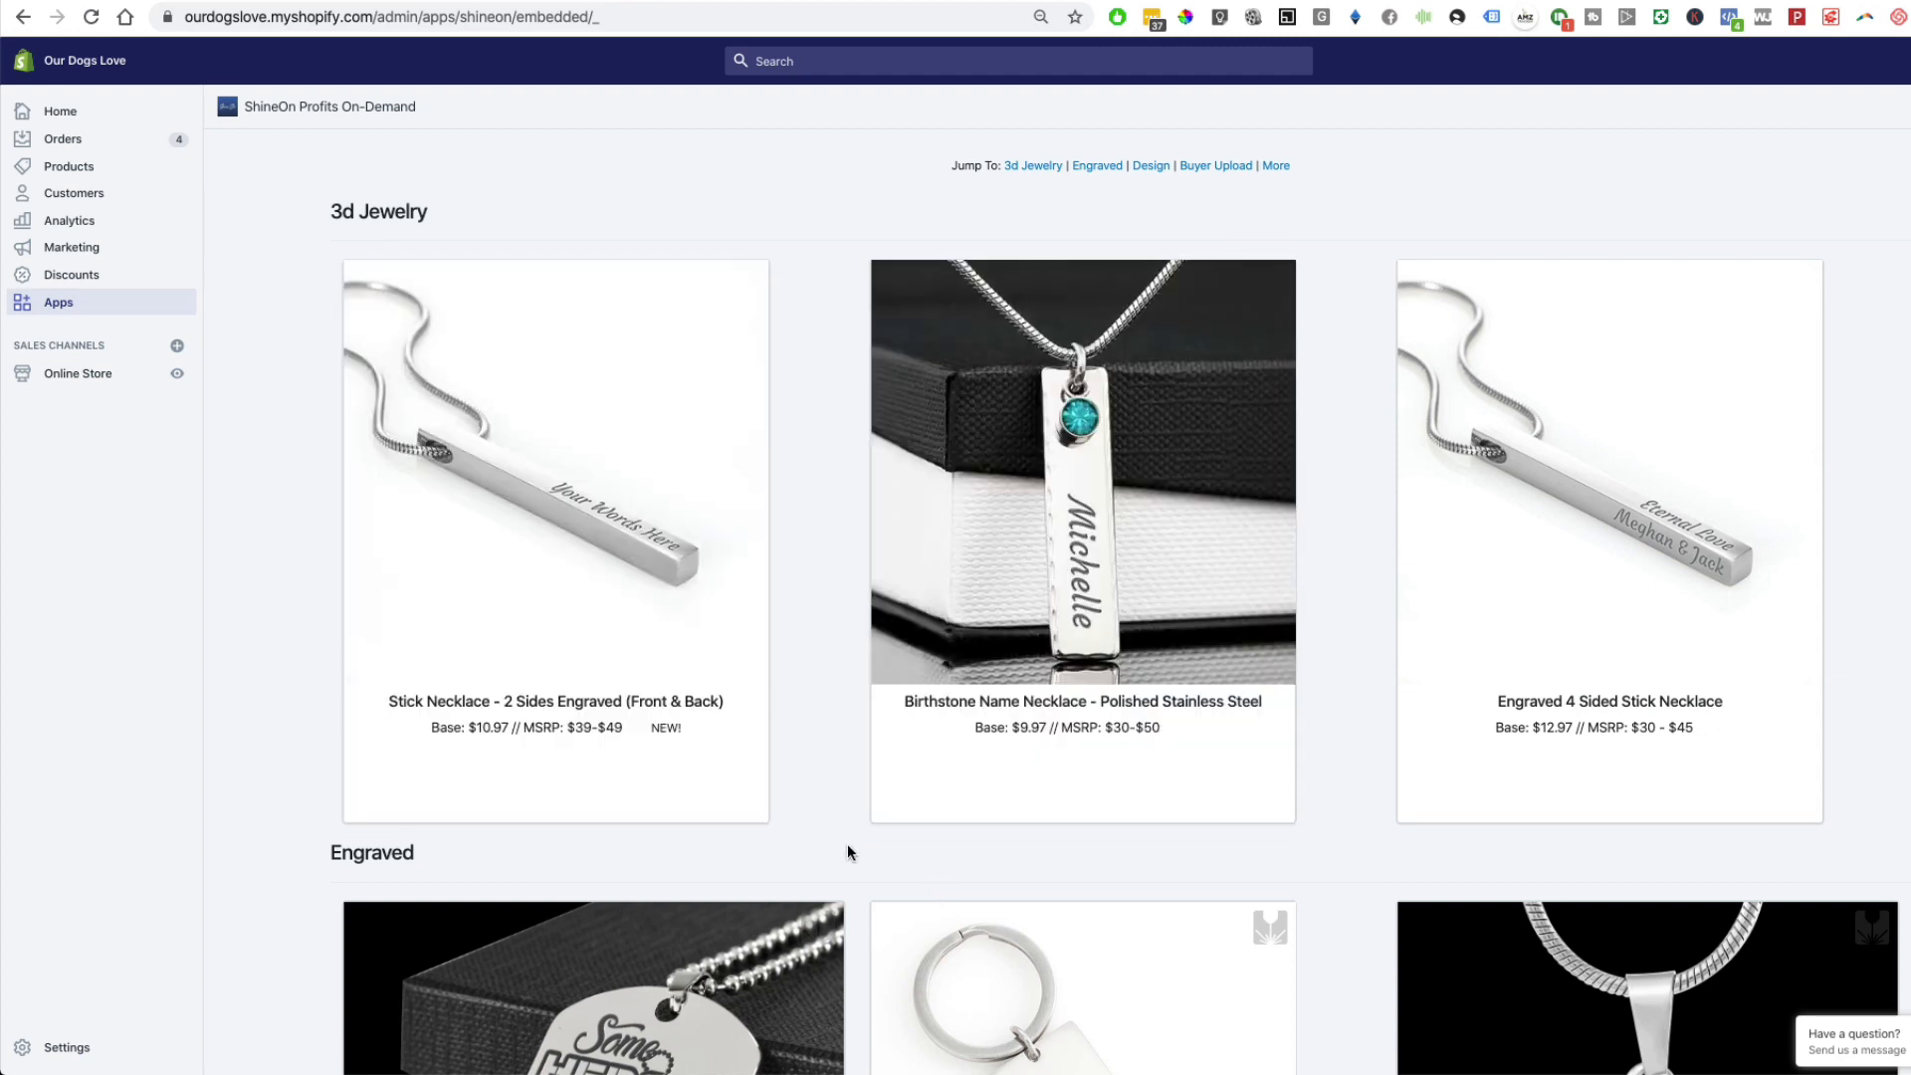
{"action": "mouse_move", "coordinate": [554, 593]}
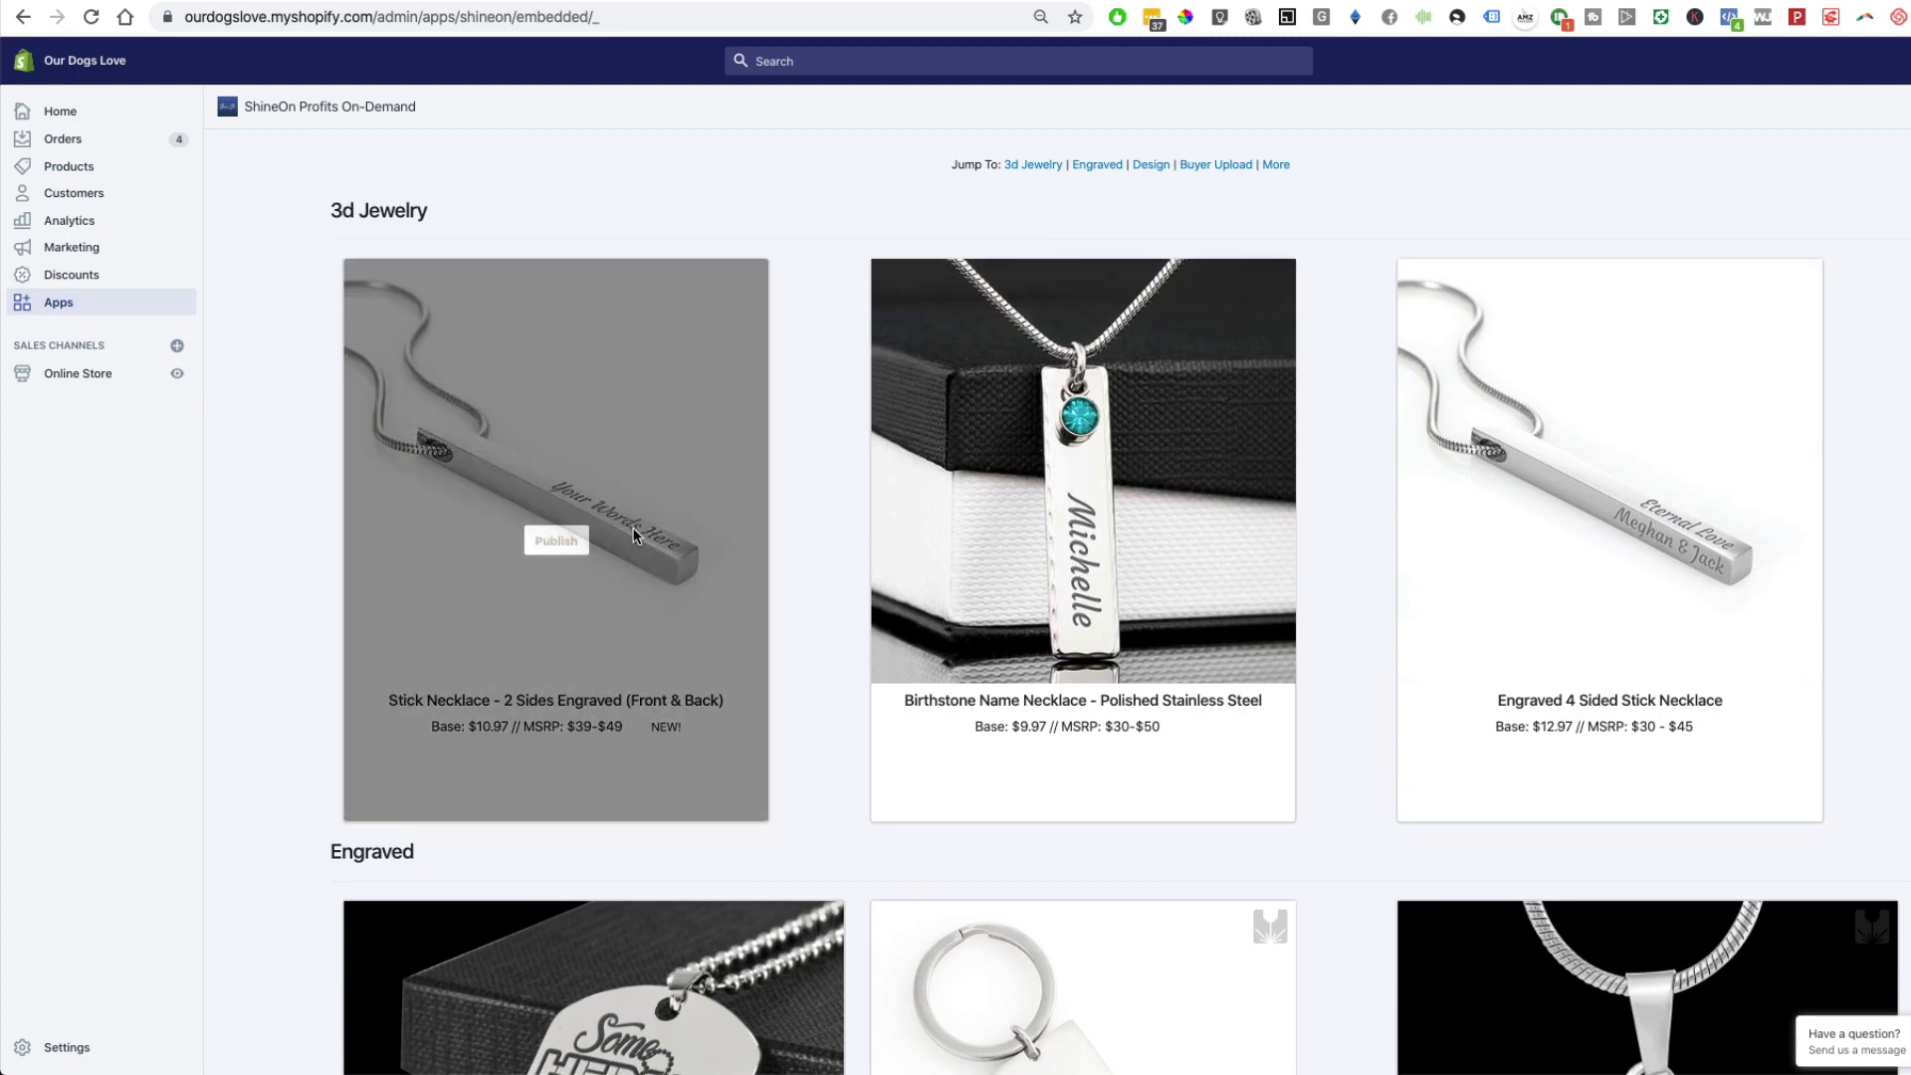
- Scroll past the Engraved products to the Design section's message-card necklaces
{"action": "scroll", "scroll_direction": "down", "scroll_amount": 3}
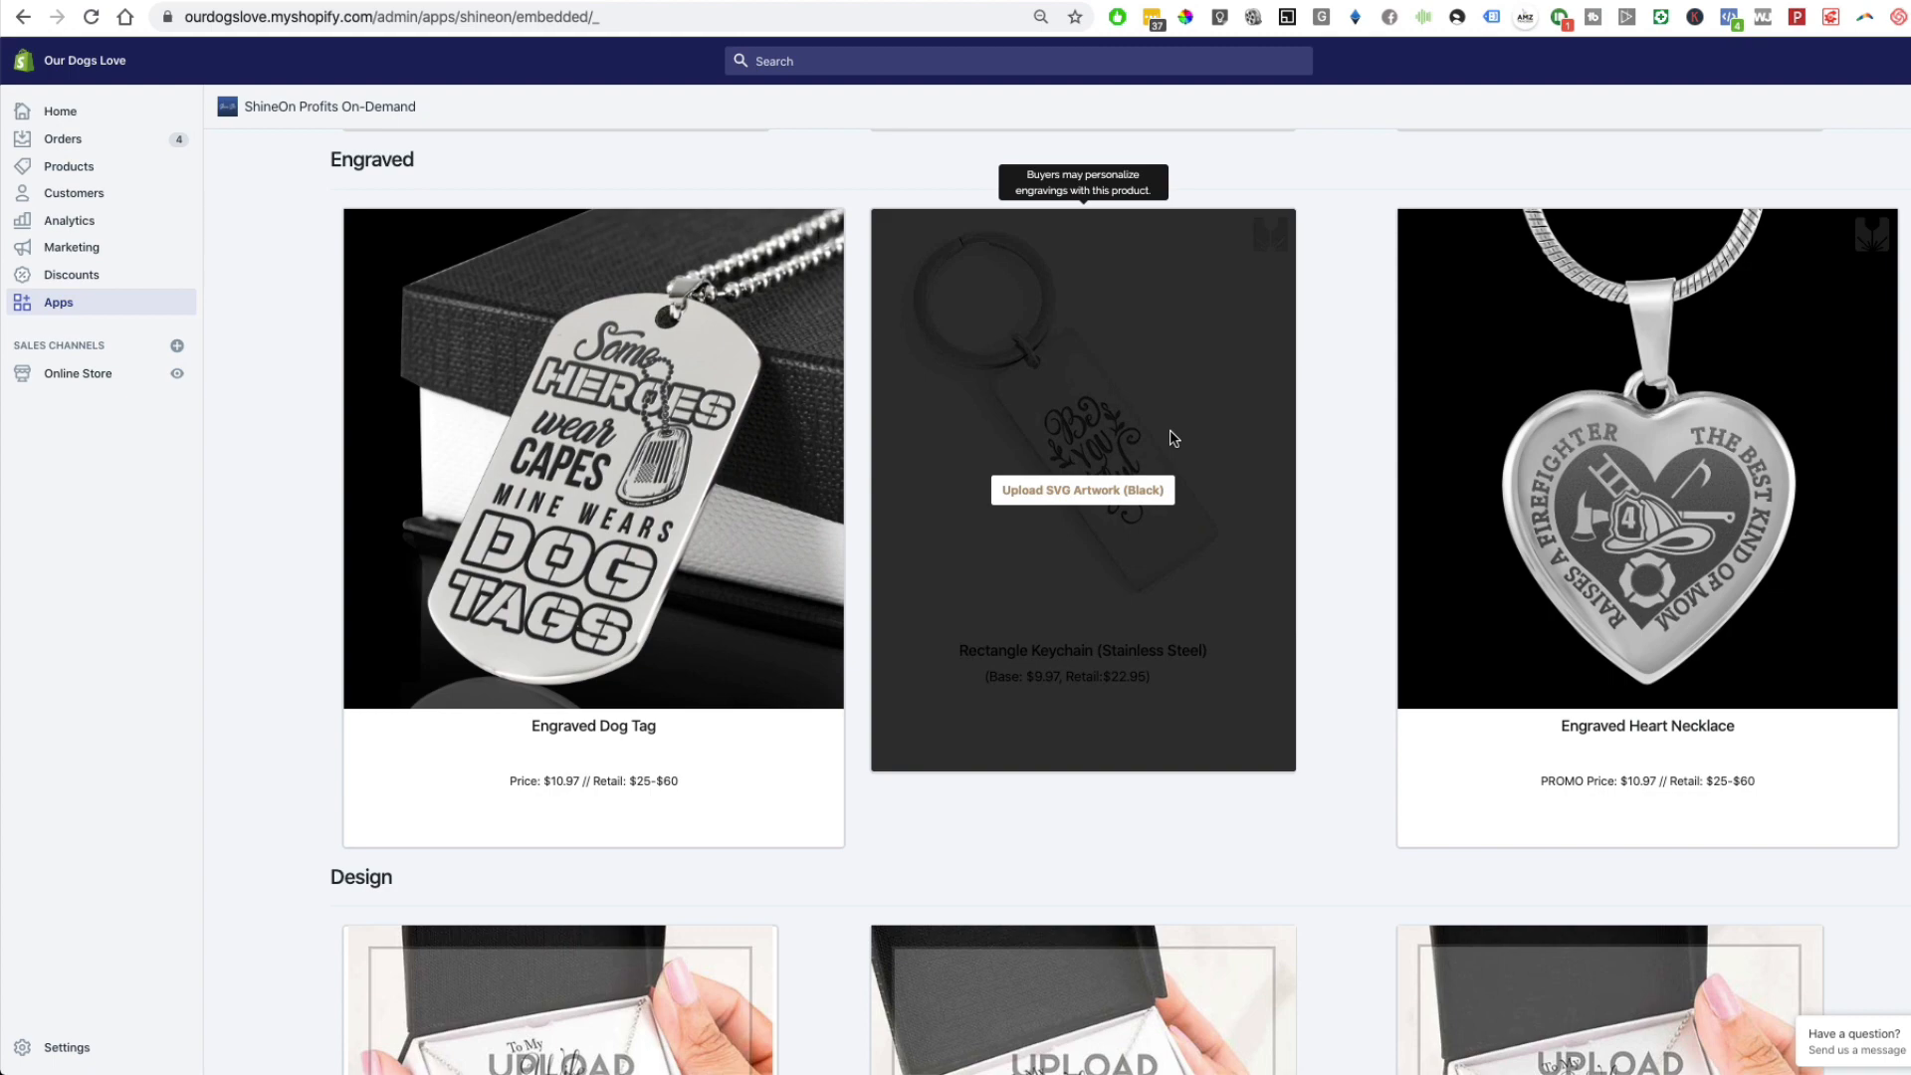
{"action": "scroll", "scroll_direction": "down", "scroll_amount": 3}
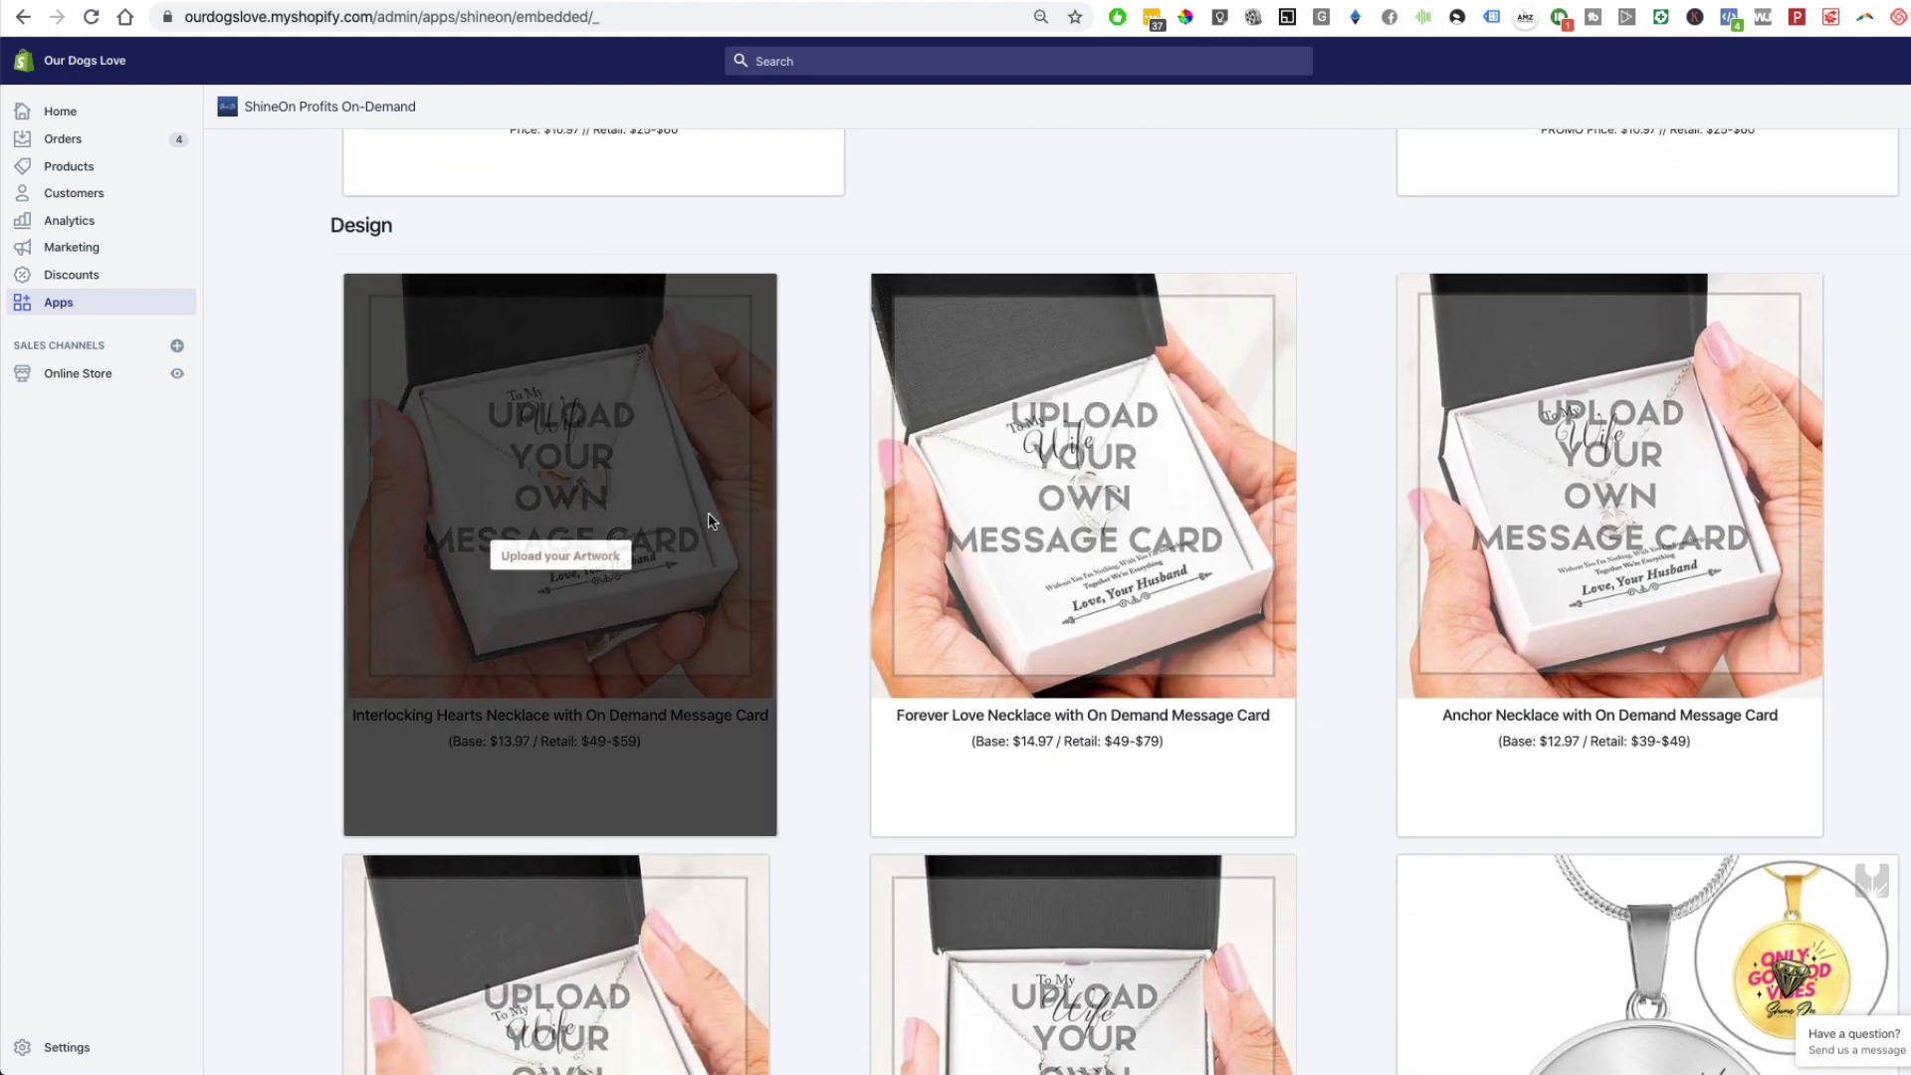
{"action": "mouse_move", "coordinate": [804, 551]}
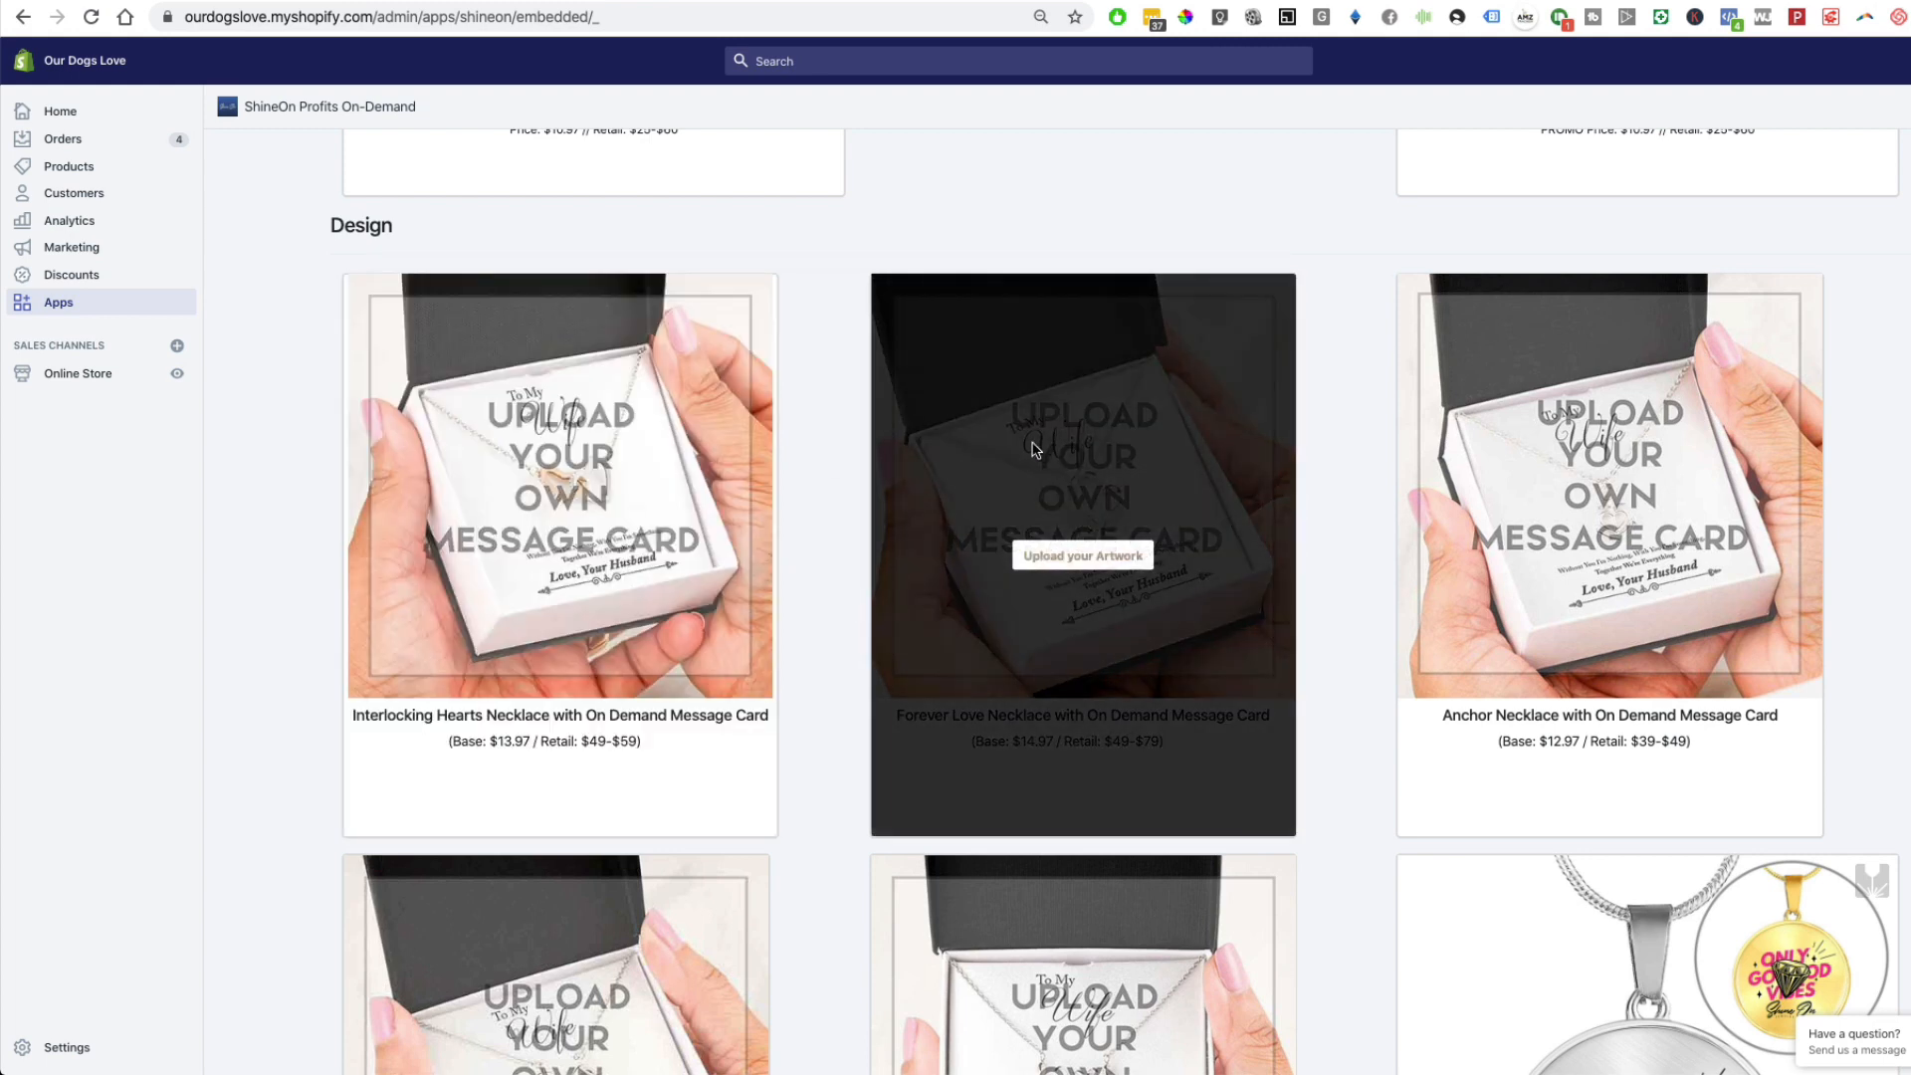
{"action": "mouse_move", "coordinate": [791, 565]}
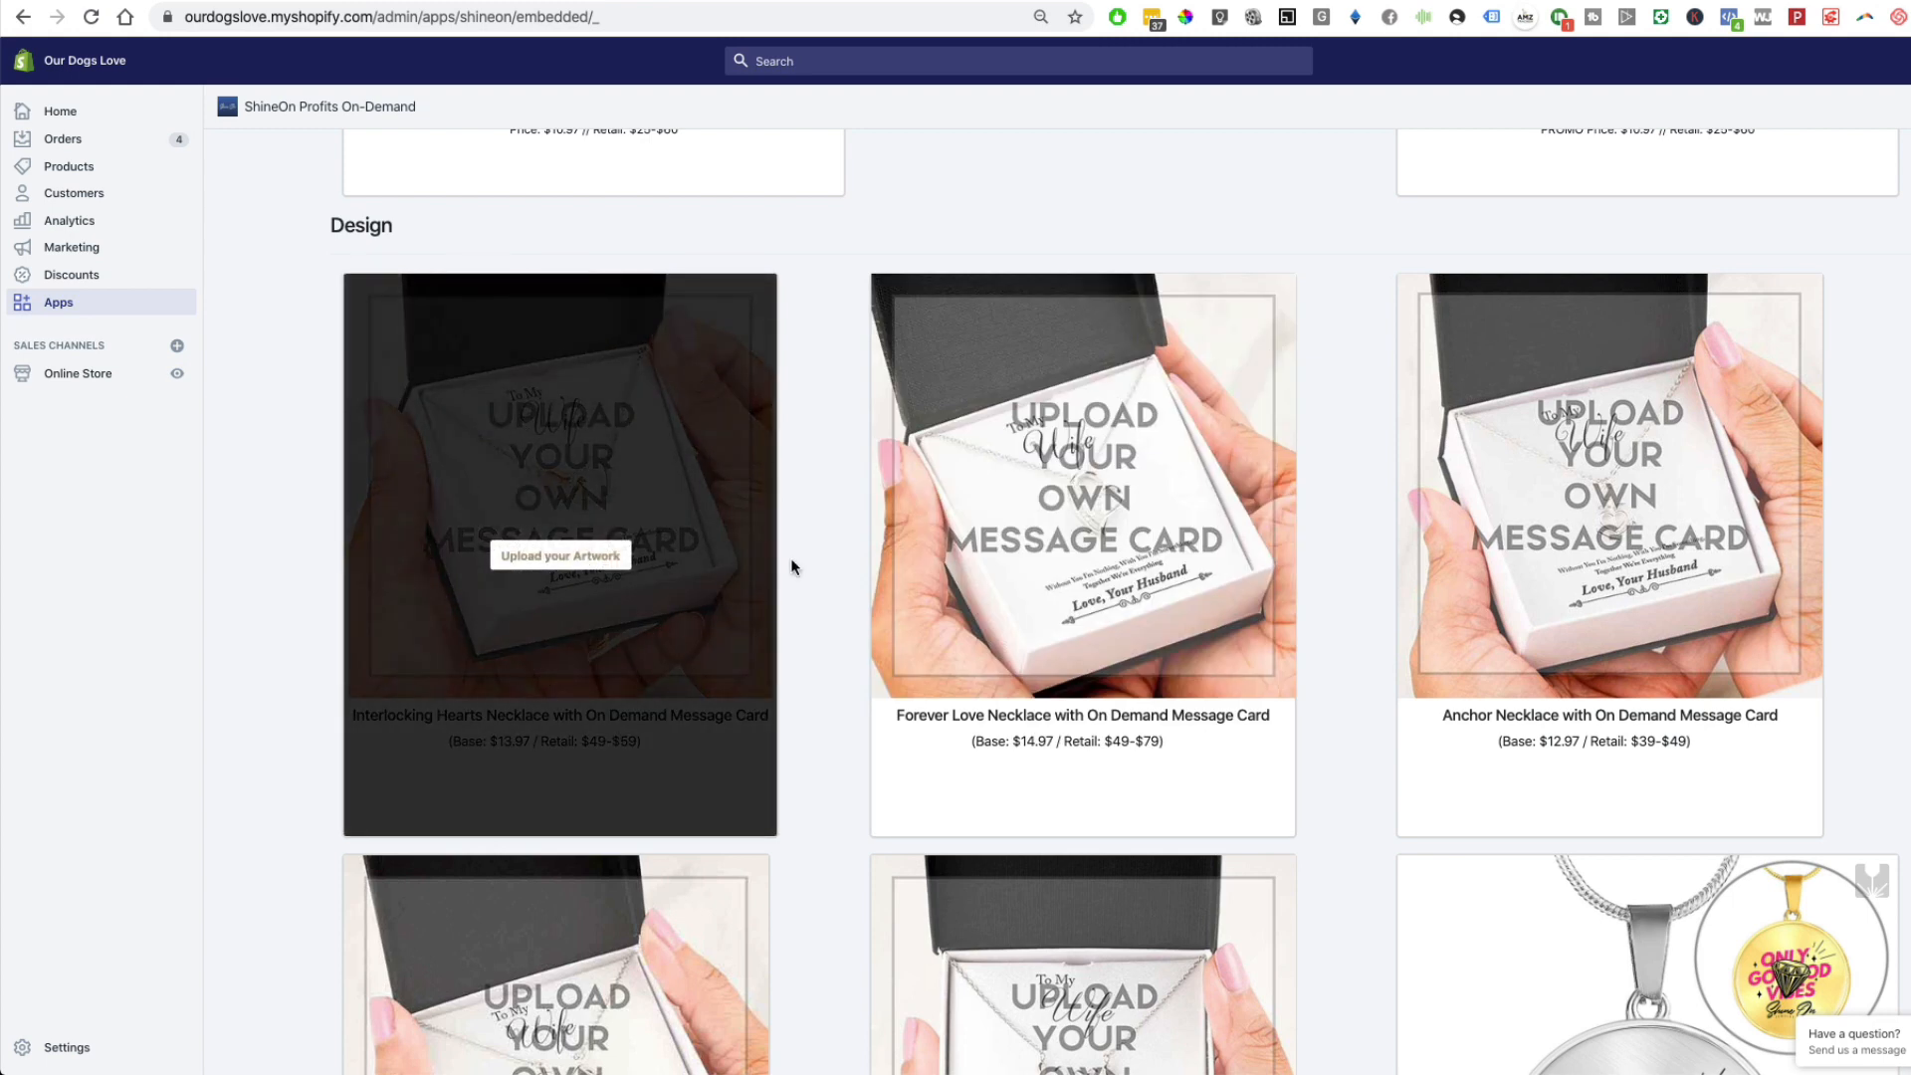
{"action": "mouse_move", "coordinate": [378, 593]}
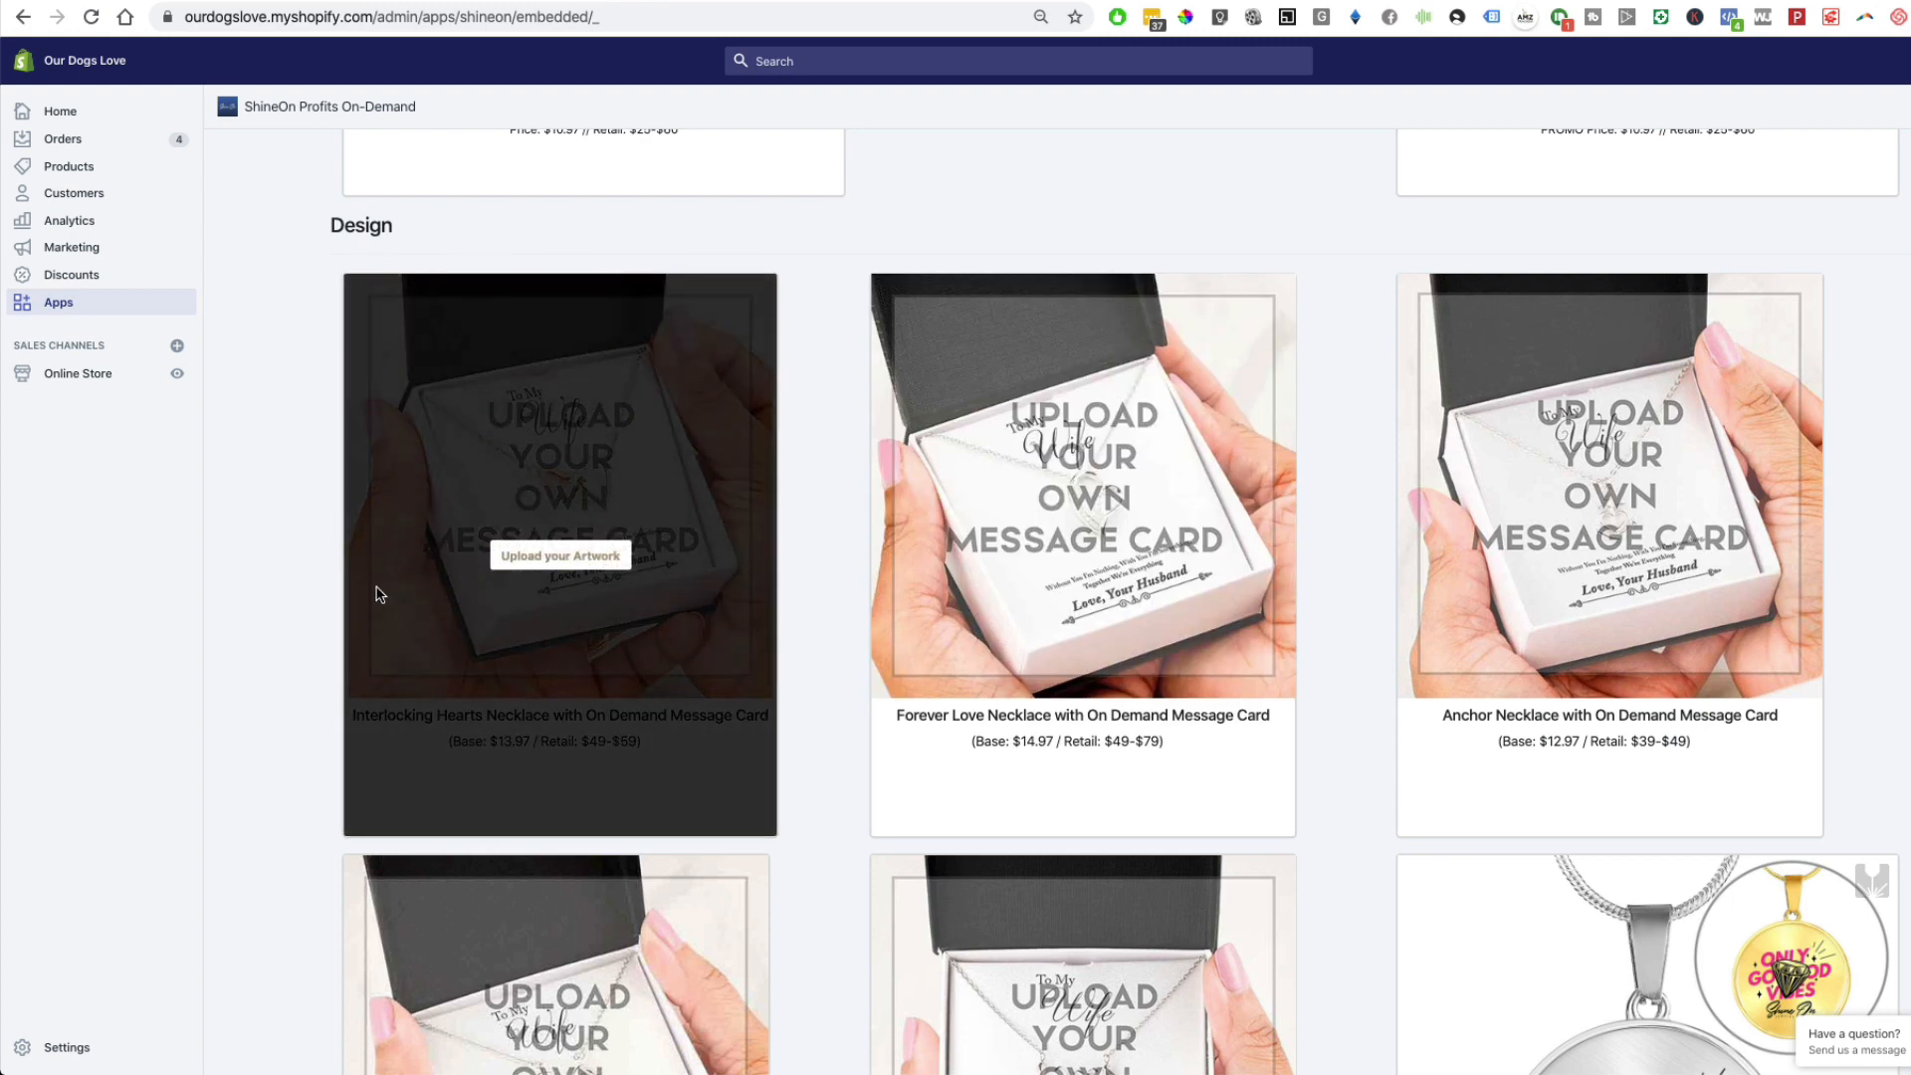
{"action": "mouse_move", "coordinate": [279, 642]}
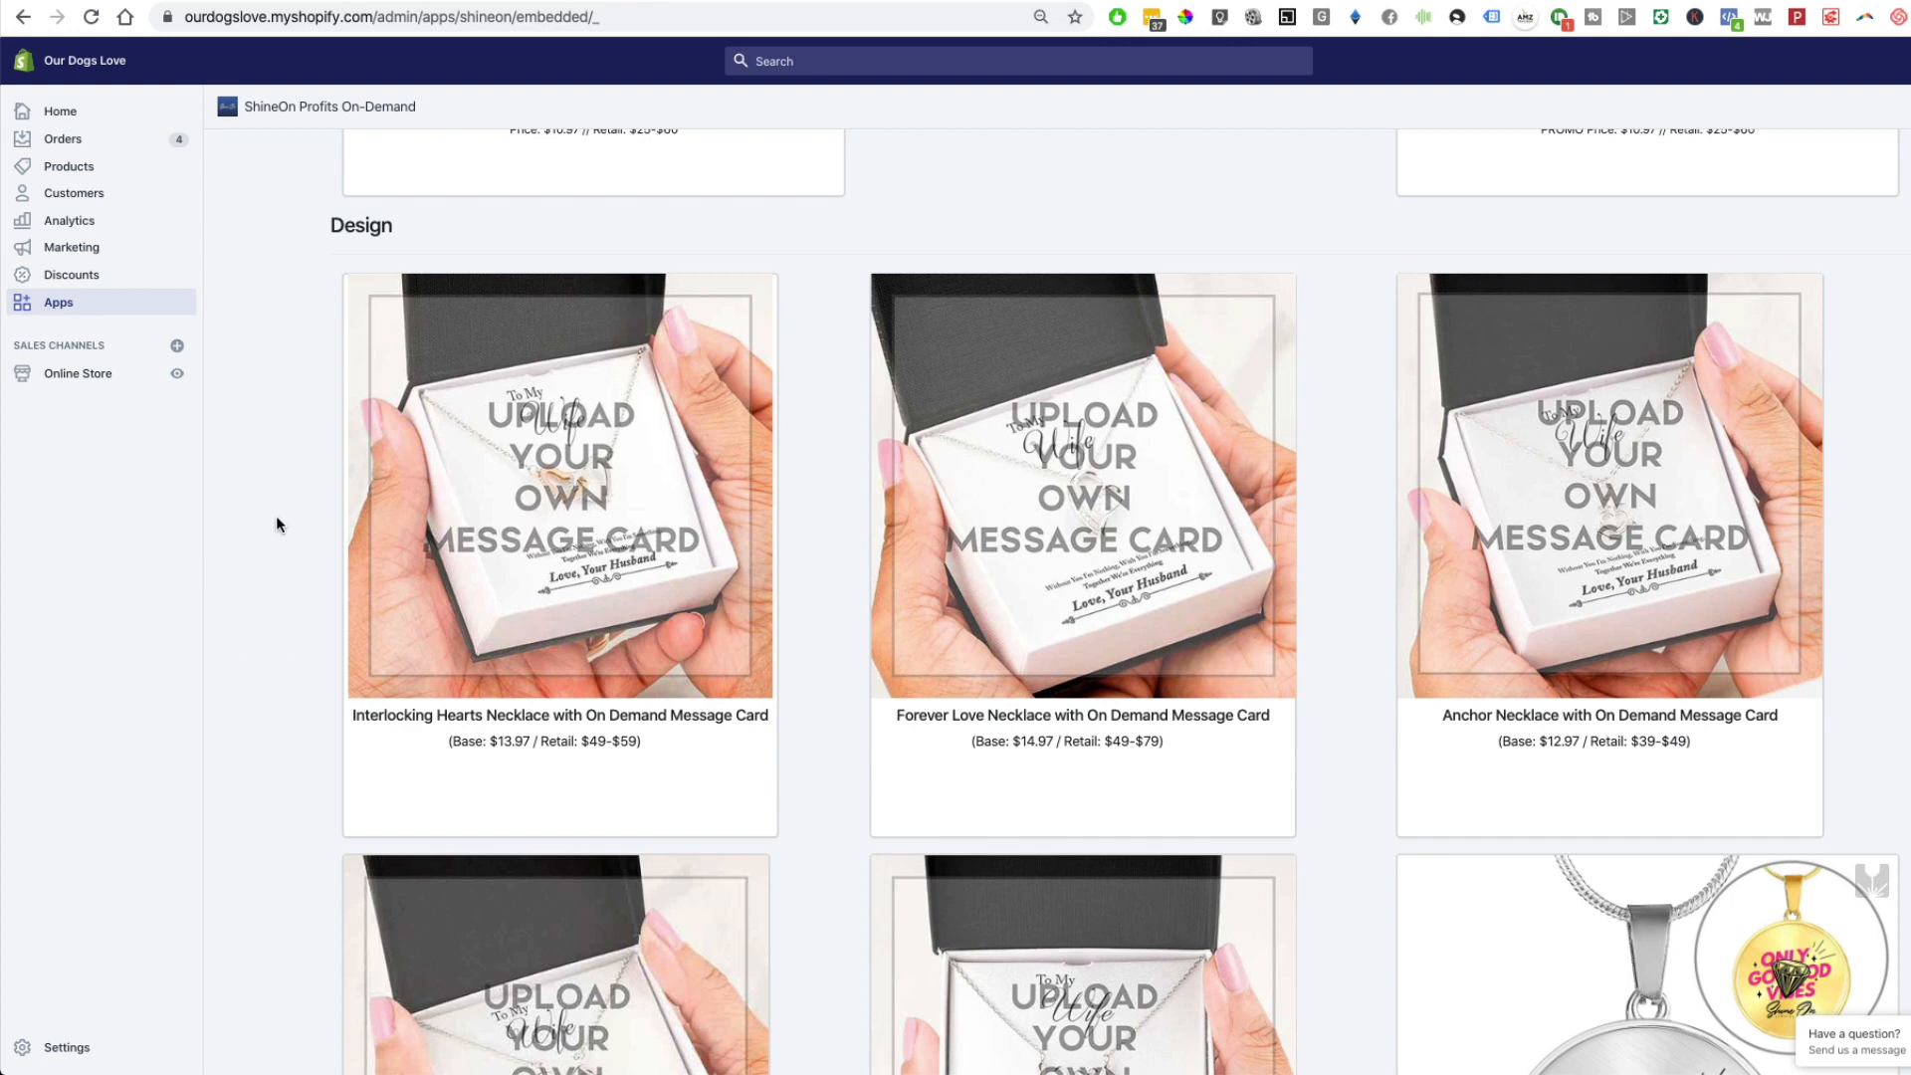
{"action": "mouse_move", "coordinate": [245, 536]}
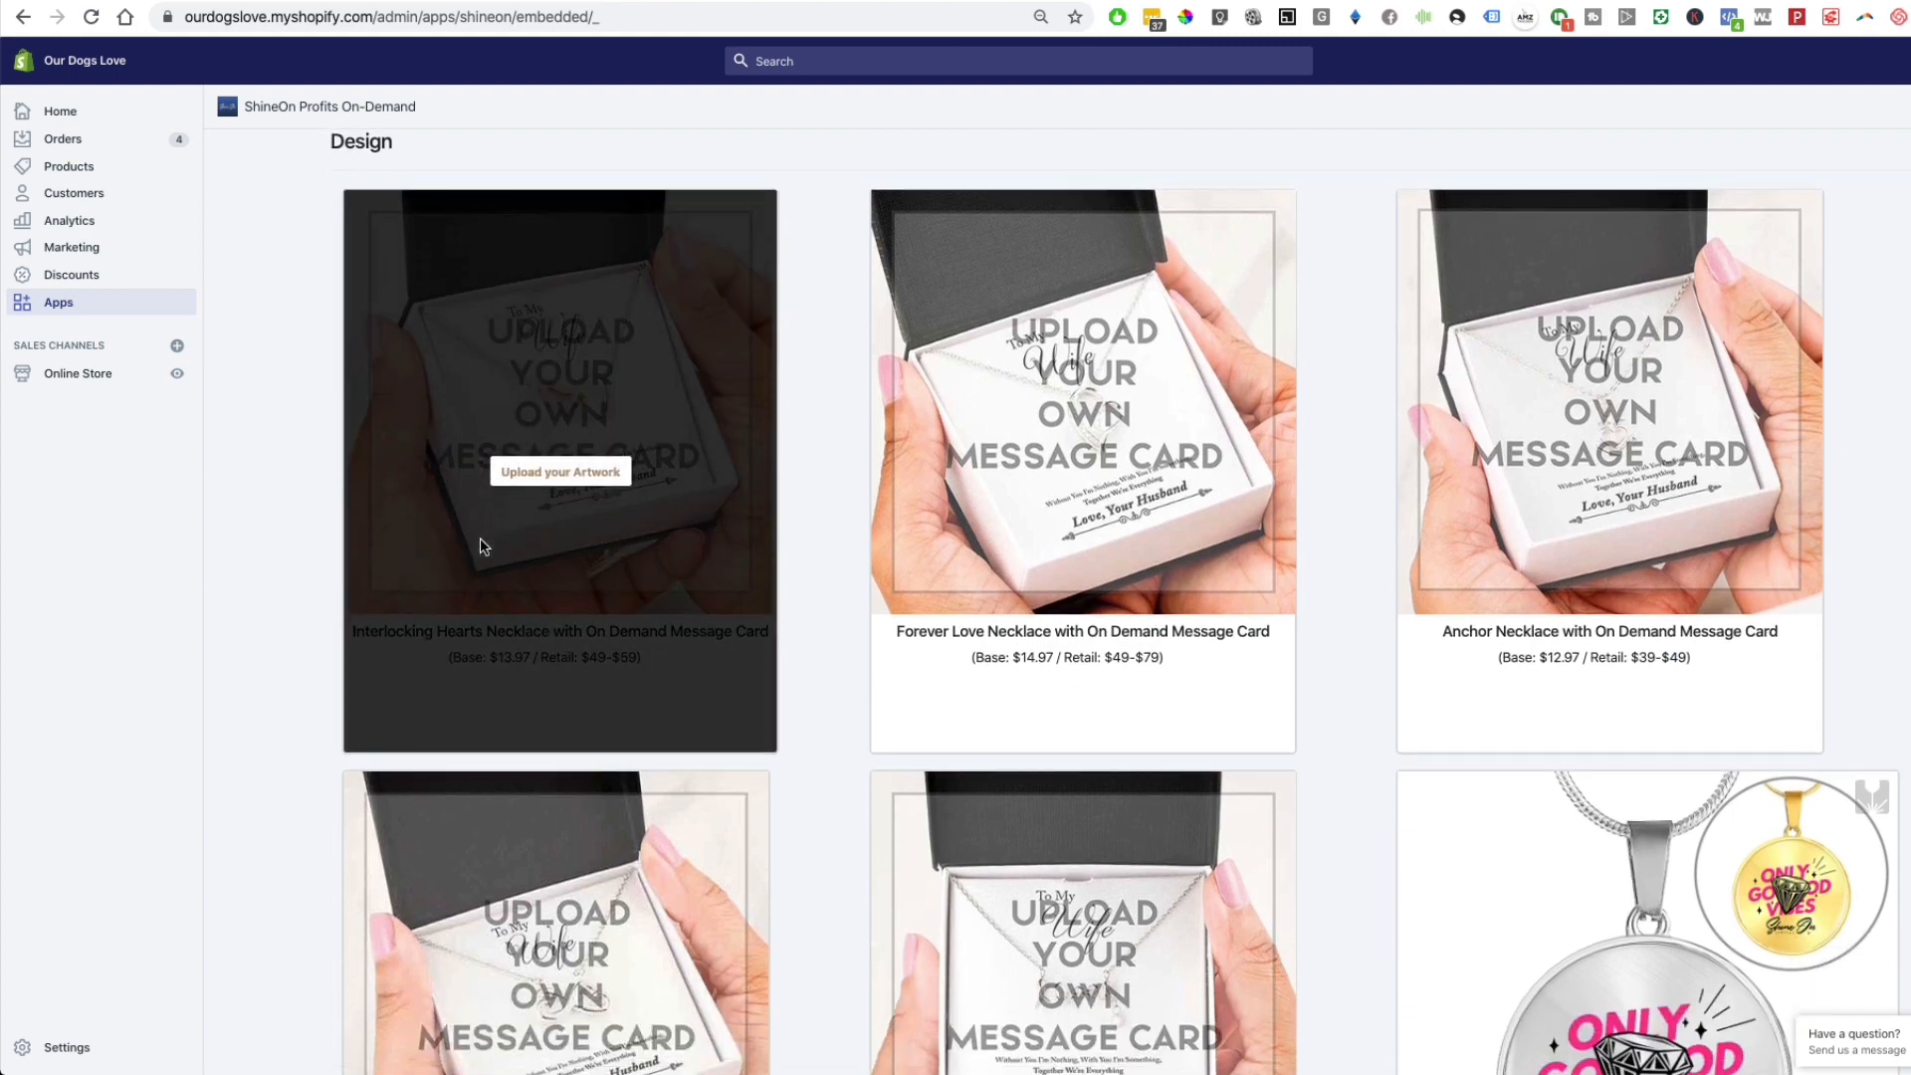
- Scroll past the Heart - Luxury Necklace and Design bangles and rings to Buyer Upload
{"action": "scroll", "scroll_direction": "down", "scroll_amount": 3}
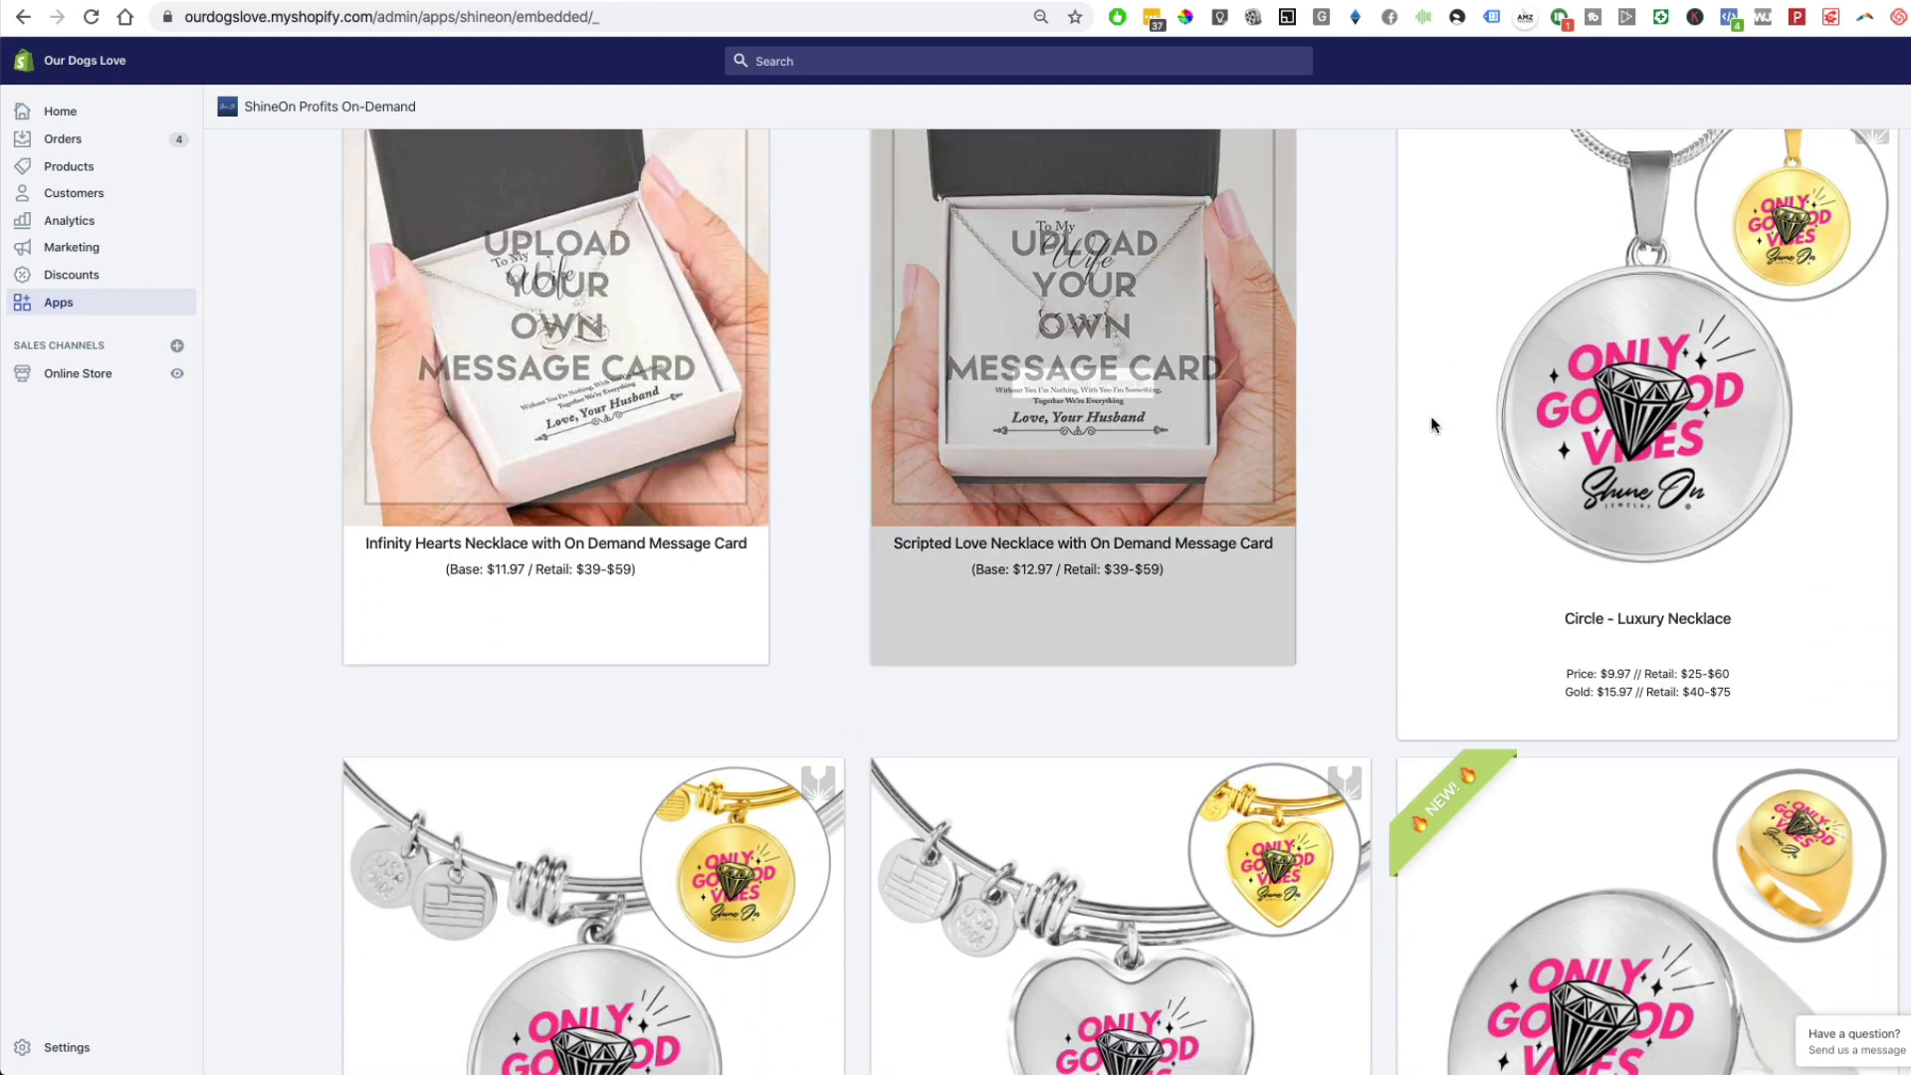
{"action": "mouse_move", "coordinate": [1278, 743]}
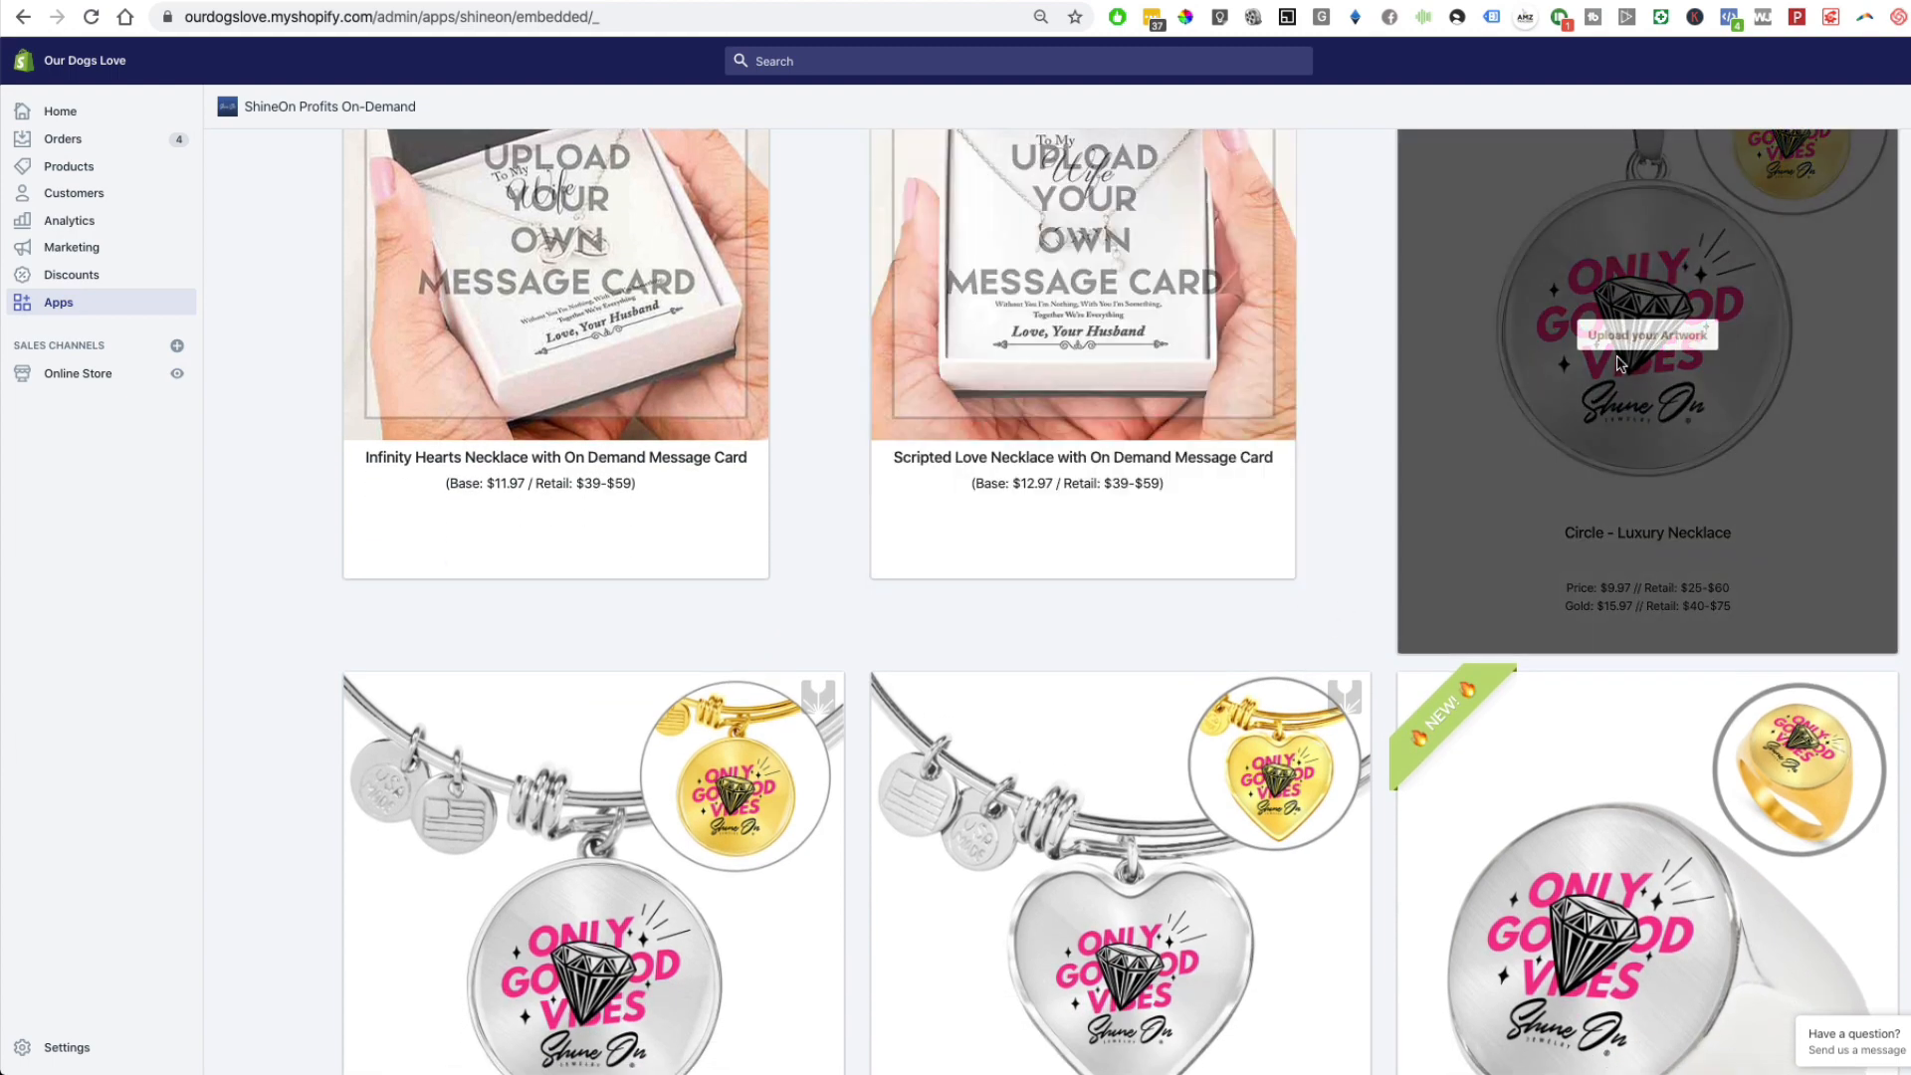
{"action": "scroll", "scroll_direction": "down", "scroll_amount": 3}
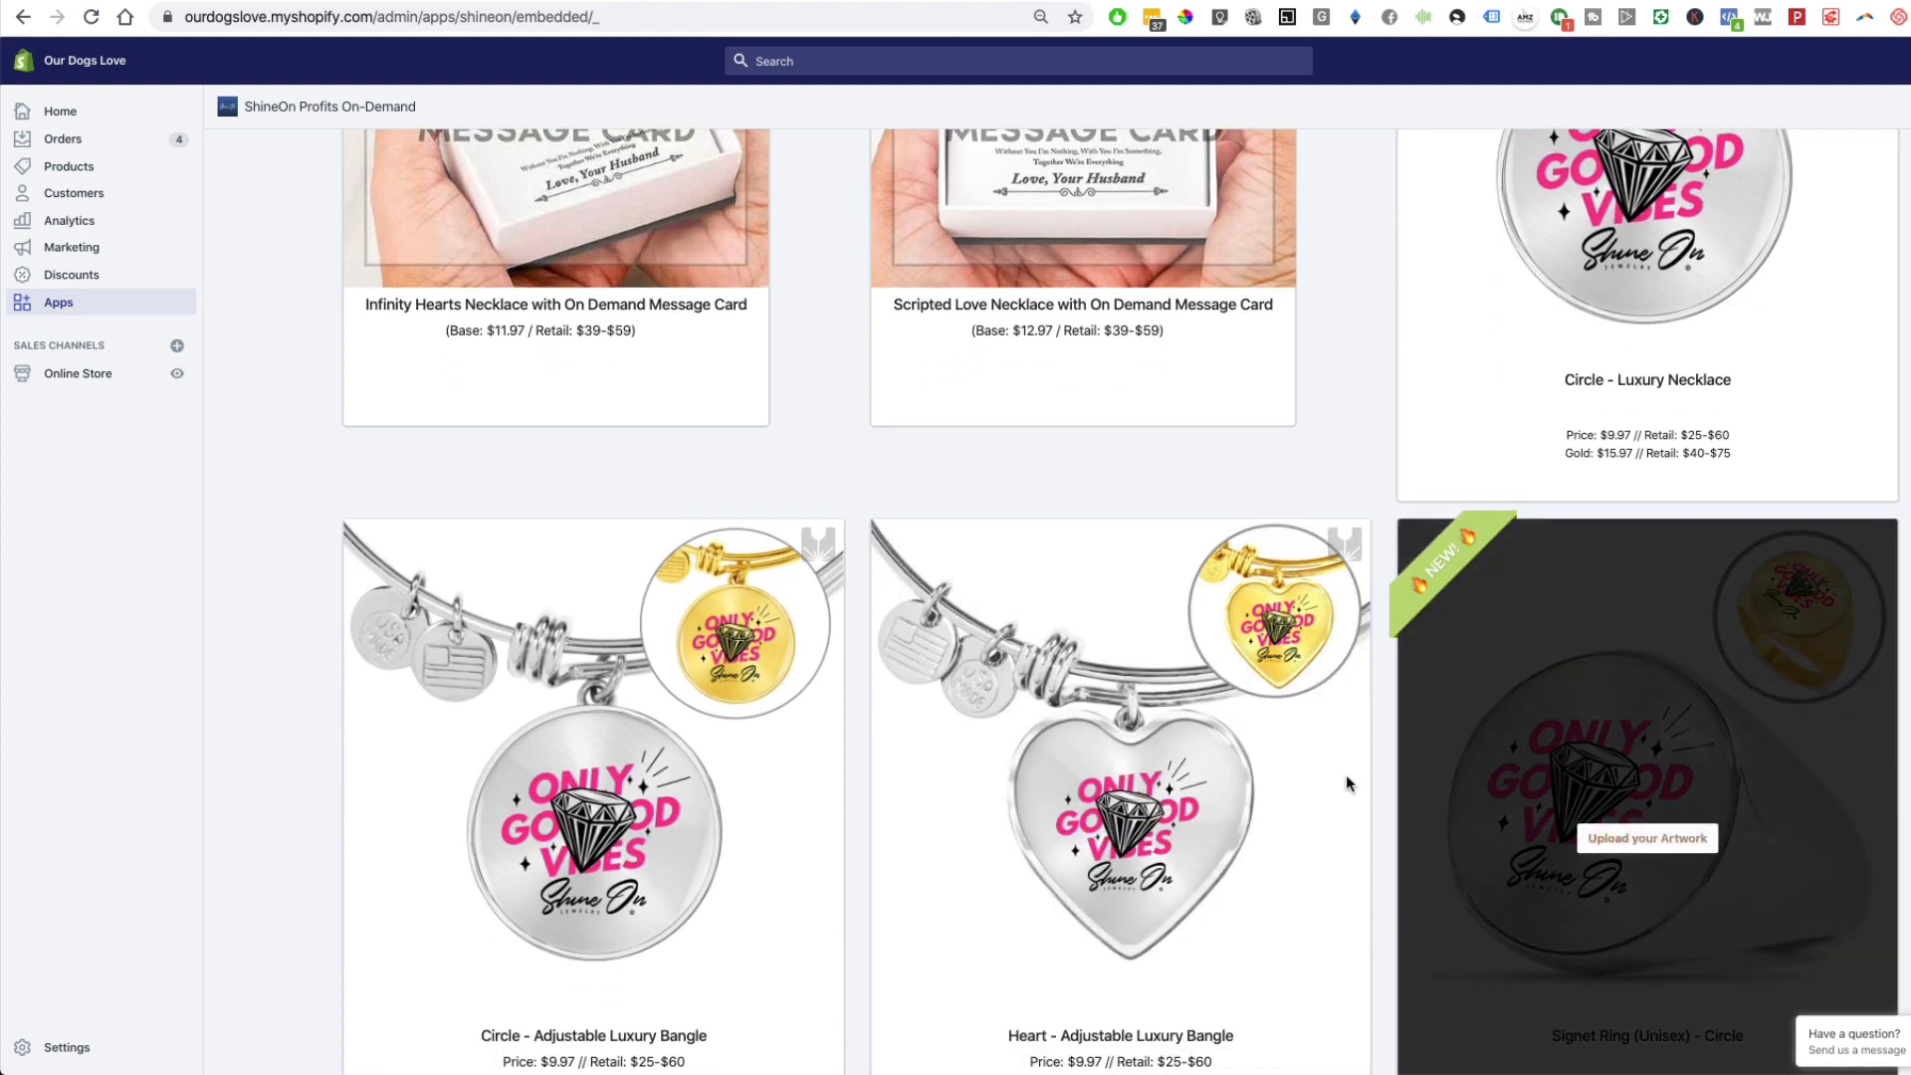
{"action": "scroll", "scroll_direction": "down", "scroll_amount": 3}
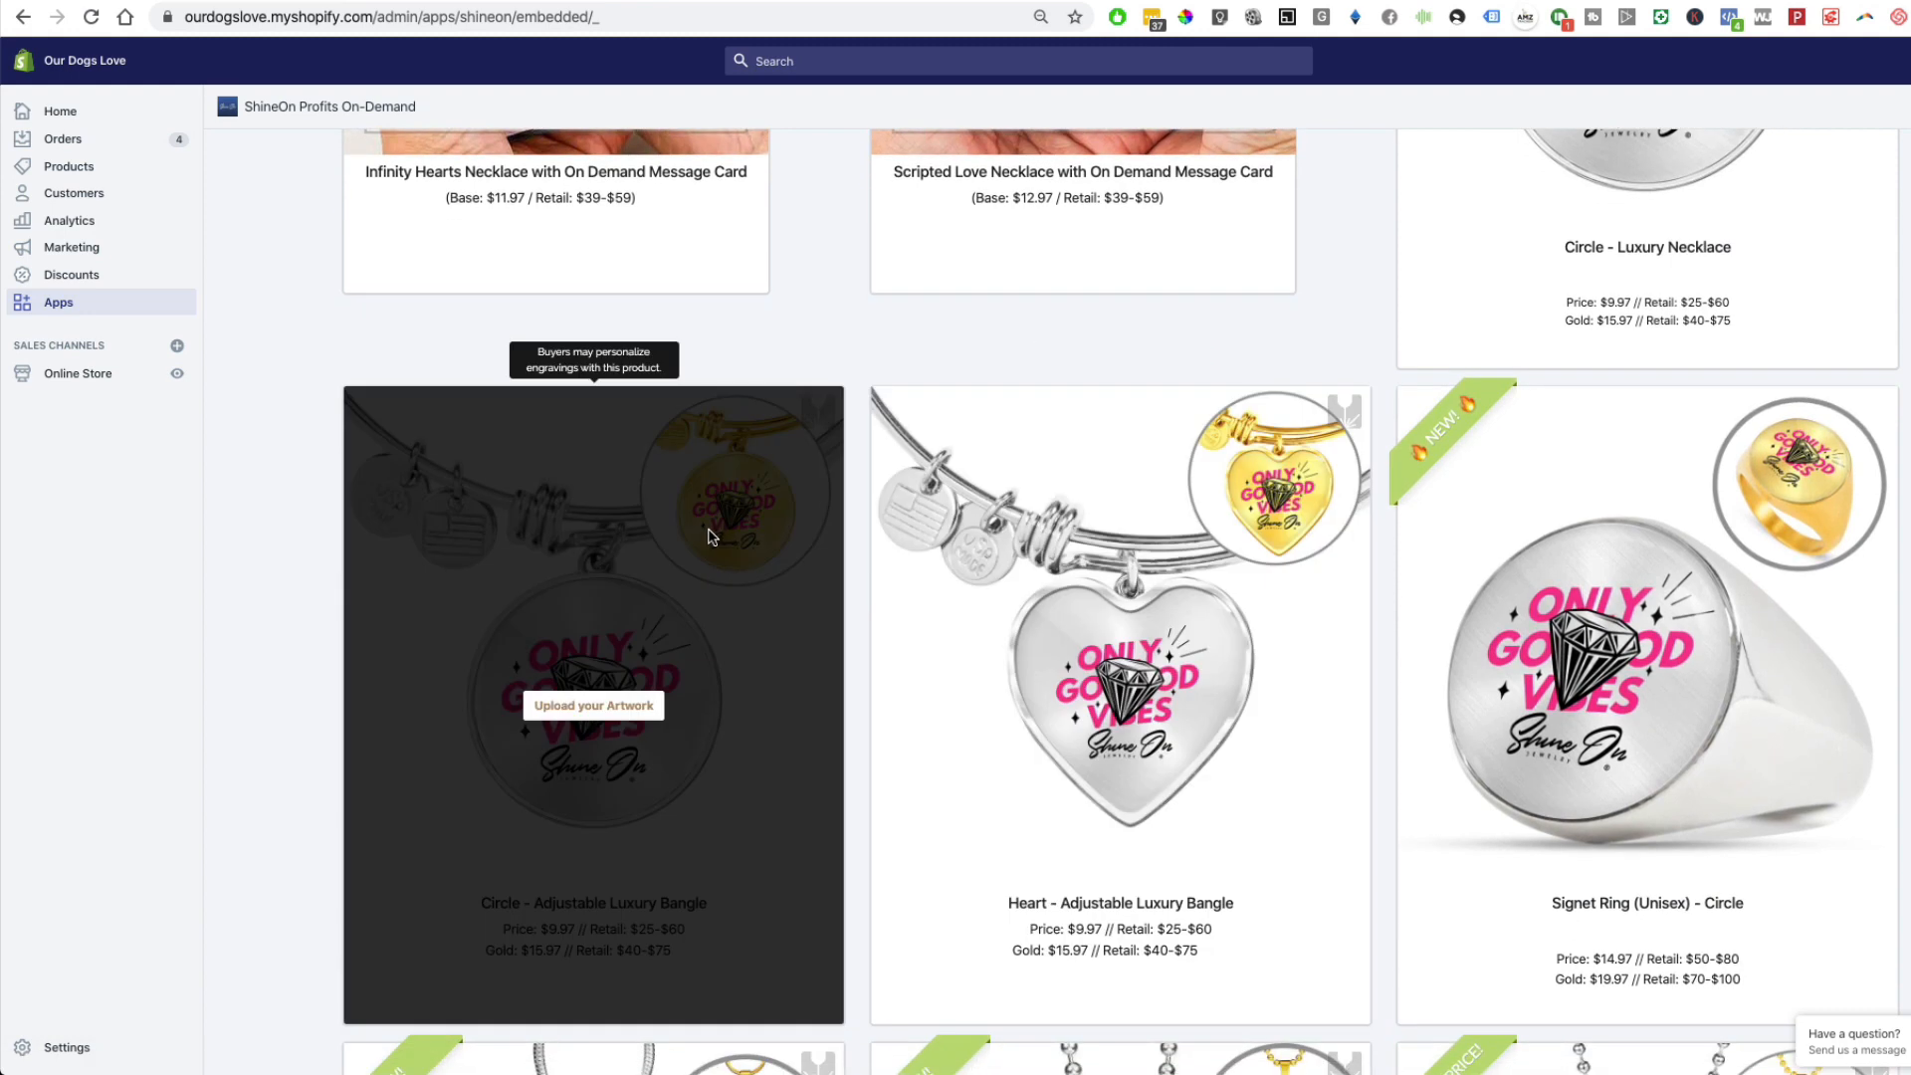
{"action": "mouse_move", "coordinate": [378, 715]}
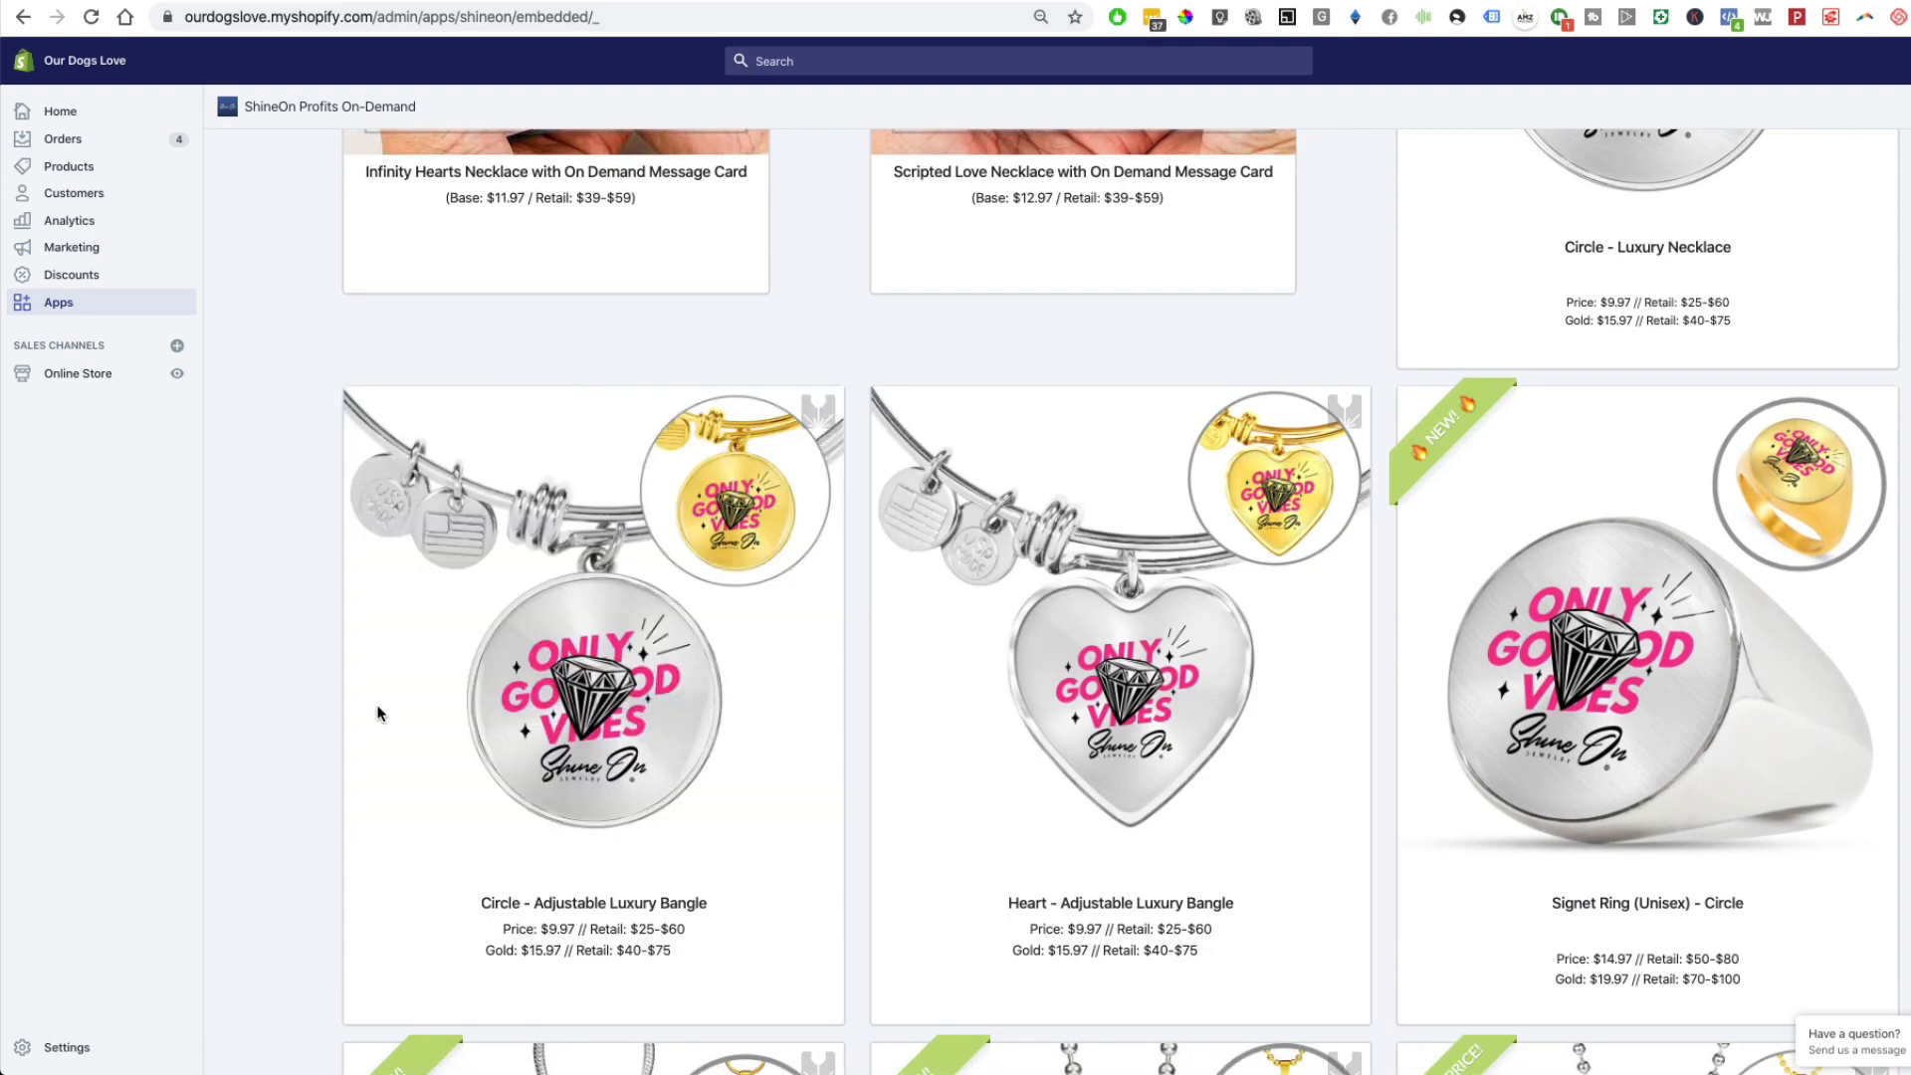
{"action": "mouse_move", "coordinate": [688, 571]}
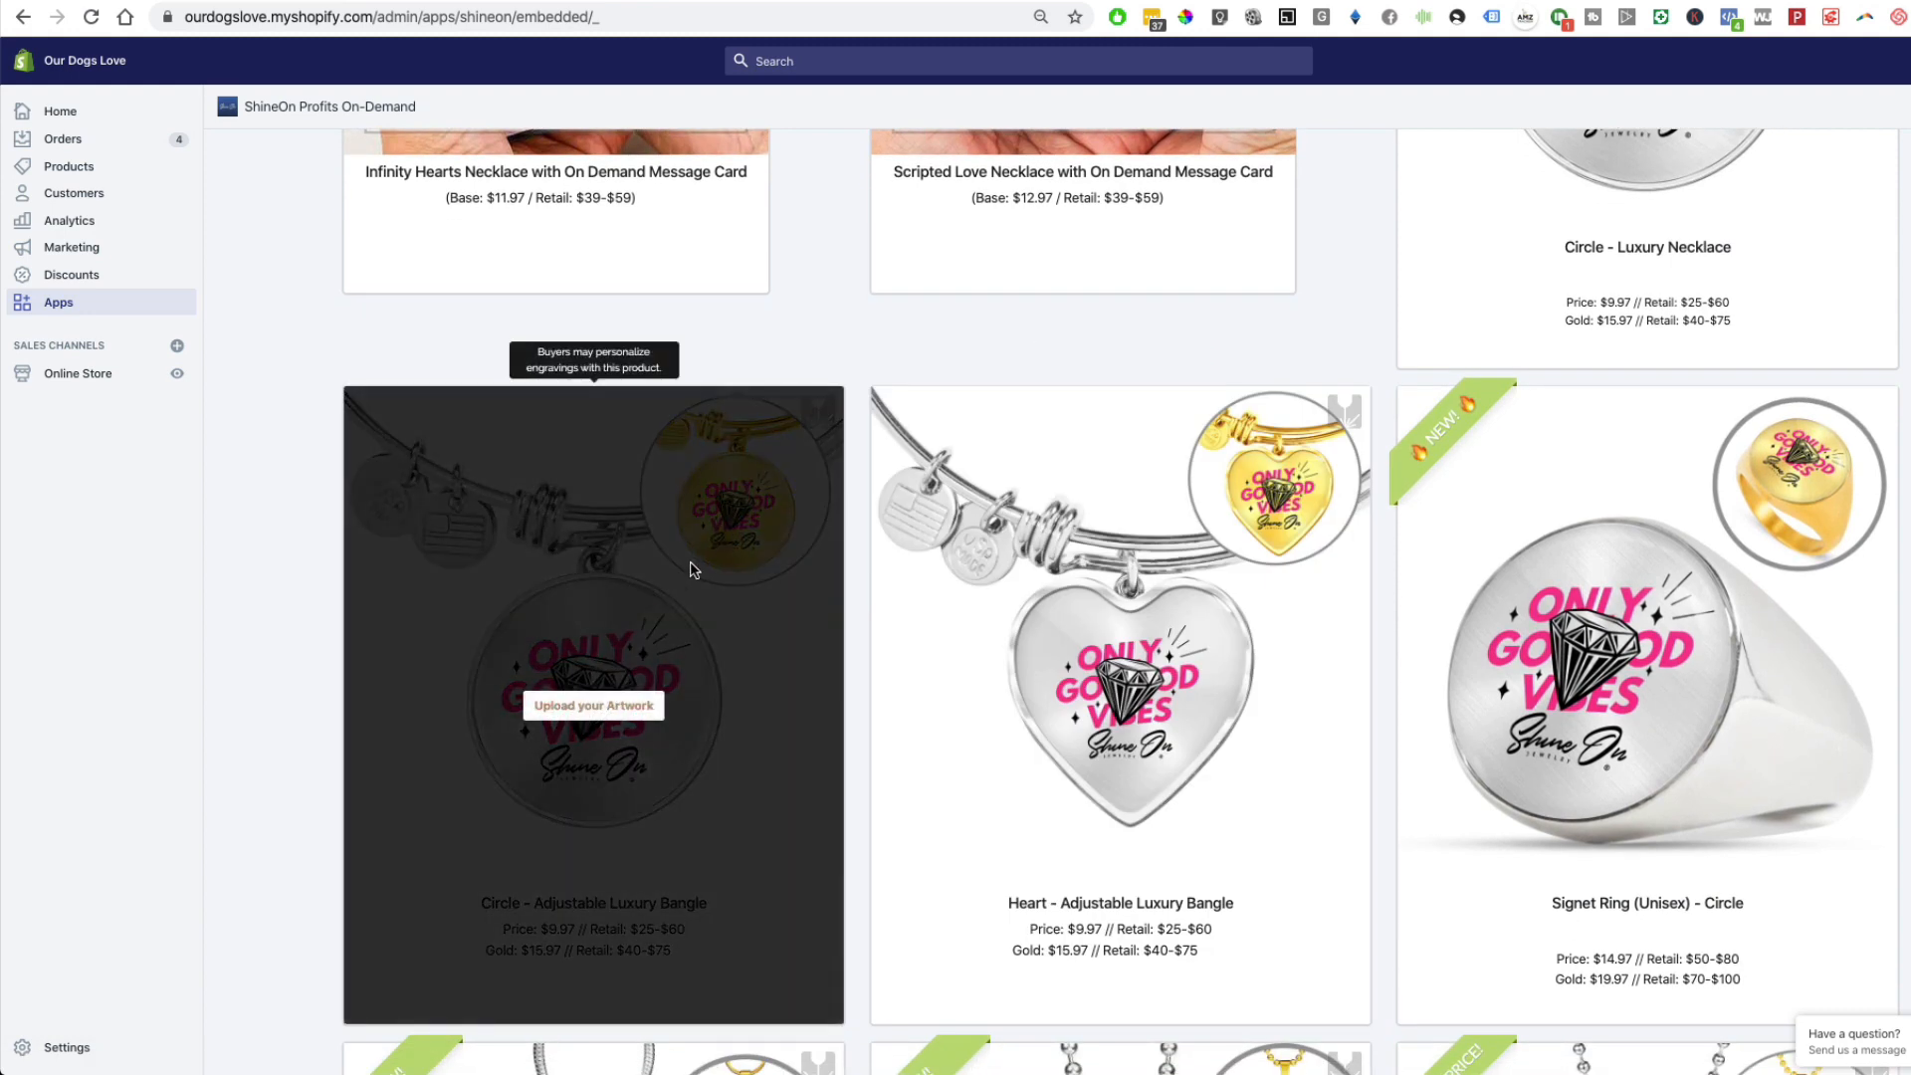
{"action": "mouse_move", "coordinate": [244, 642]}
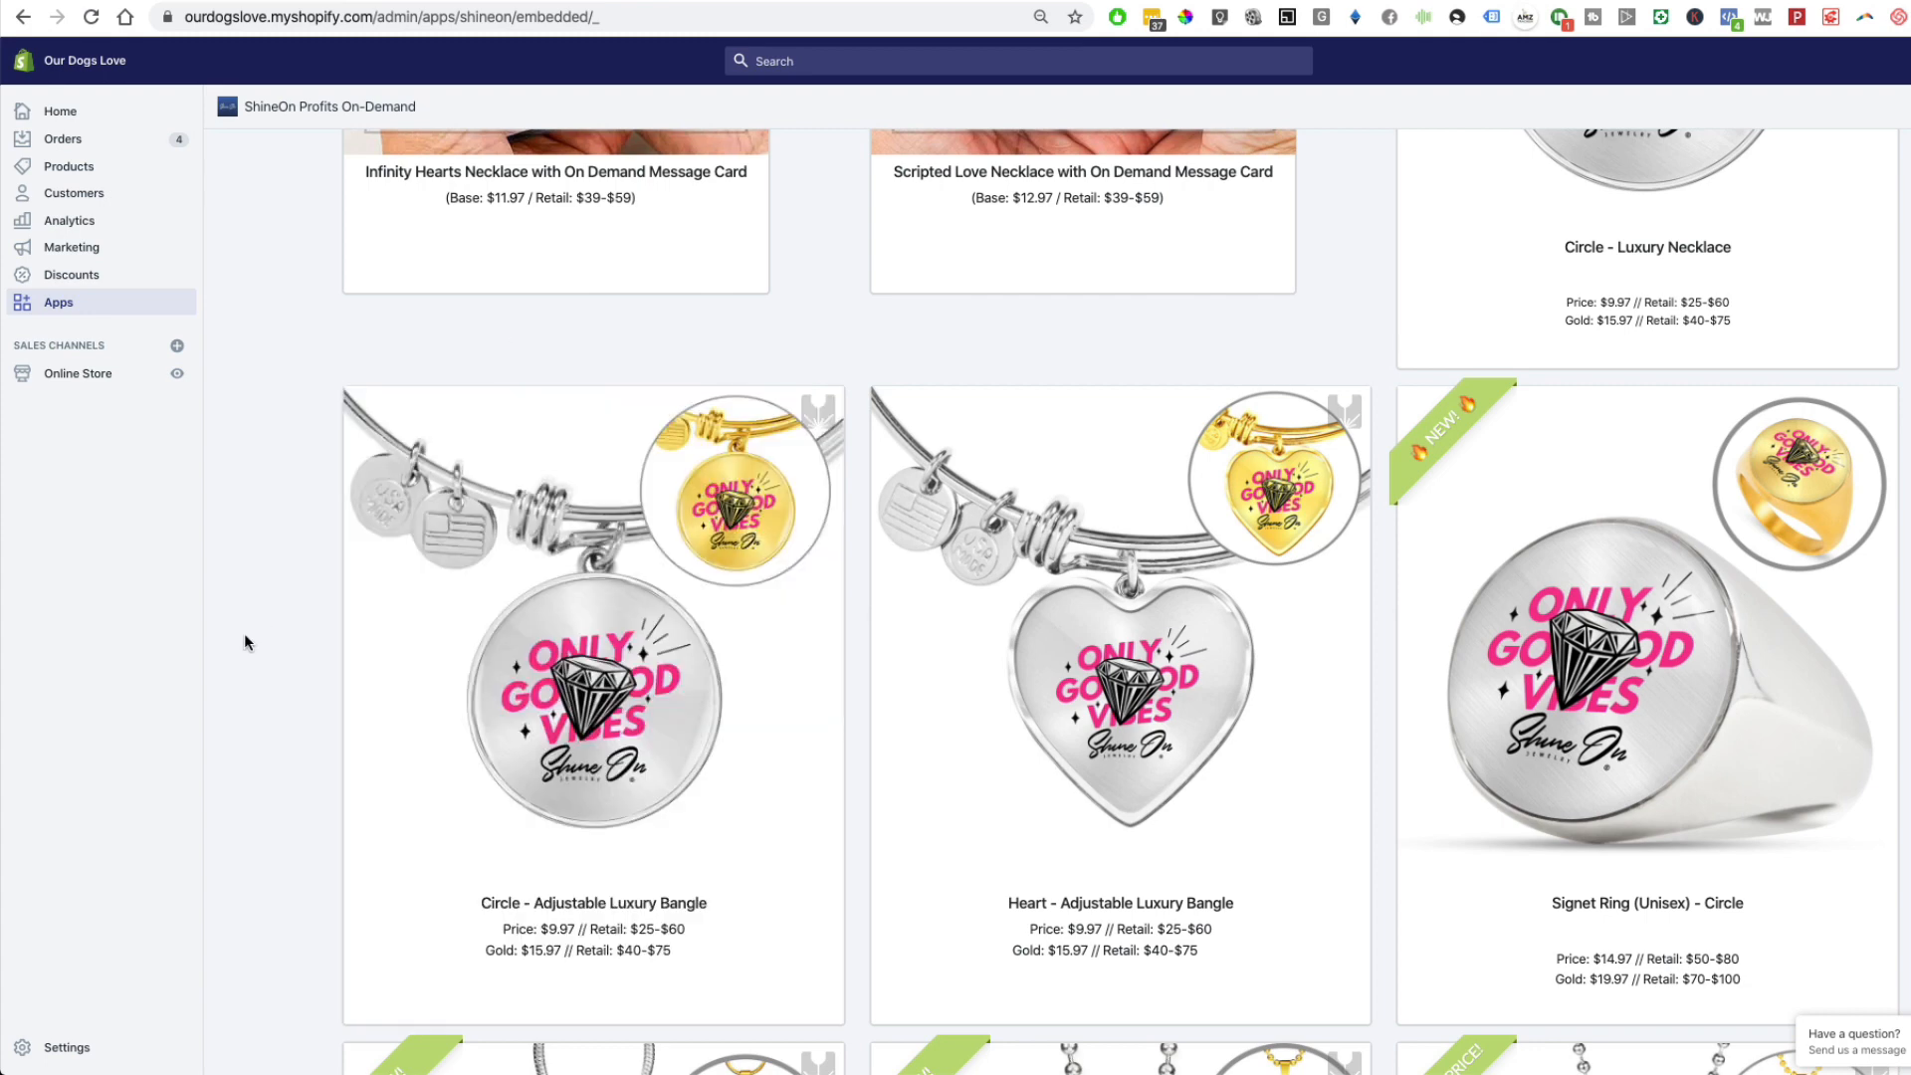
{"action": "scroll", "scroll_direction": "down", "scroll_amount": 3}
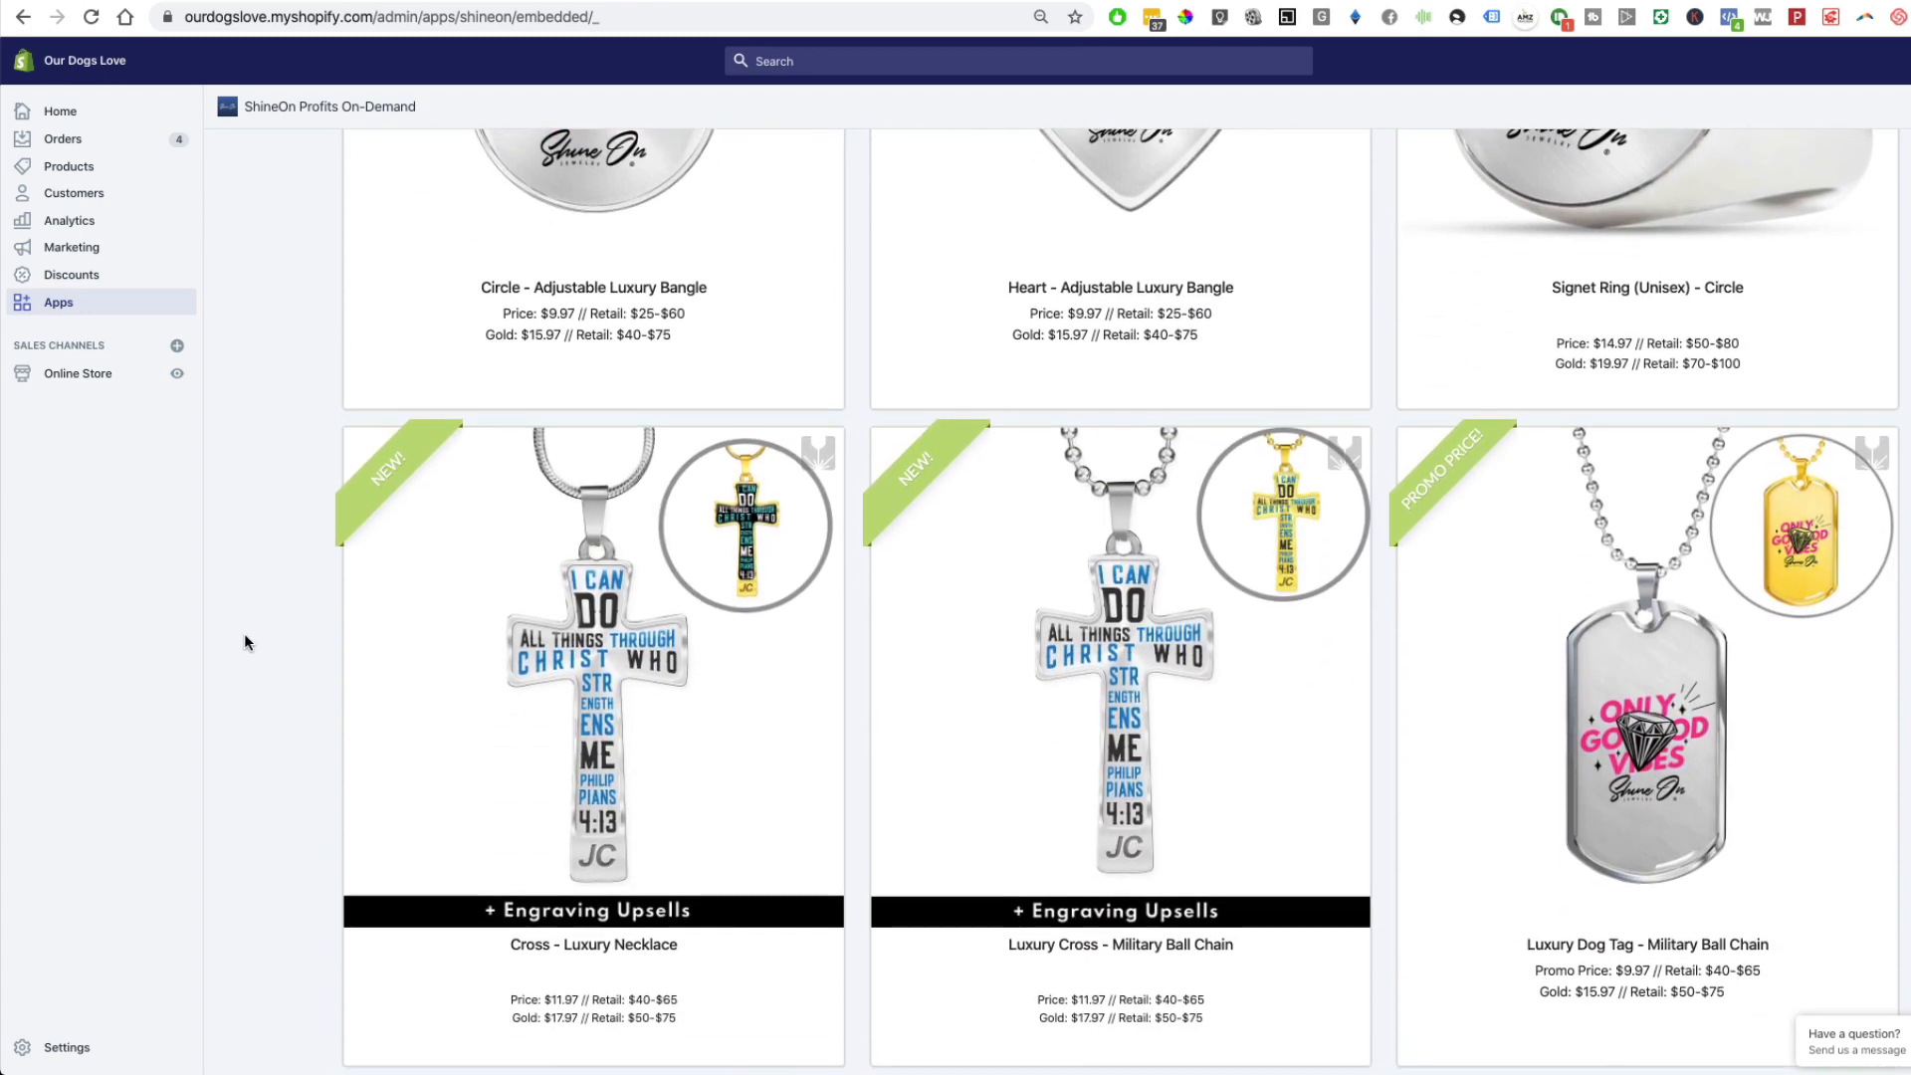
{"action": "scroll", "scroll_direction": "down", "scroll_amount": 3}
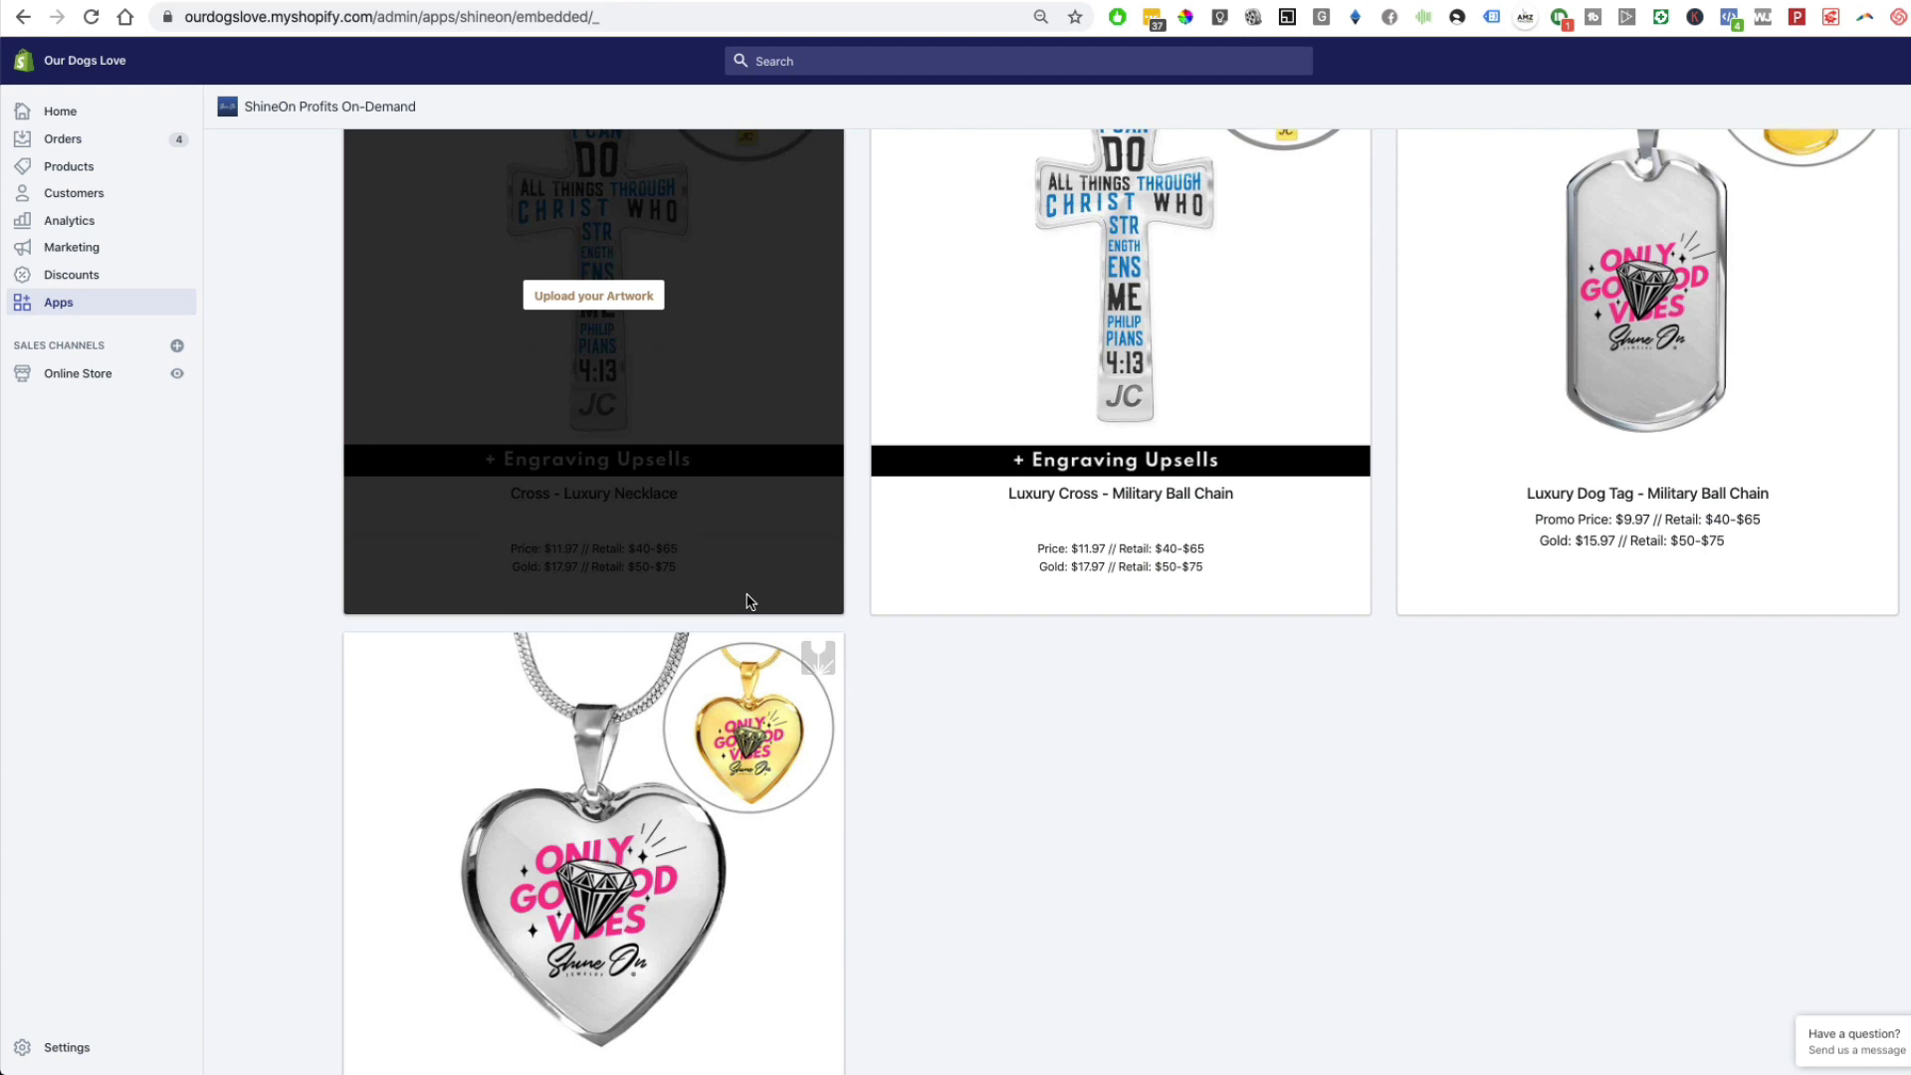
{"action": "scroll", "scroll_direction": "down", "scroll_amount": 3}
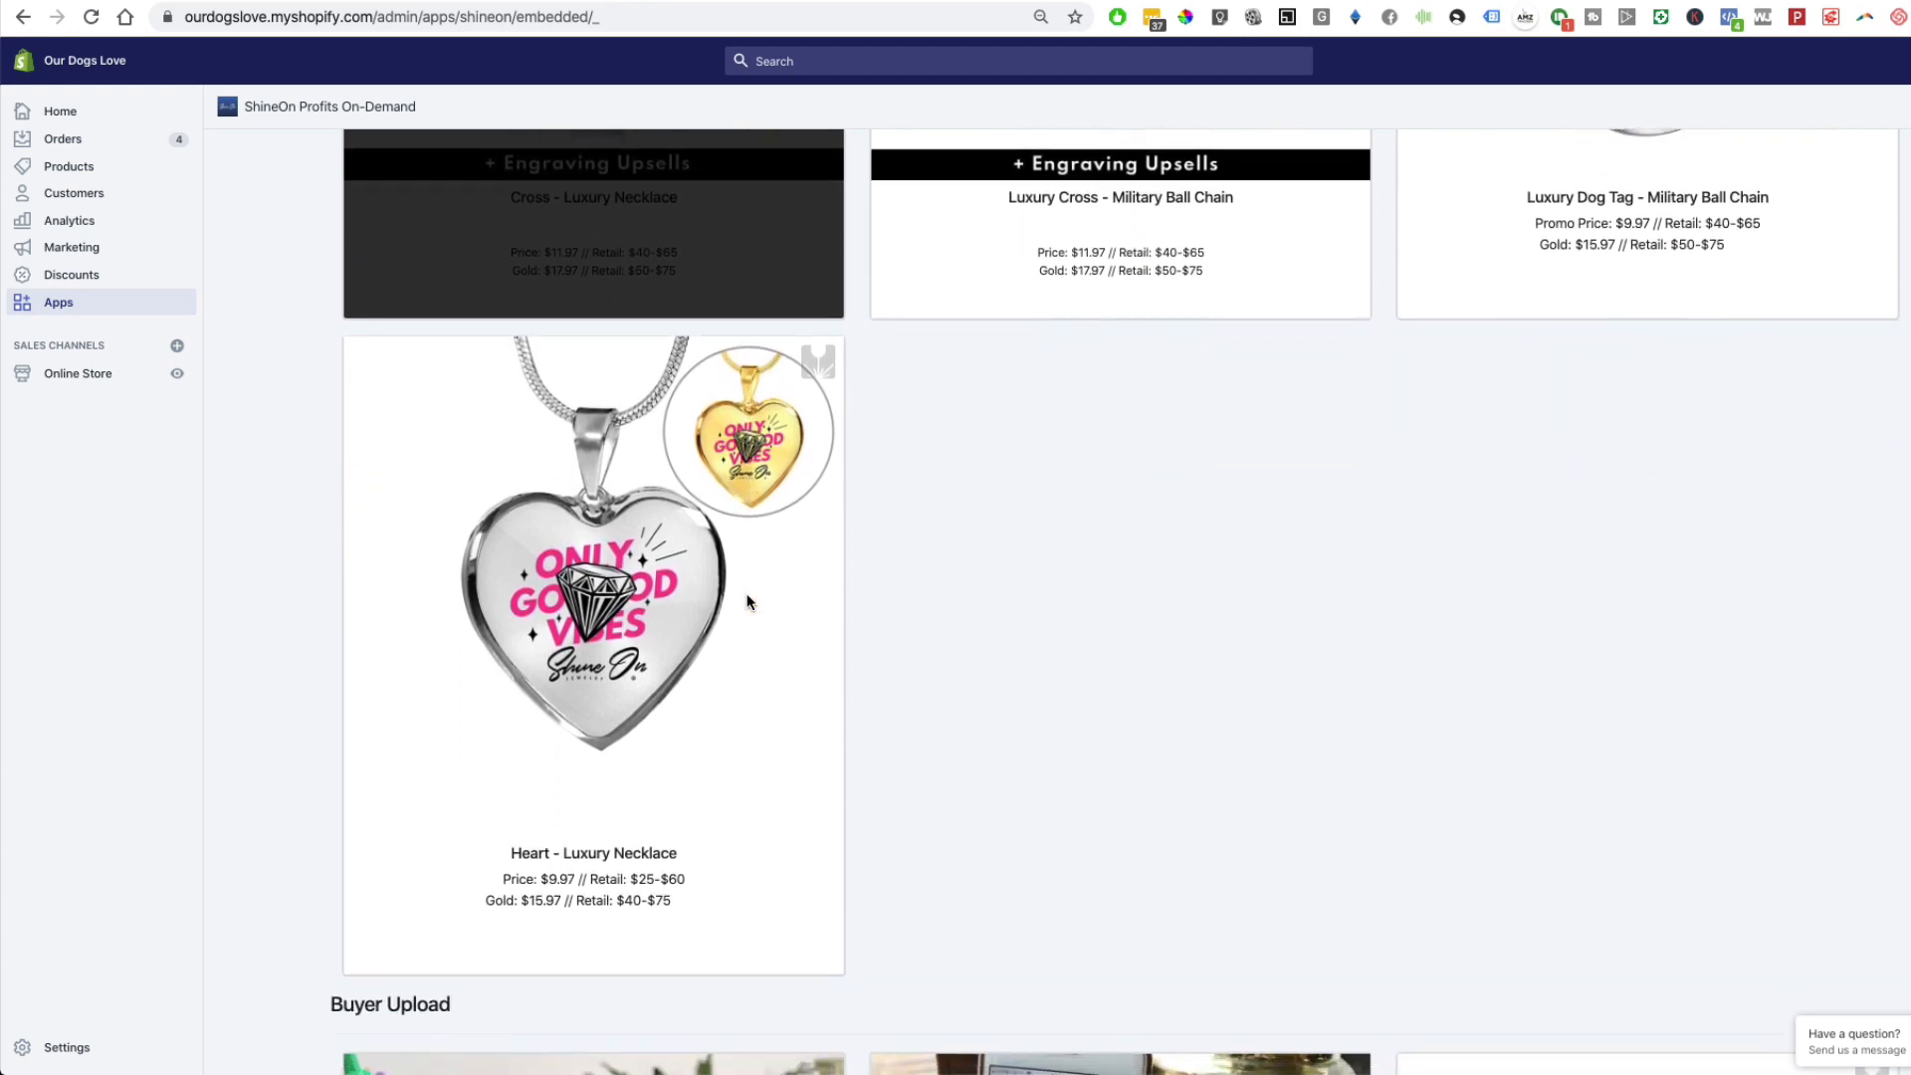
{"action": "scroll", "scroll_direction": "down", "scroll_amount": 3}
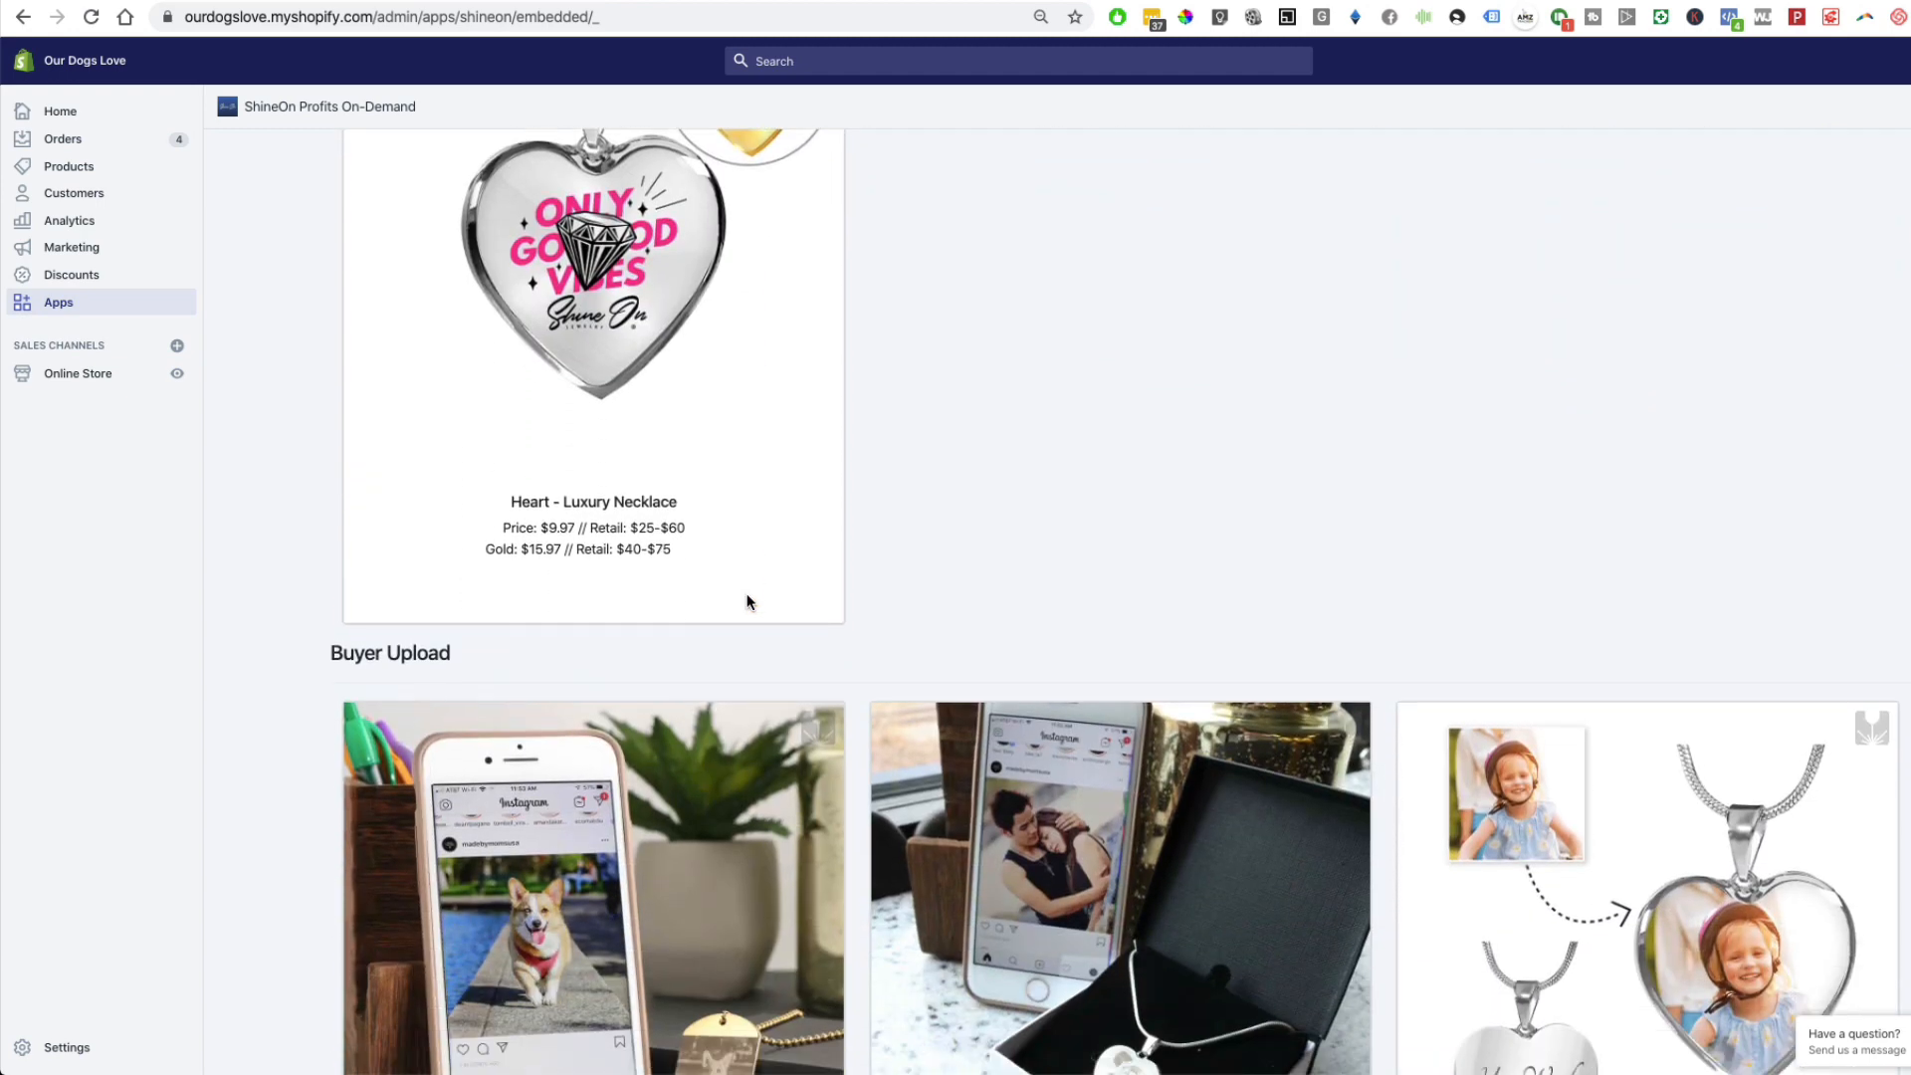
- Scroll through the Buyer Upload photo-engraved products toward the message-card necklaces
{"action": "scroll", "scroll_direction": "down", "scroll_amount": 3}
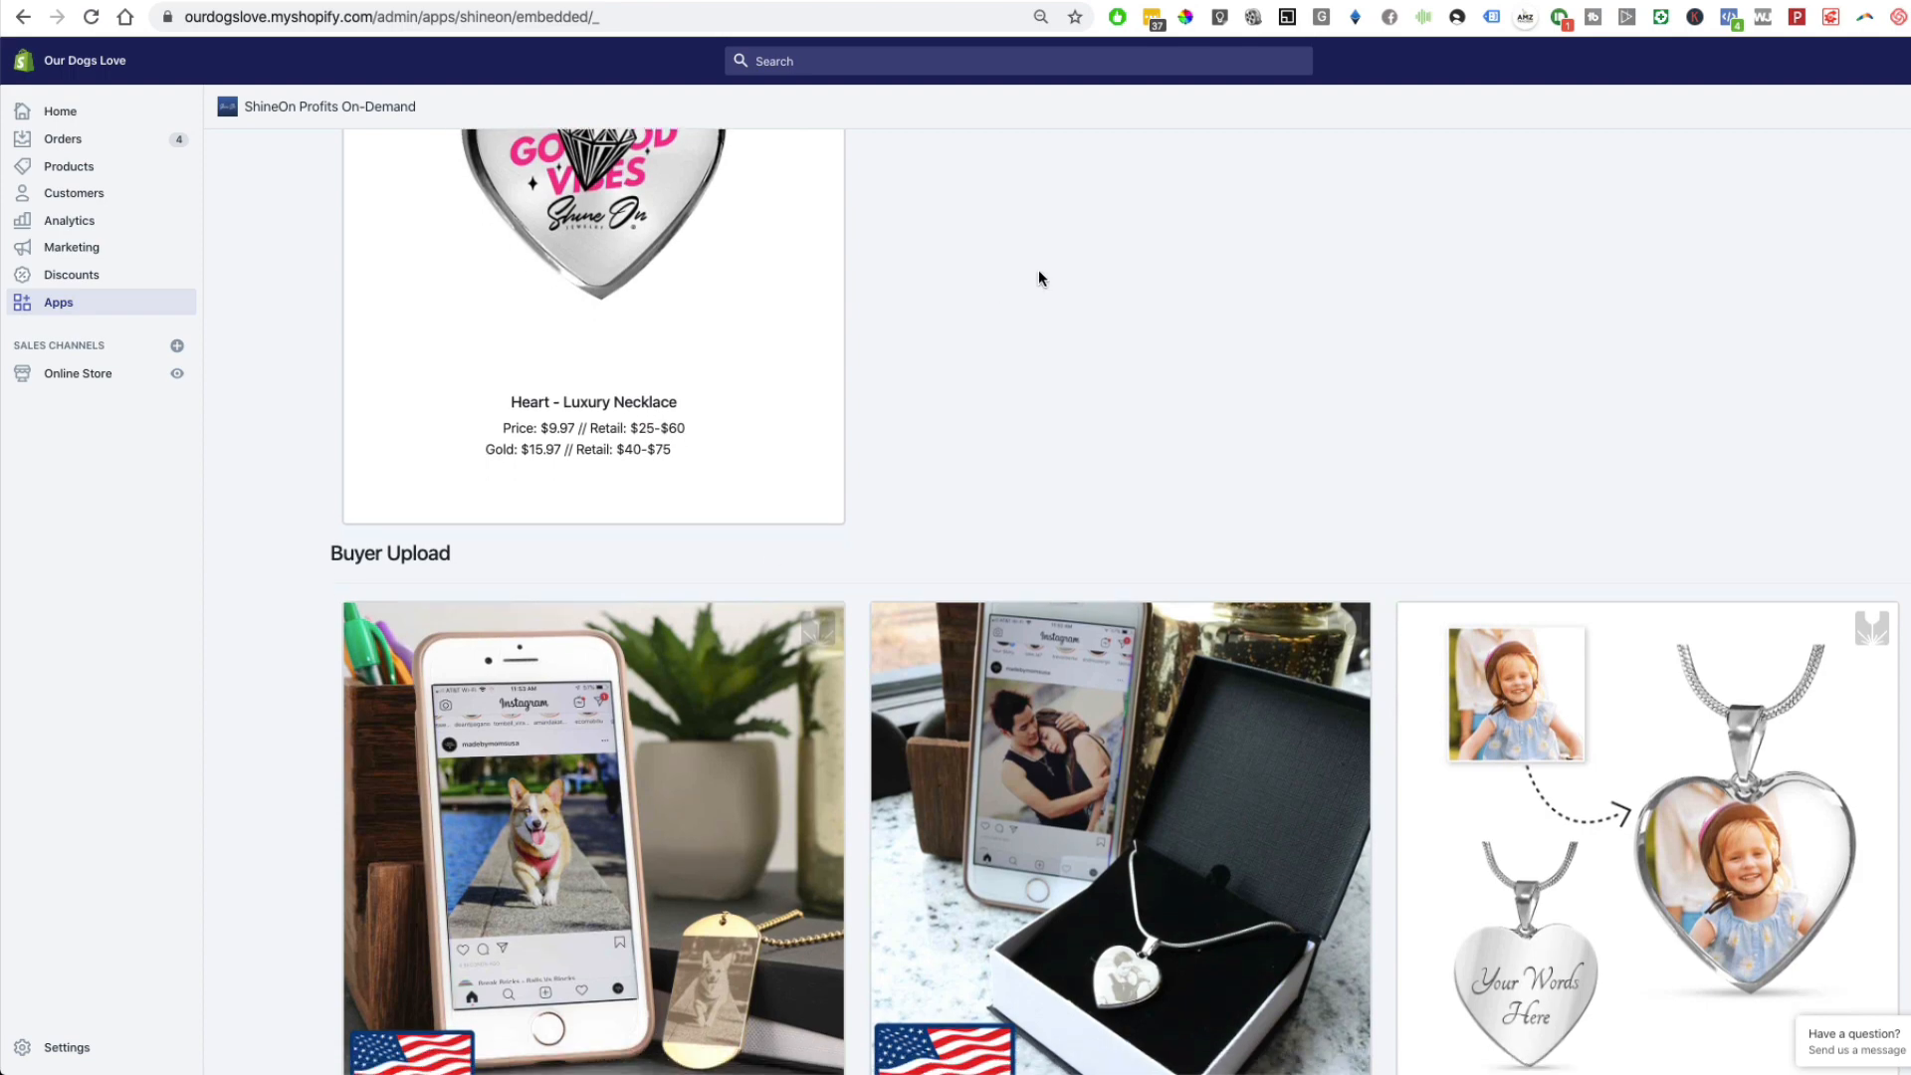
{"action": "scroll", "scroll_direction": "down", "scroll_amount": 3}
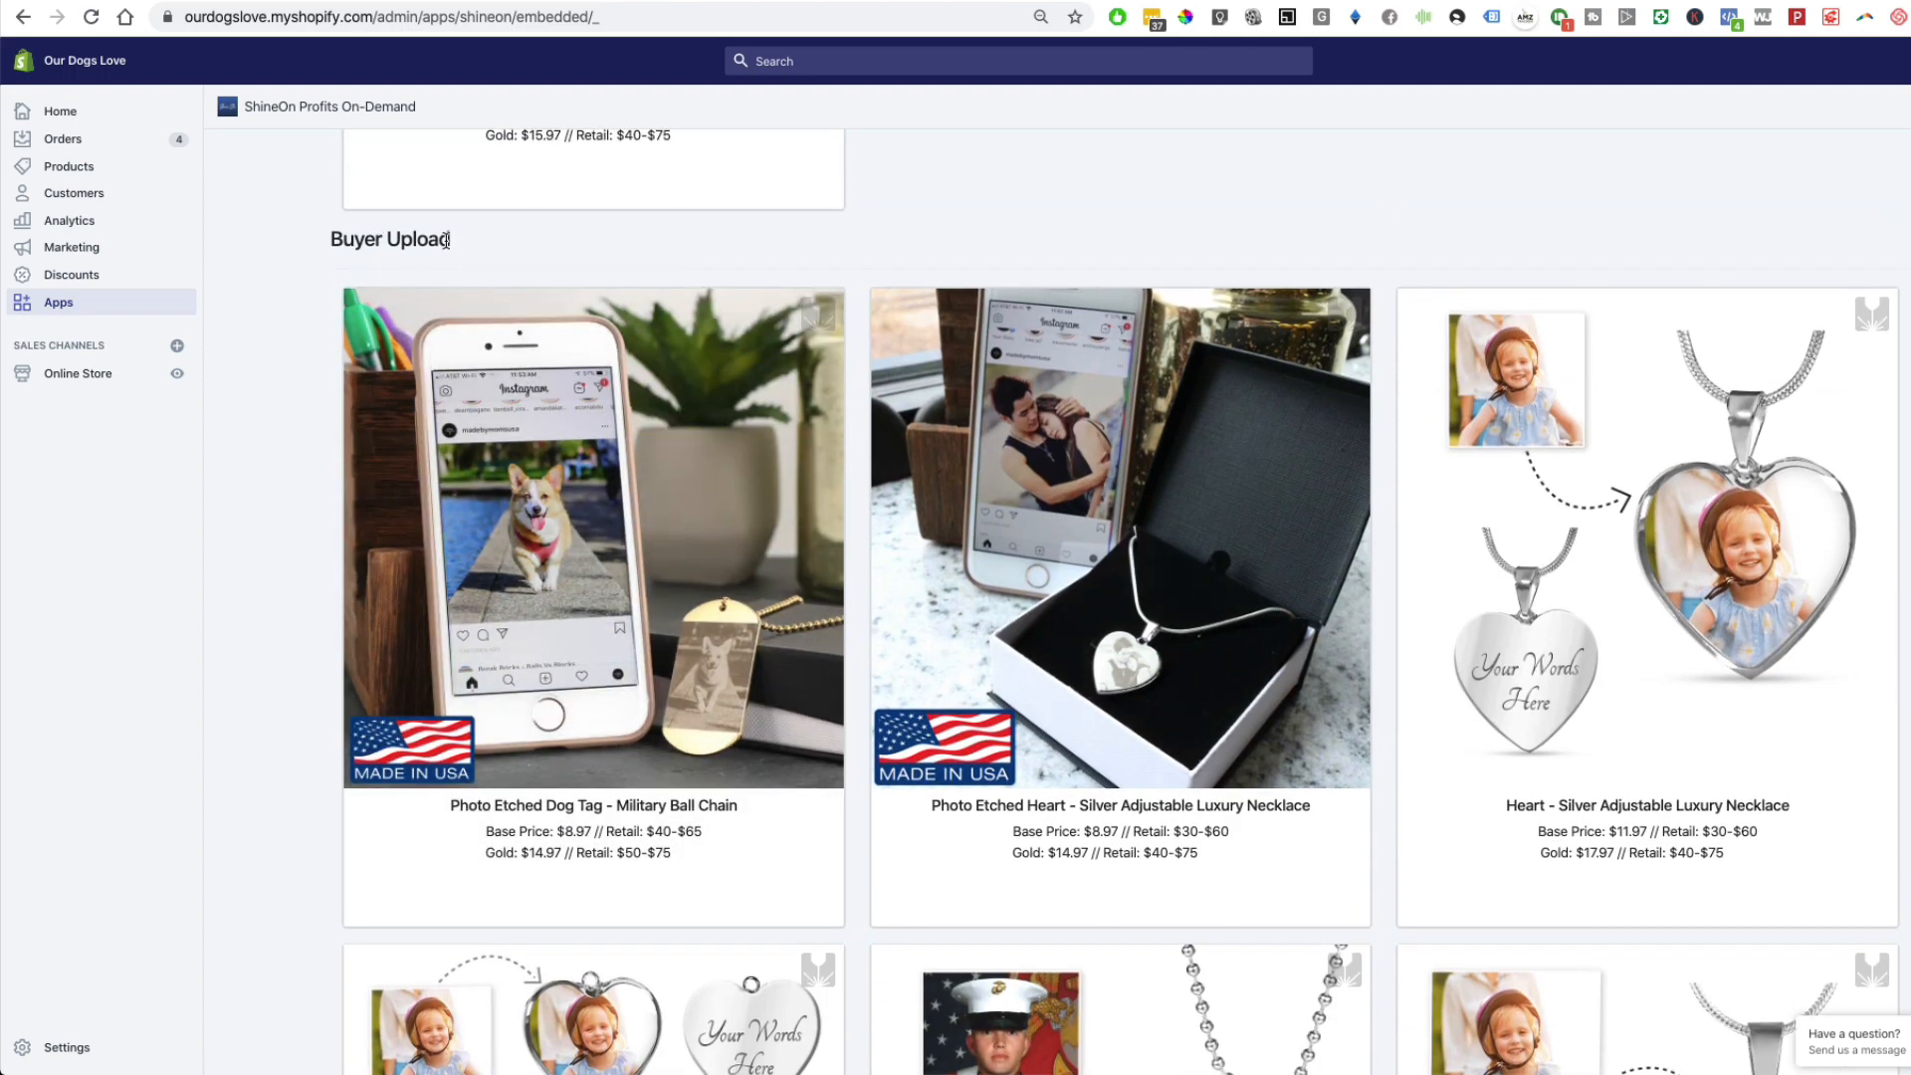
{"action": "mouse_move", "coordinate": [690, 505]}
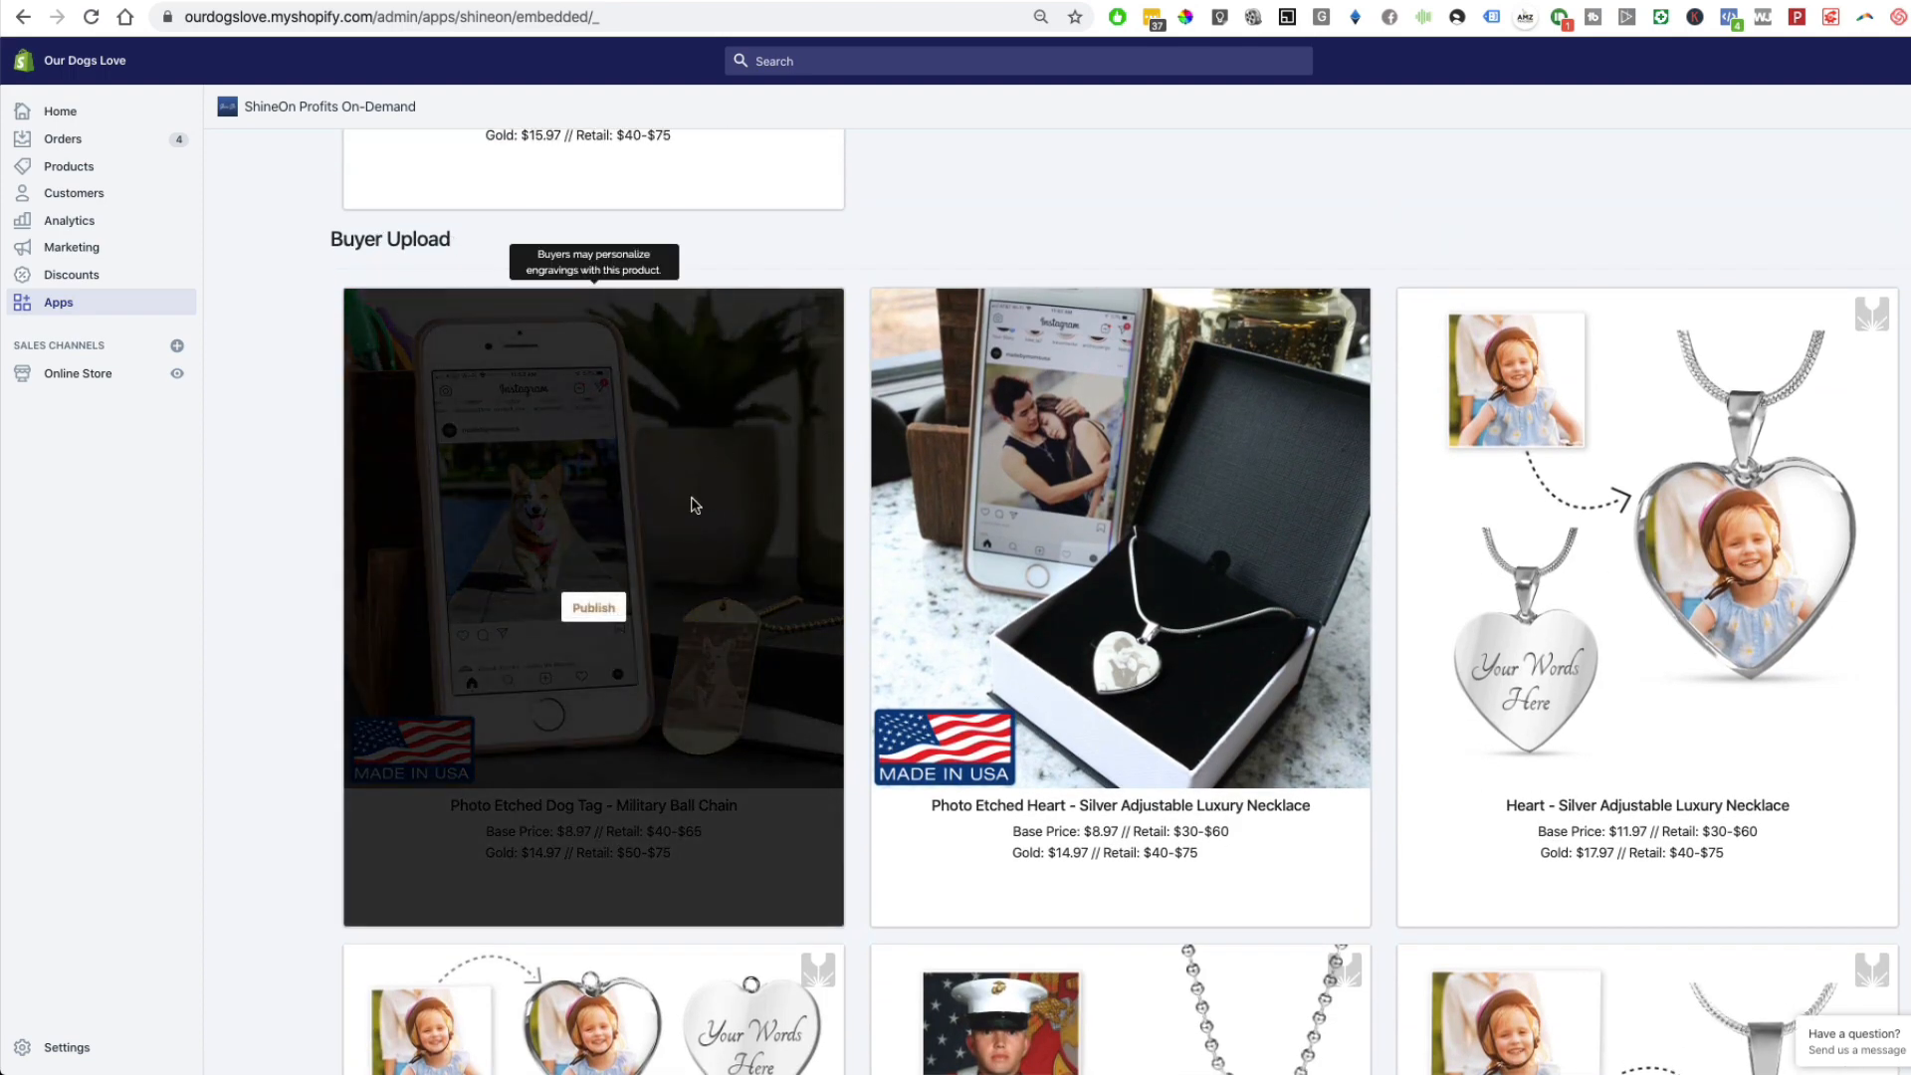
{"action": "mouse_move", "coordinate": [1541, 511]}
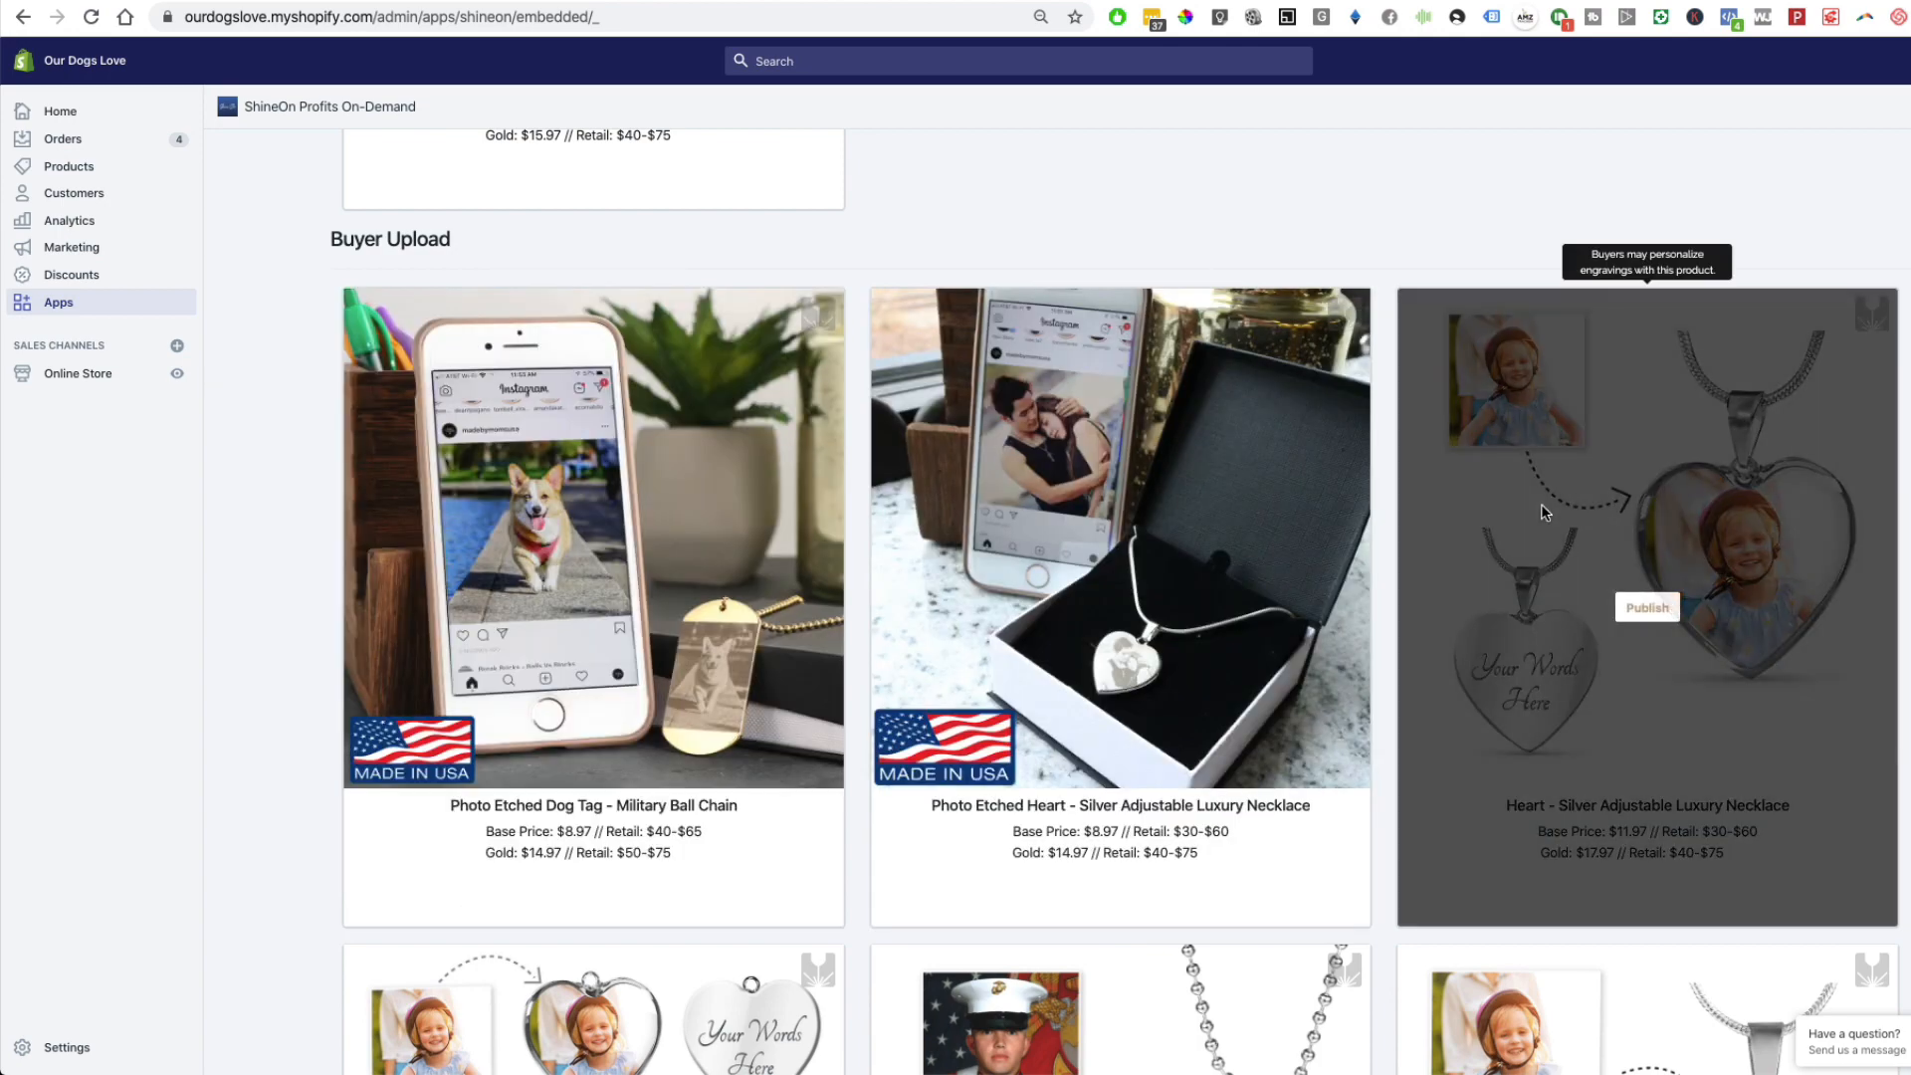
{"action": "mouse_move", "coordinate": [543, 460]}
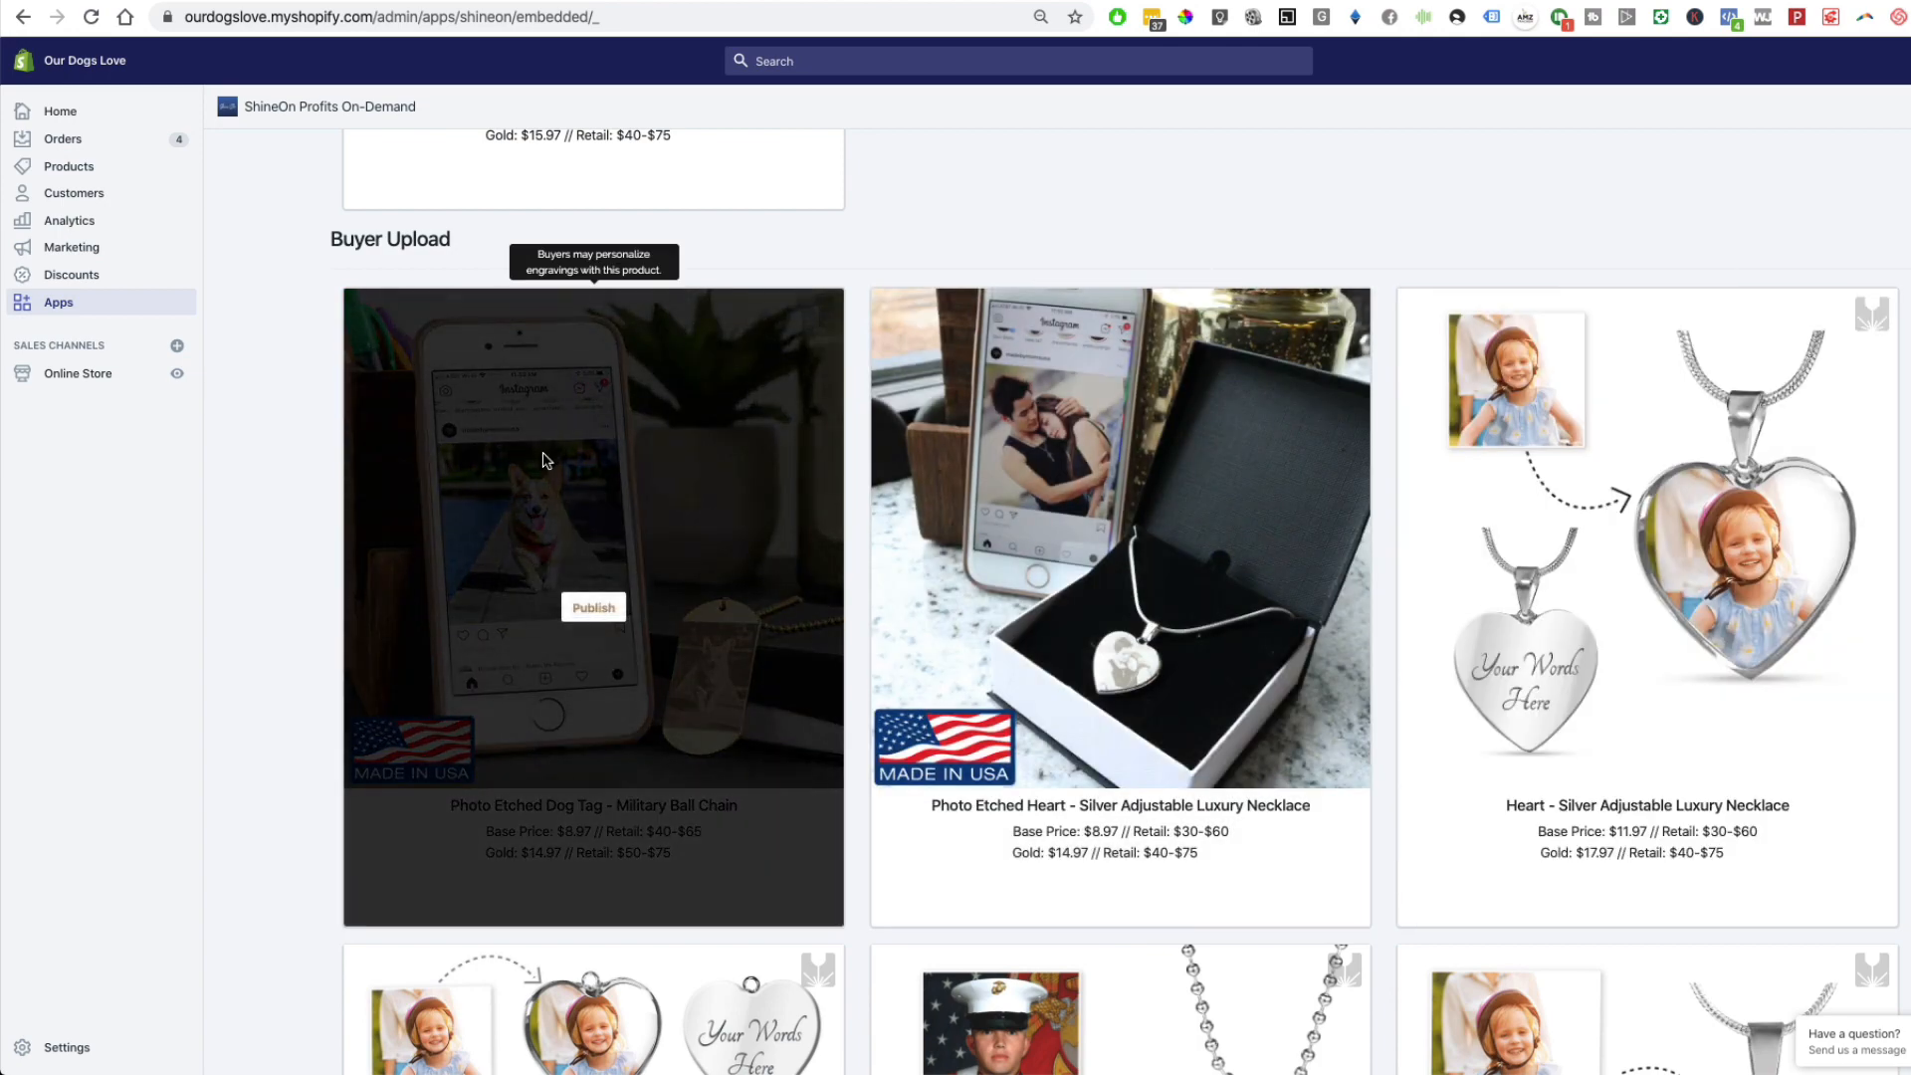
{"action": "mouse_move", "coordinate": [825, 740]}
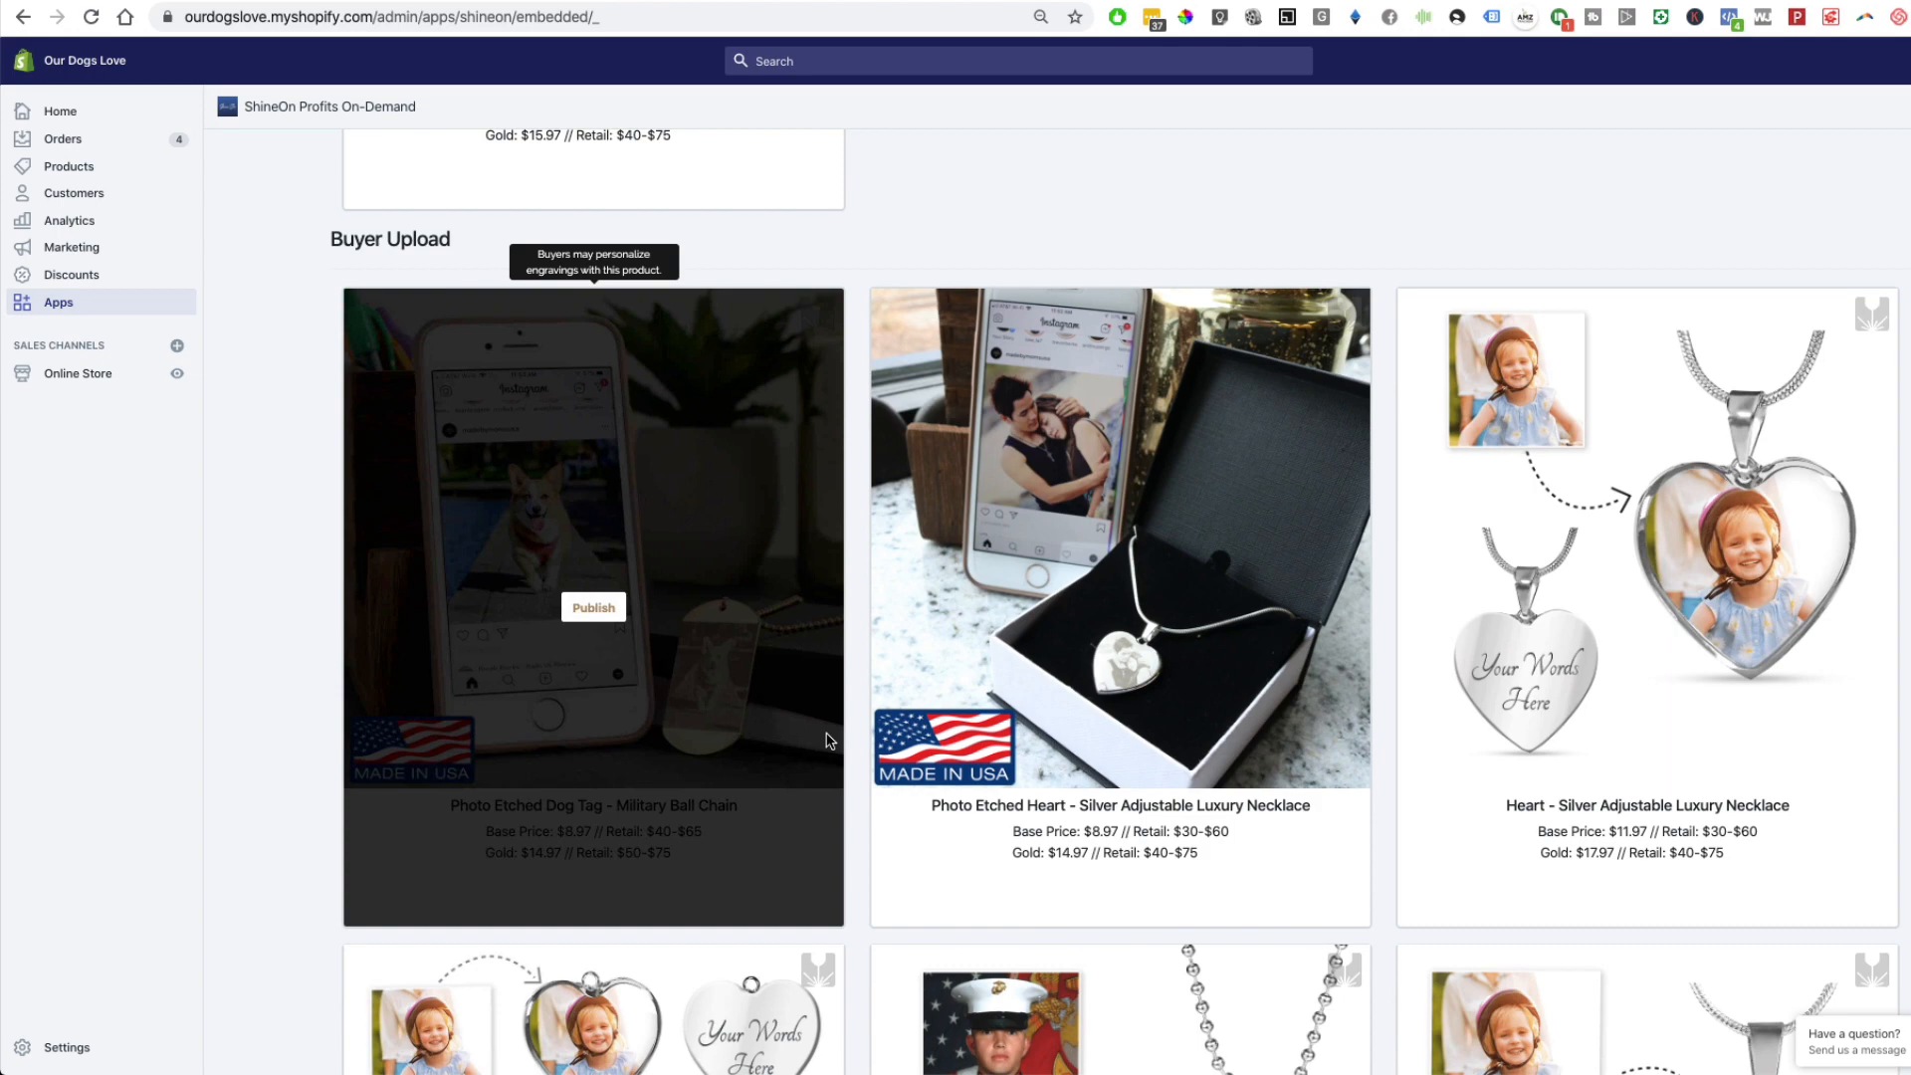
{"action": "mouse_move", "coordinate": [877, 680]}
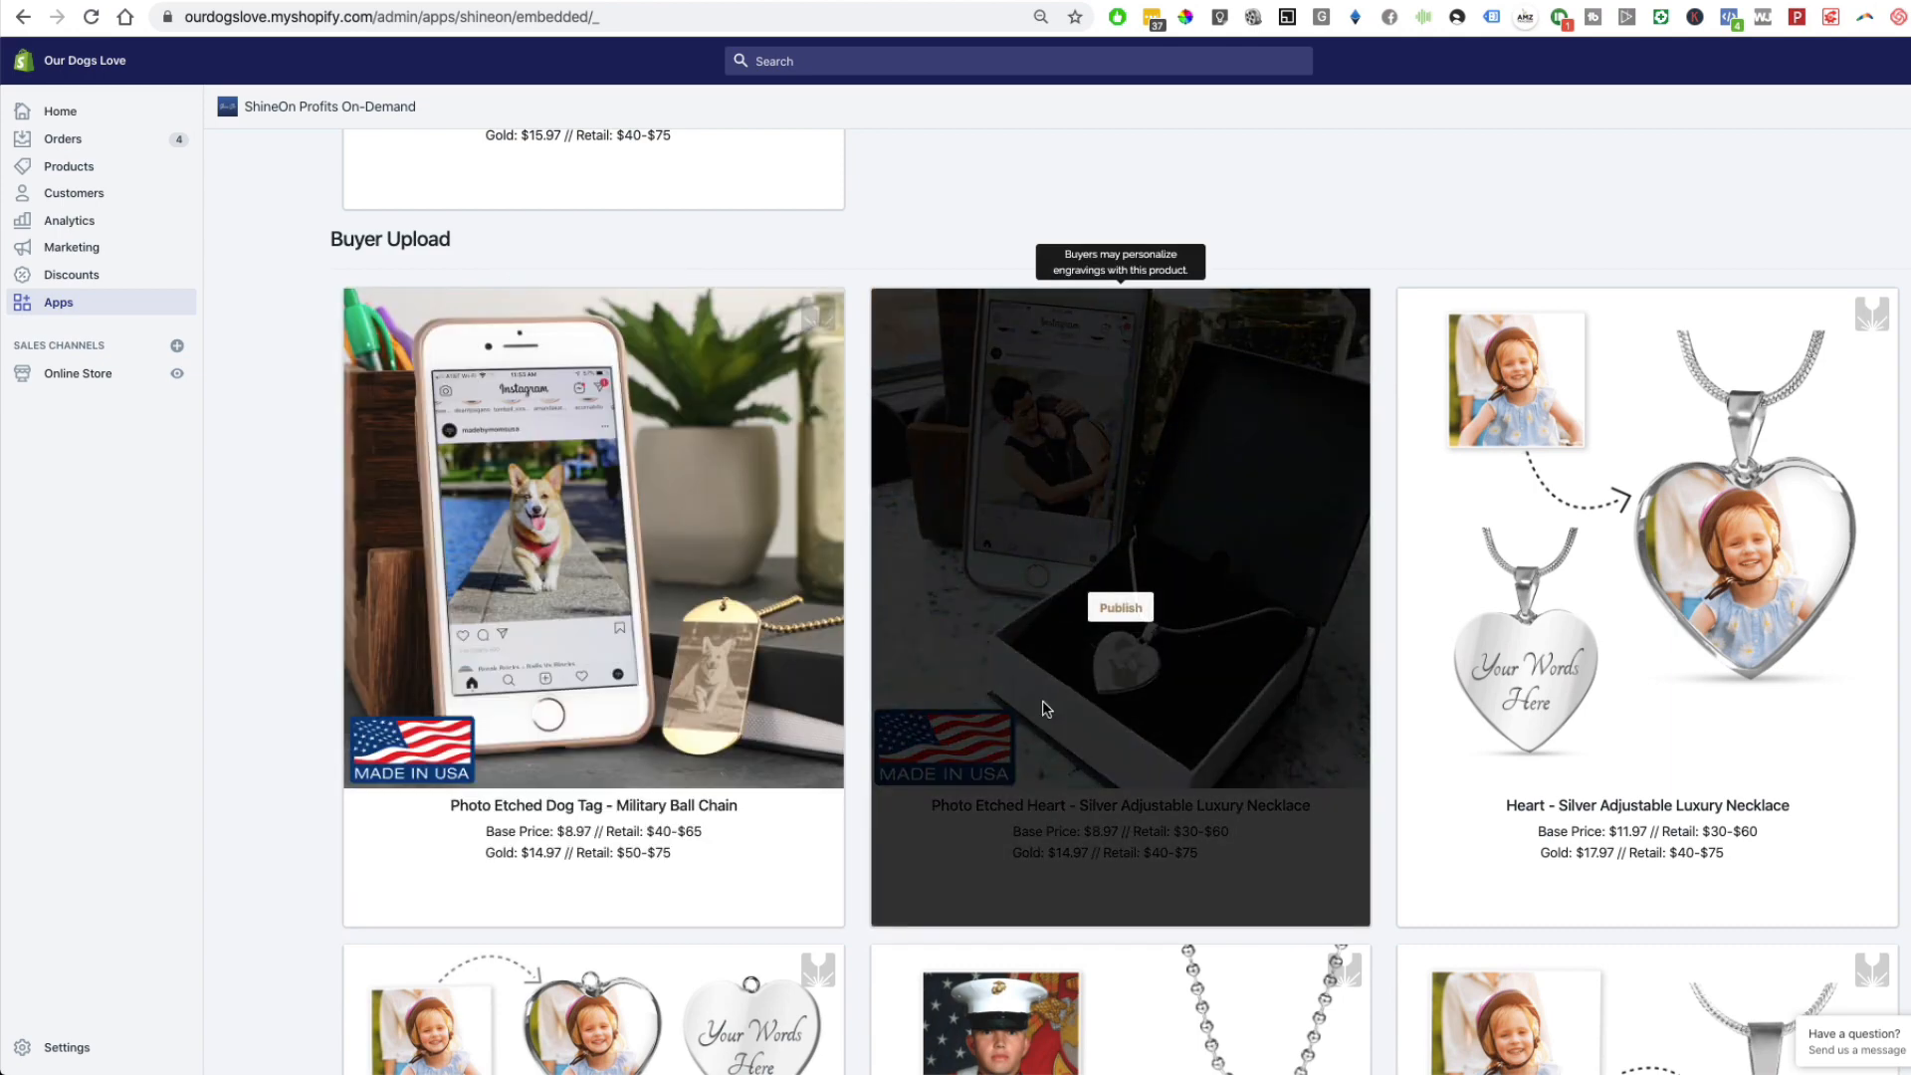
{"action": "mouse_move", "coordinate": [1511, 711]}
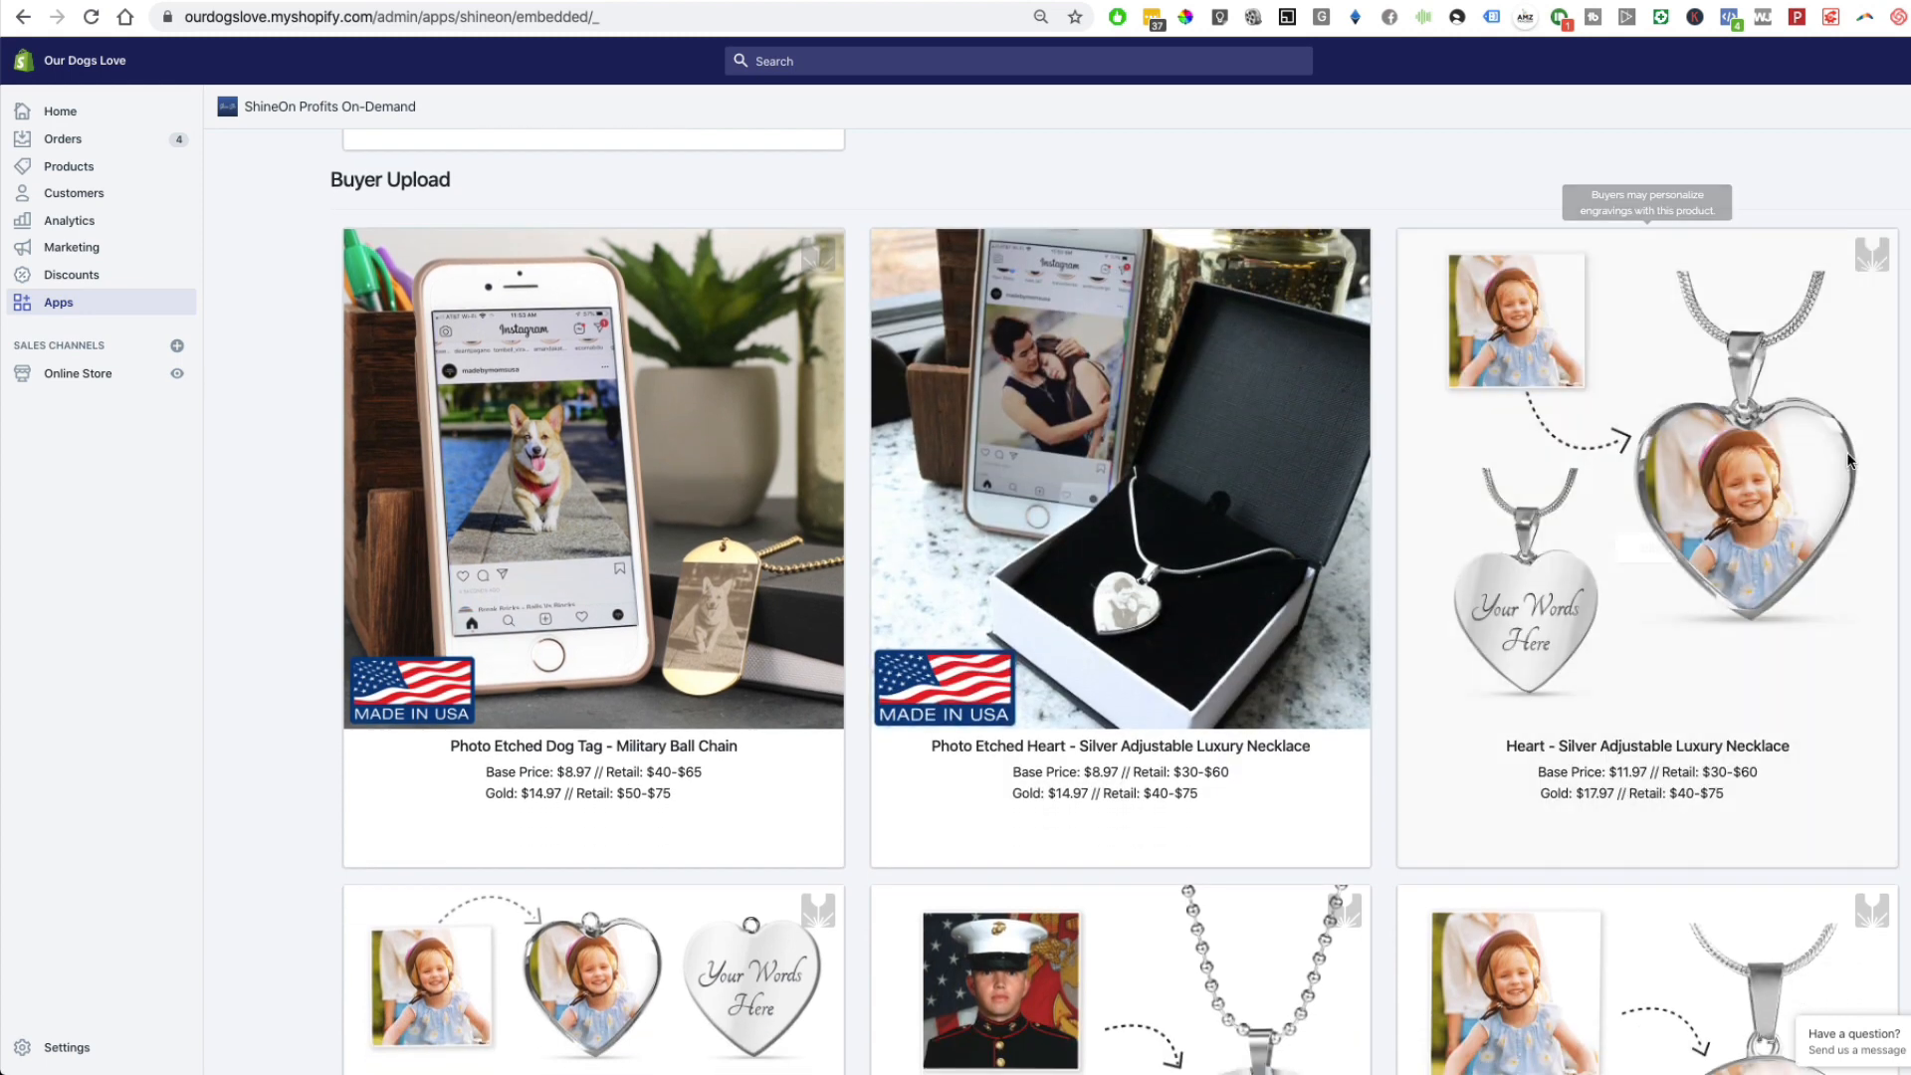
{"action": "mouse_move", "coordinate": [1531, 631]}
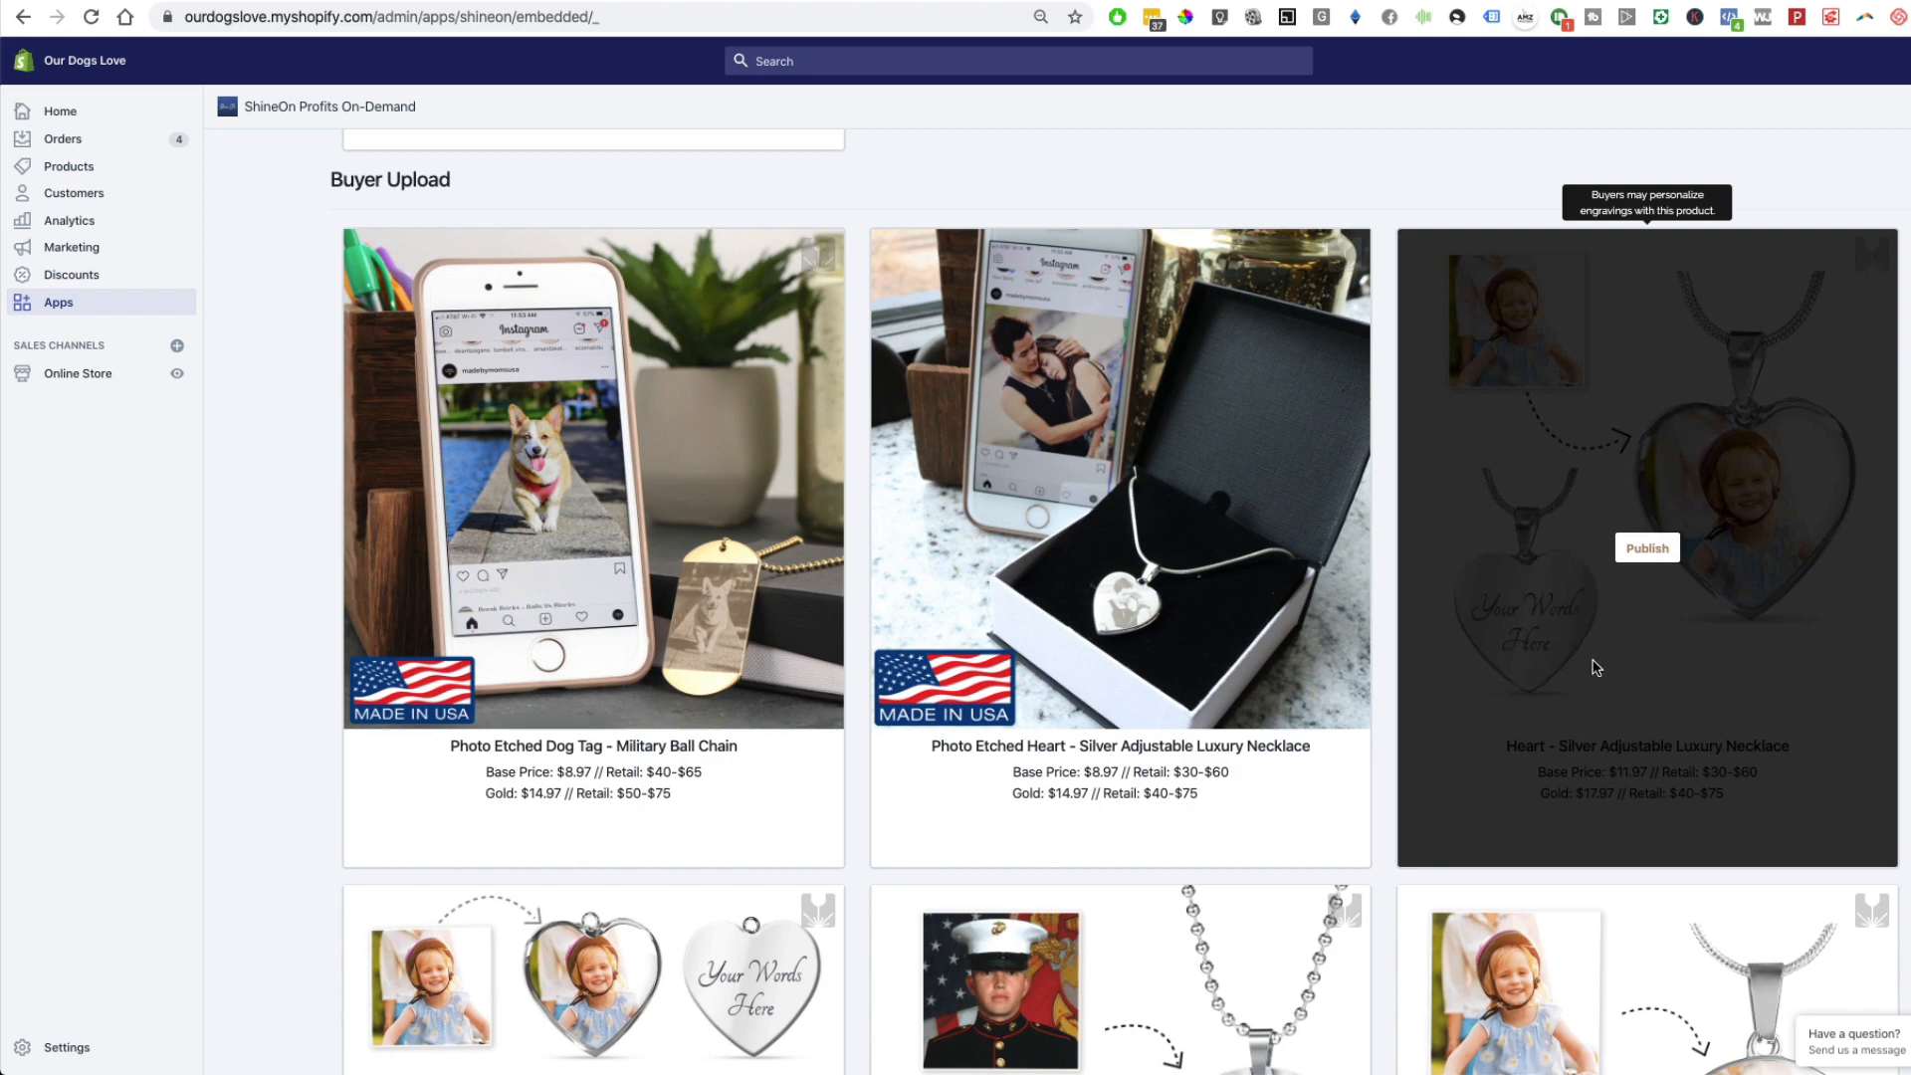
{"action": "scroll", "scroll_direction": "down", "scroll_amount": 3}
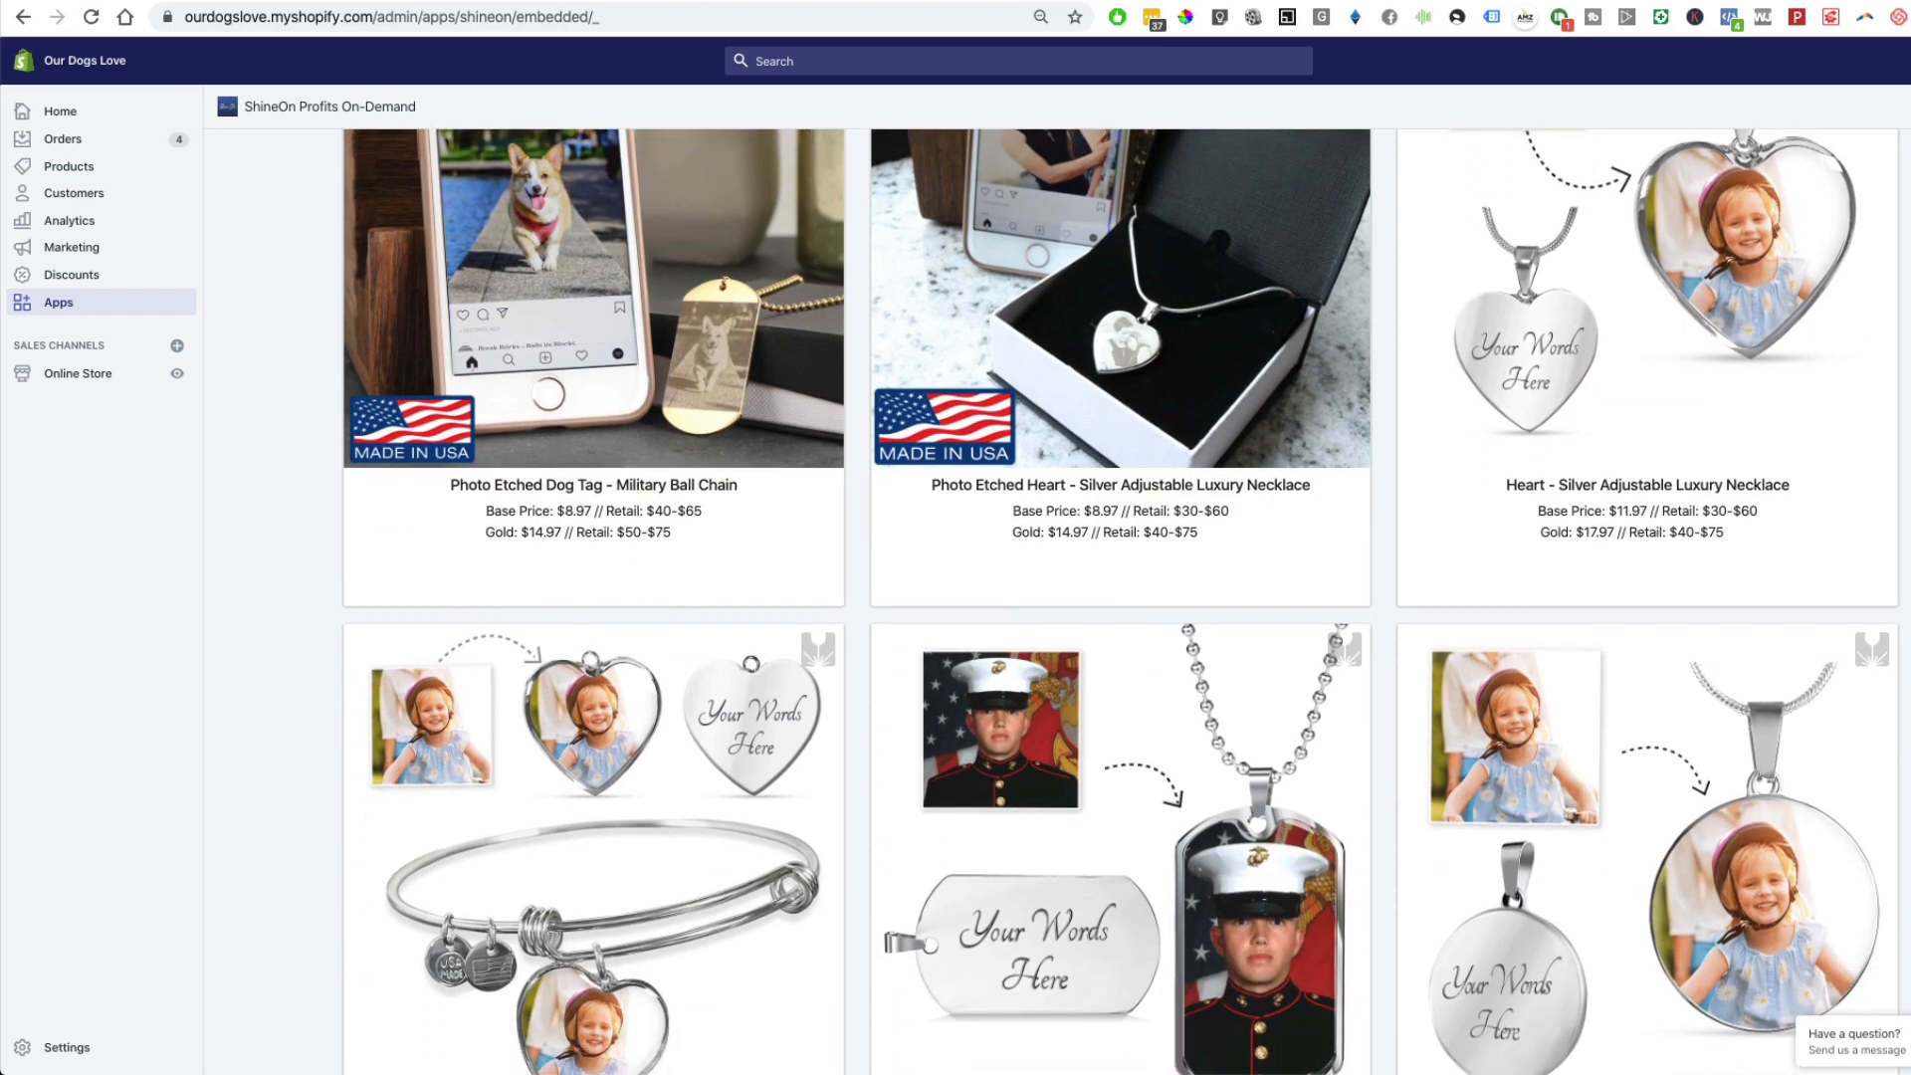
{"action": "scroll", "scroll_direction": "down", "scroll_amount": 3}
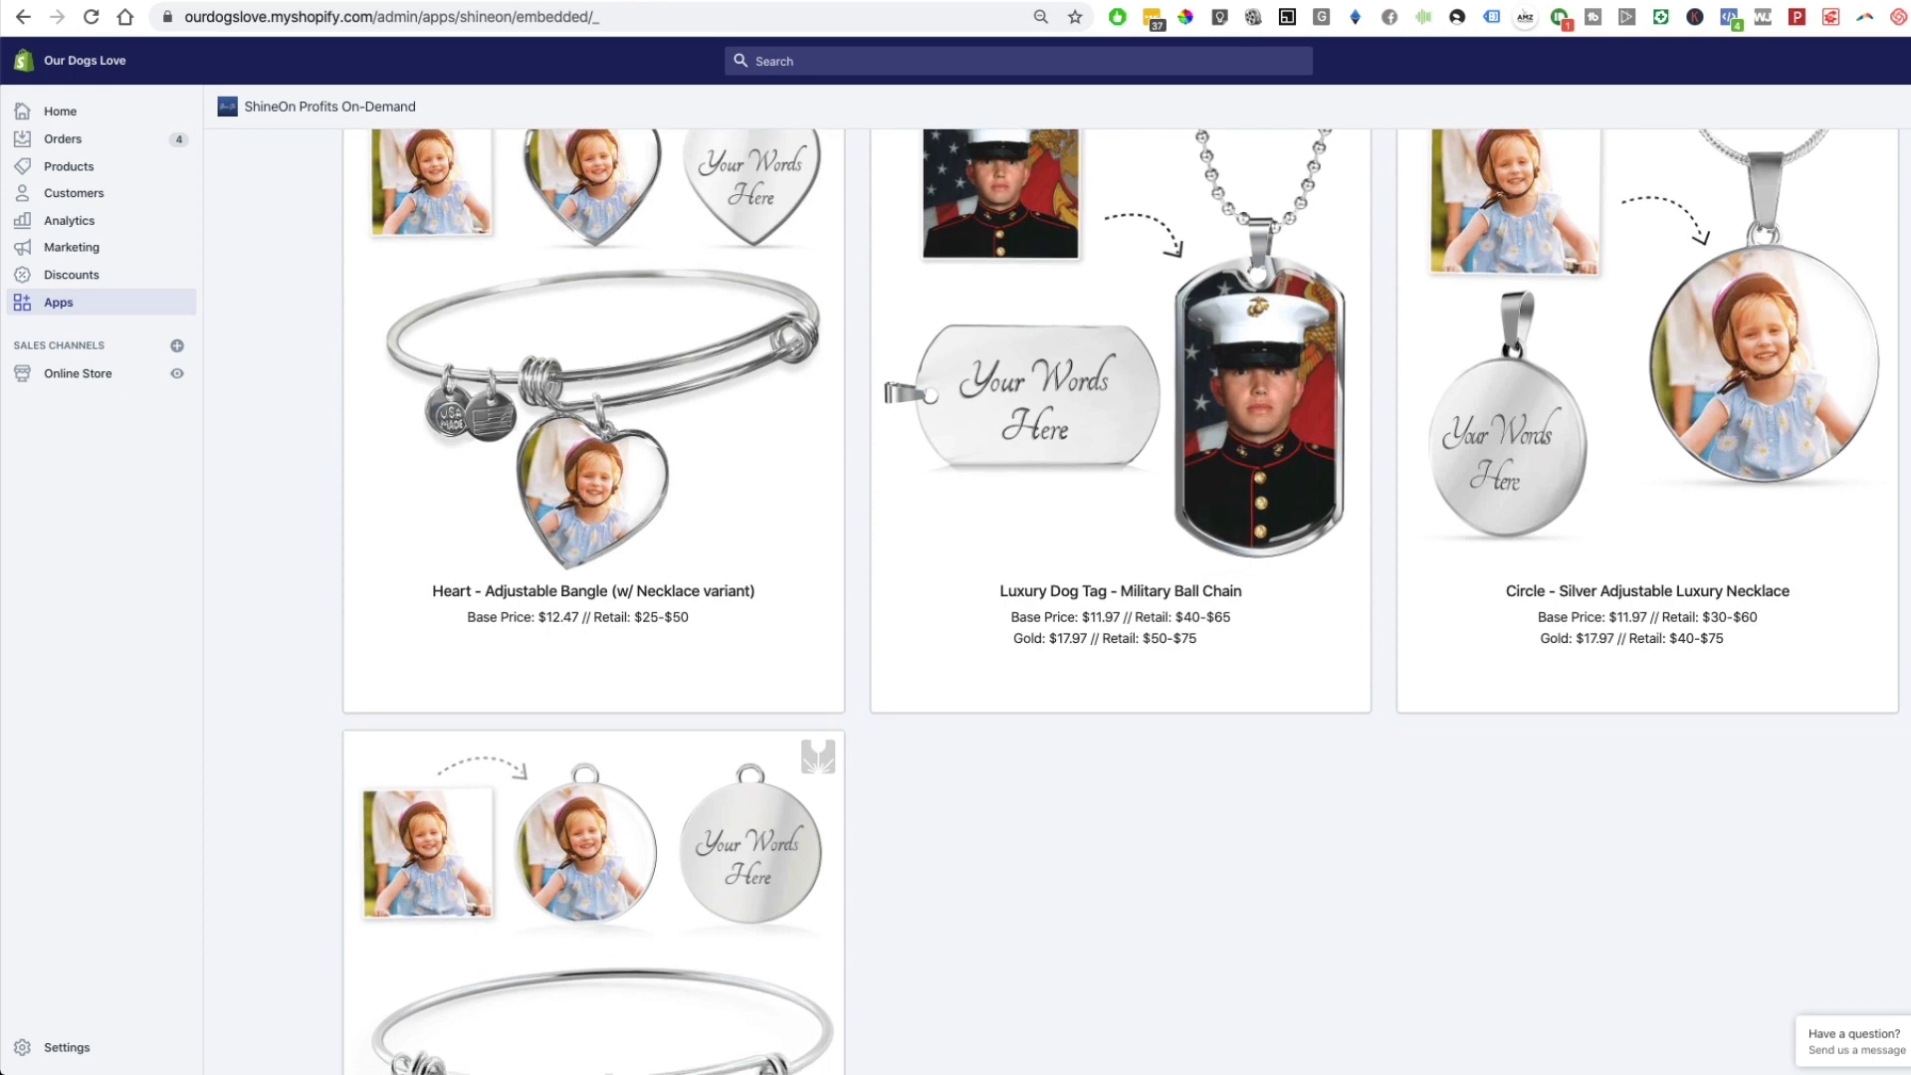
{"action": "scroll", "scroll_direction": "down", "scroll_amount": 3}
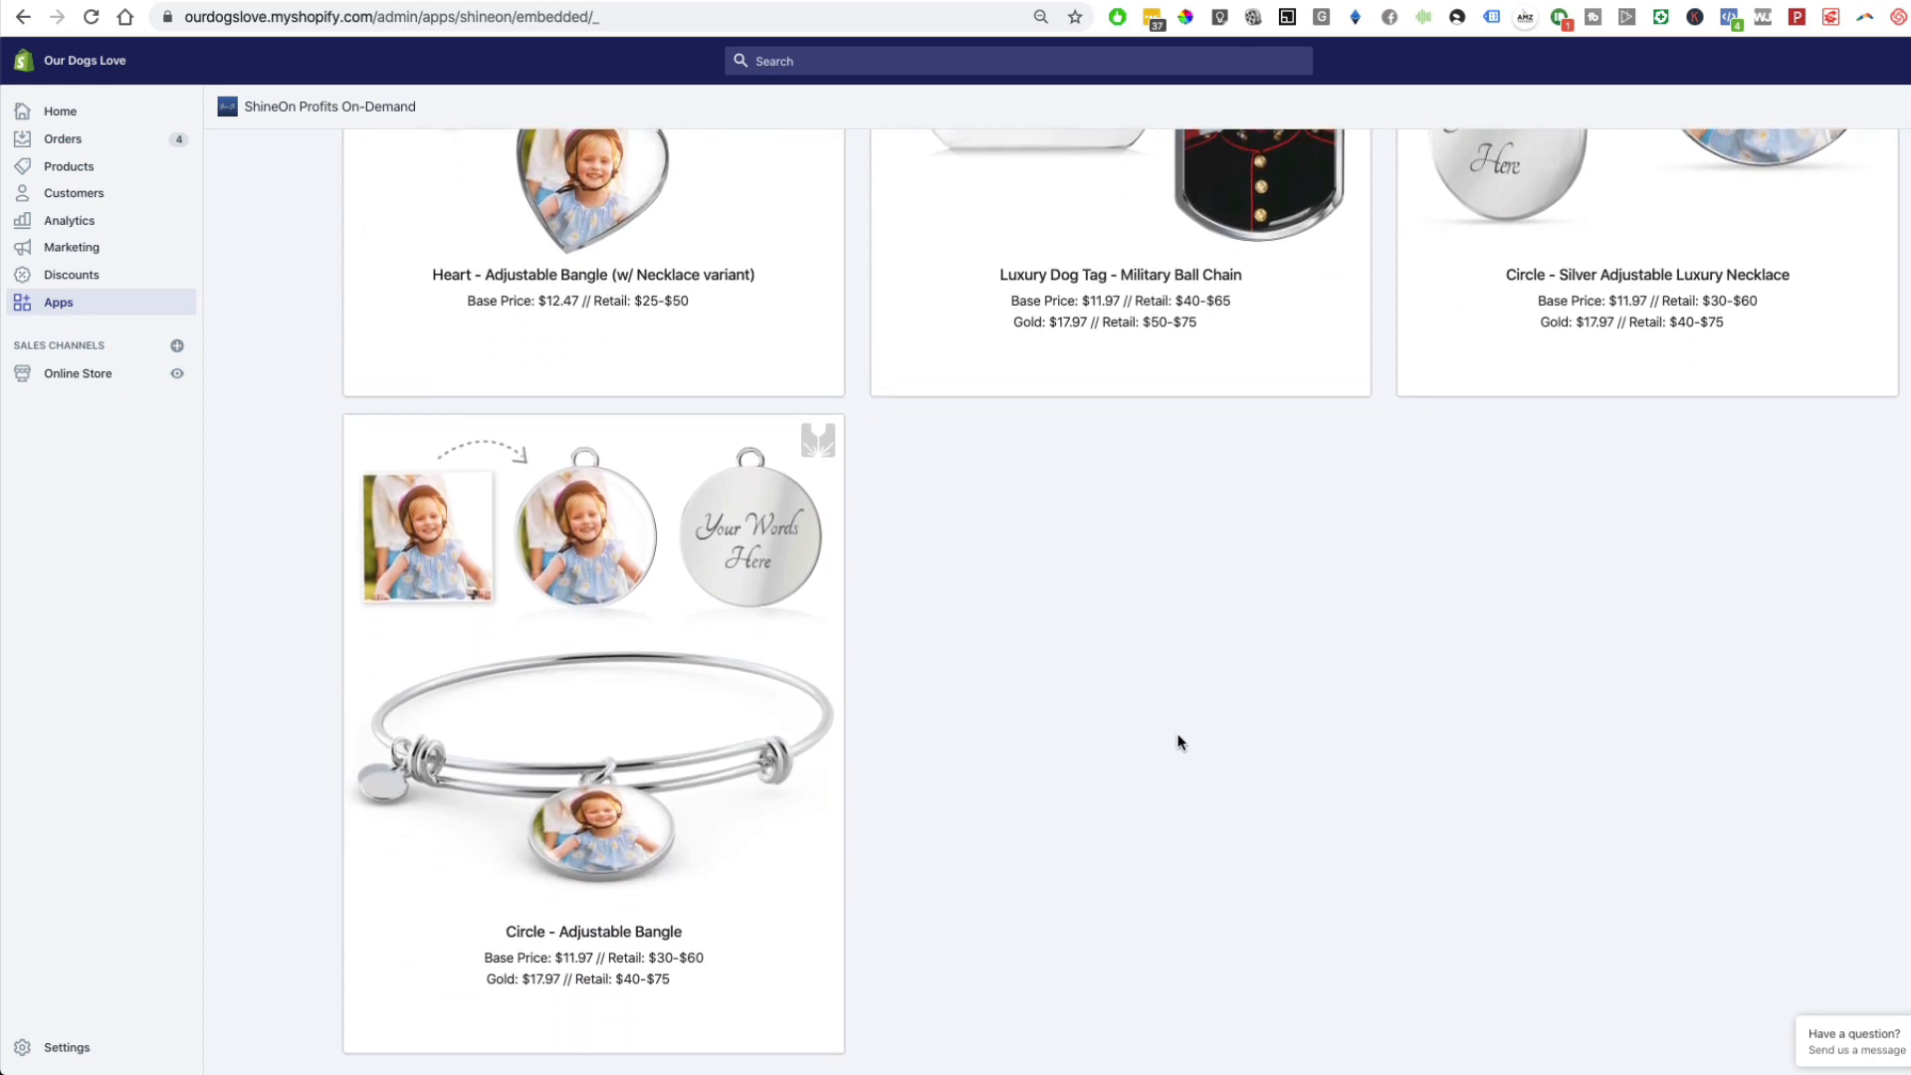
{"action": "scroll", "scroll_direction": "up", "scroll_amount": 3}
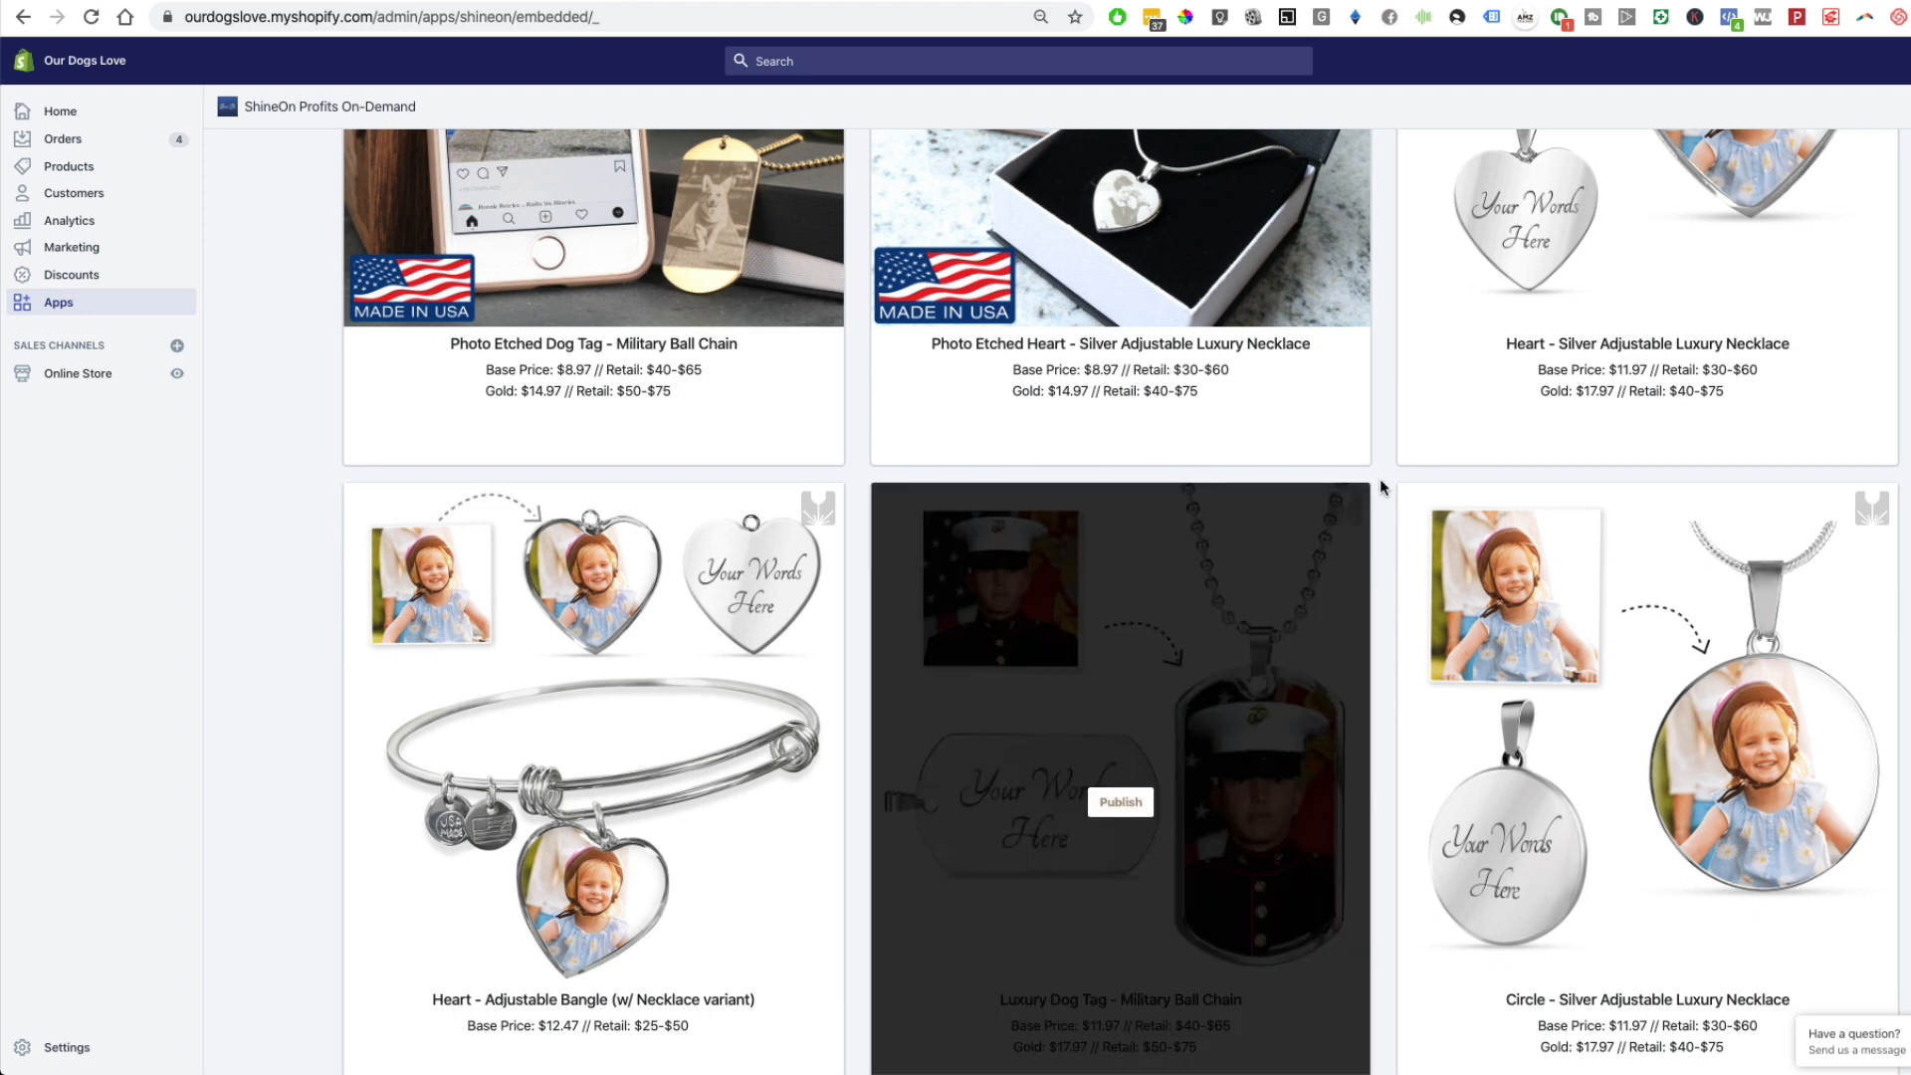
{"action": "mouse_move", "coordinate": [1374, 452]}
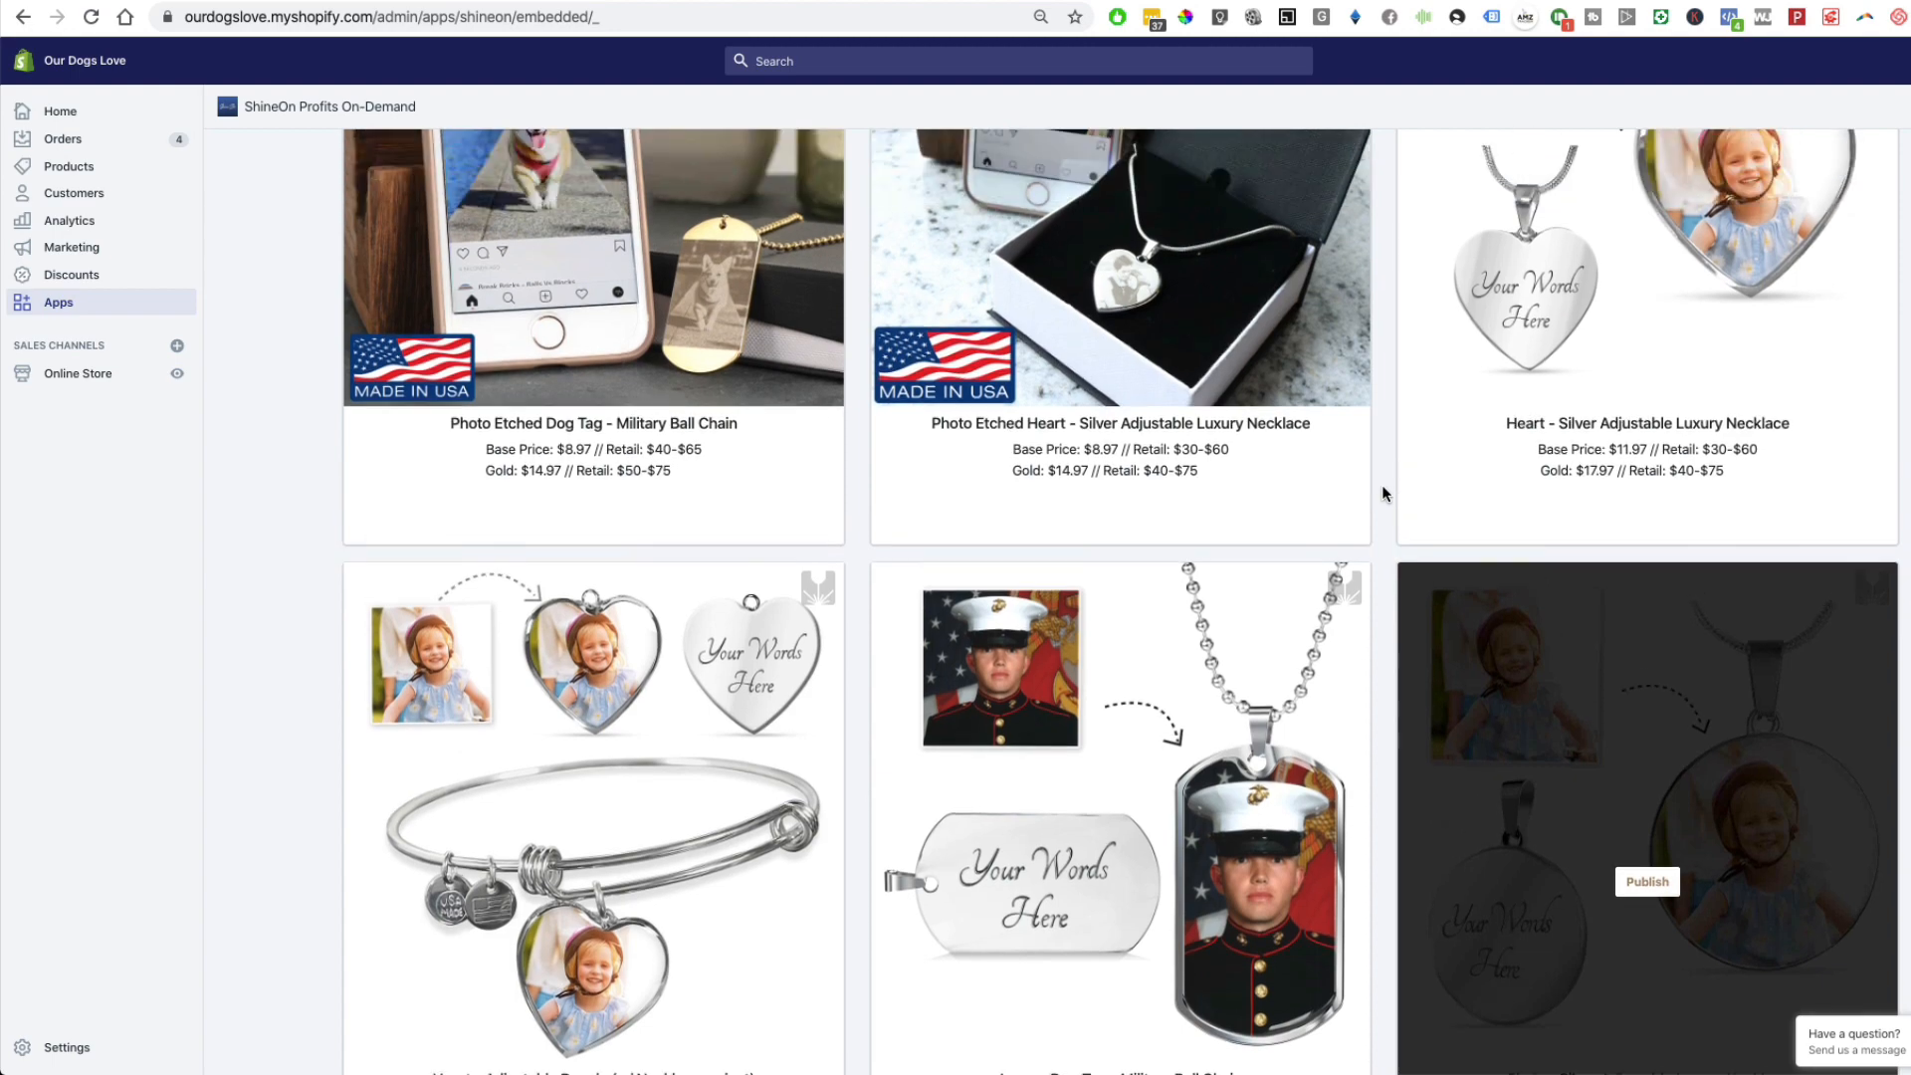
{"action": "scroll", "scroll_direction": "down", "scroll_amount": 3}
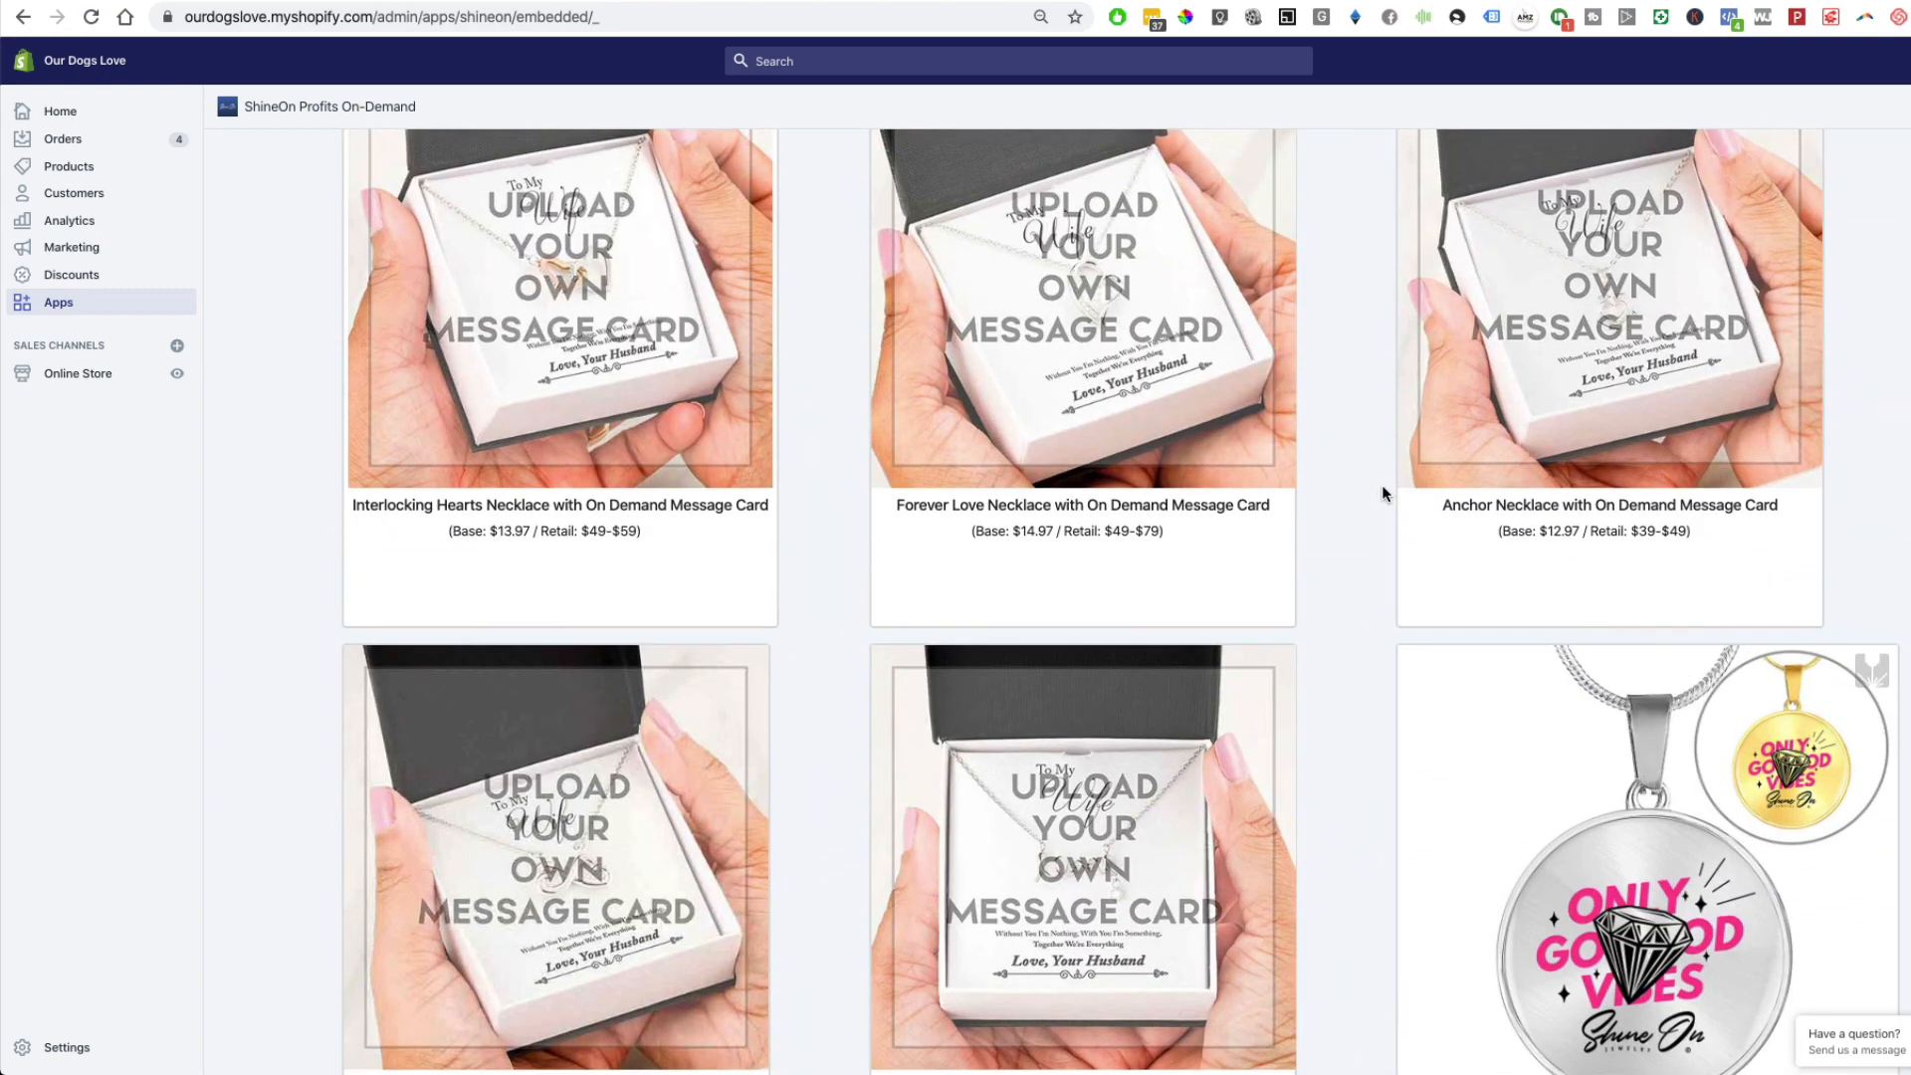
{"action": "scroll", "scroll_direction": "down", "scroll_amount": 3}
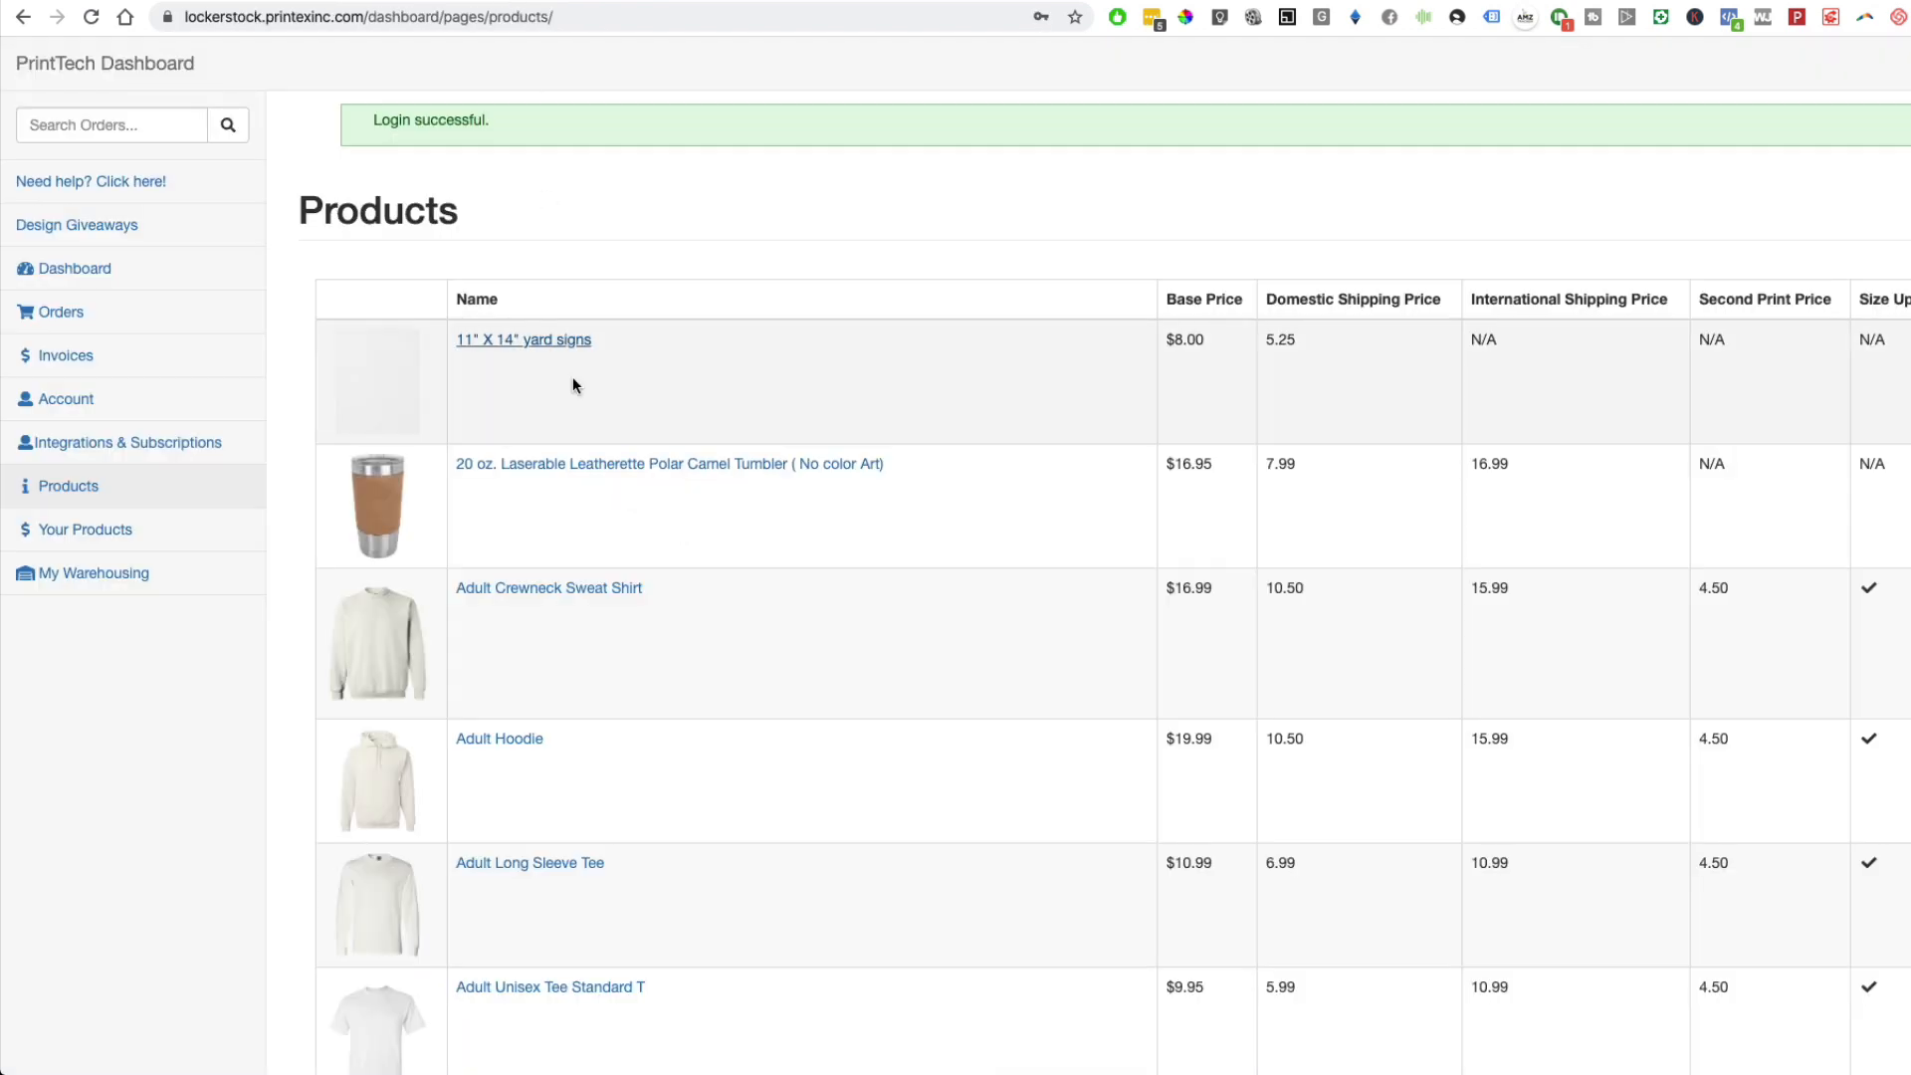
{"action": "mouse_move", "coordinate": [836, 183]}
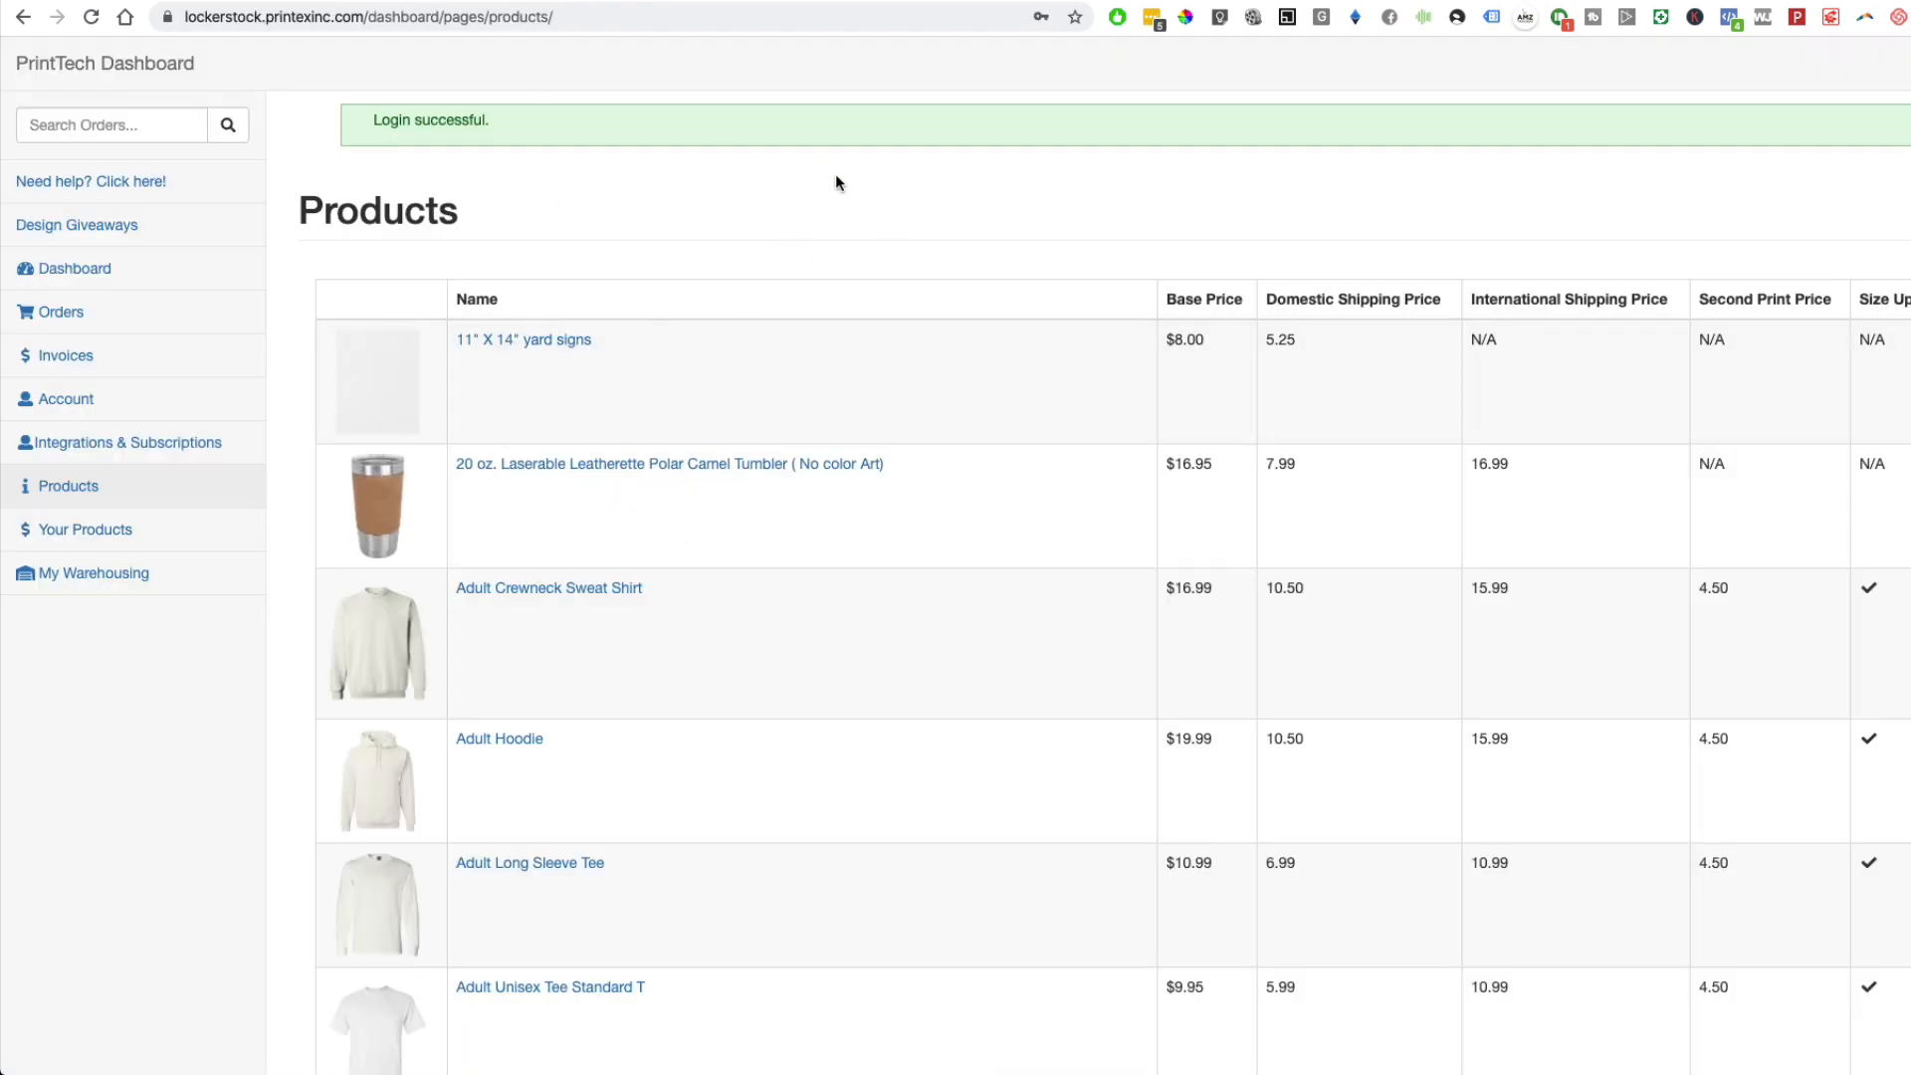
{"action": "mouse_move", "coordinate": [734, 580]}
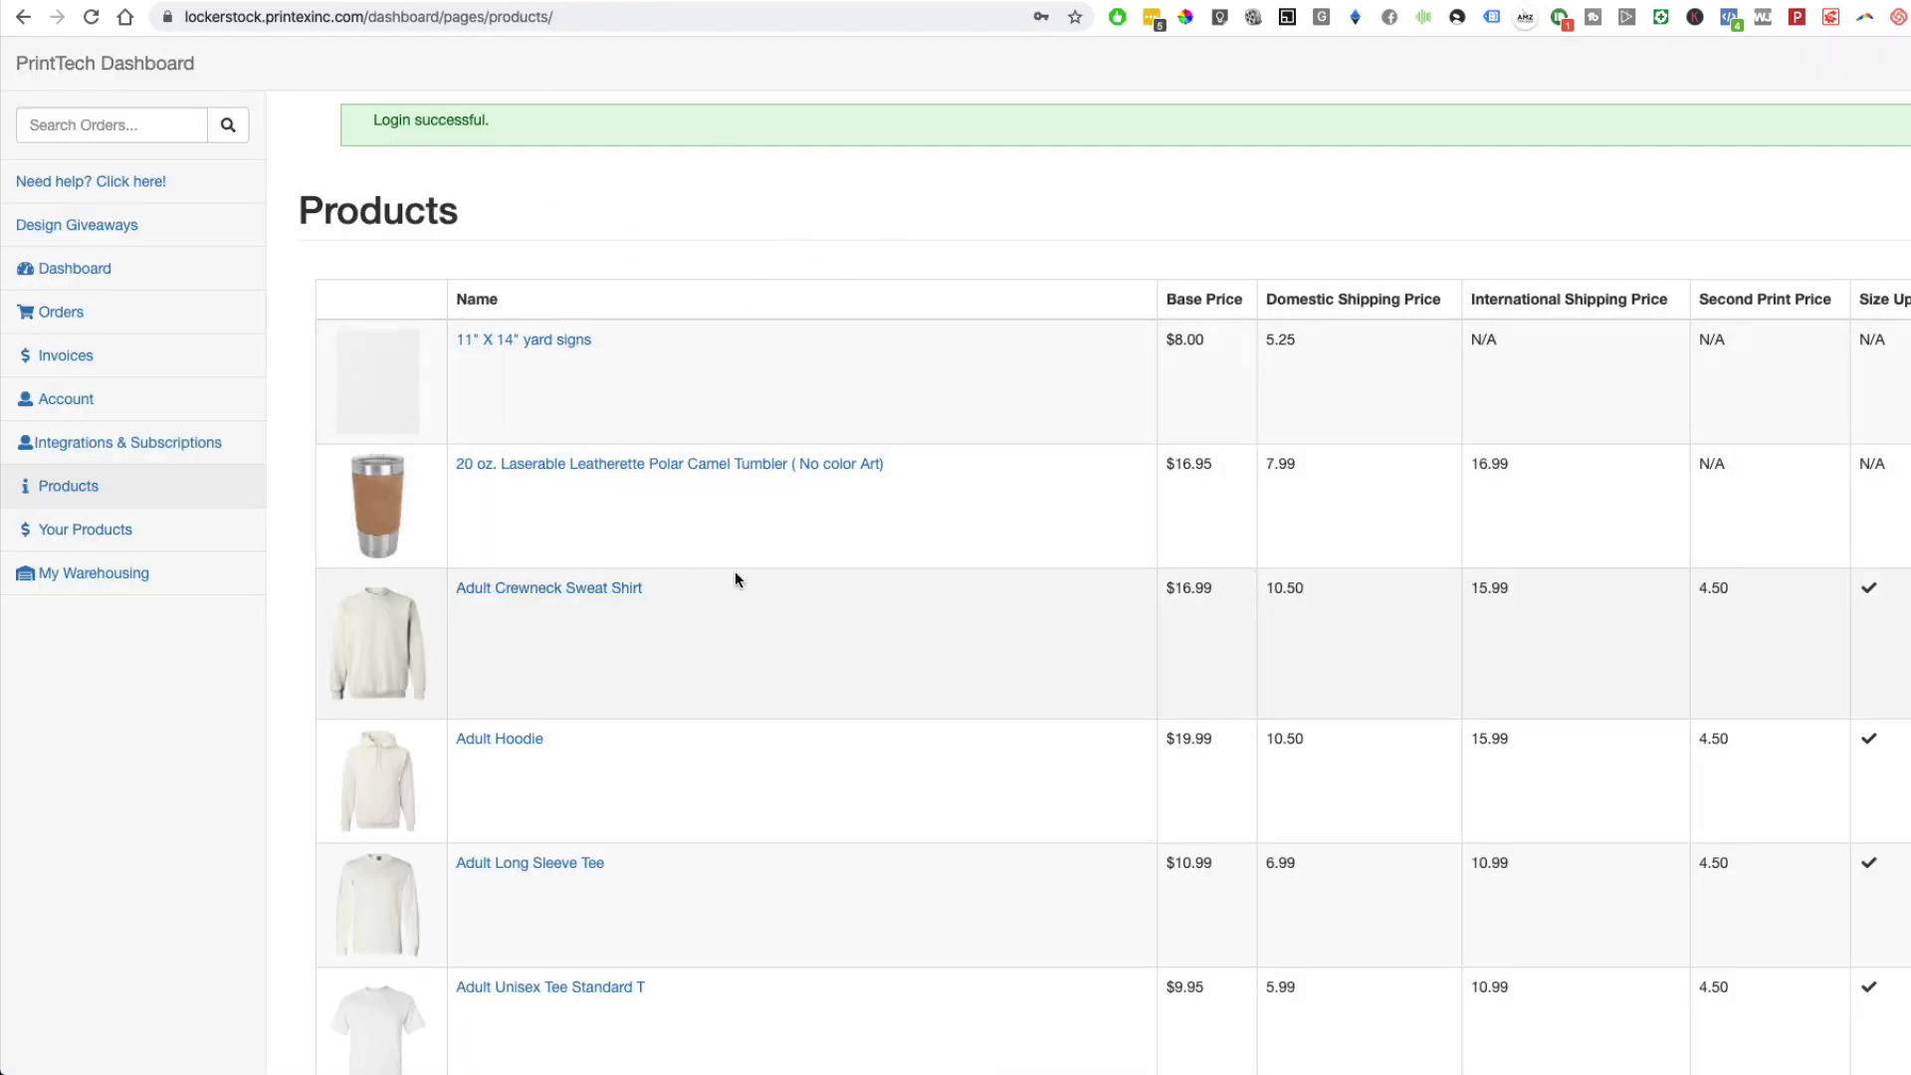
{"action": "mouse_move", "coordinate": [780, 342]}
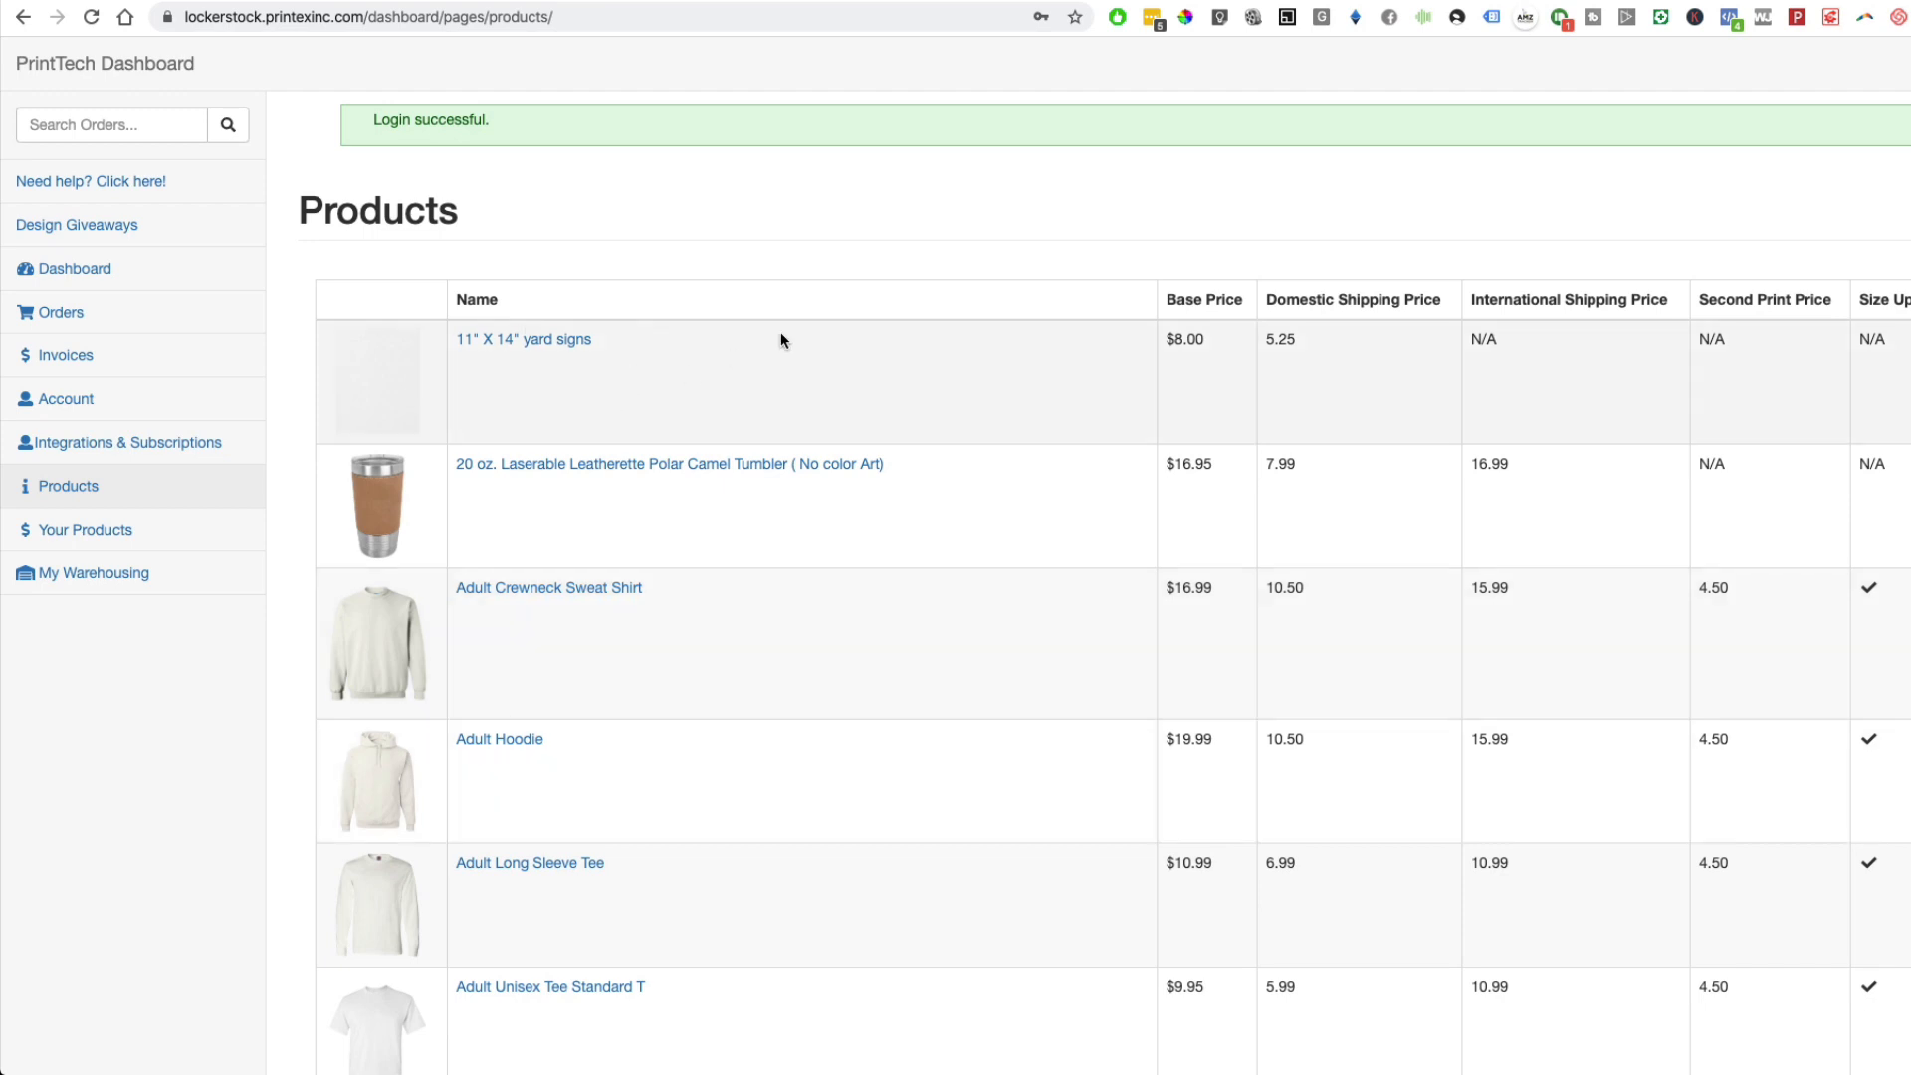
- Scroll the PrintTech price list down to Ladies tees, LED Night Lights and etched knives
{"action": "scroll", "scroll_direction": "down", "scroll_amount": 3}
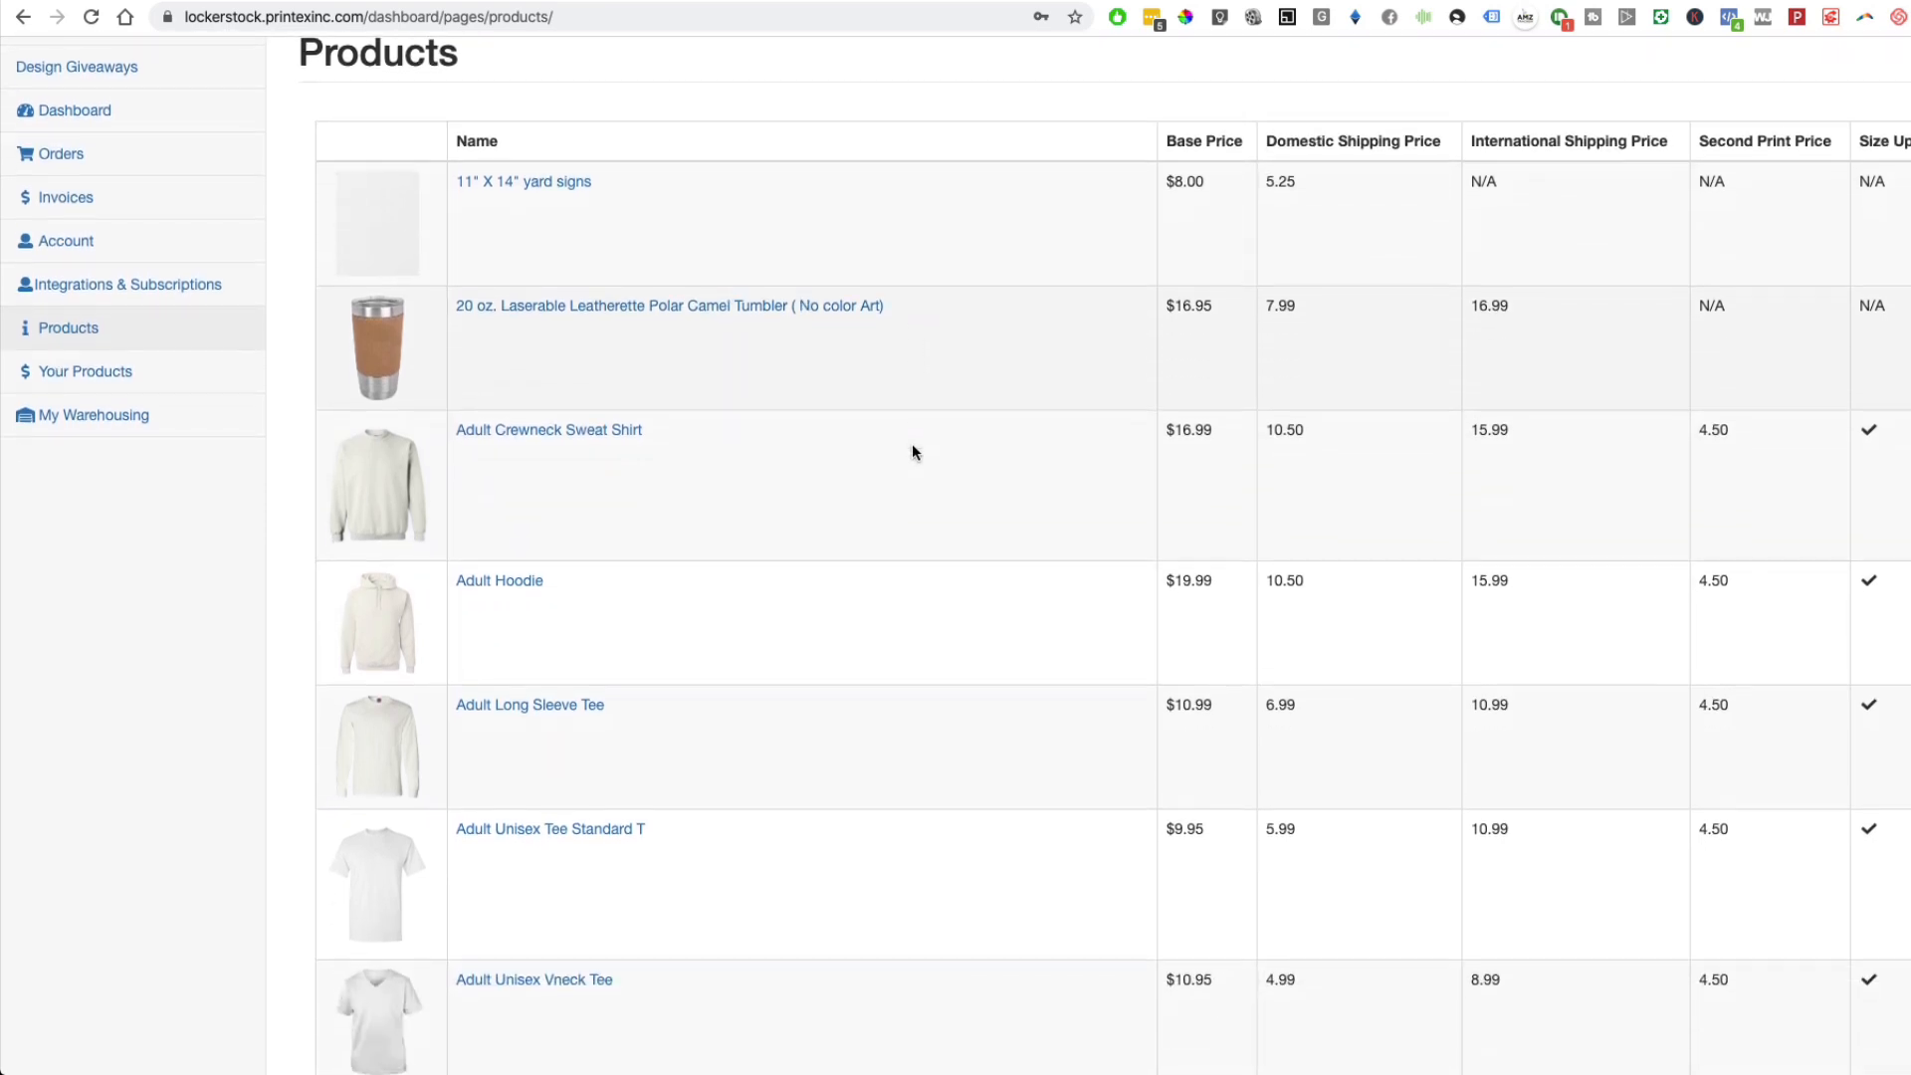
{"action": "scroll", "scroll_direction": "down", "scroll_amount": 3}
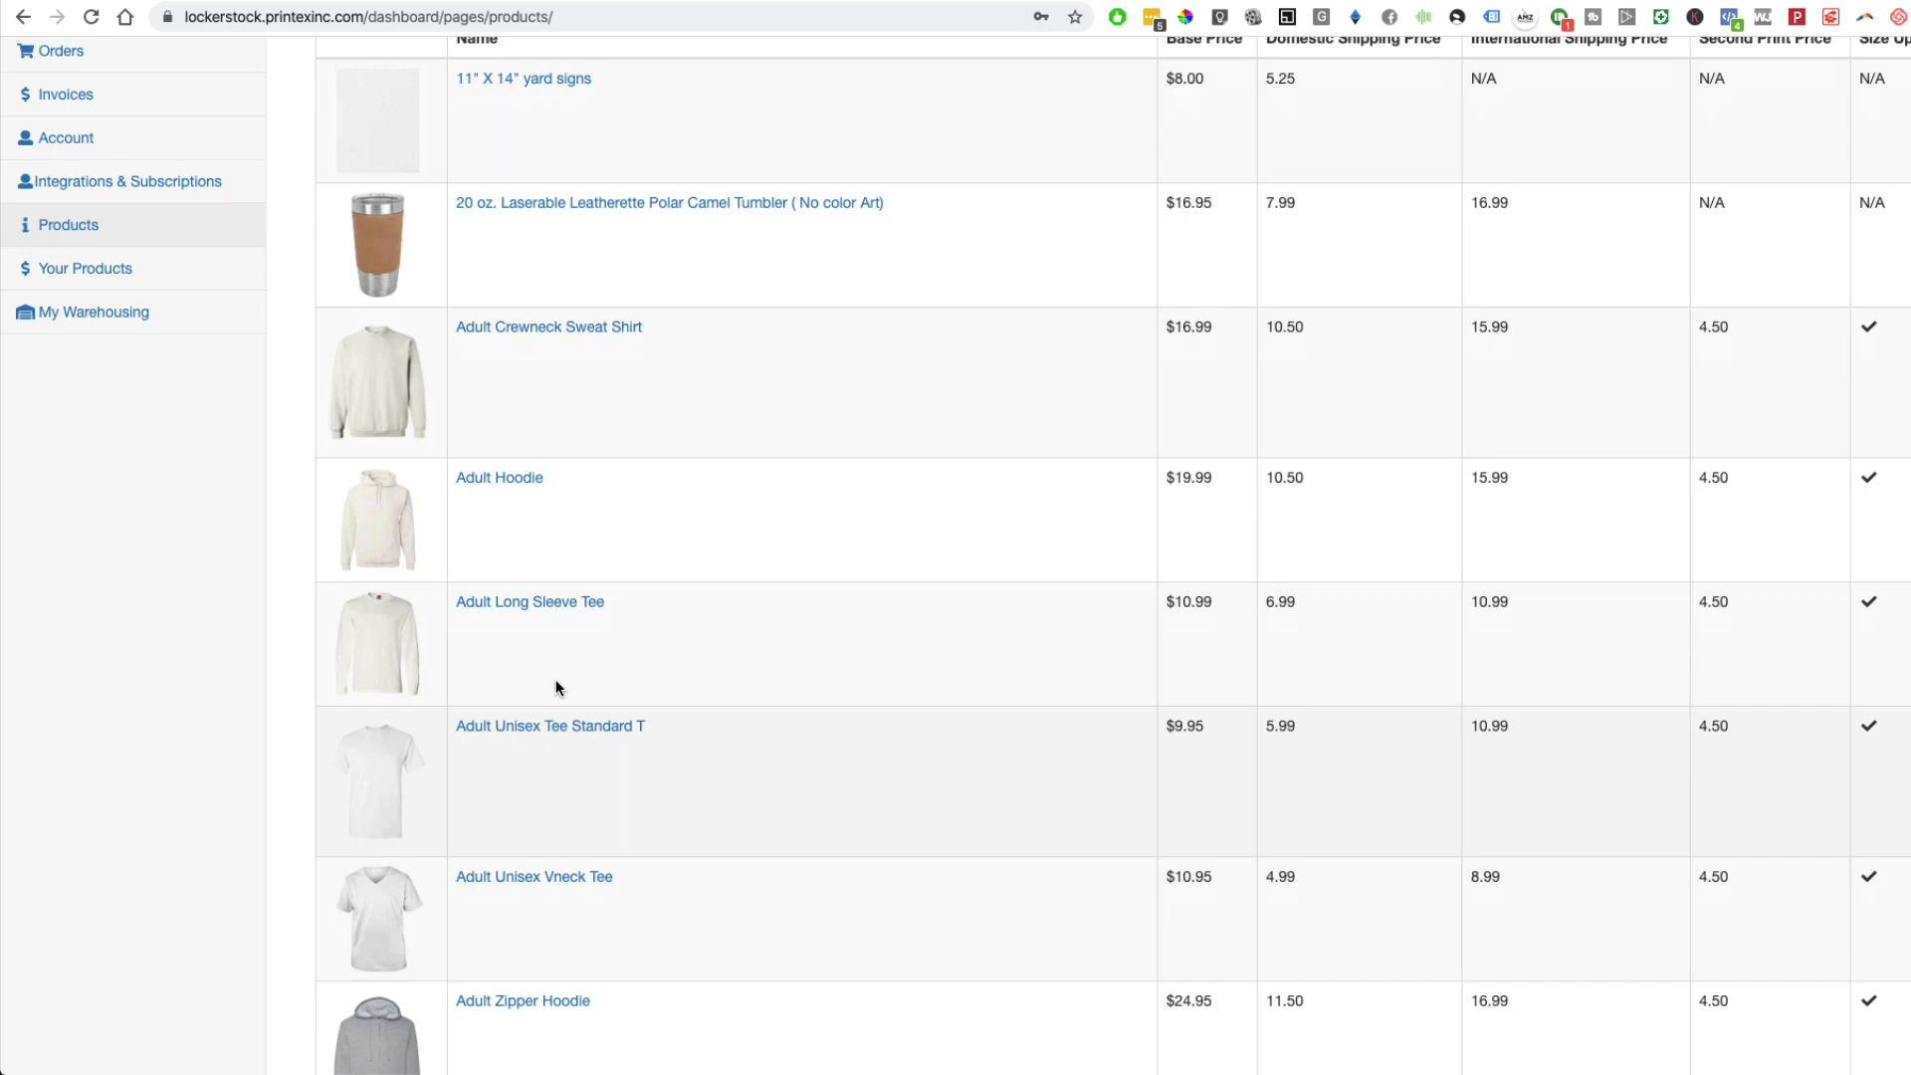
{"action": "mouse_move", "coordinate": [669, 197]}
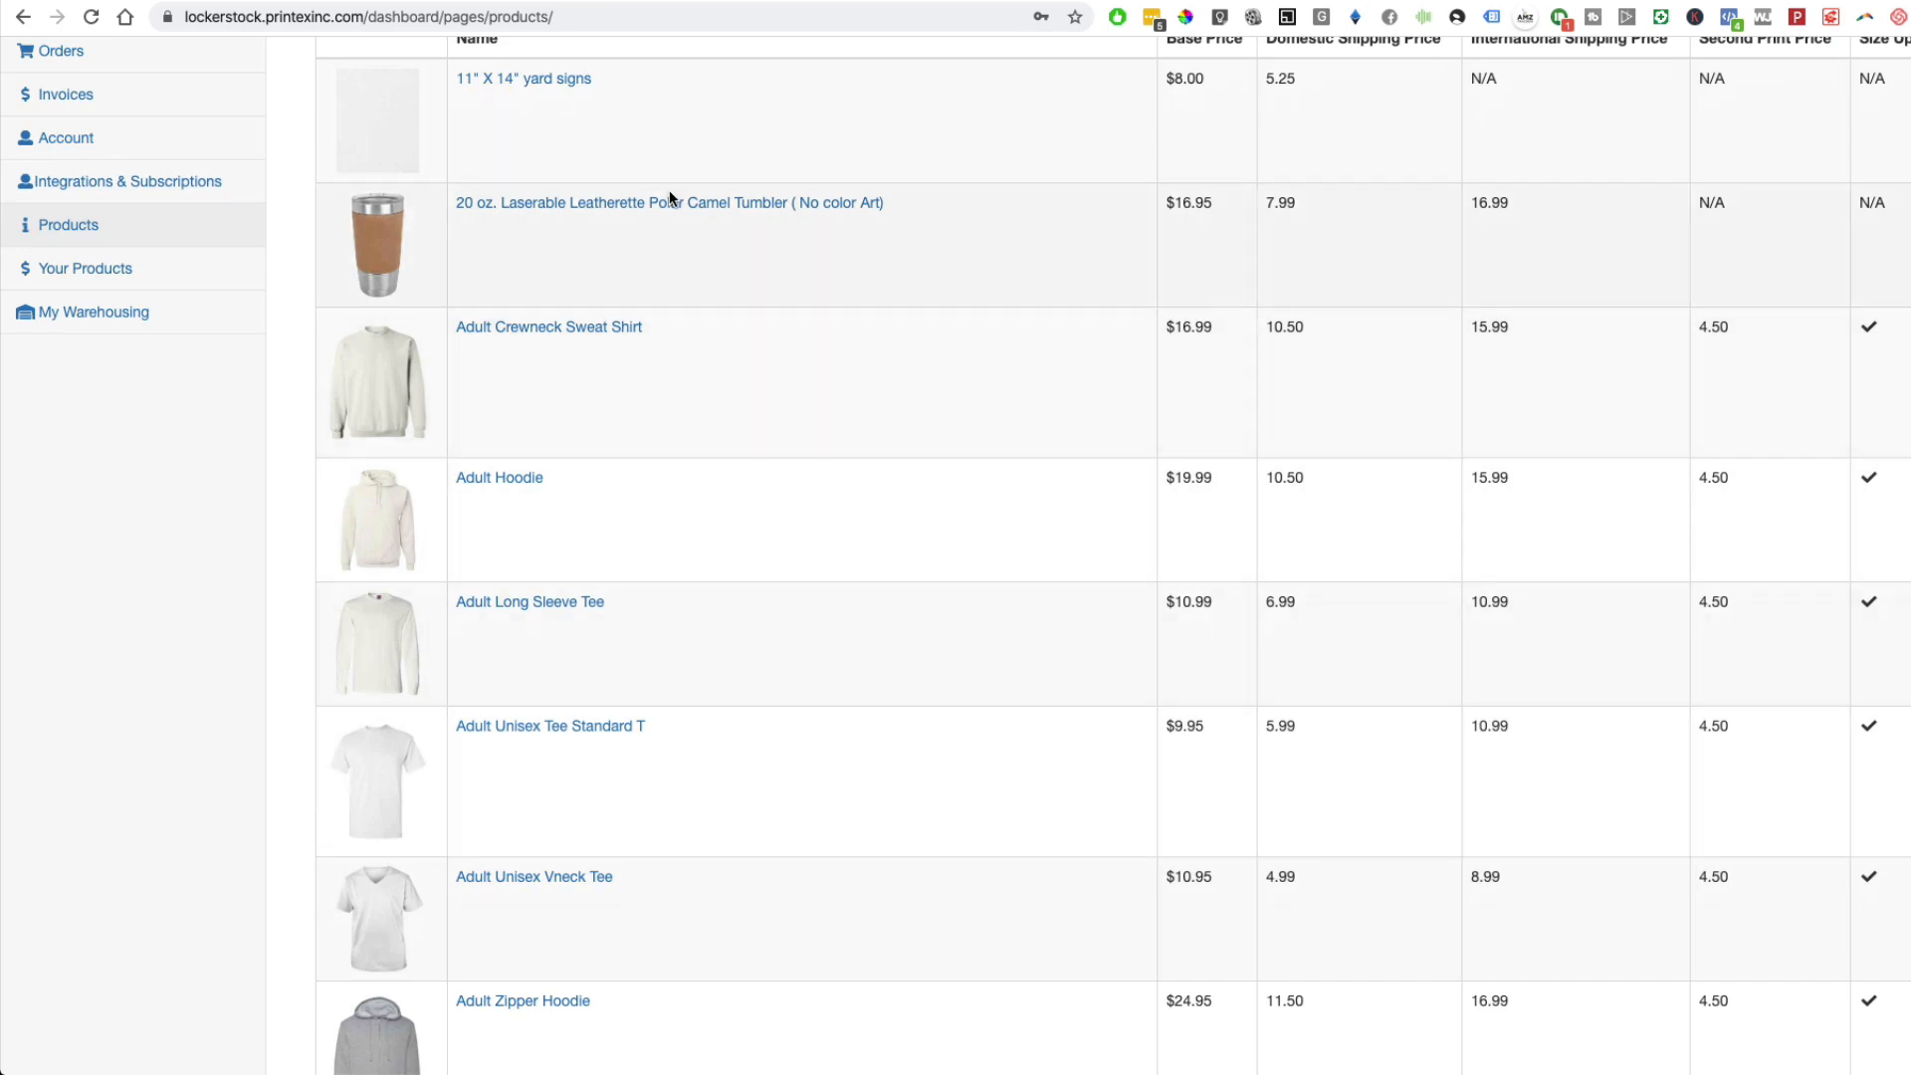
{"action": "scroll", "scroll_direction": "down", "scroll_amount": 3}
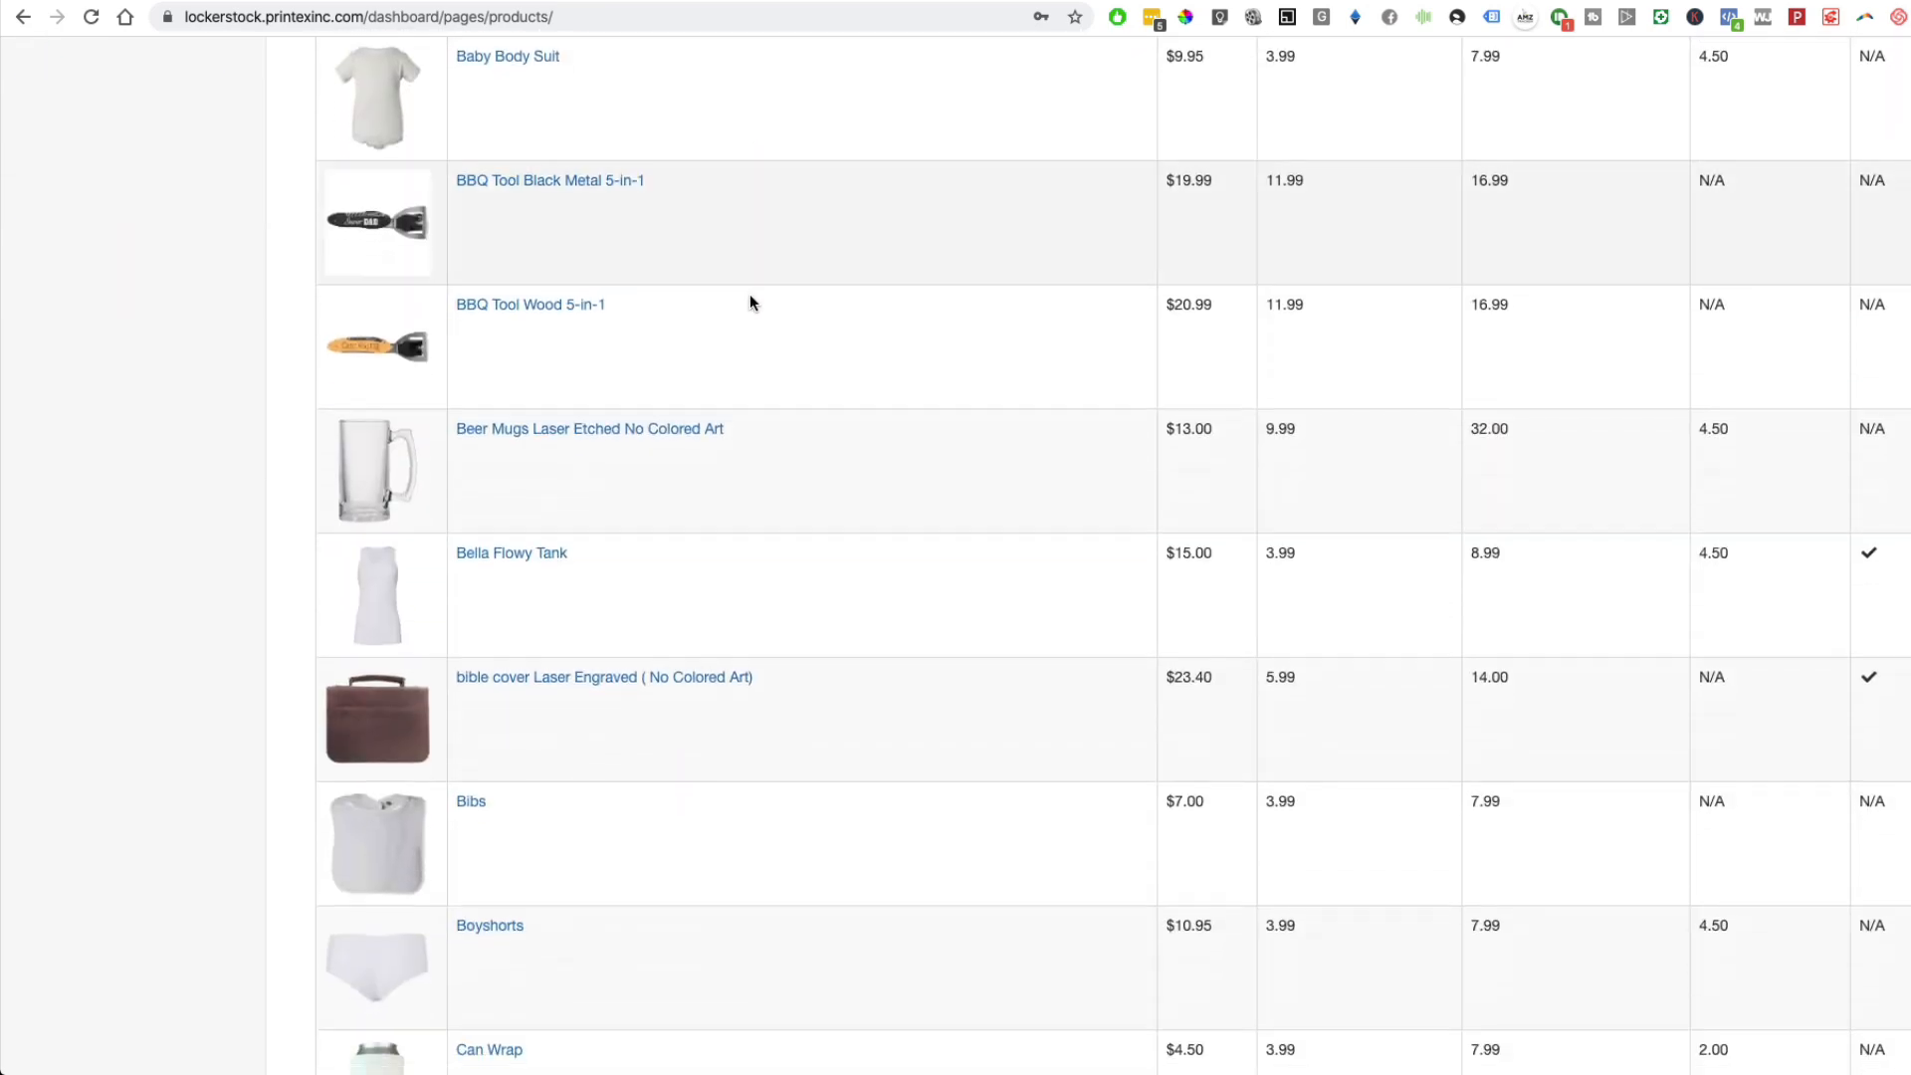
{"action": "scroll", "scroll_direction": "down", "scroll_amount": 3}
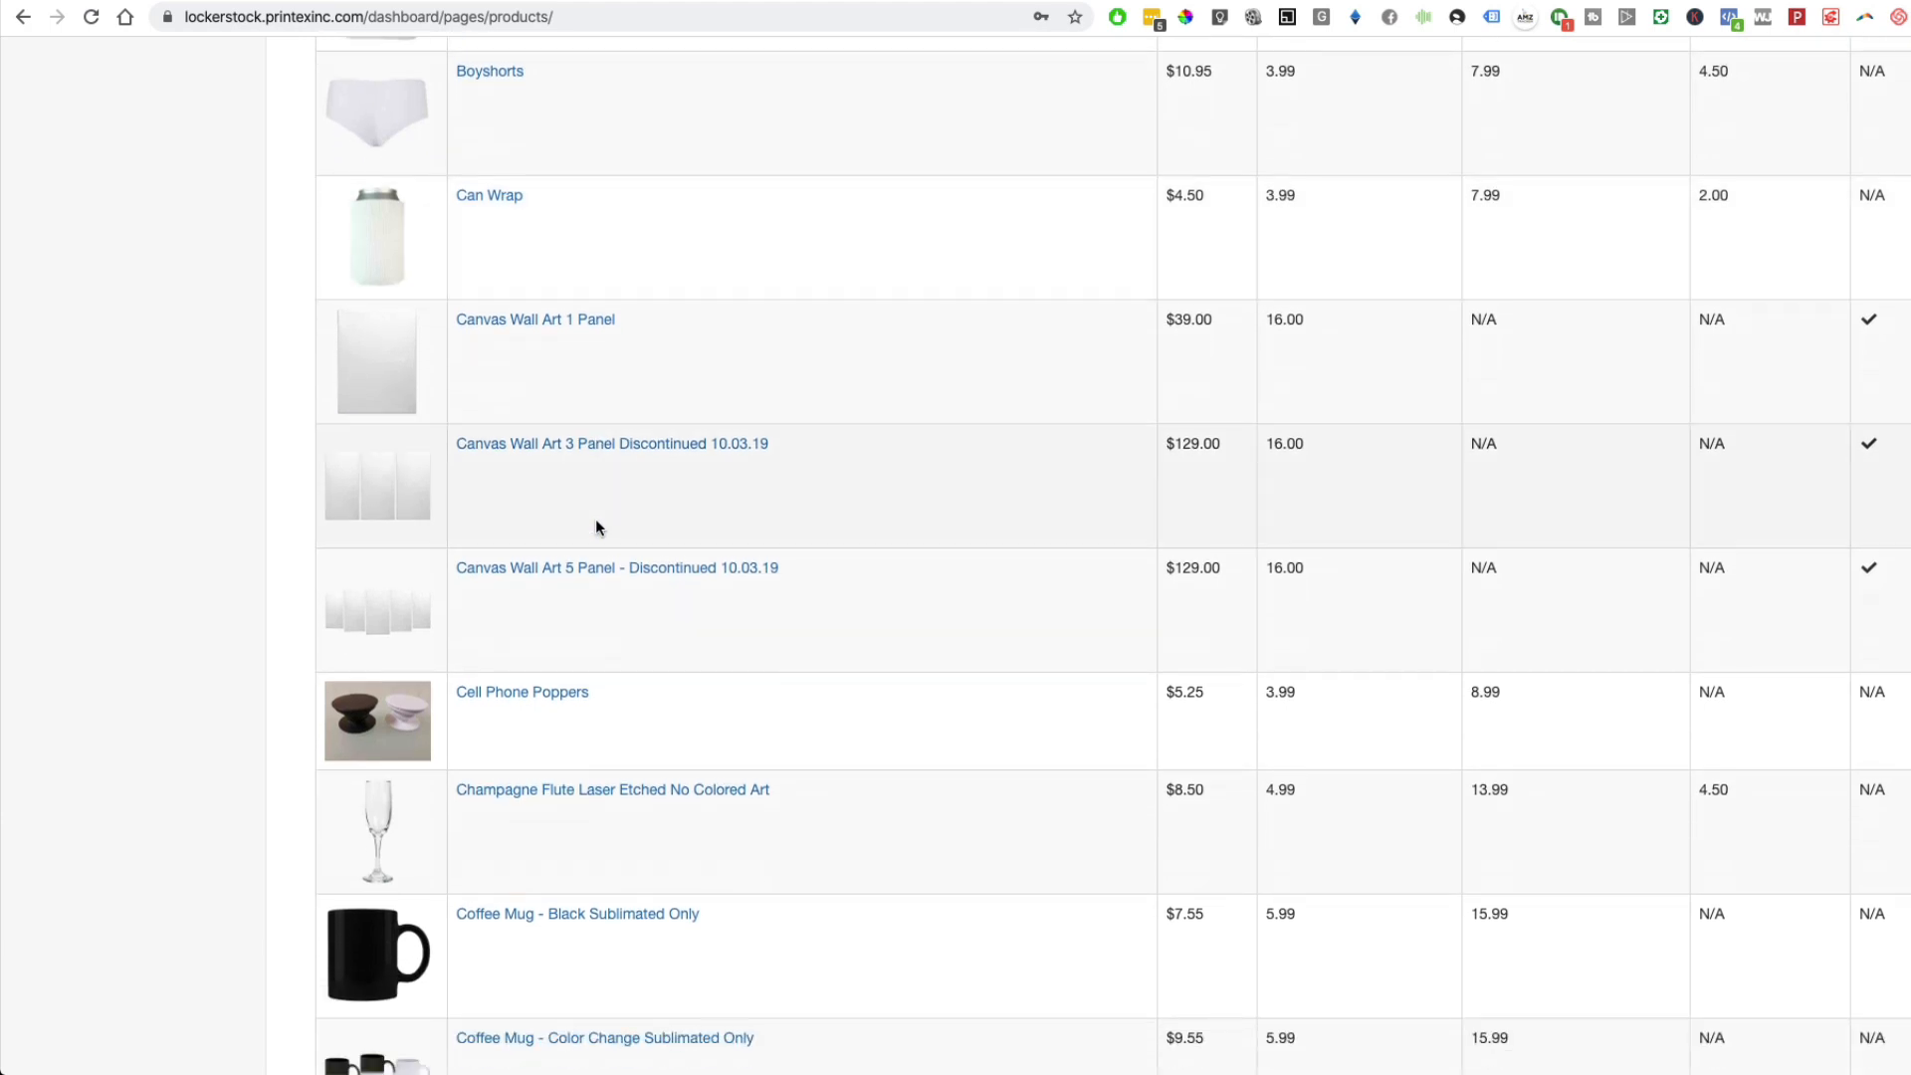
{"action": "mouse_move", "coordinate": [505, 586]}
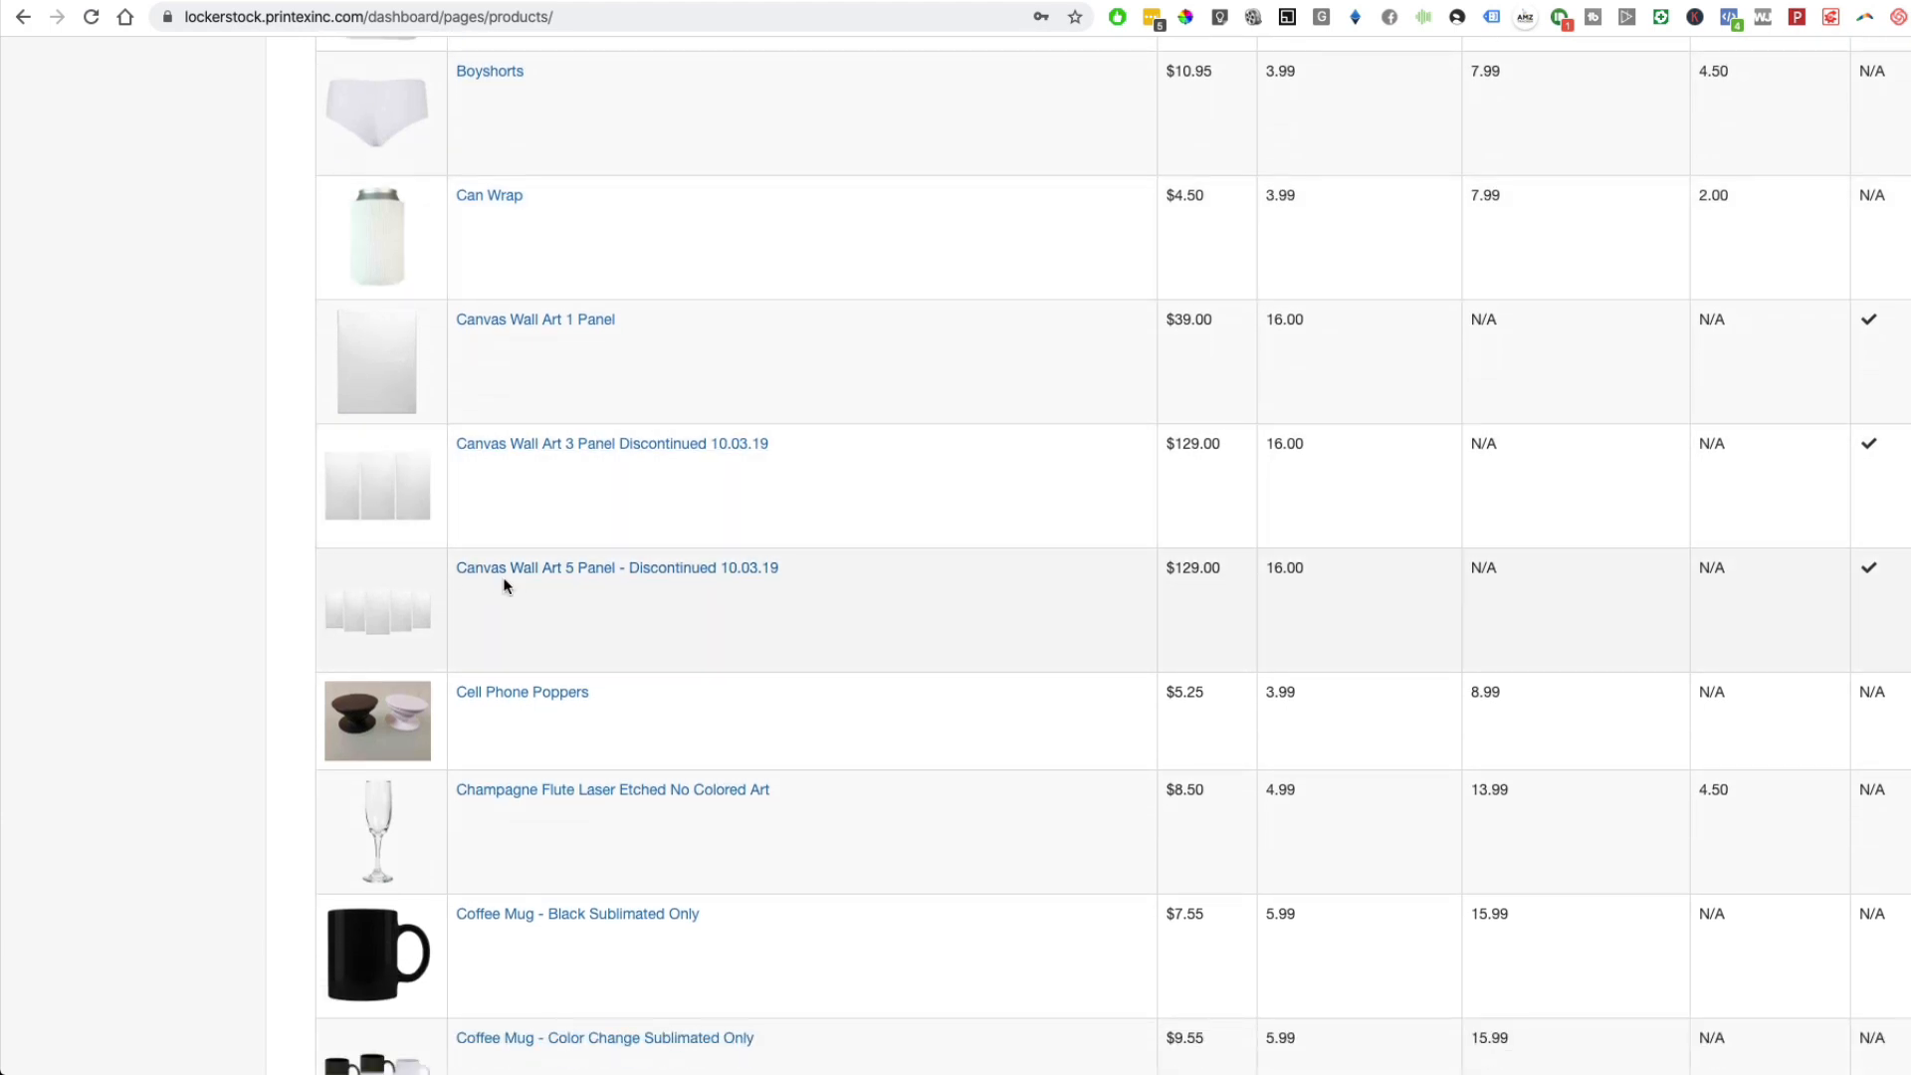
{"action": "scroll", "scroll_direction": "down", "scroll_amount": 3}
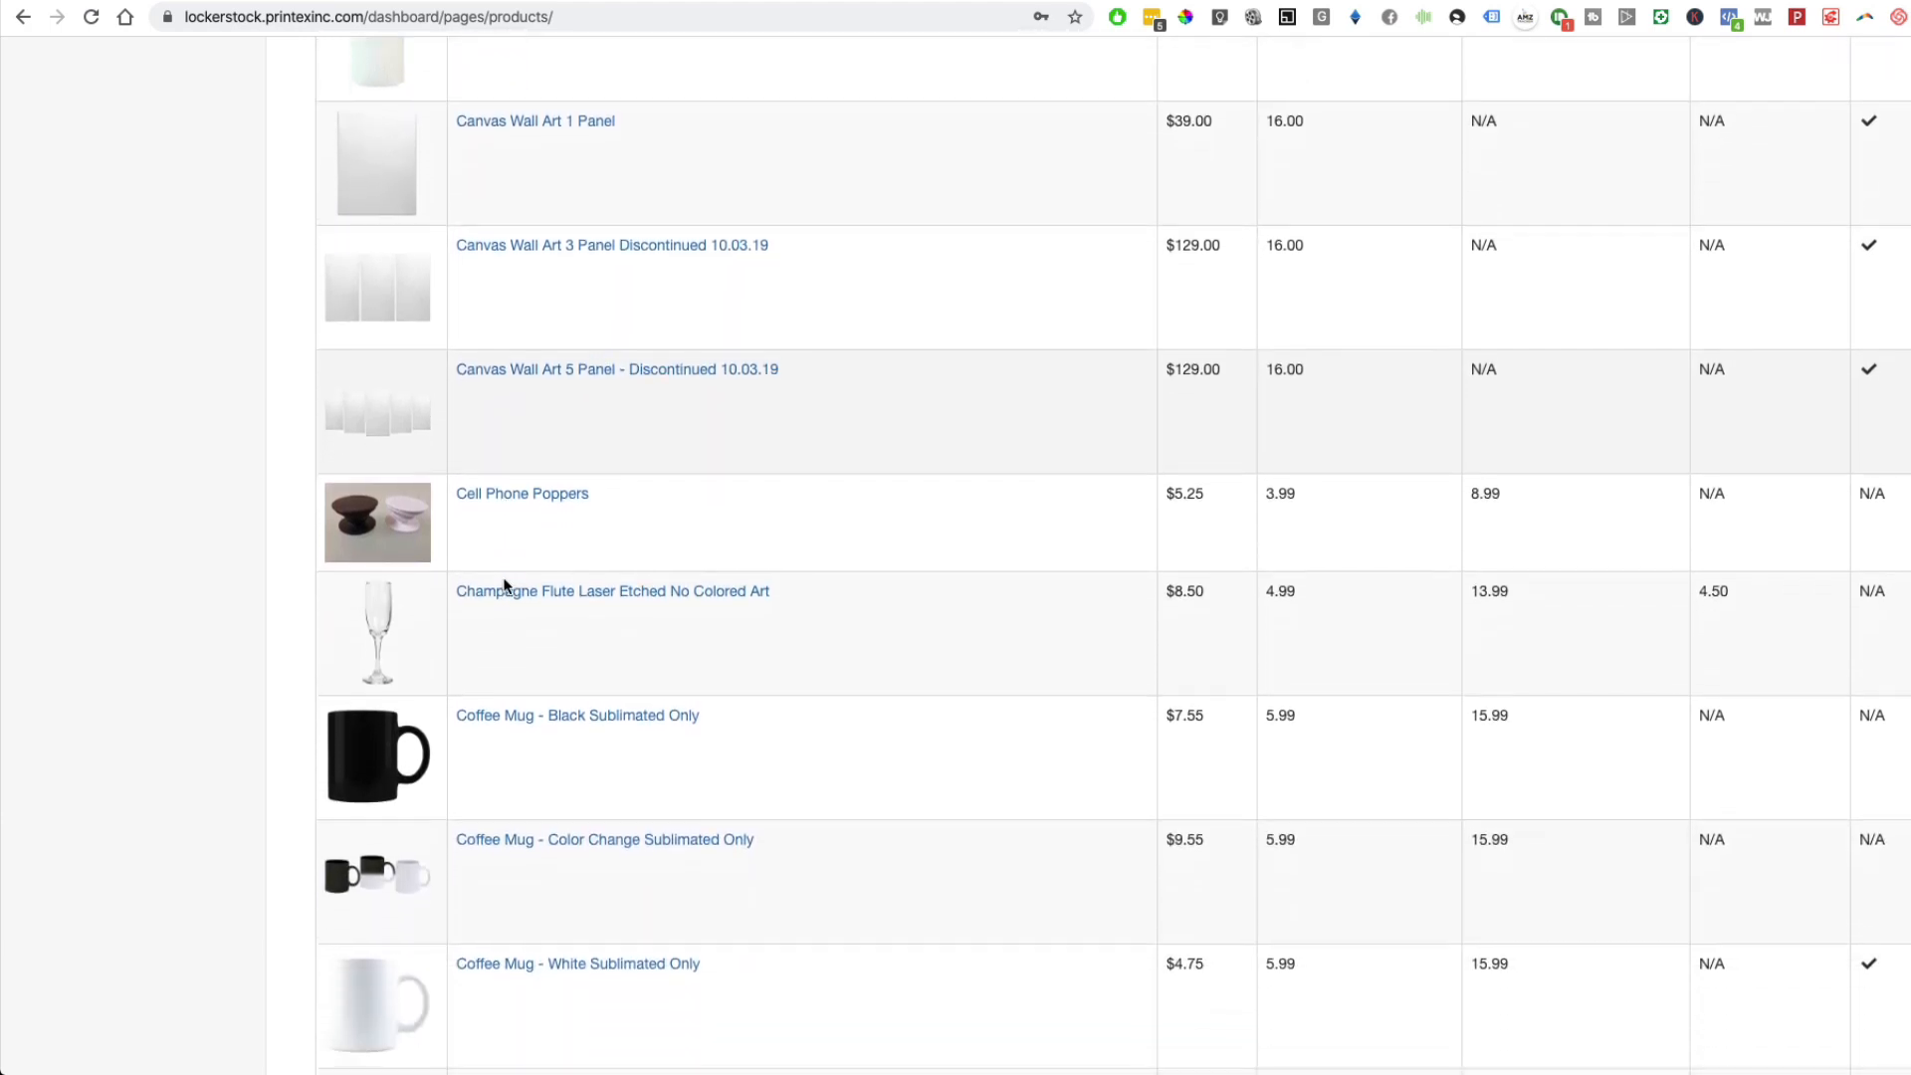
{"action": "scroll", "scroll_direction": "down", "scroll_amount": 3}
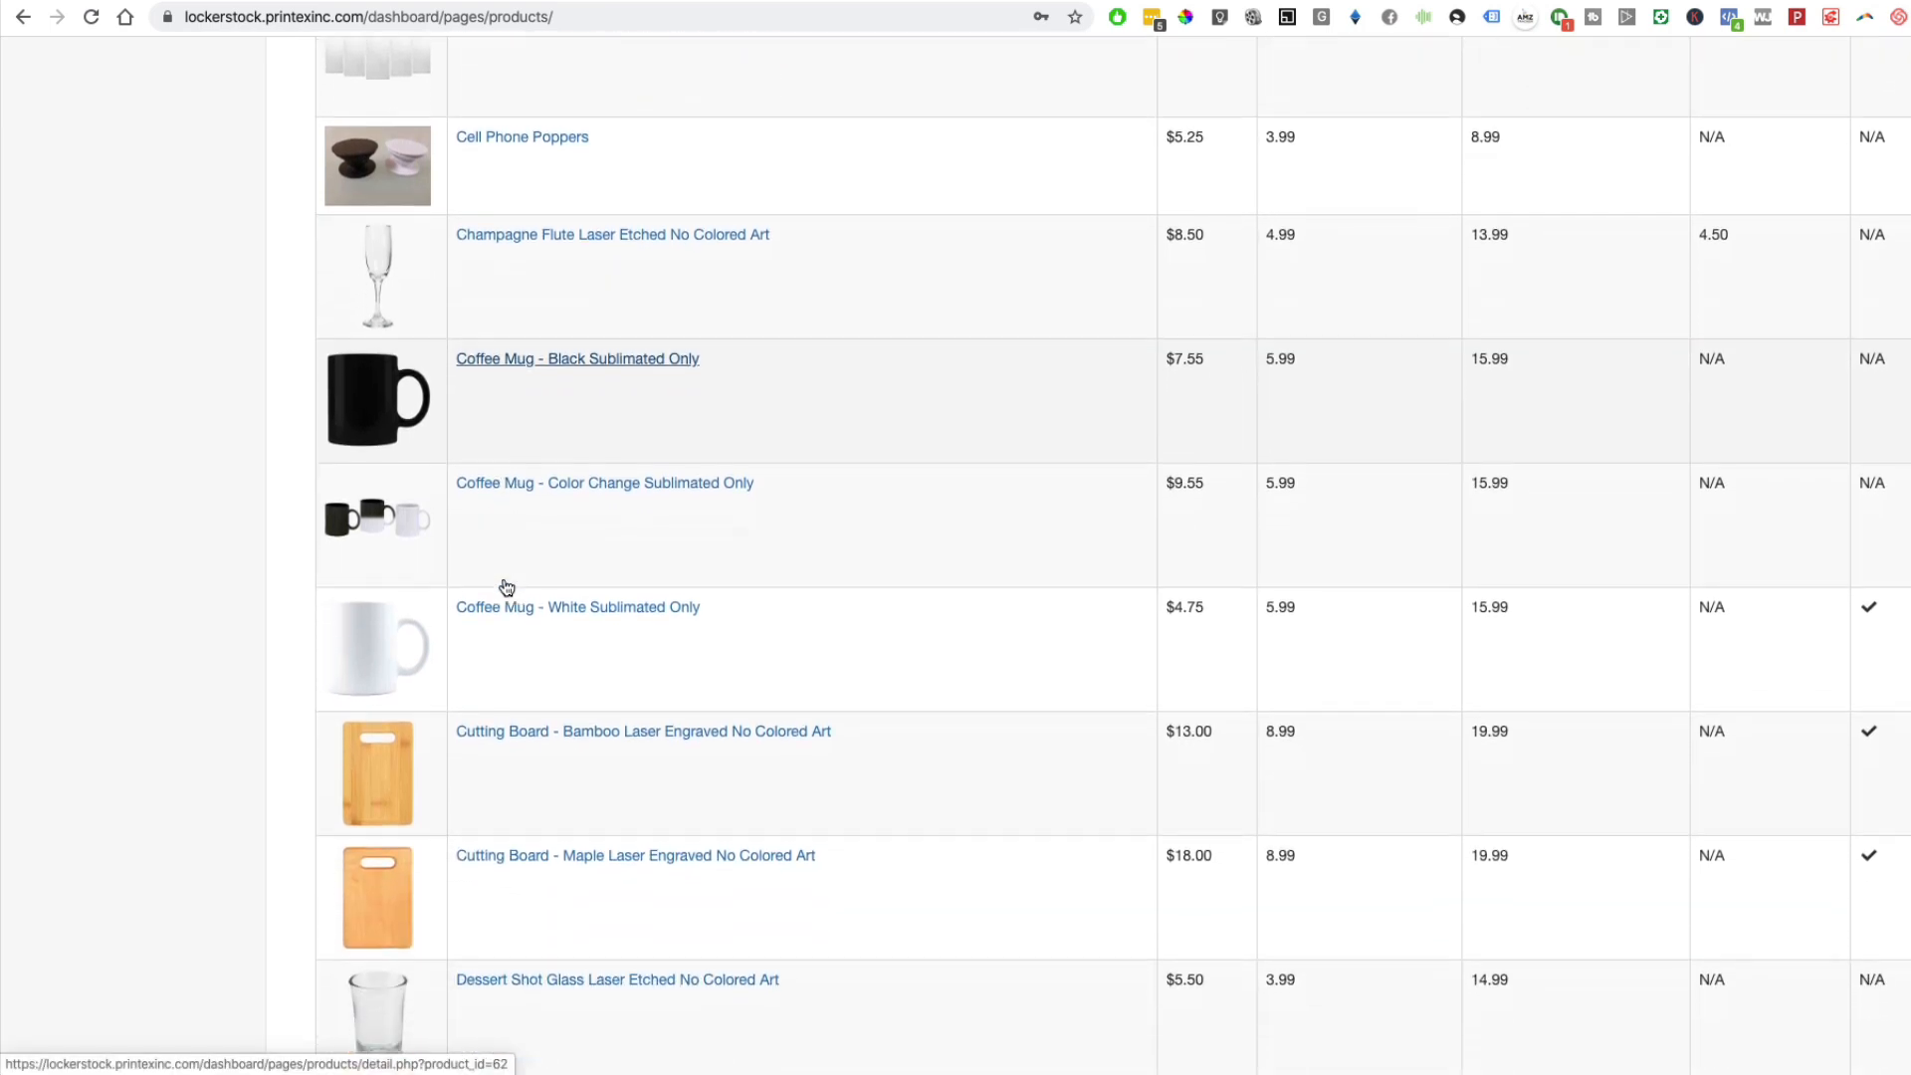
{"action": "scroll", "scroll_direction": "down", "scroll_amount": 3}
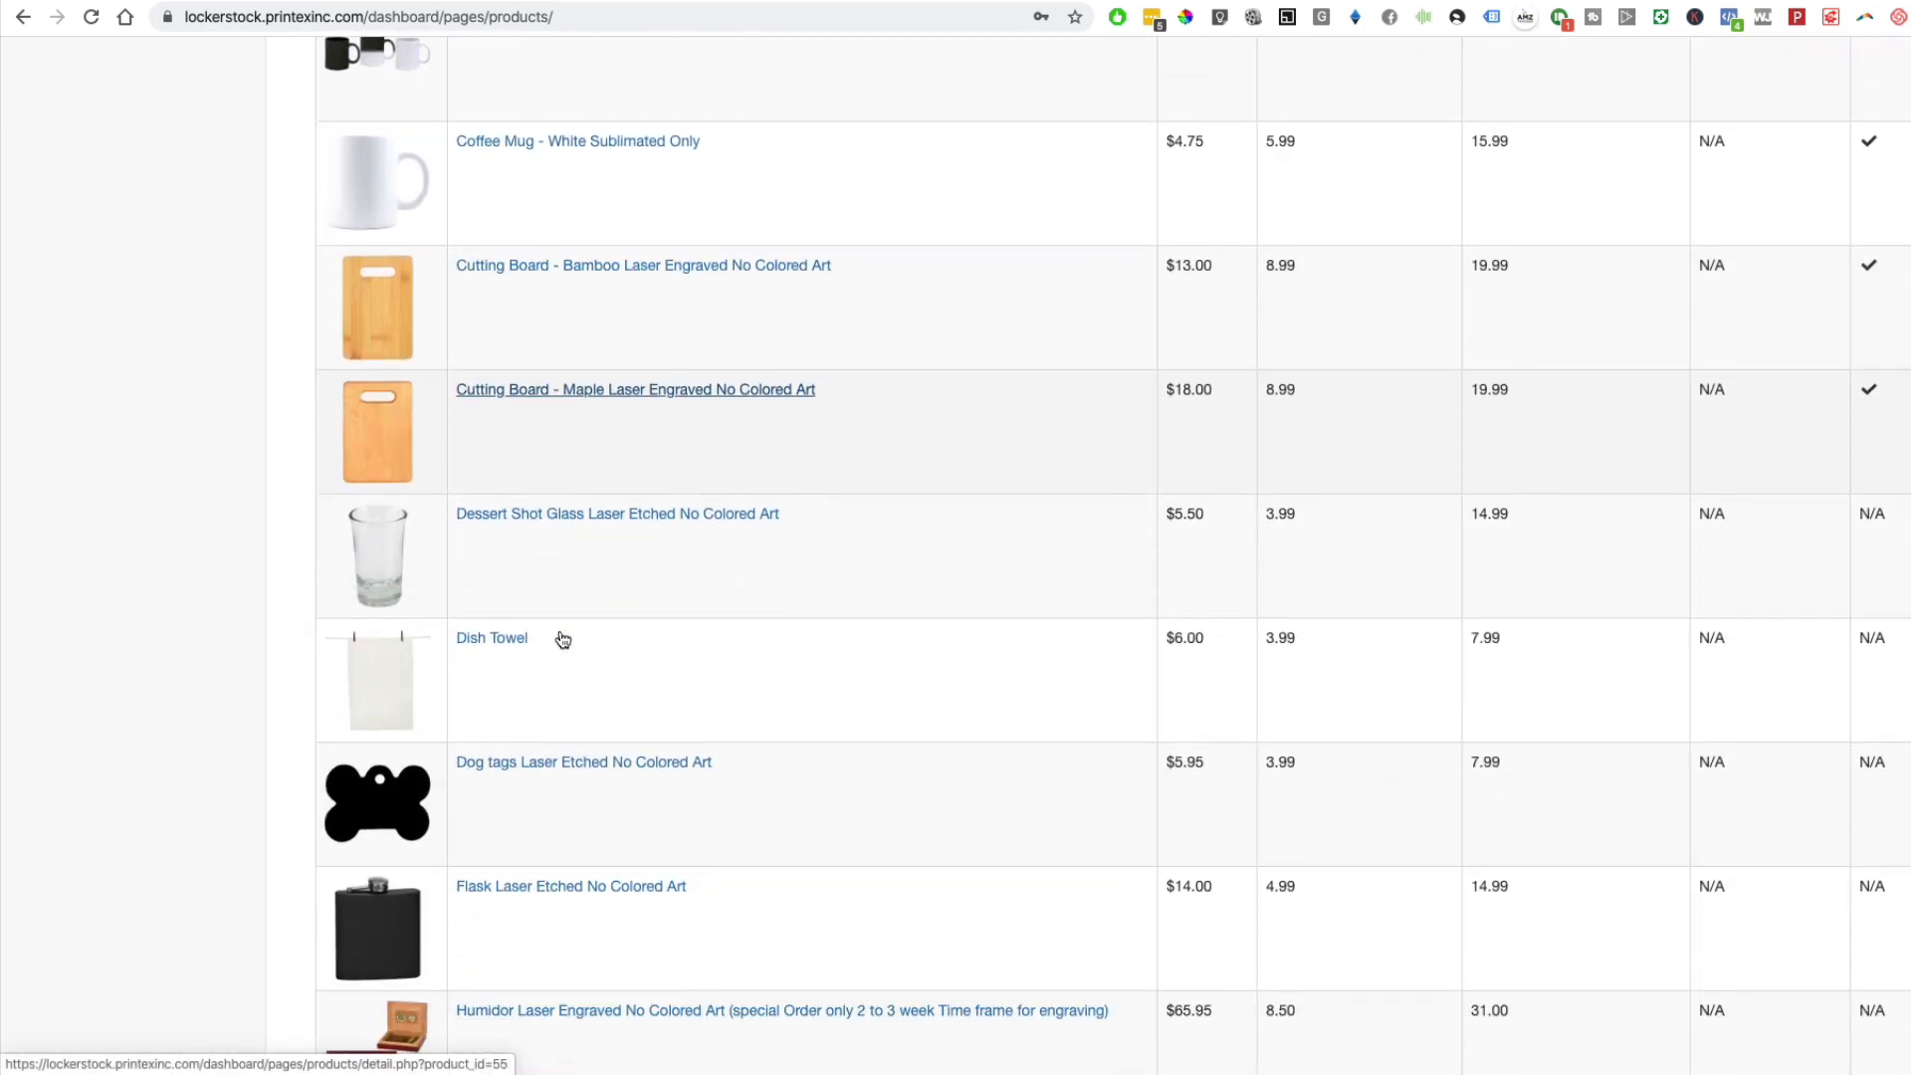
{"action": "scroll", "scroll_direction": "down", "scroll_amount": 3}
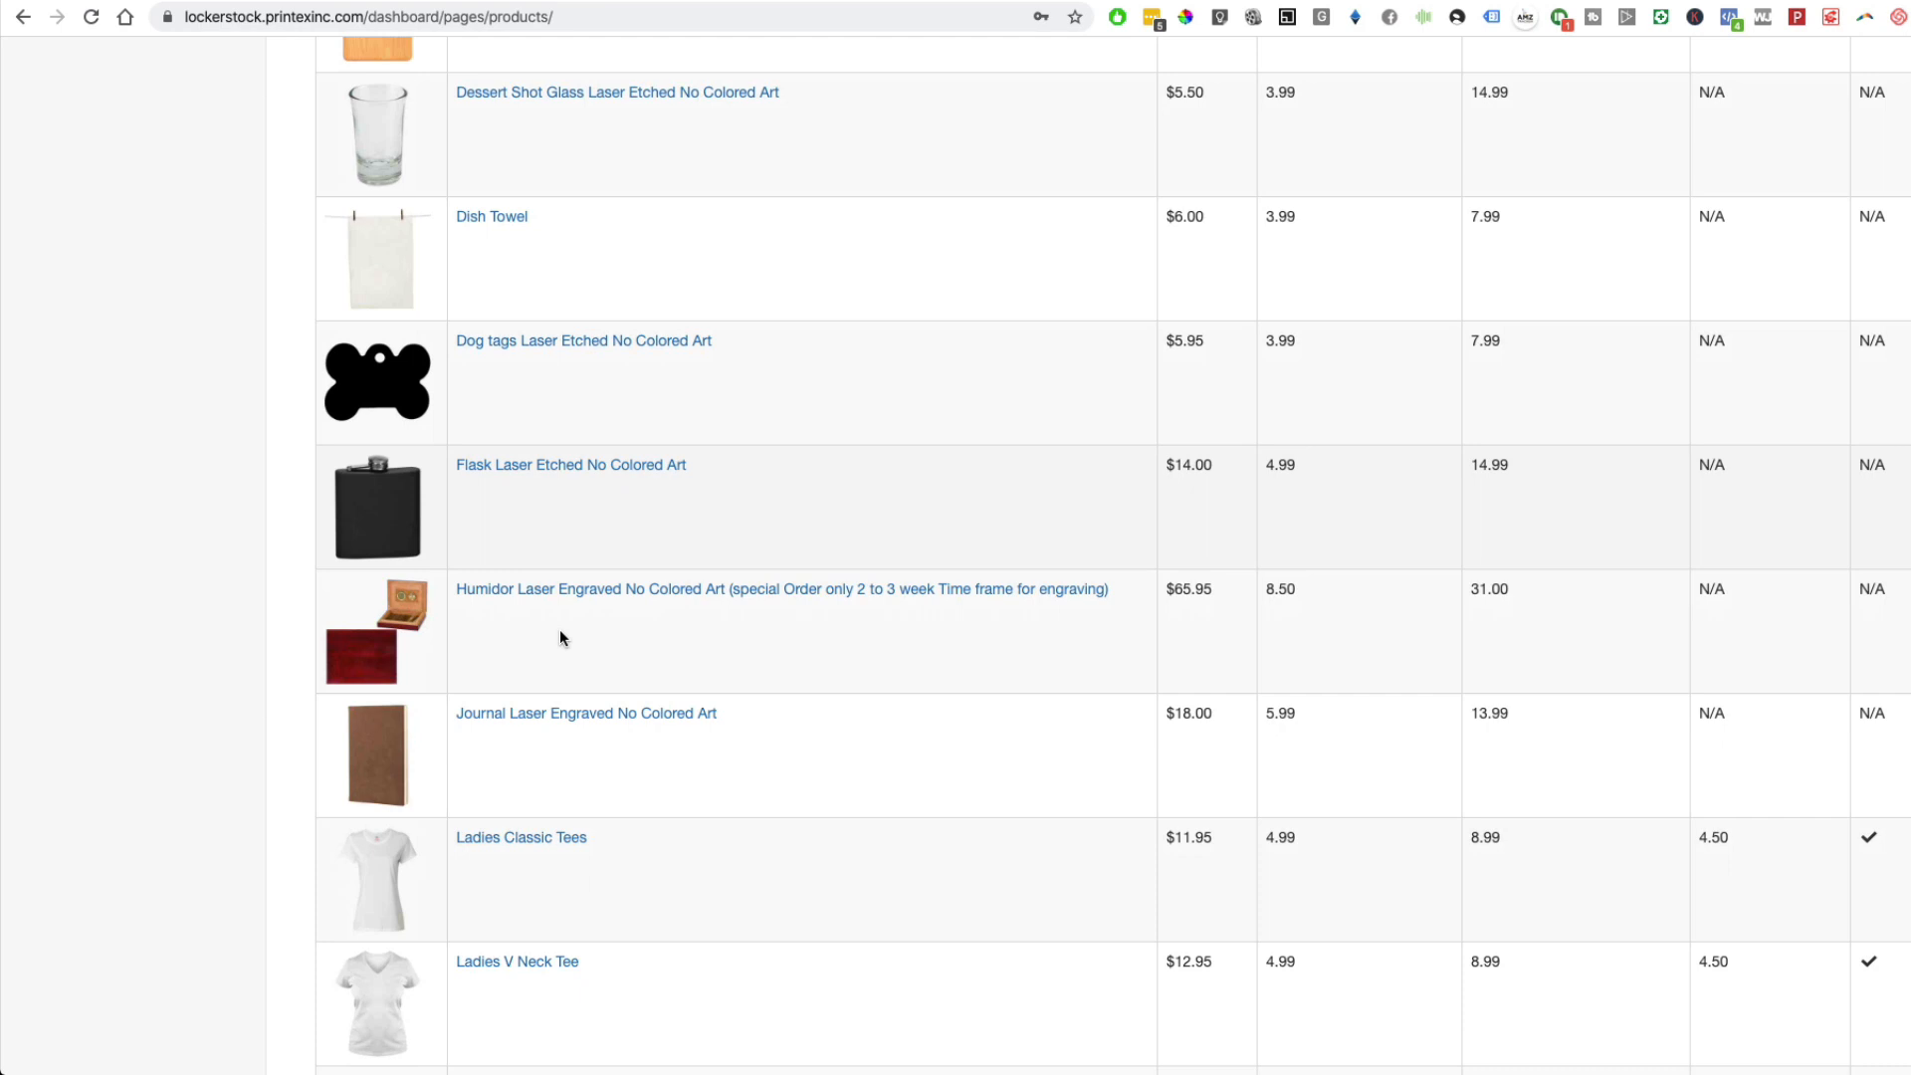
{"action": "scroll", "scroll_direction": "down", "scroll_amount": 3}
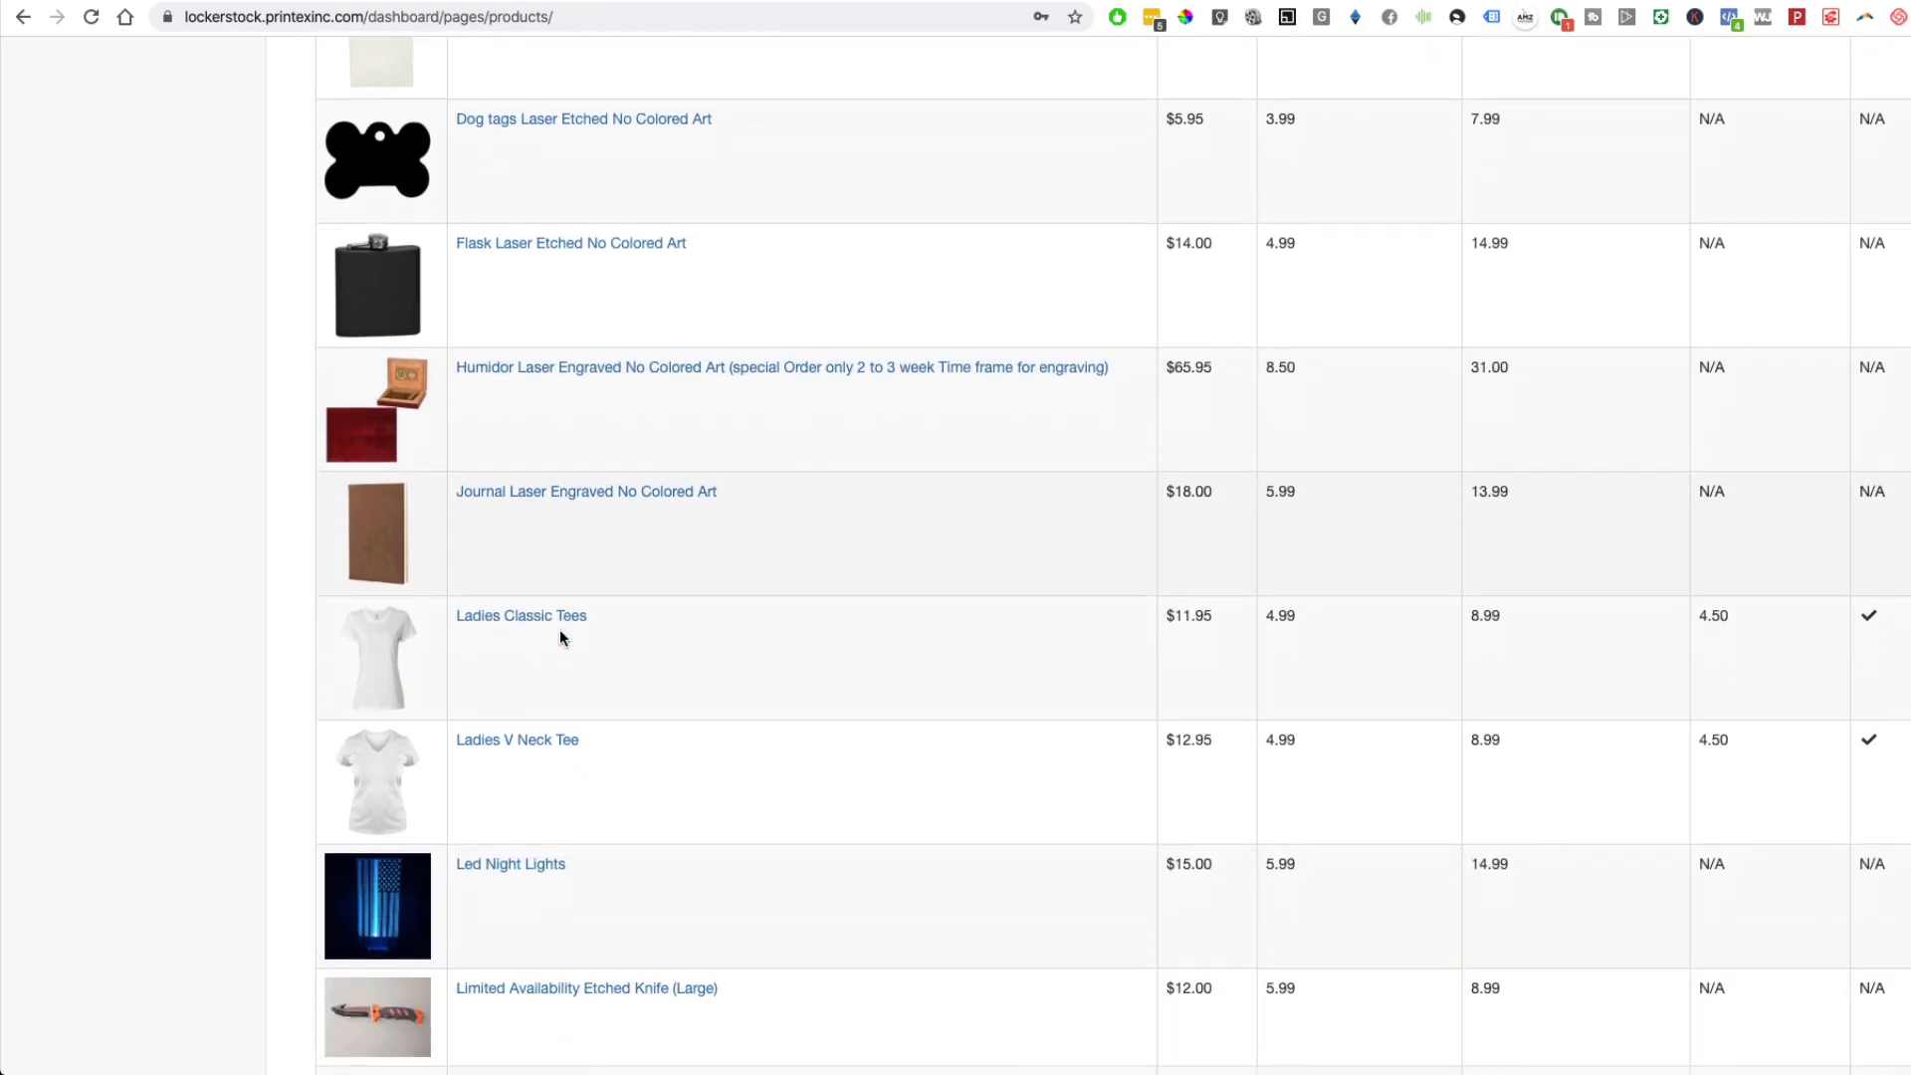
{"action": "scroll", "scroll_direction": "down", "scroll_amount": 3}
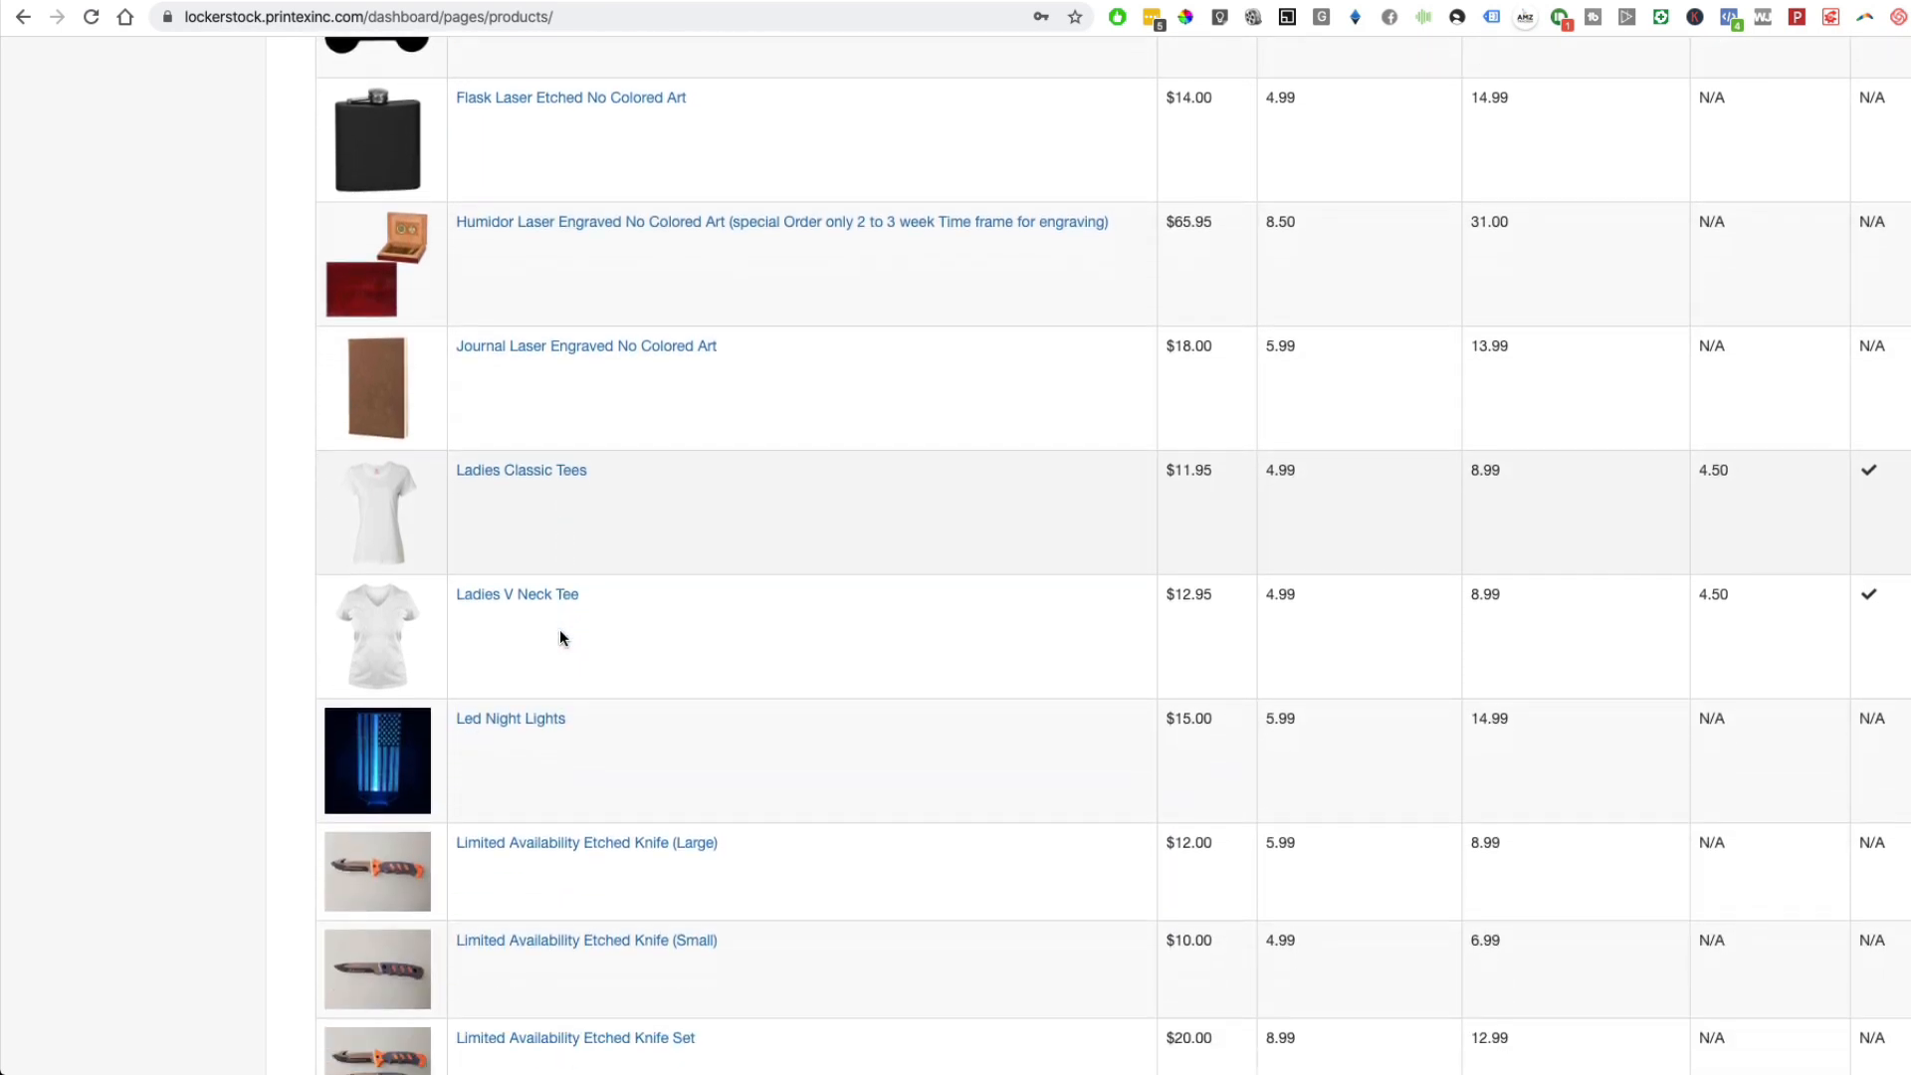
{"action": "scroll", "scroll_direction": "down", "scroll_amount": 3}
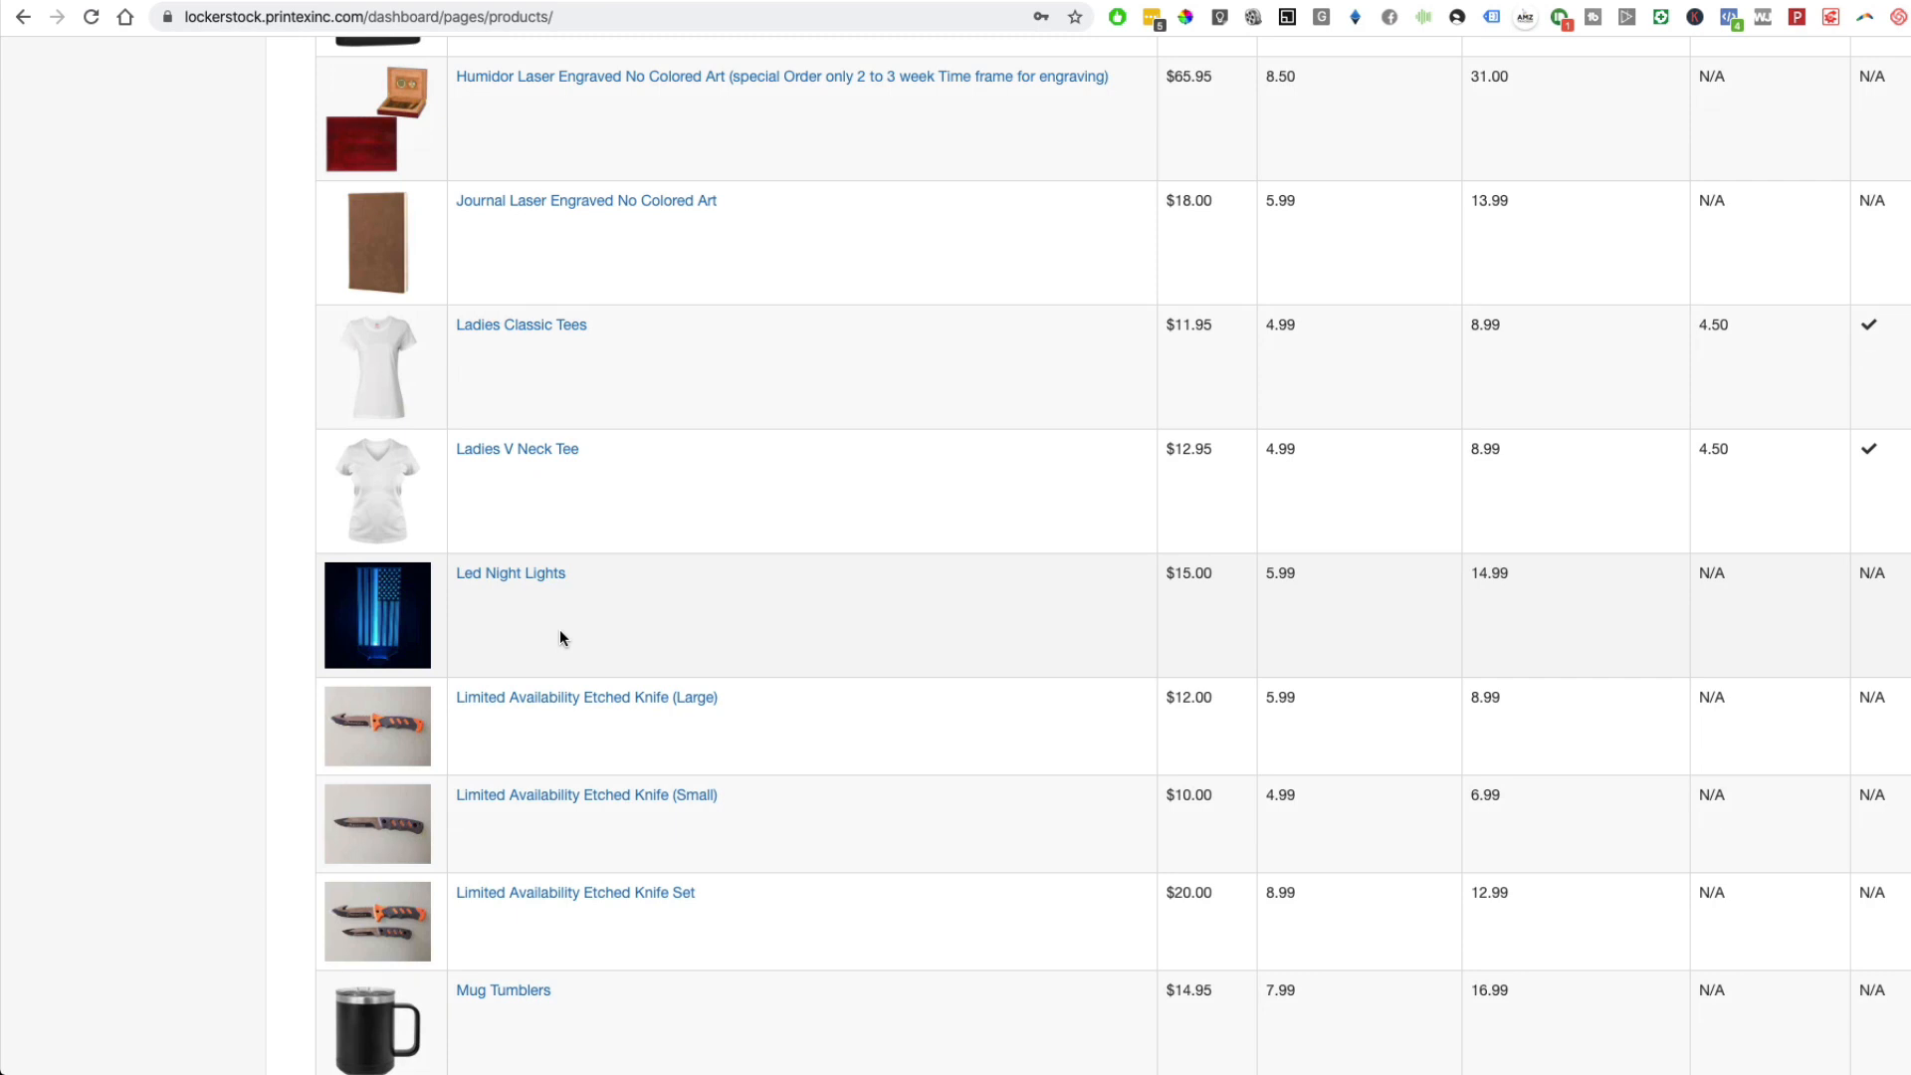
{"action": "scroll", "scroll_direction": "down", "scroll_amount": 3}
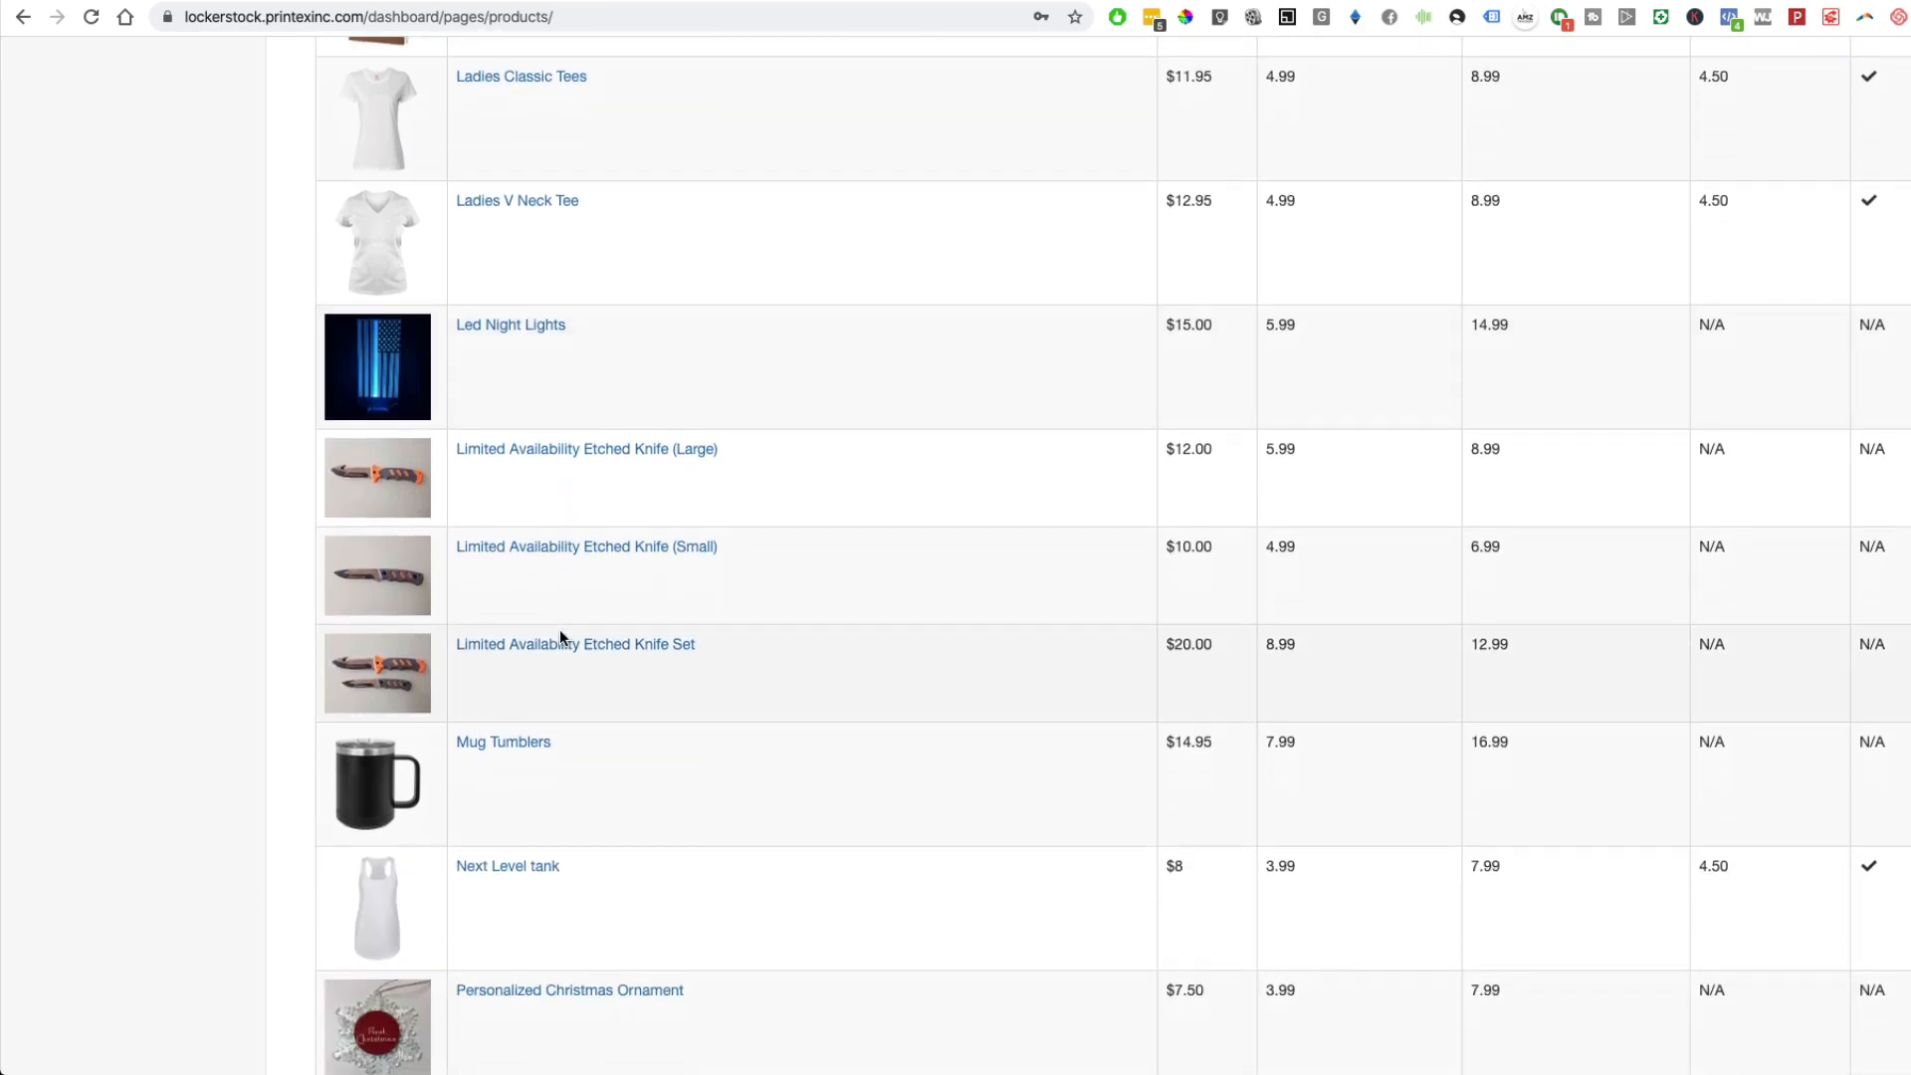
{"action": "mouse_move", "coordinate": [509, 325]}
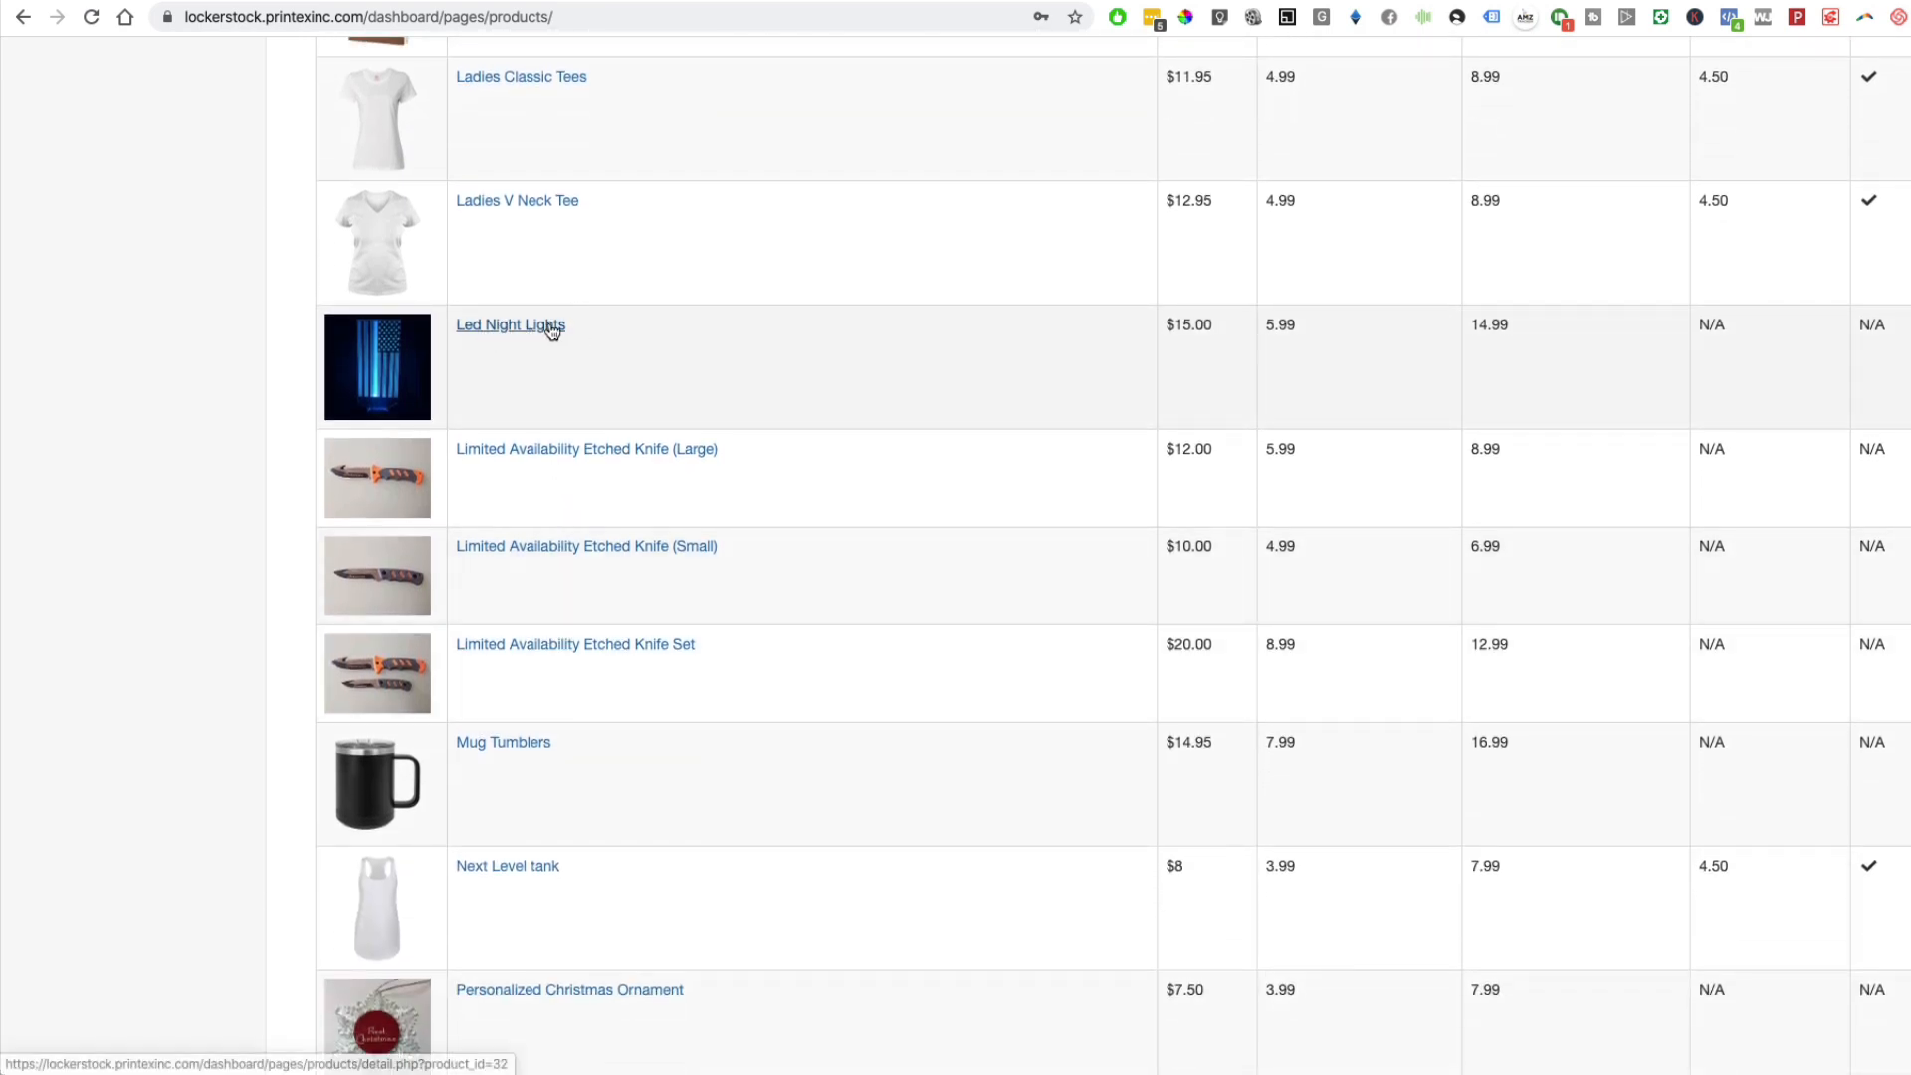
{"action": "mouse_move", "coordinate": [615, 533]}
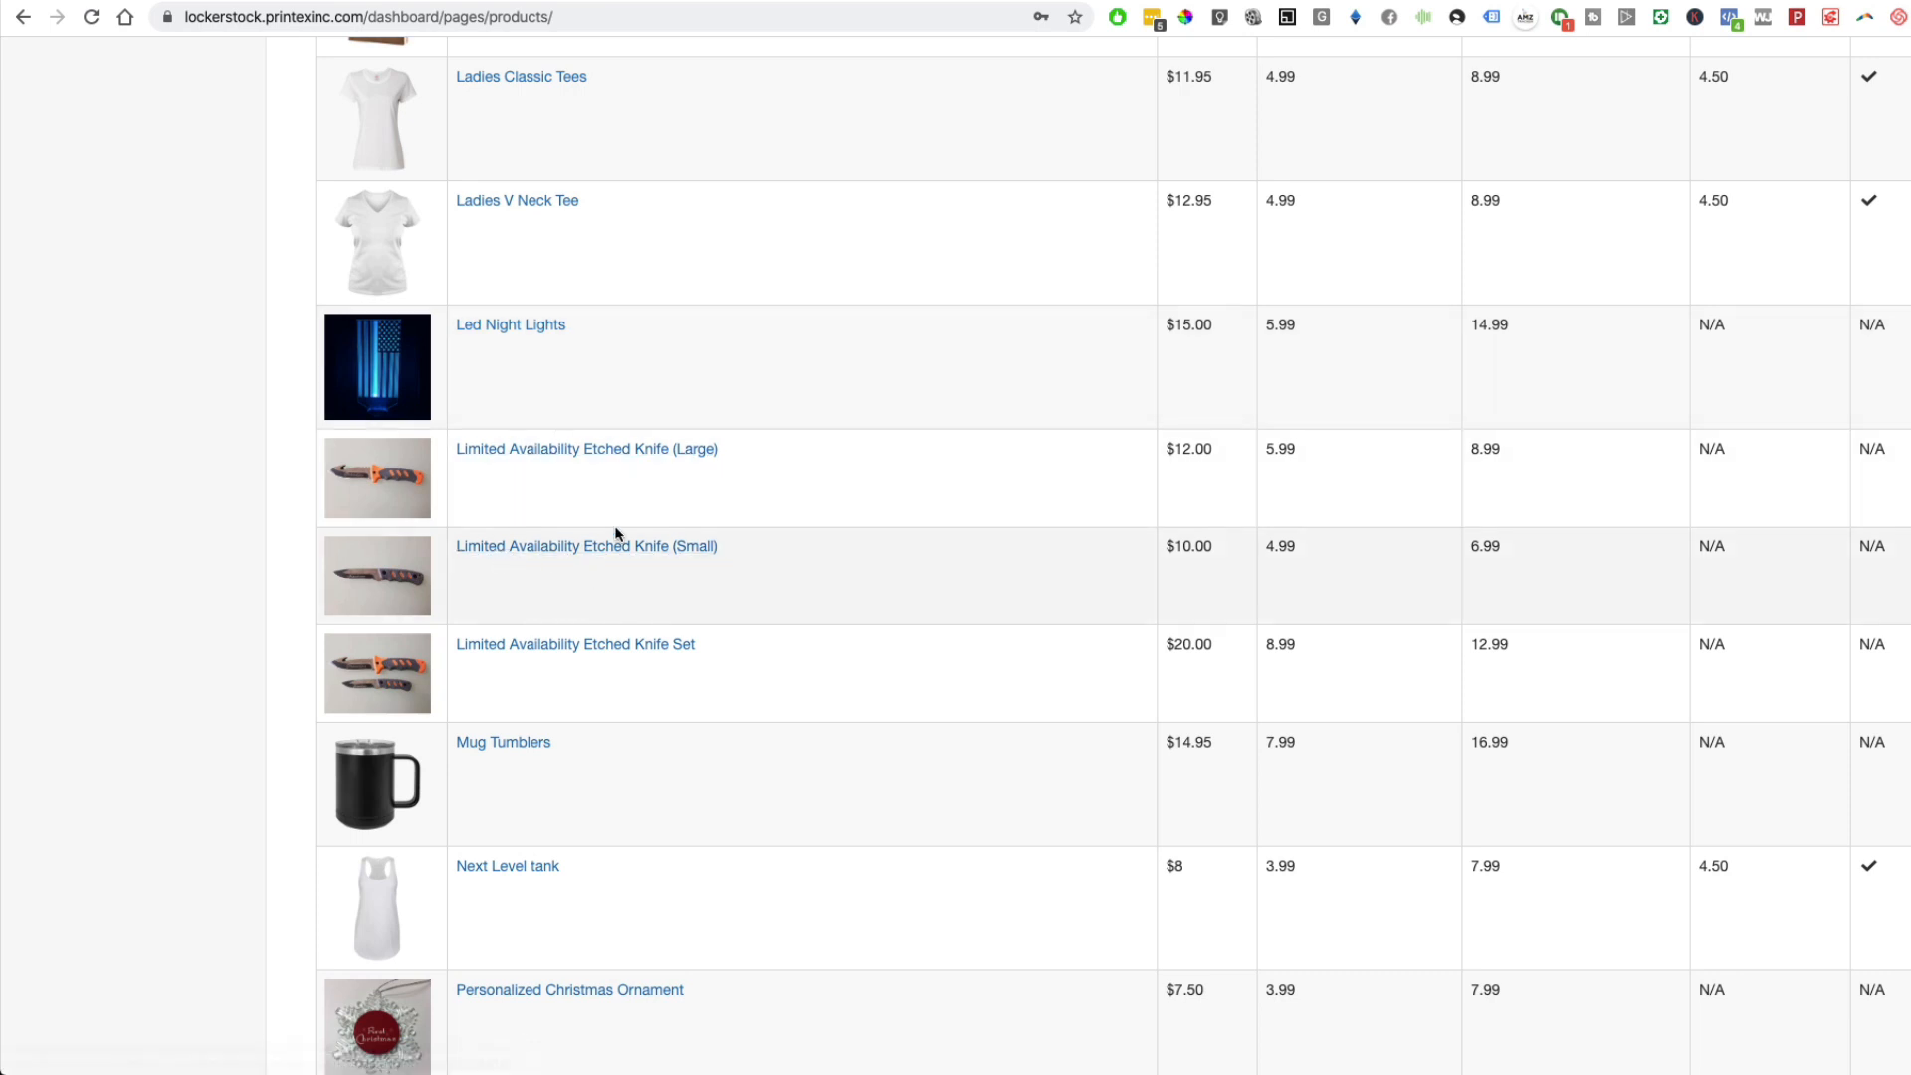
{"action": "mouse_move", "coordinate": [402, 586]}
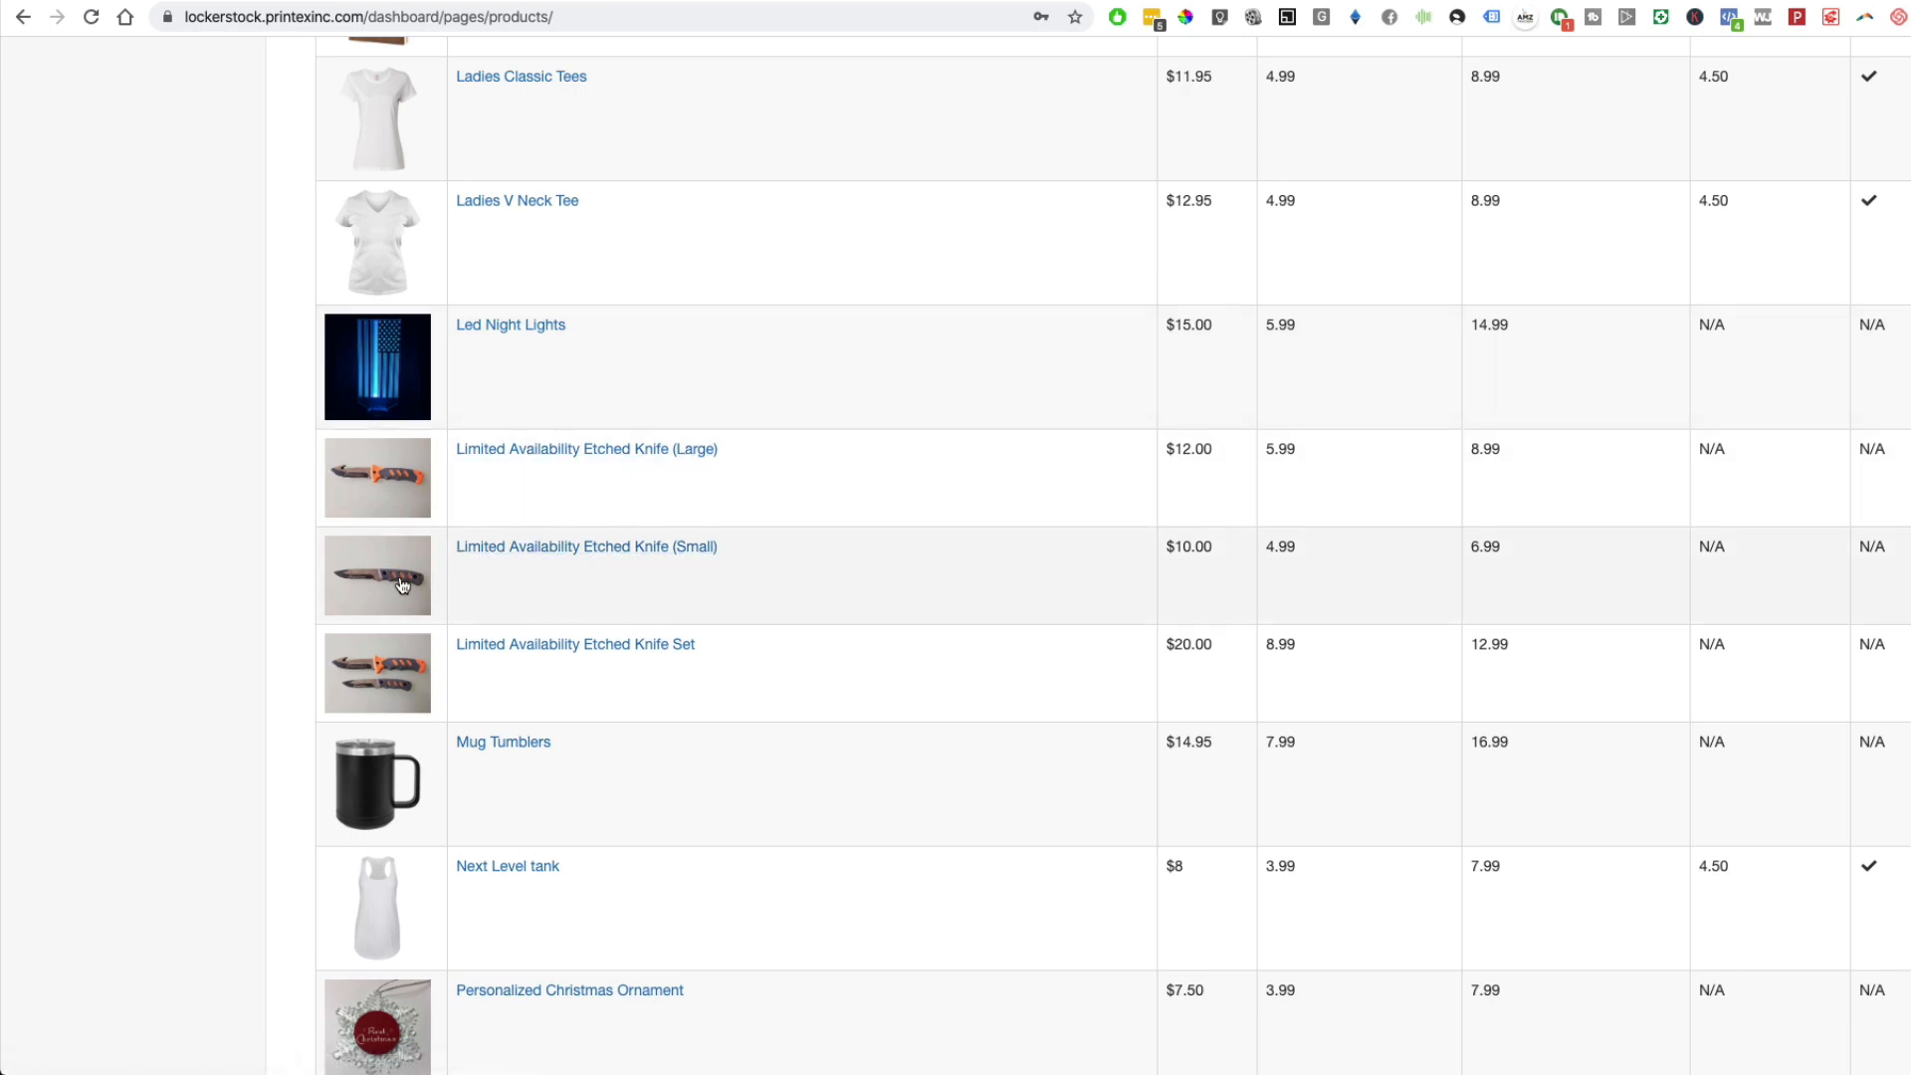
- Scroll the PrintTech products table to its final Youth Tee row
{"action": "scroll", "scroll_direction": "down", "scroll_amount": 3}
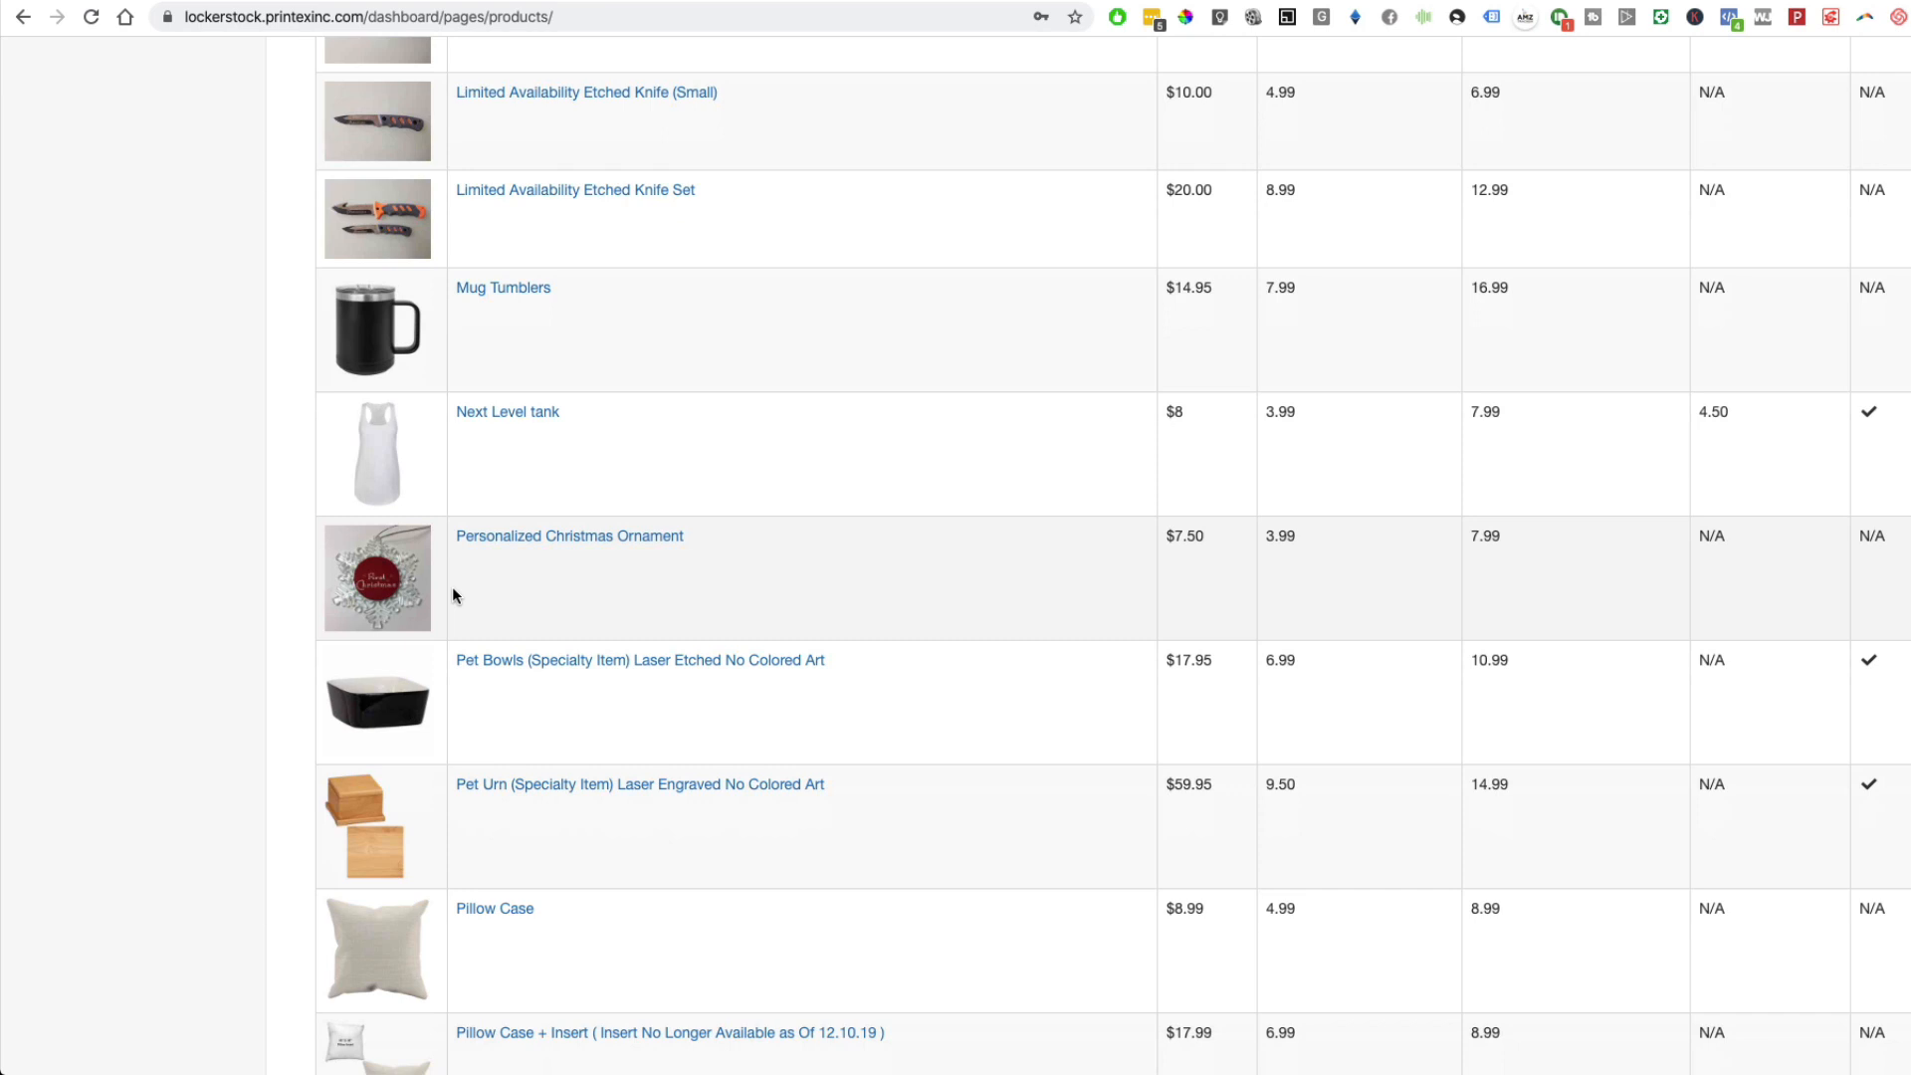
{"action": "scroll", "scroll_direction": "down", "scroll_amount": 3}
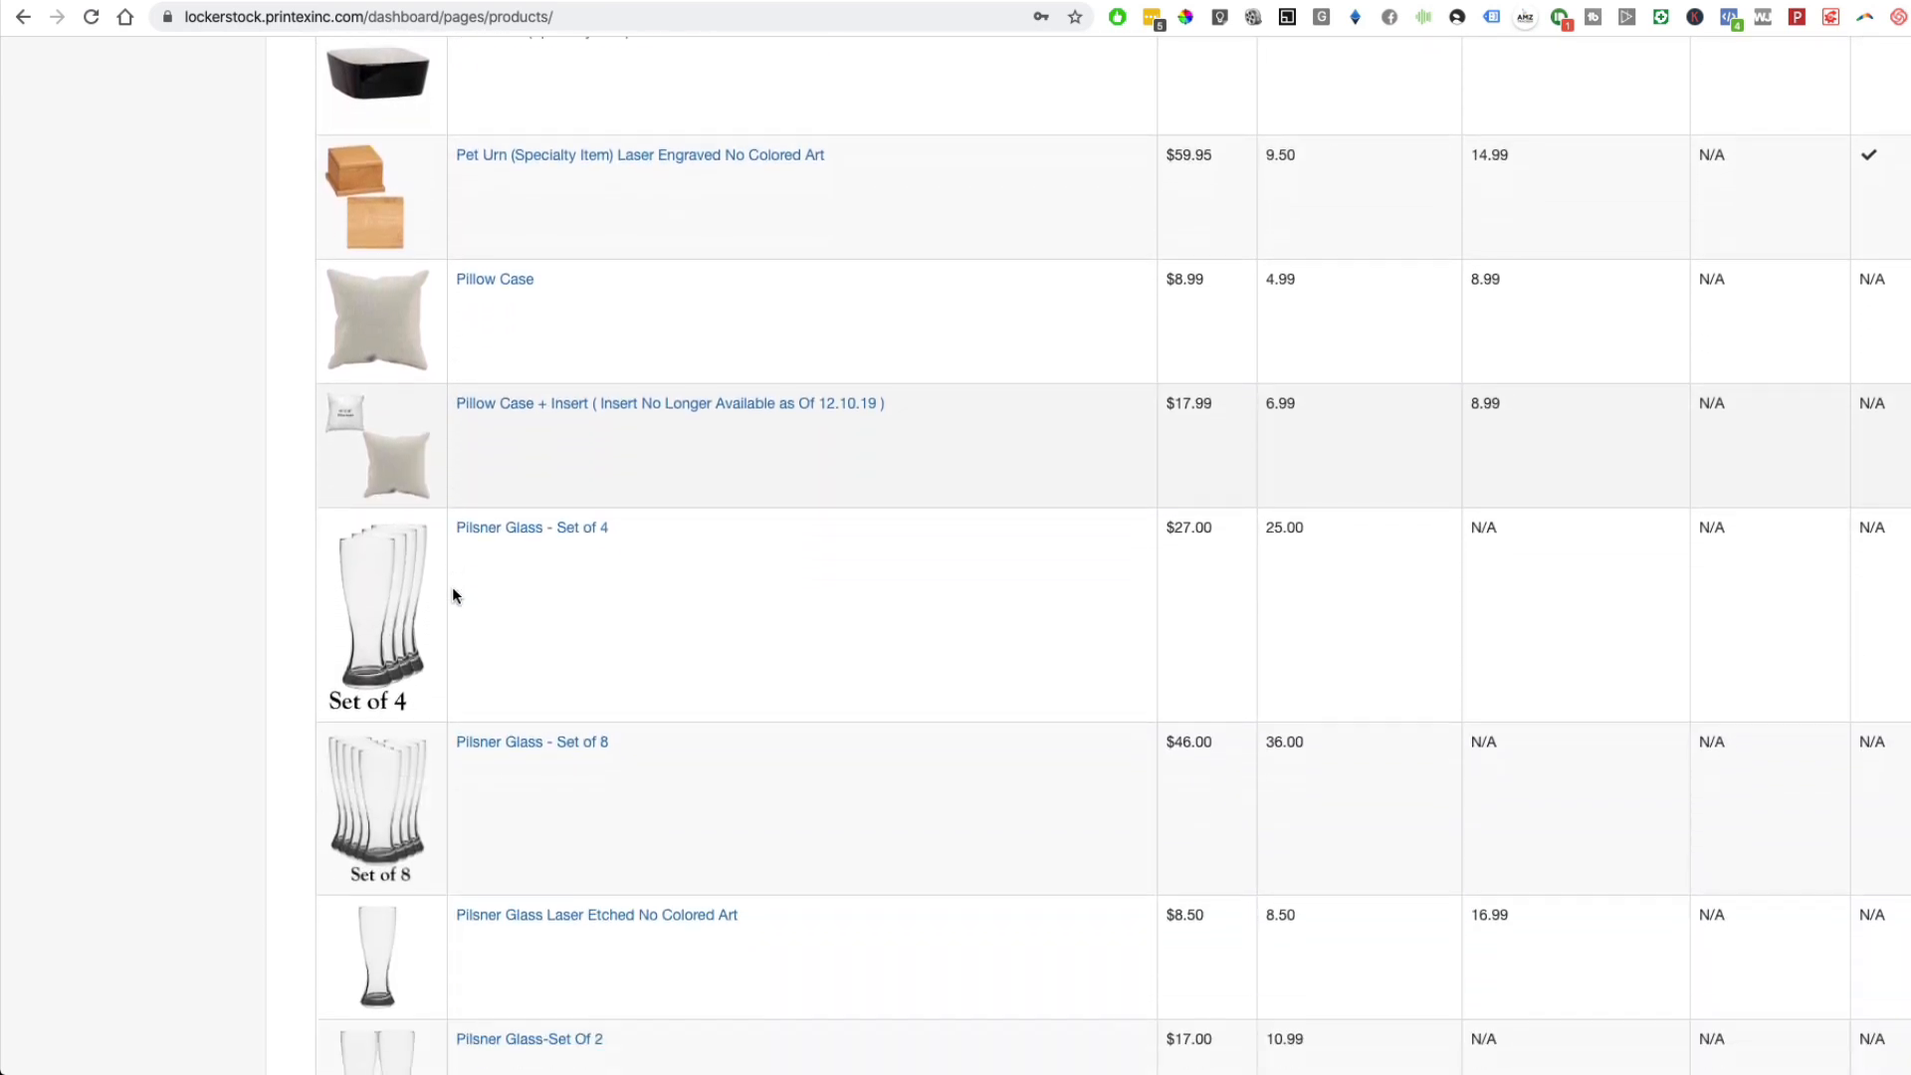
{"action": "scroll", "scroll_direction": "down", "scroll_amount": 3}
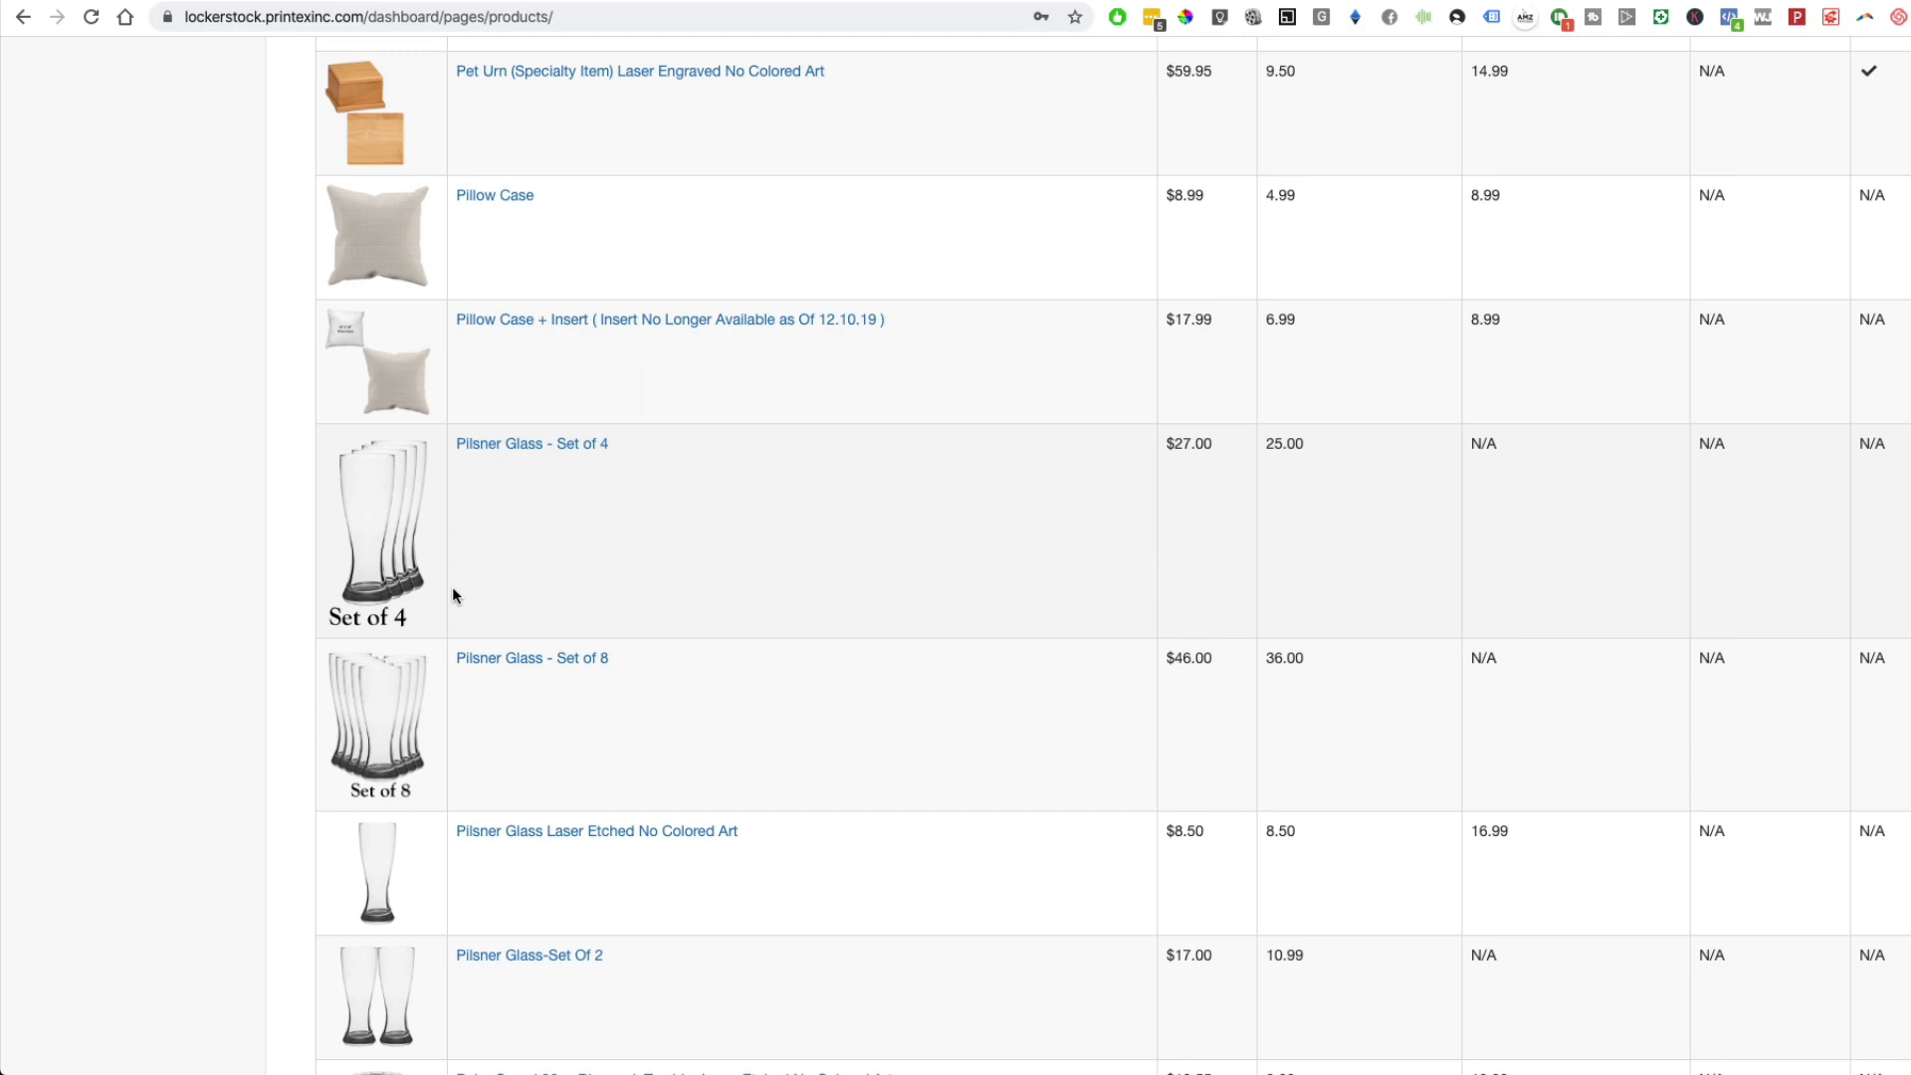
{"action": "scroll", "scroll_direction": "down", "scroll_amount": 3}
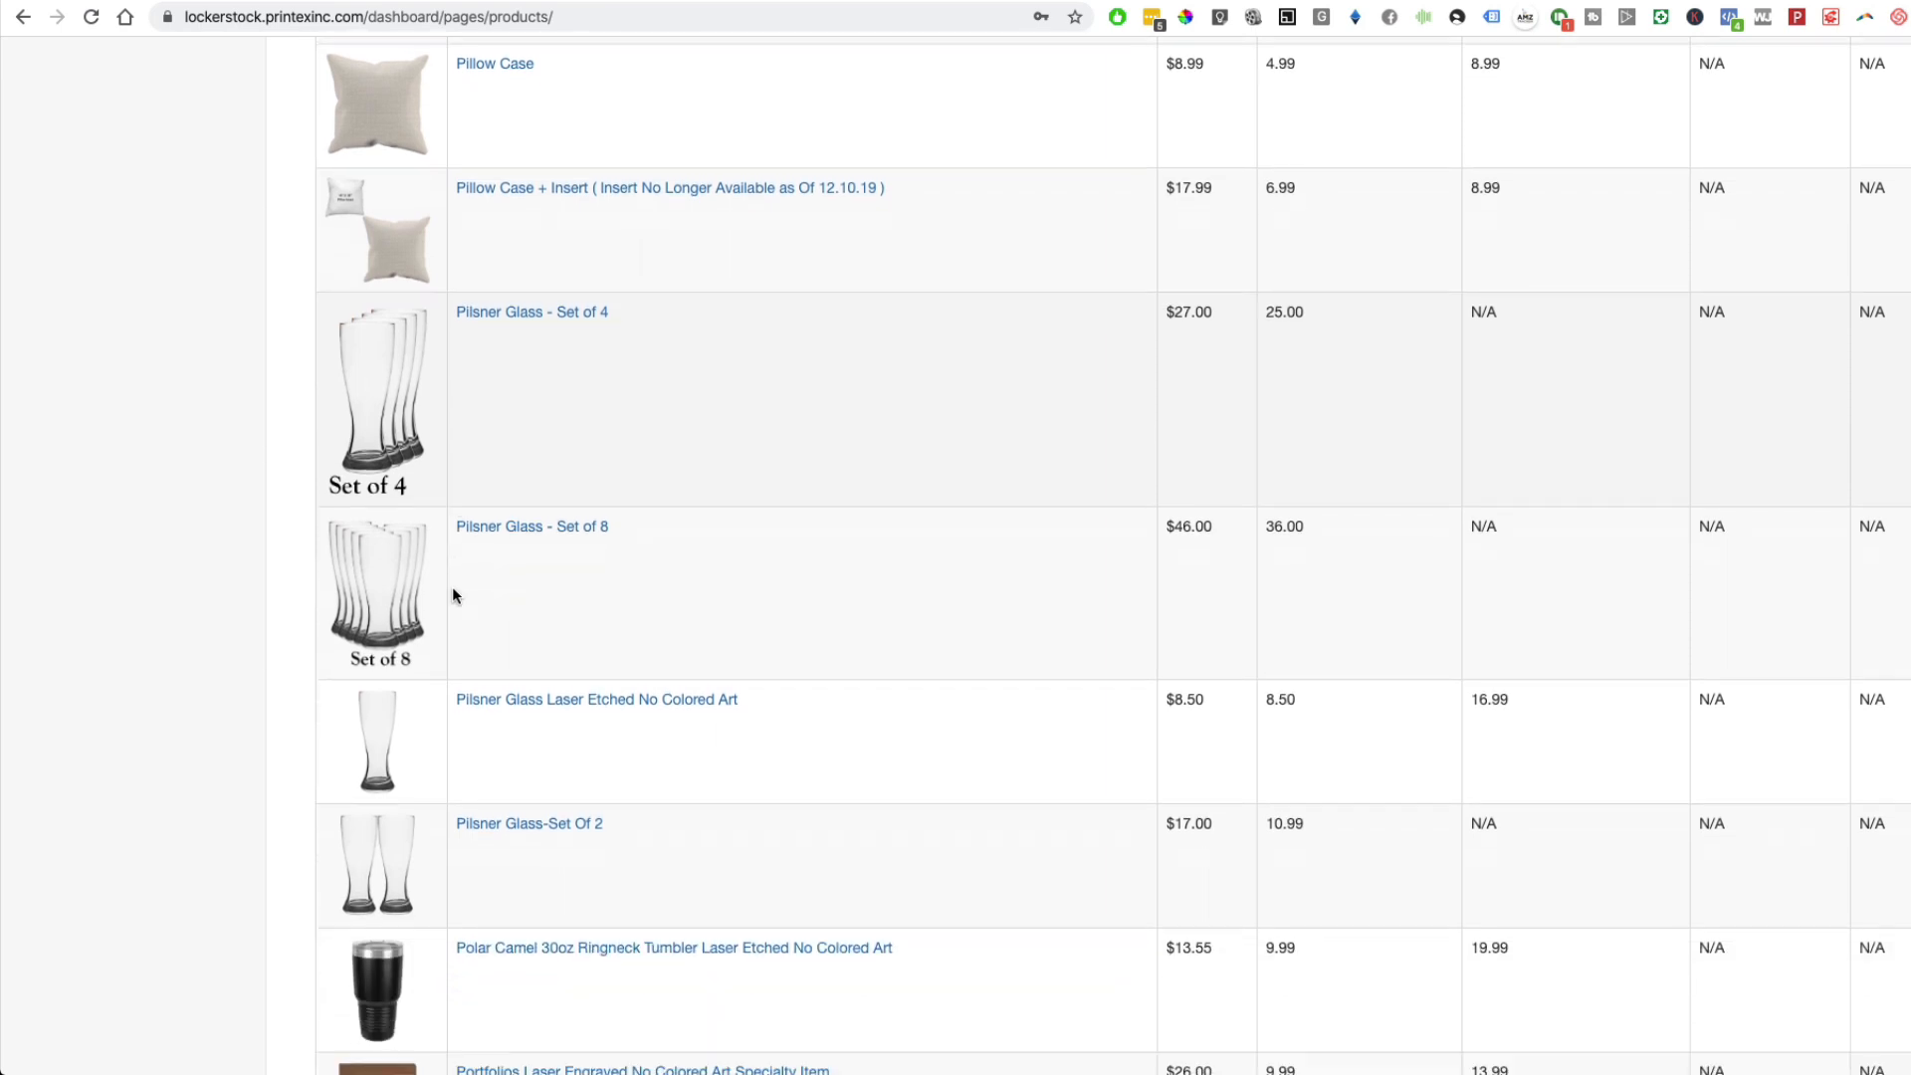
{"action": "scroll", "scroll_direction": "down", "scroll_amount": 3}
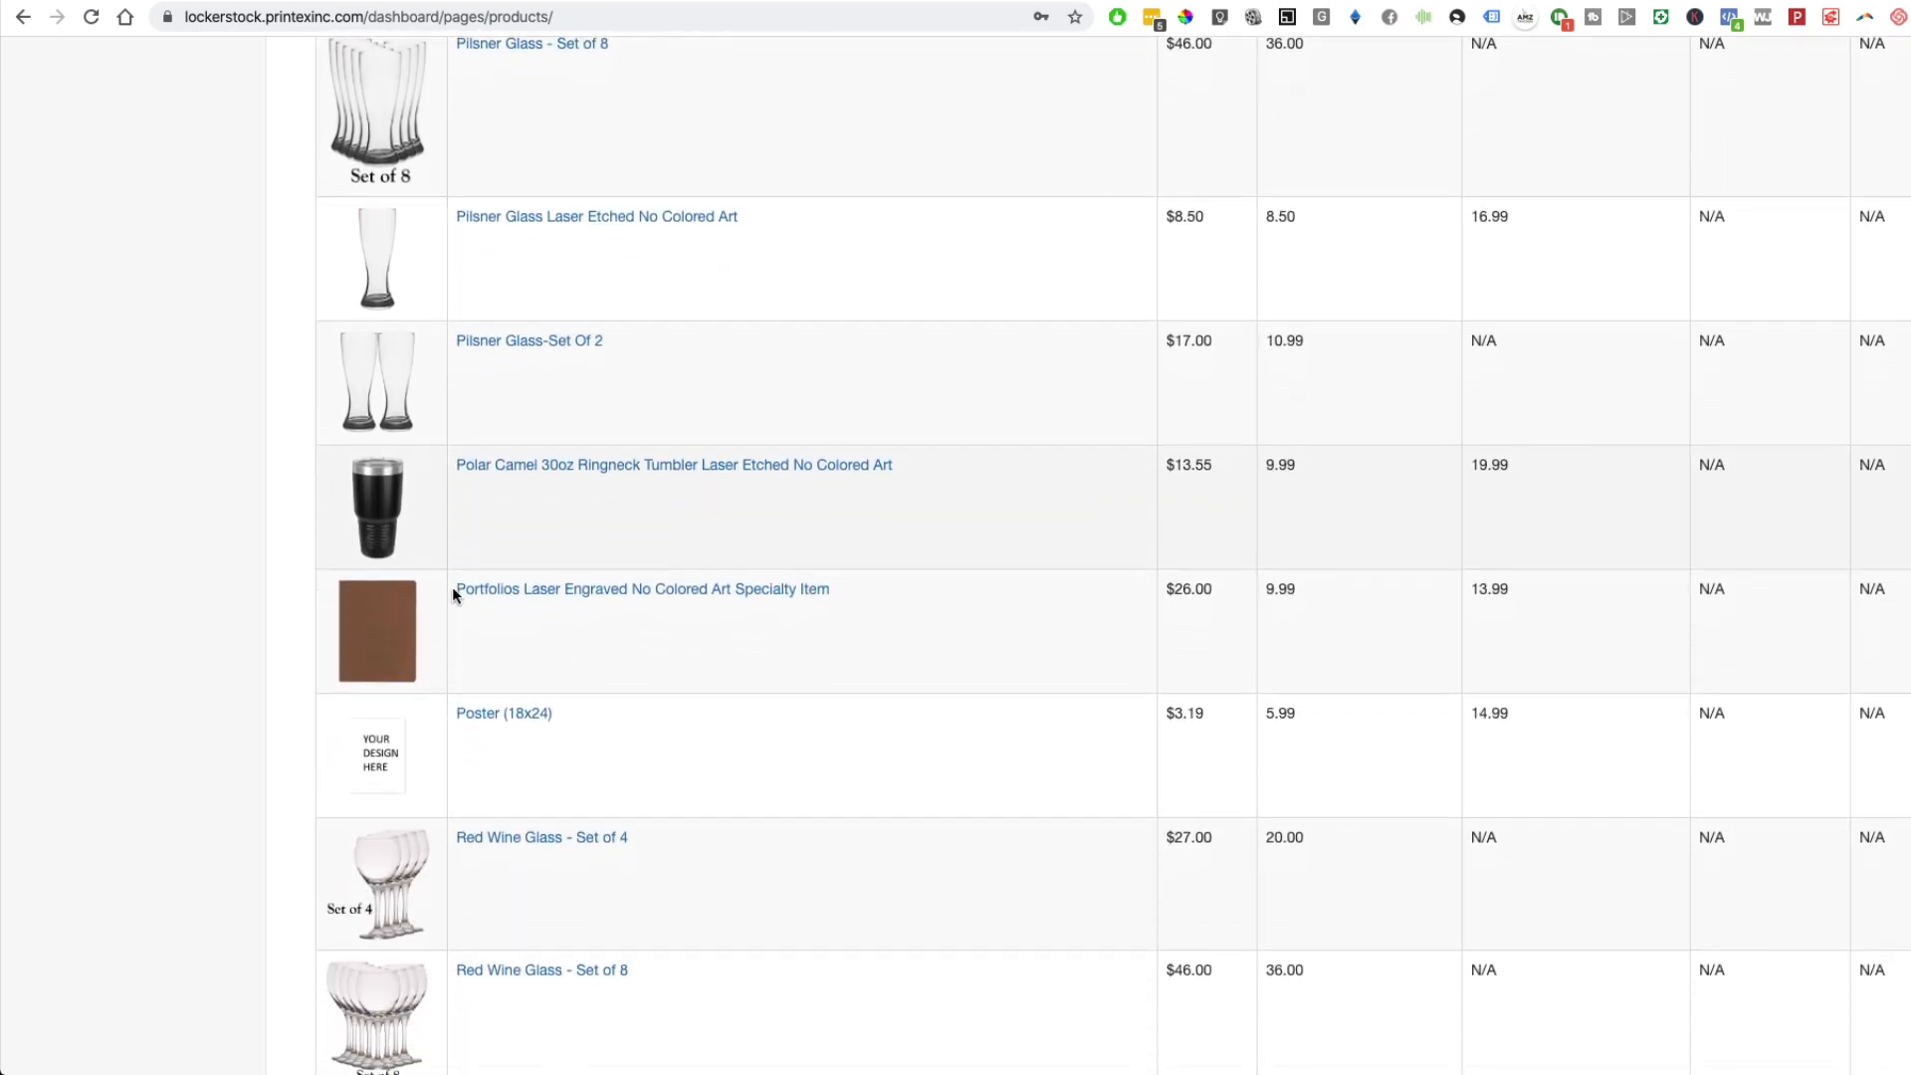
{"action": "scroll", "scroll_direction": "down", "scroll_amount": 3}
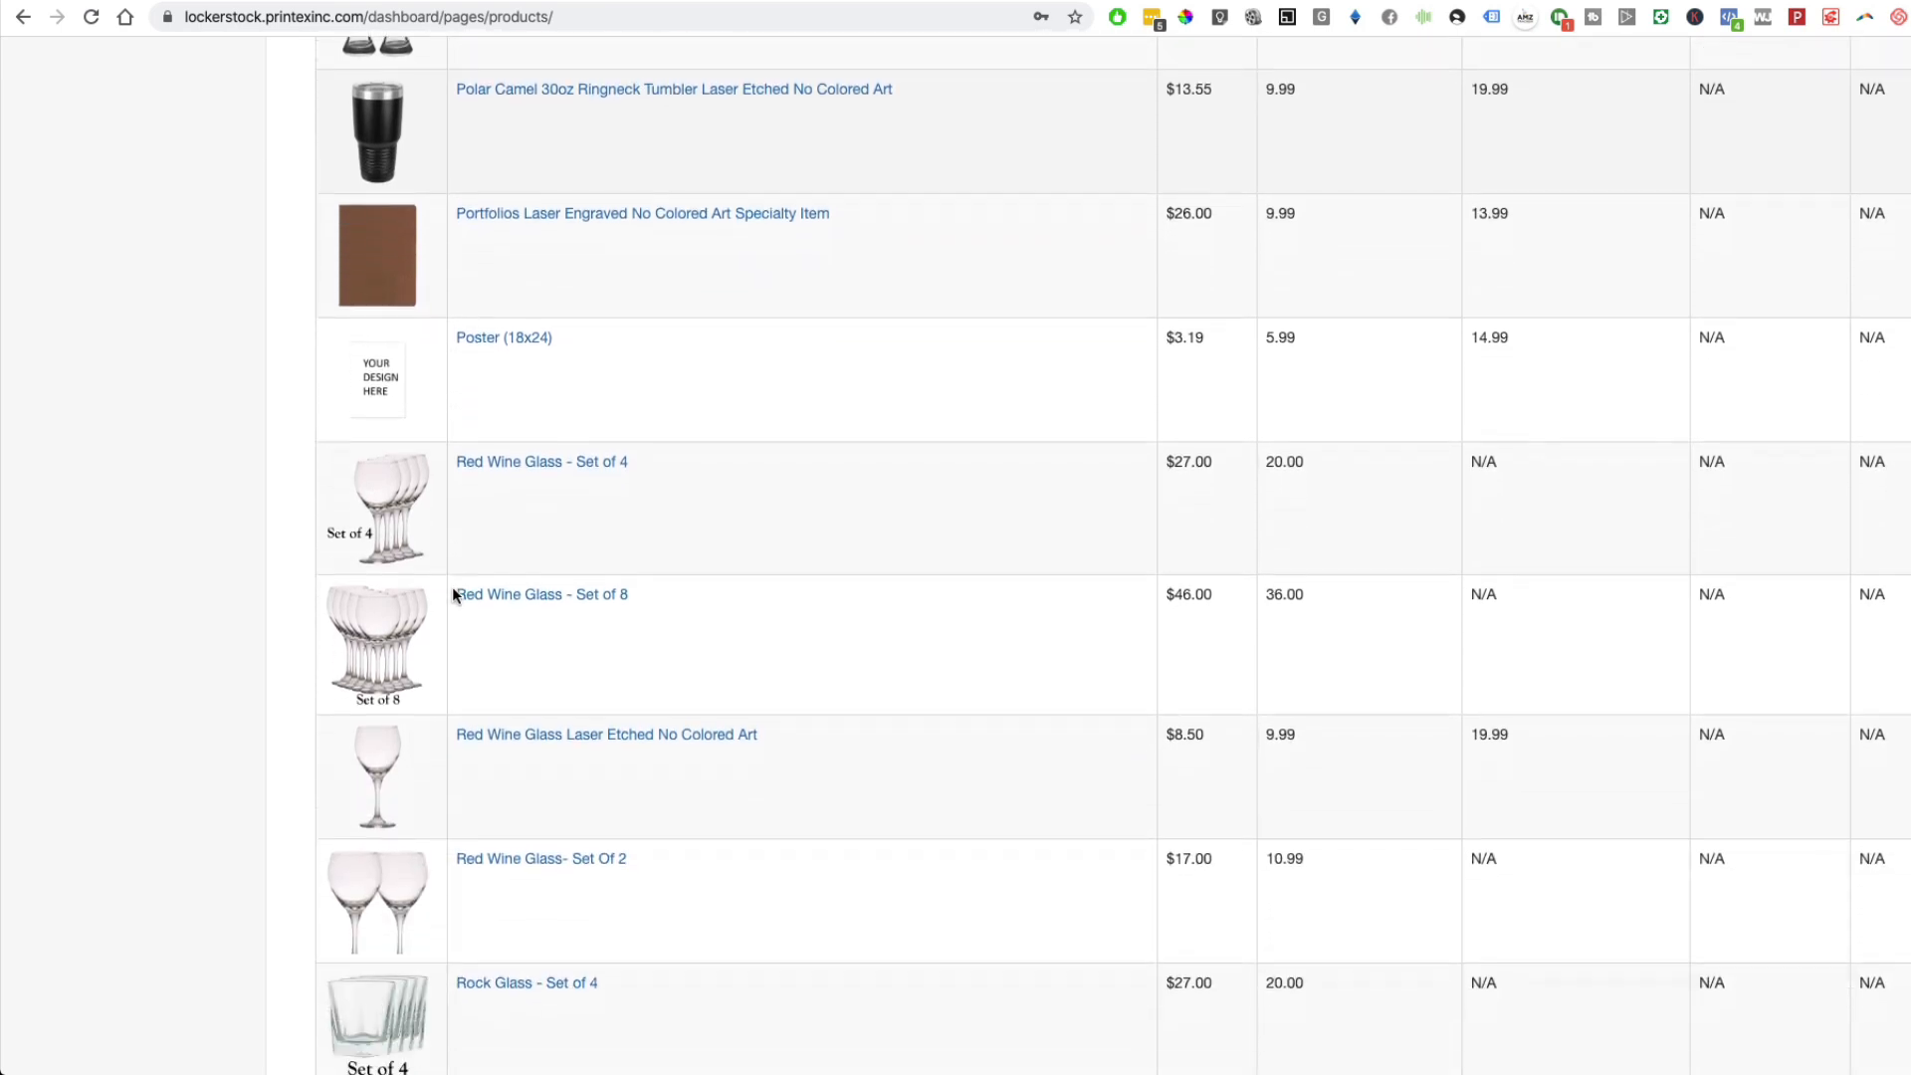
{"action": "scroll", "scroll_direction": "down", "scroll_amount": 3}
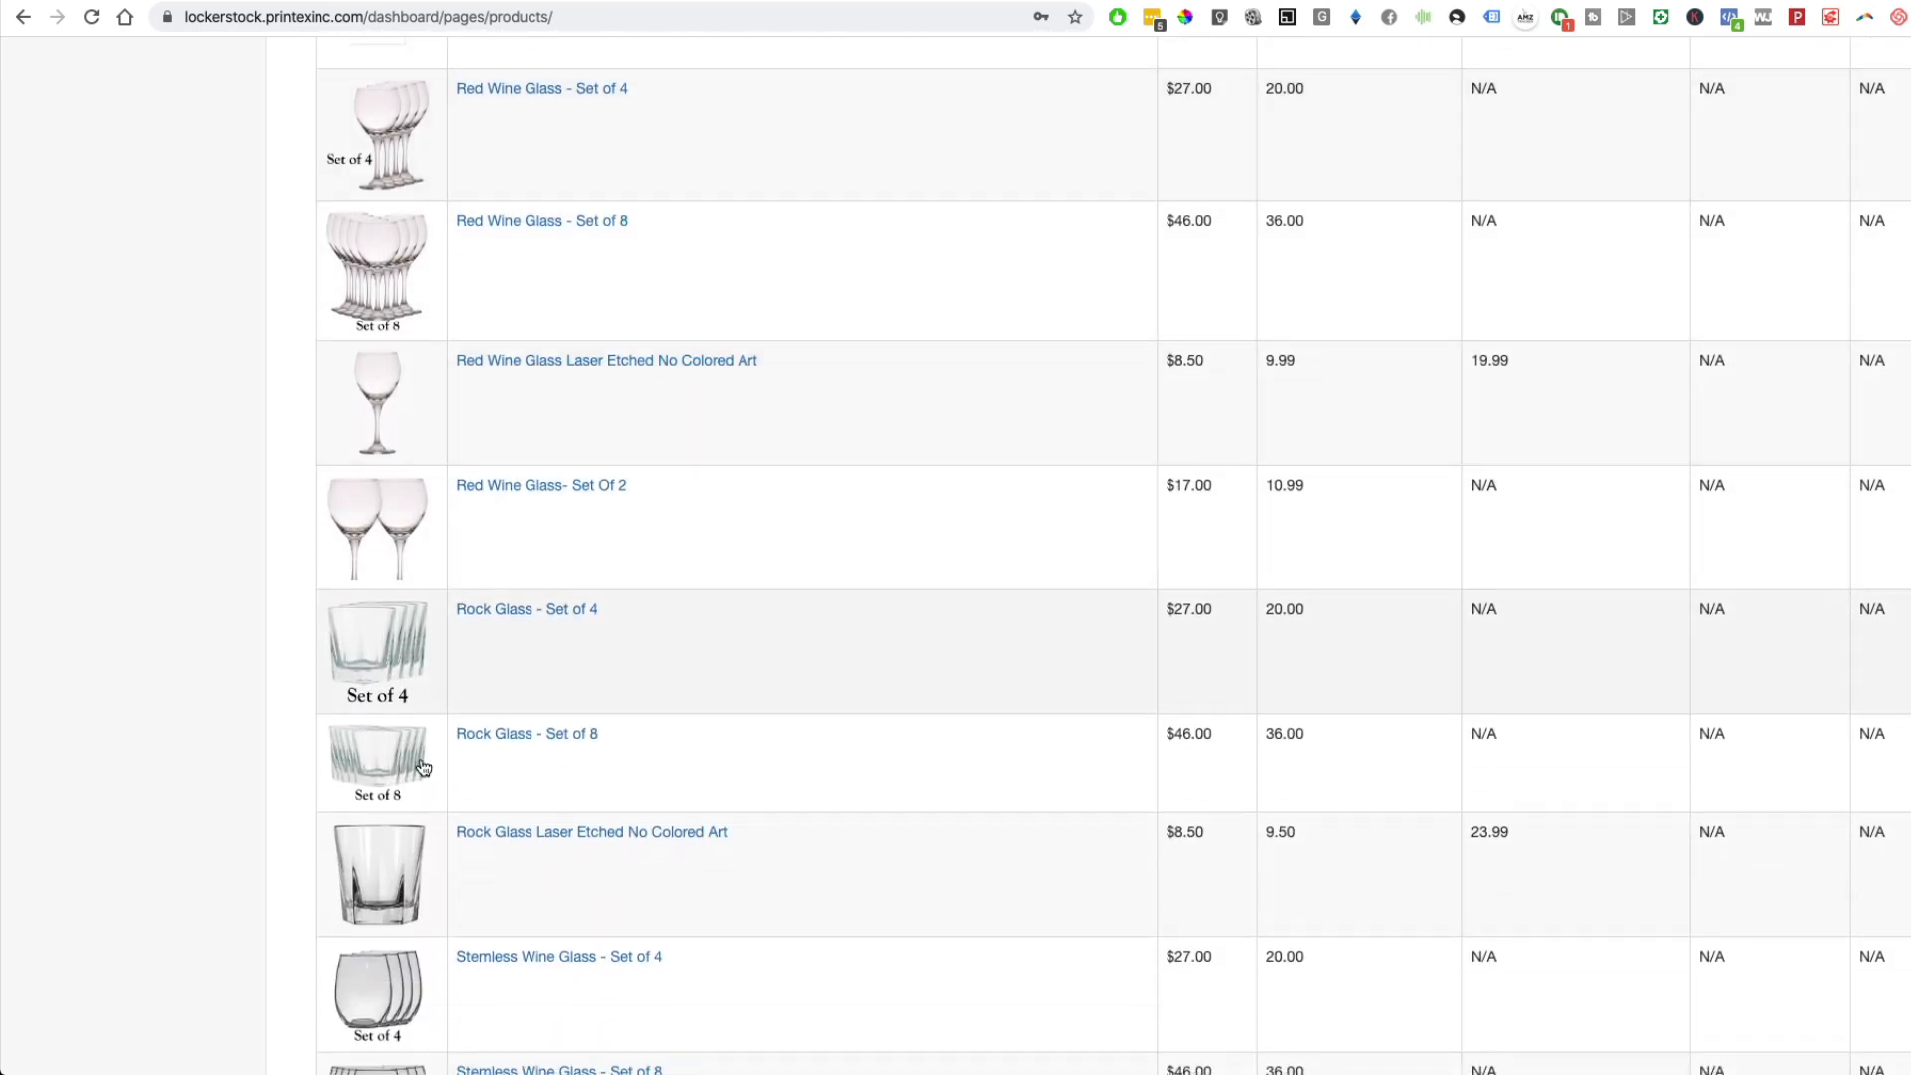
{"action": "scroll", "scroll_direction": "down", "scroll_amount": 3}
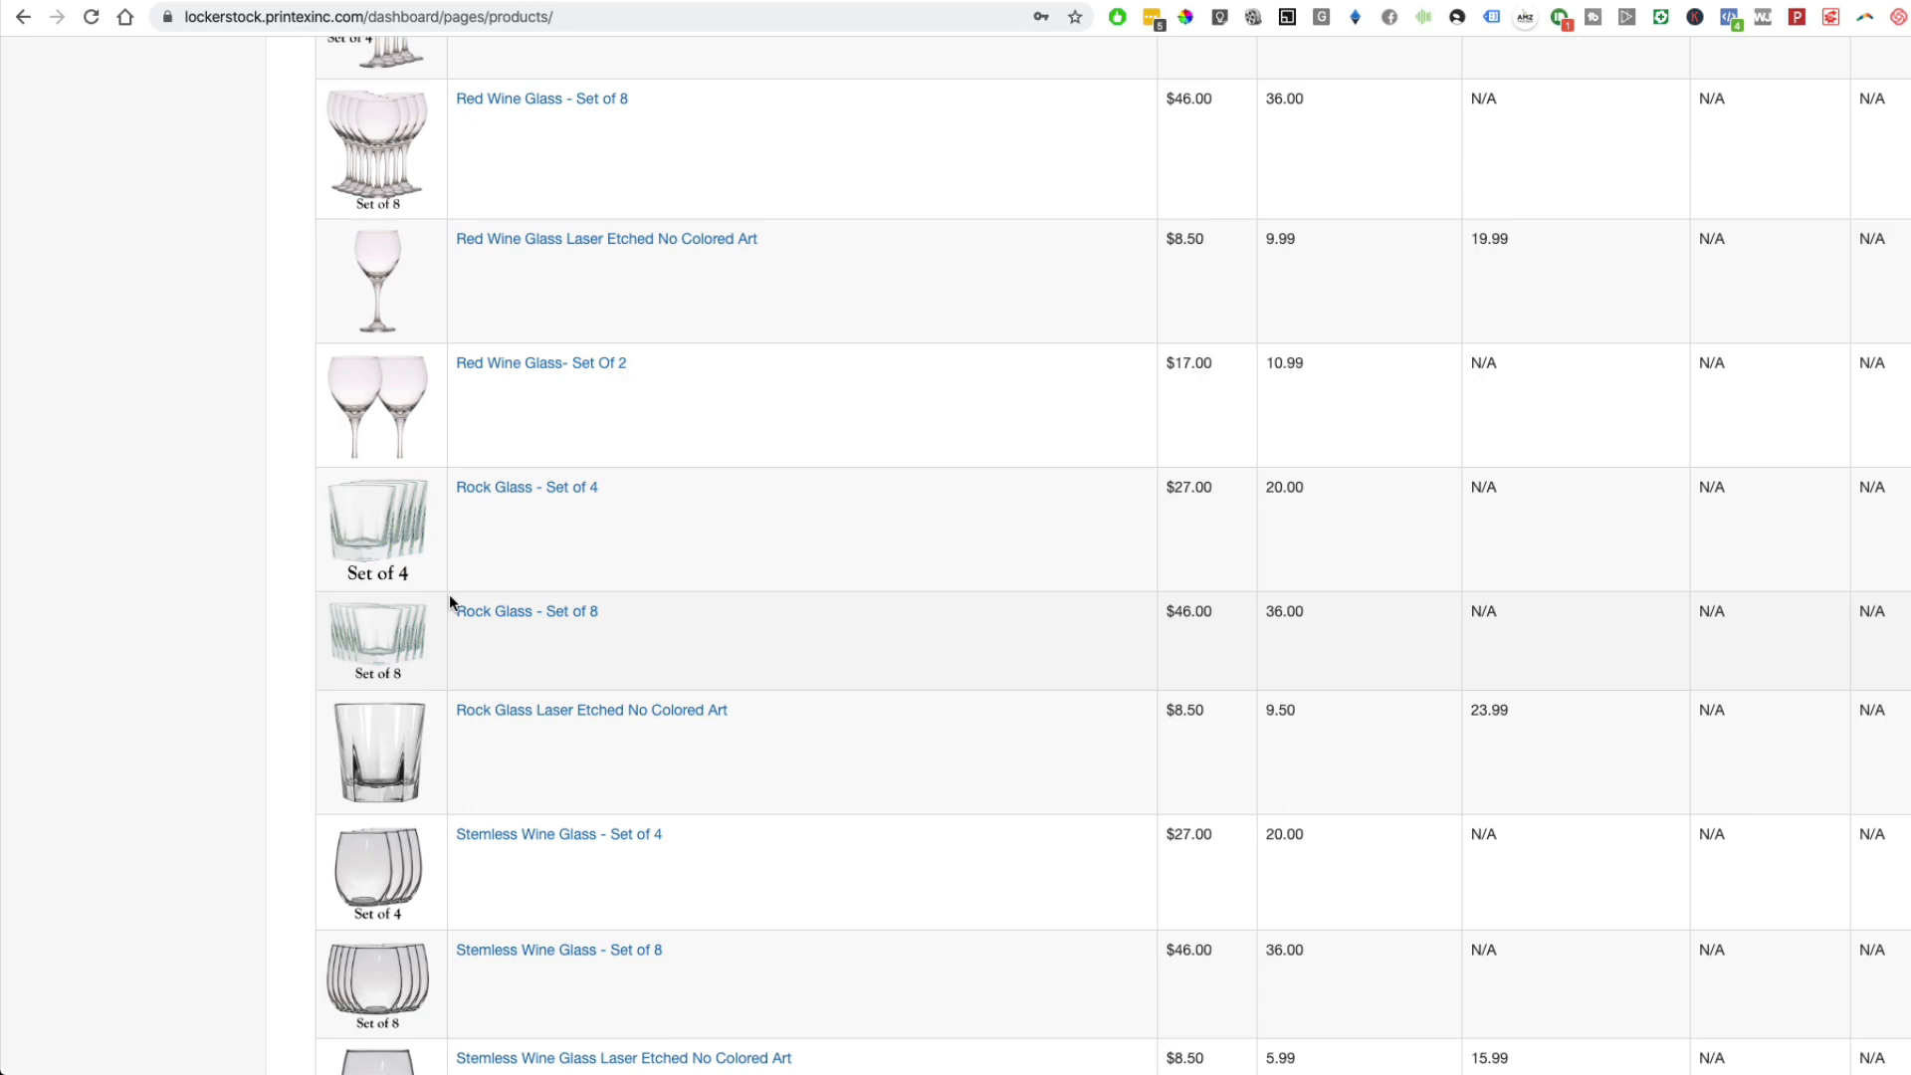
{"action": "scroll", "scroll_direction": "down", "scroll_amount": 3}
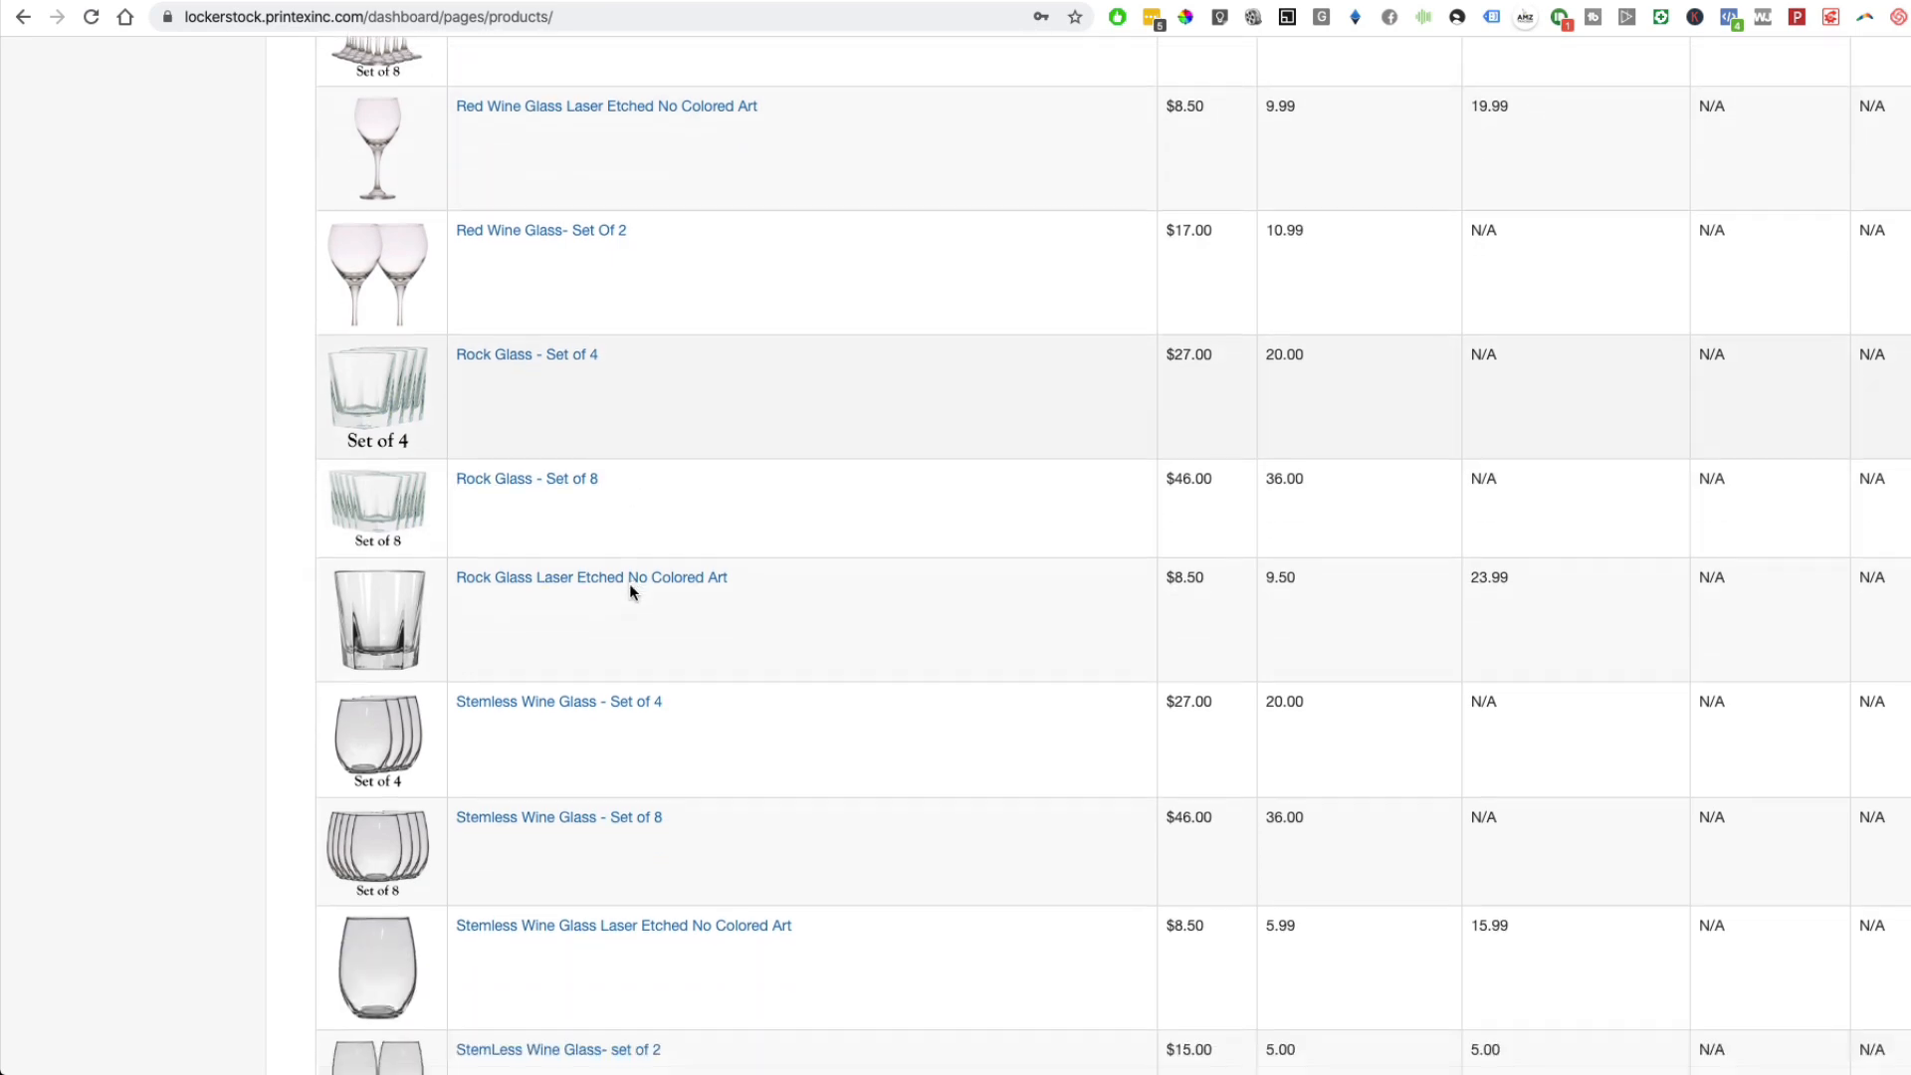
{"action": "scroll", "scroll_direction": "down", "scroll_amount": 3}
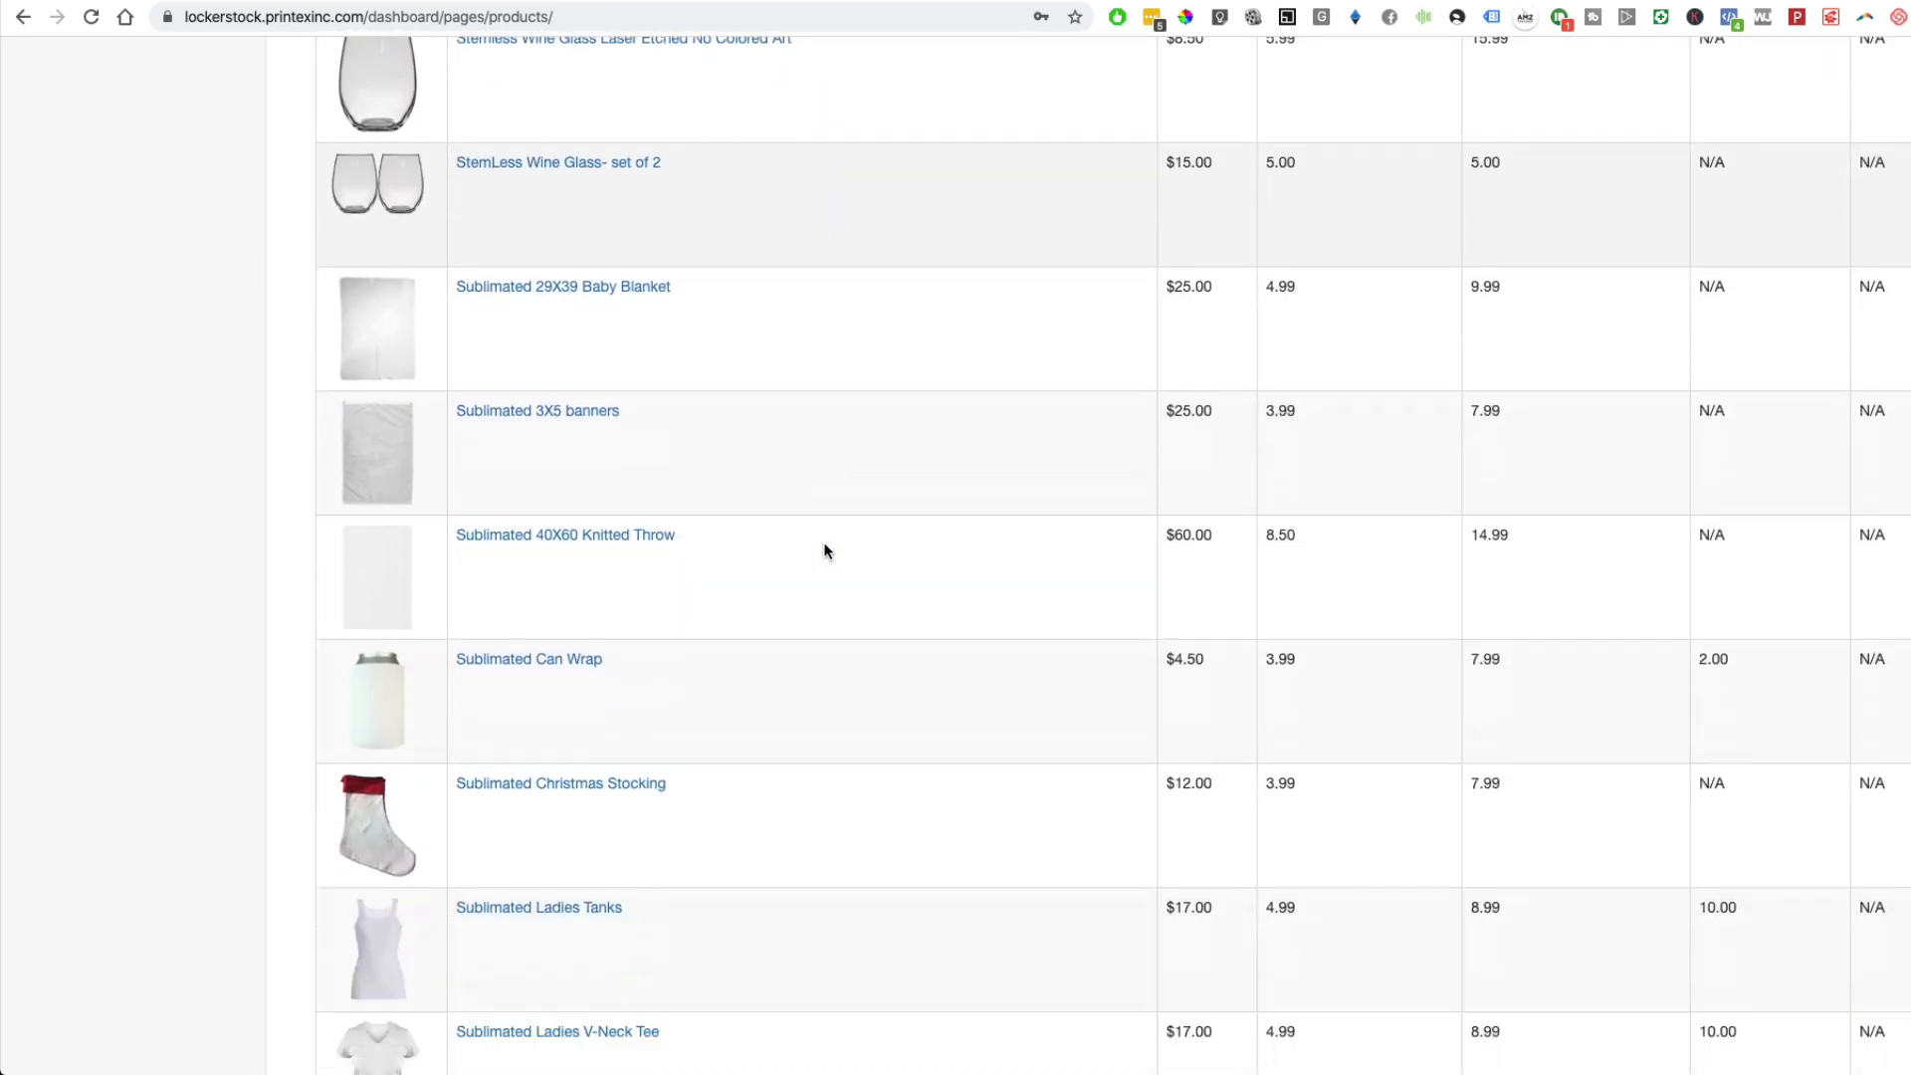
{"action": "scroll", "scroll_direction": "down", "scroll_amount": 3}
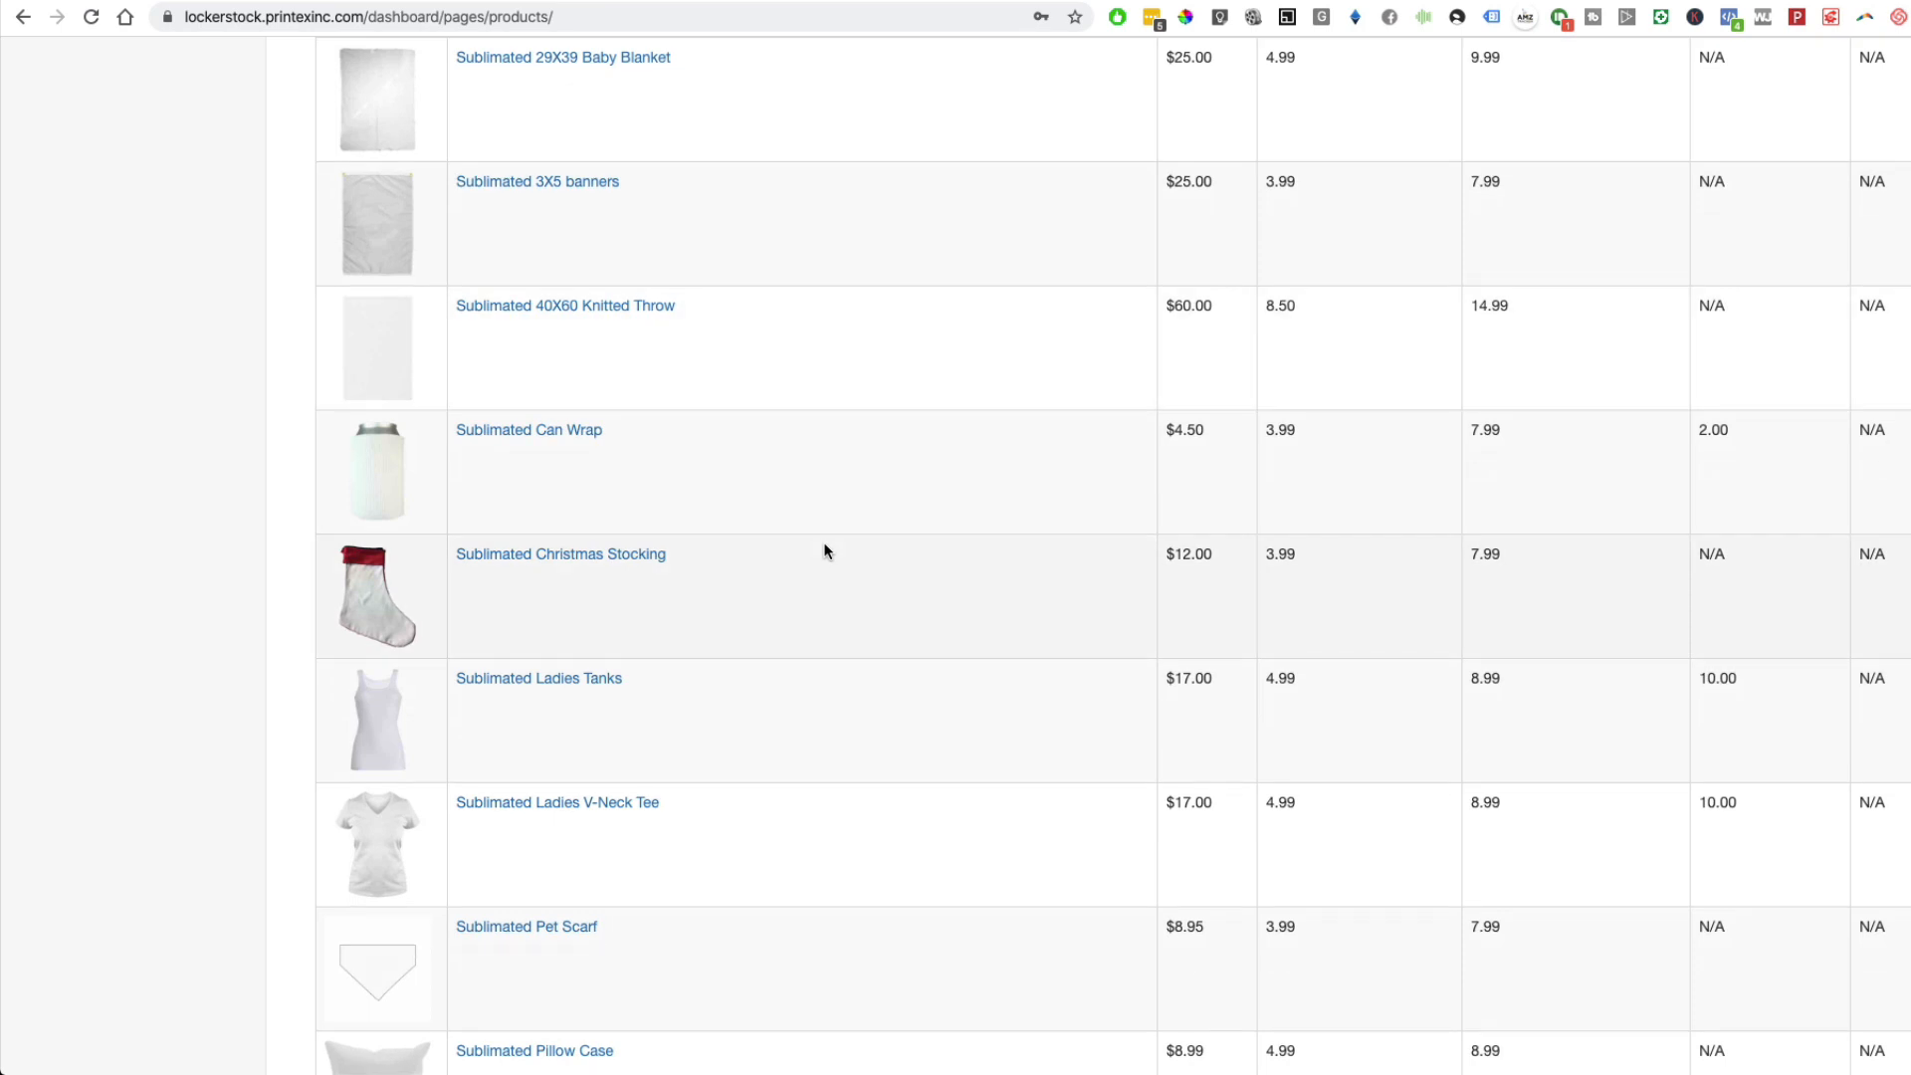
{"action": "mouse_move", "coordinate": [405, 483]}
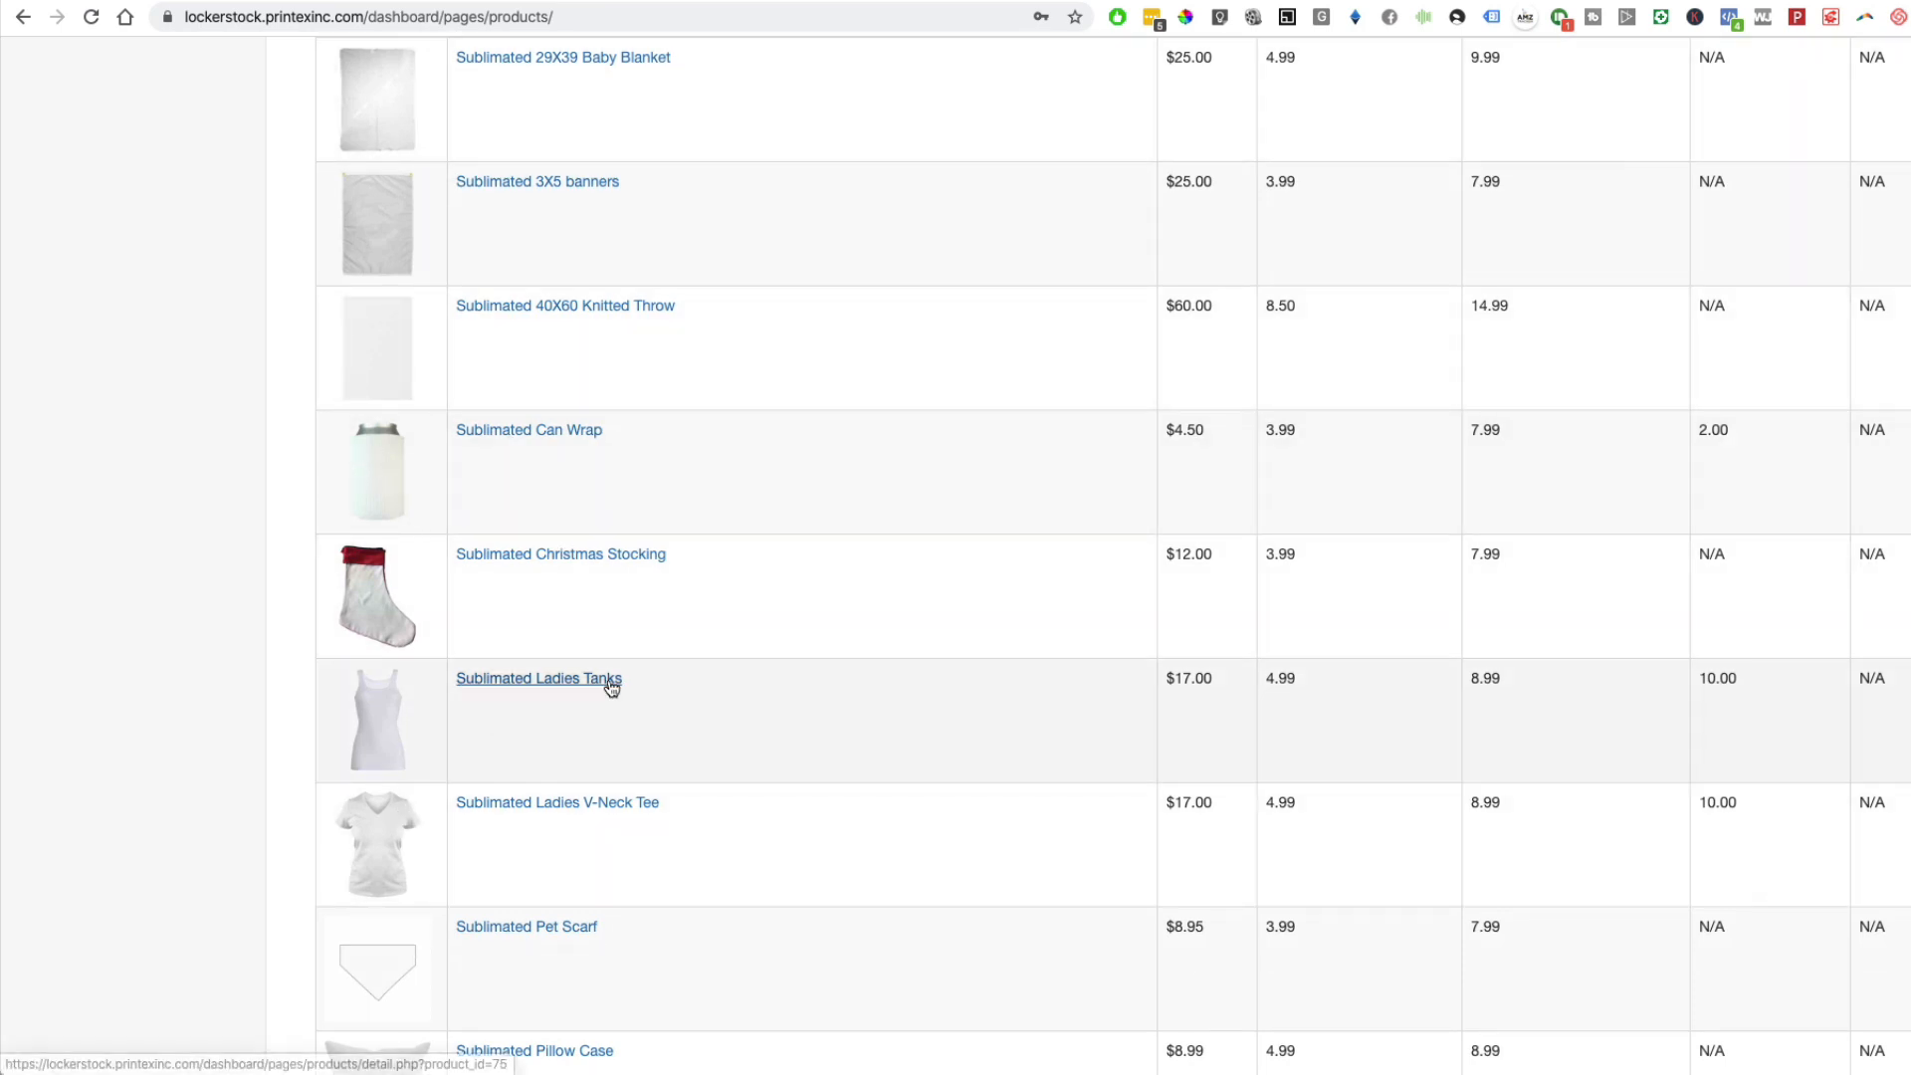
{"action": "scroll", "scroll_direction": "down", "scroll_amount": 3}
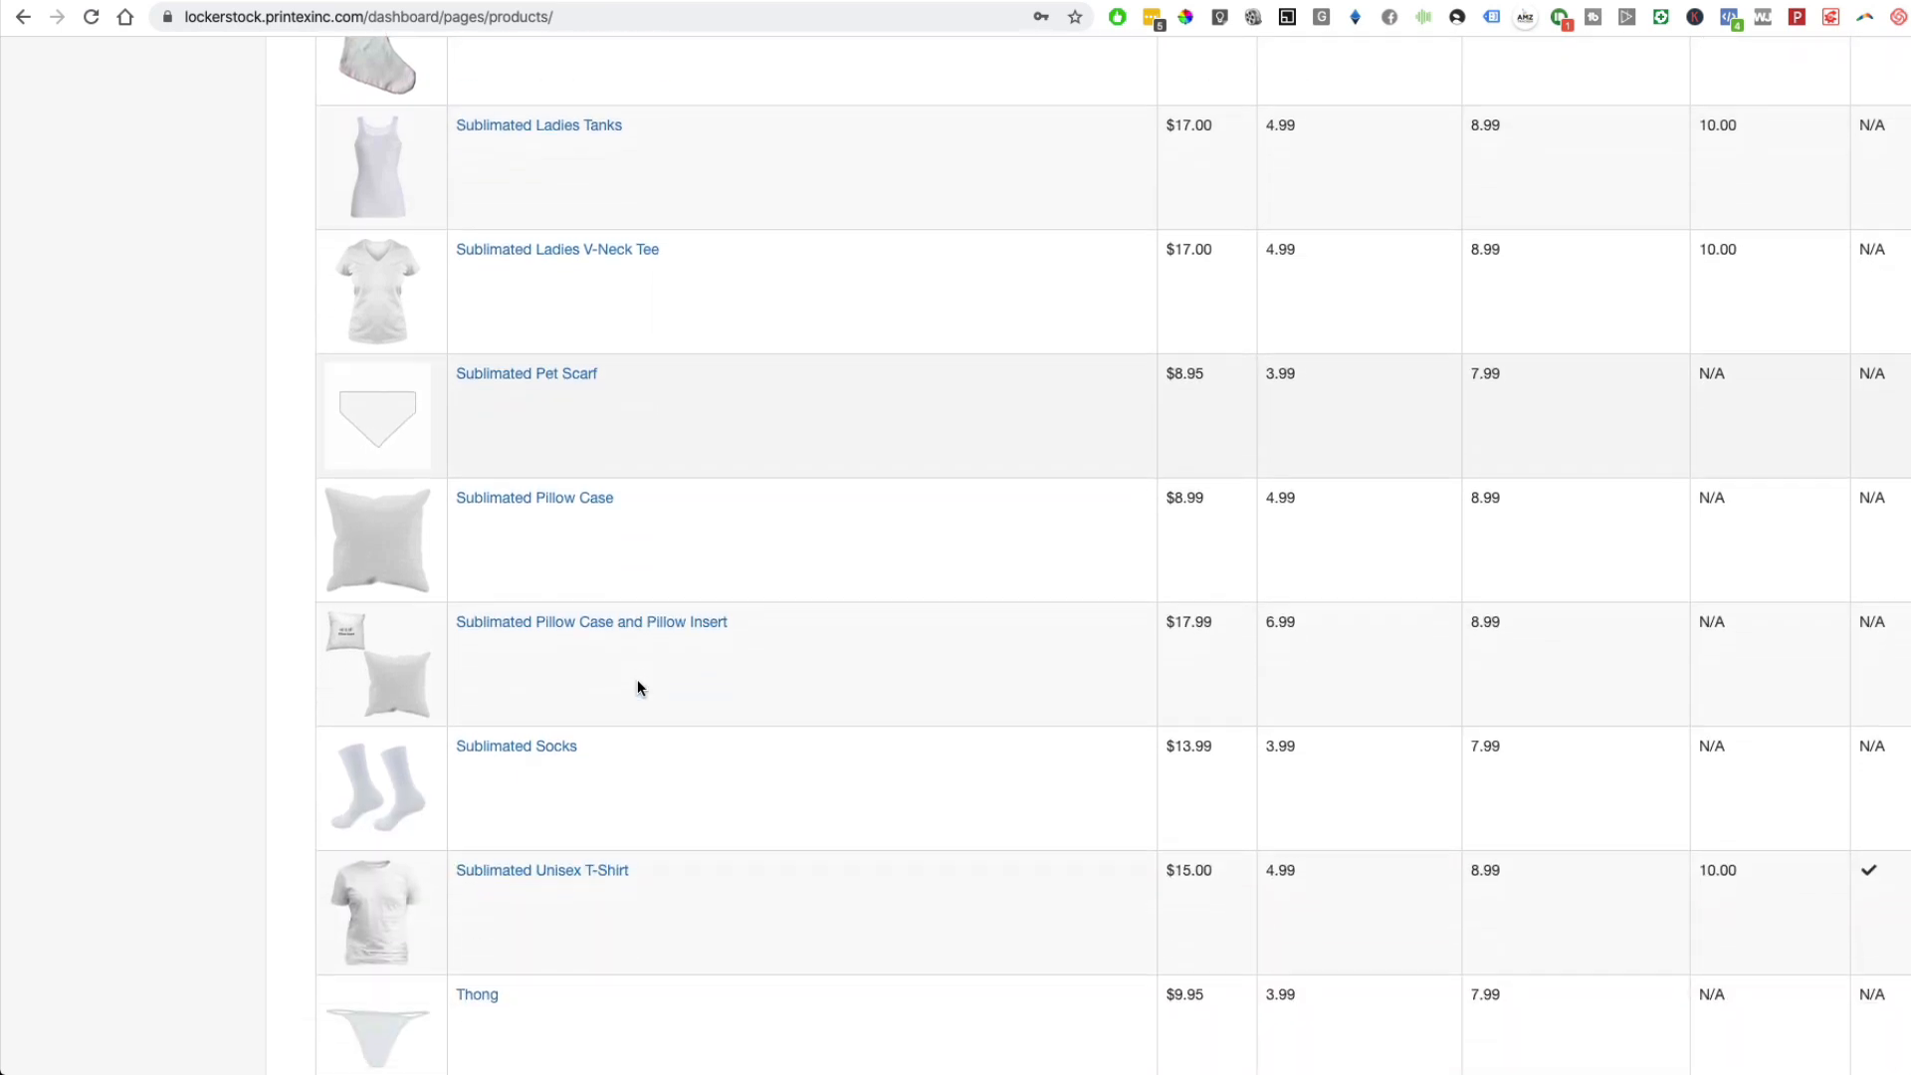
{"action": "scroll", "scroll_direction": "down", "scroll_amount": 3}
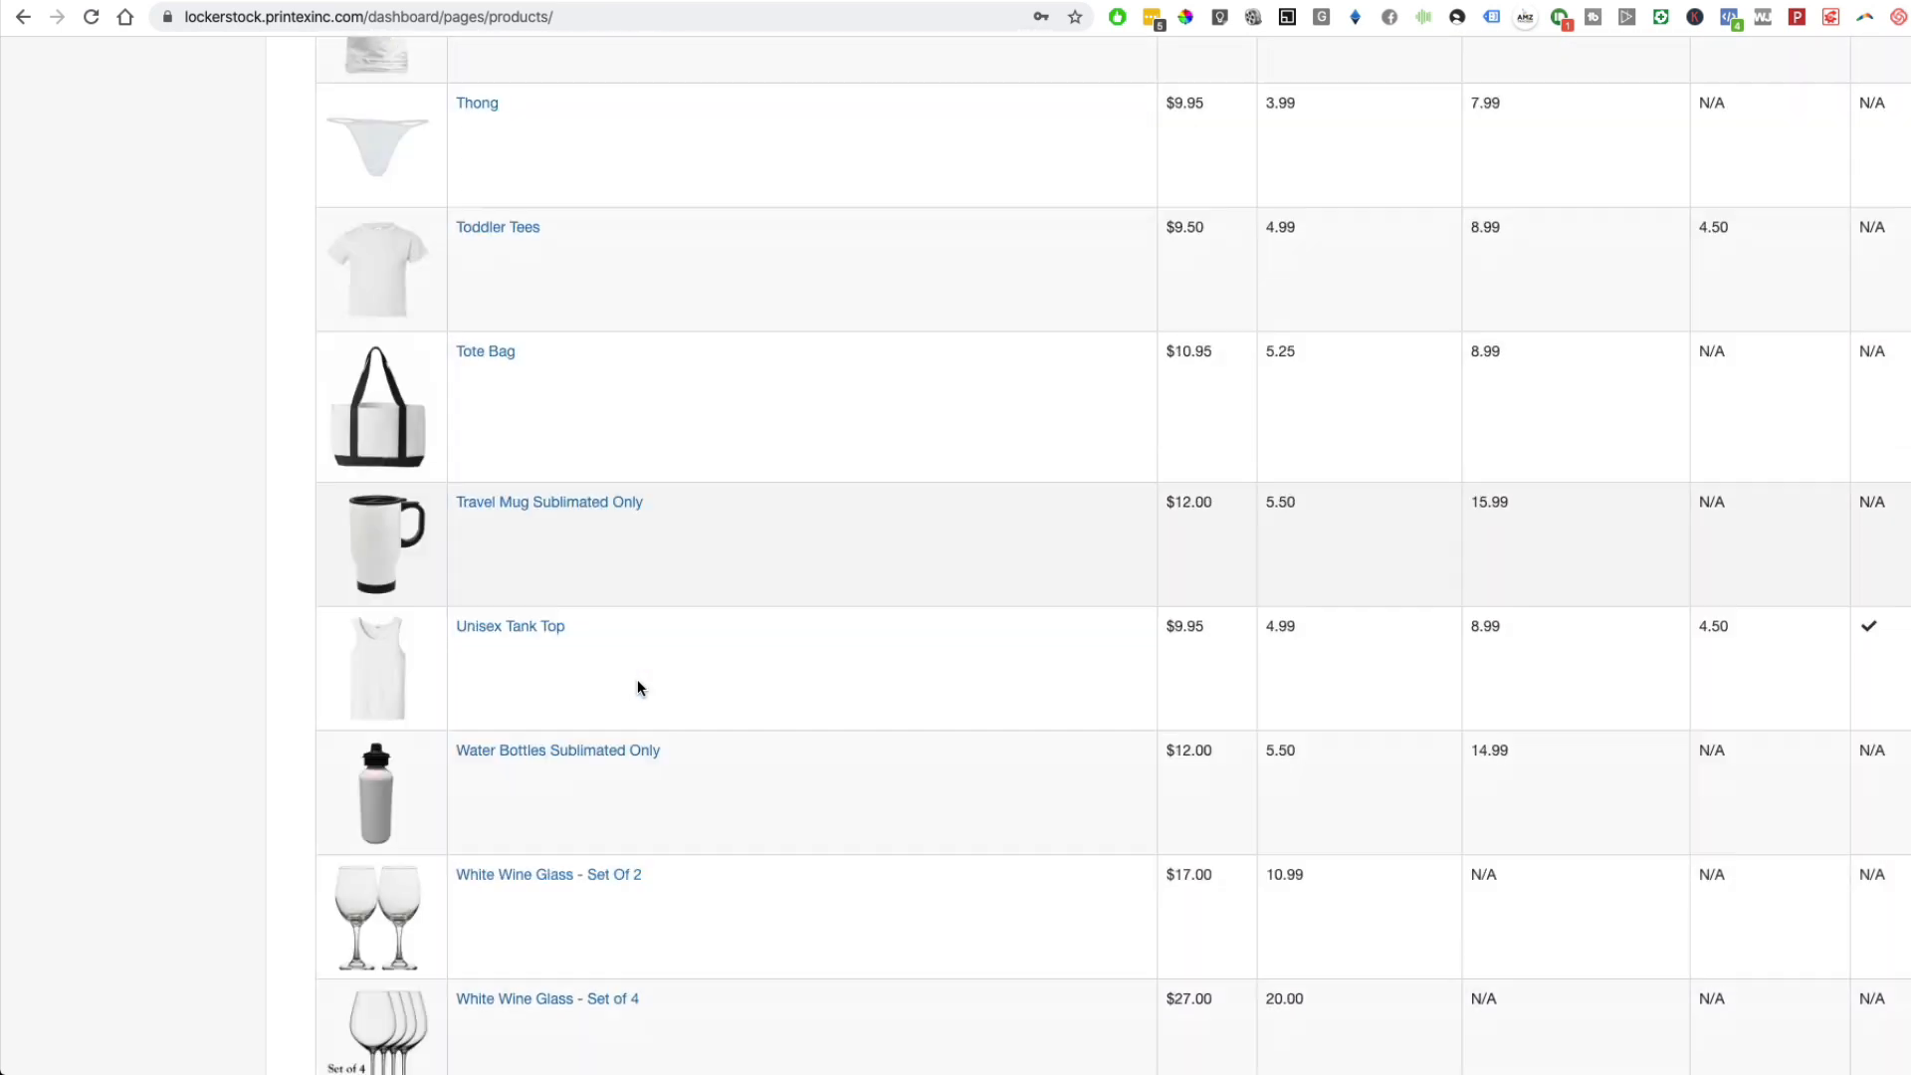
{"action": "scroll", "scroll_direction": "down", "scroll_amount": 3}
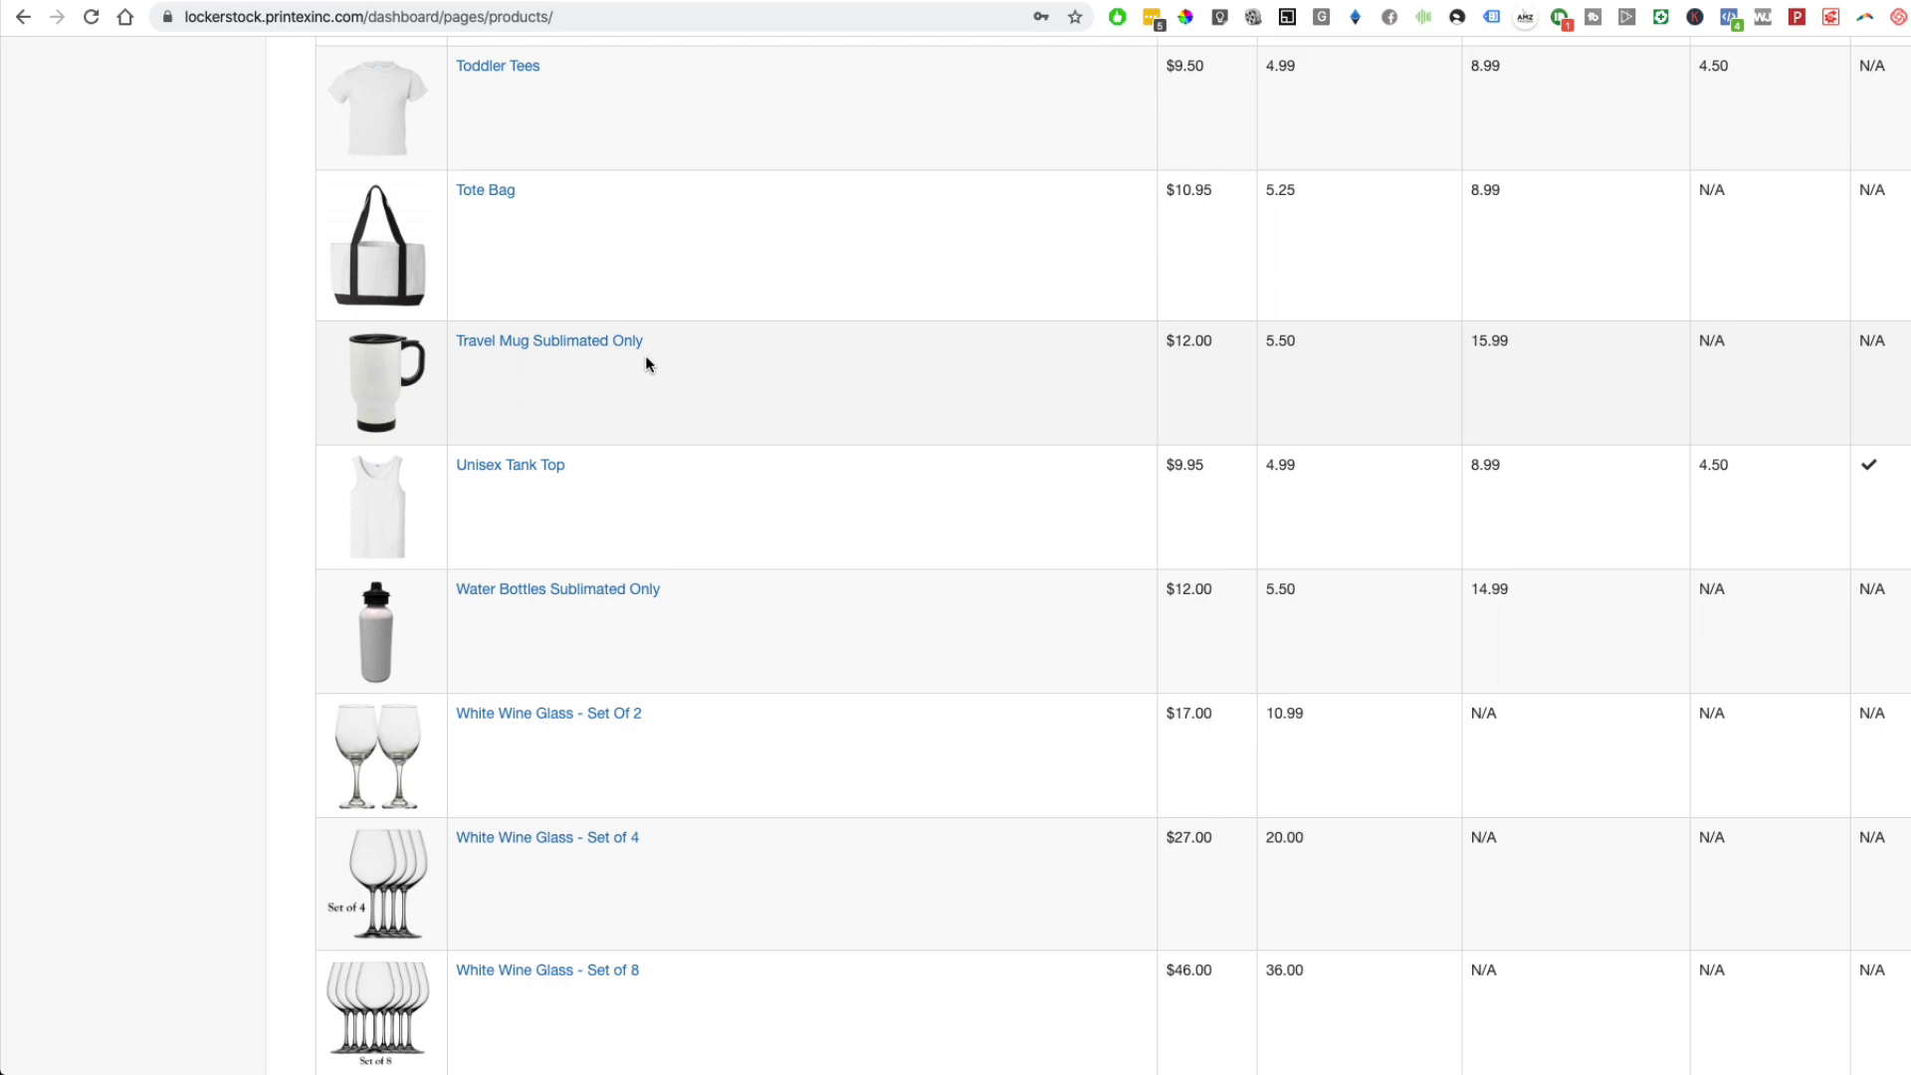
{"action": "scroll", "scroll_direction": "down", "scroll_amount": 3}
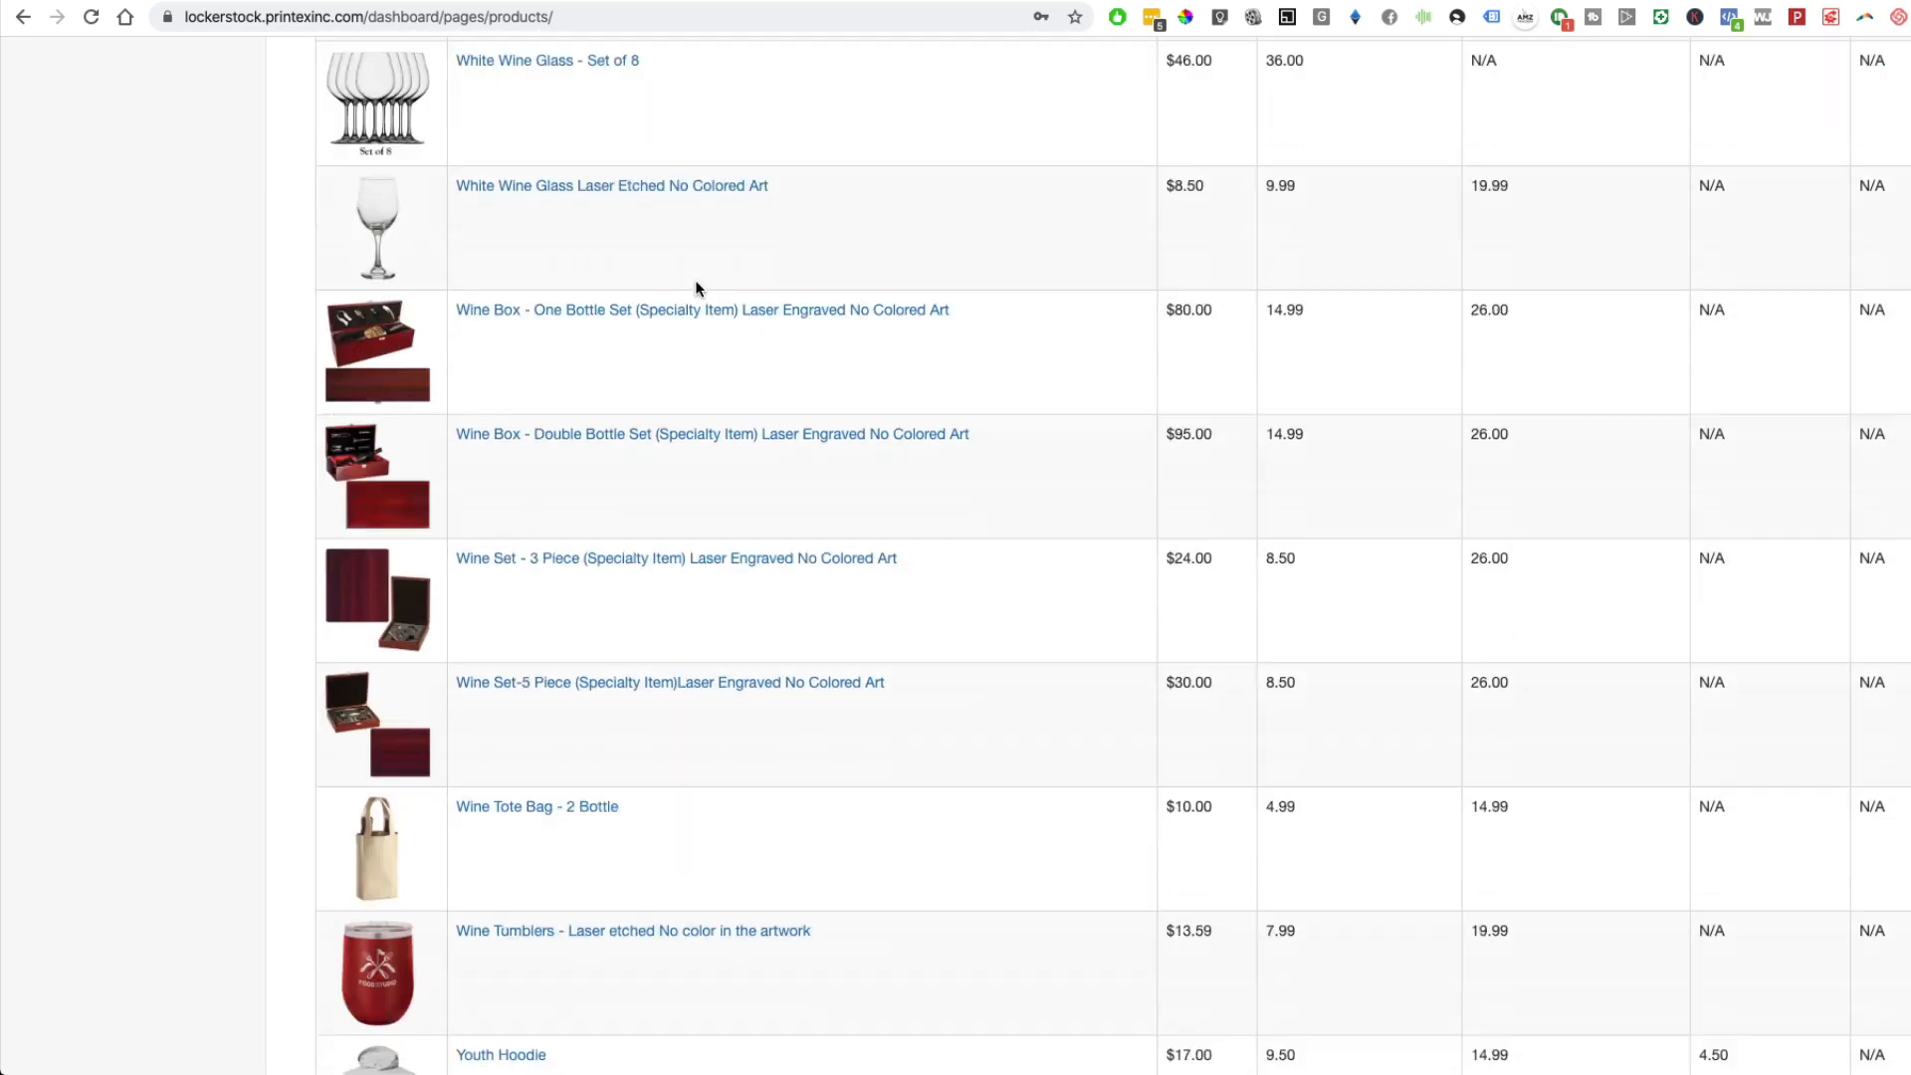
{"action": "scroll", "scroll_direction": "down", "scroll_amount": 3}
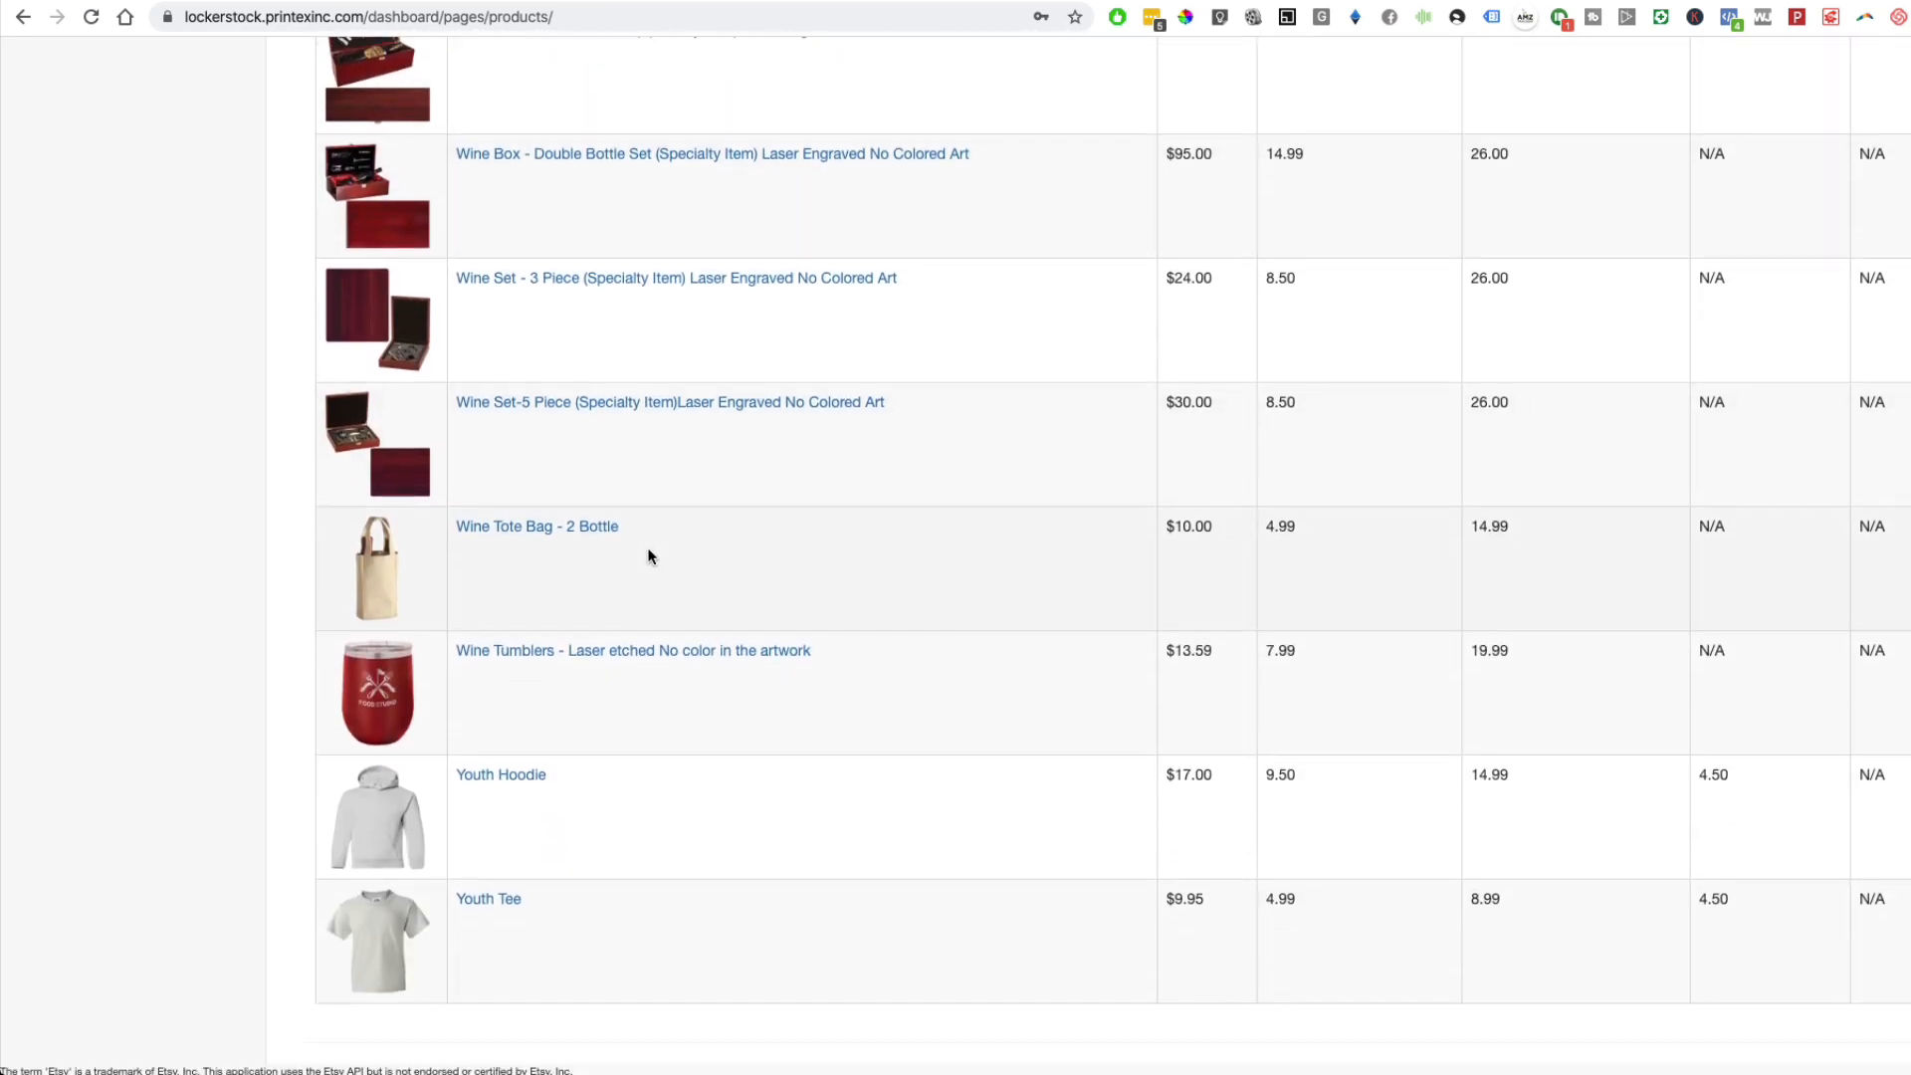
{"action": "scroll", "scroll_direction": "down", "scroll_amount": 3}
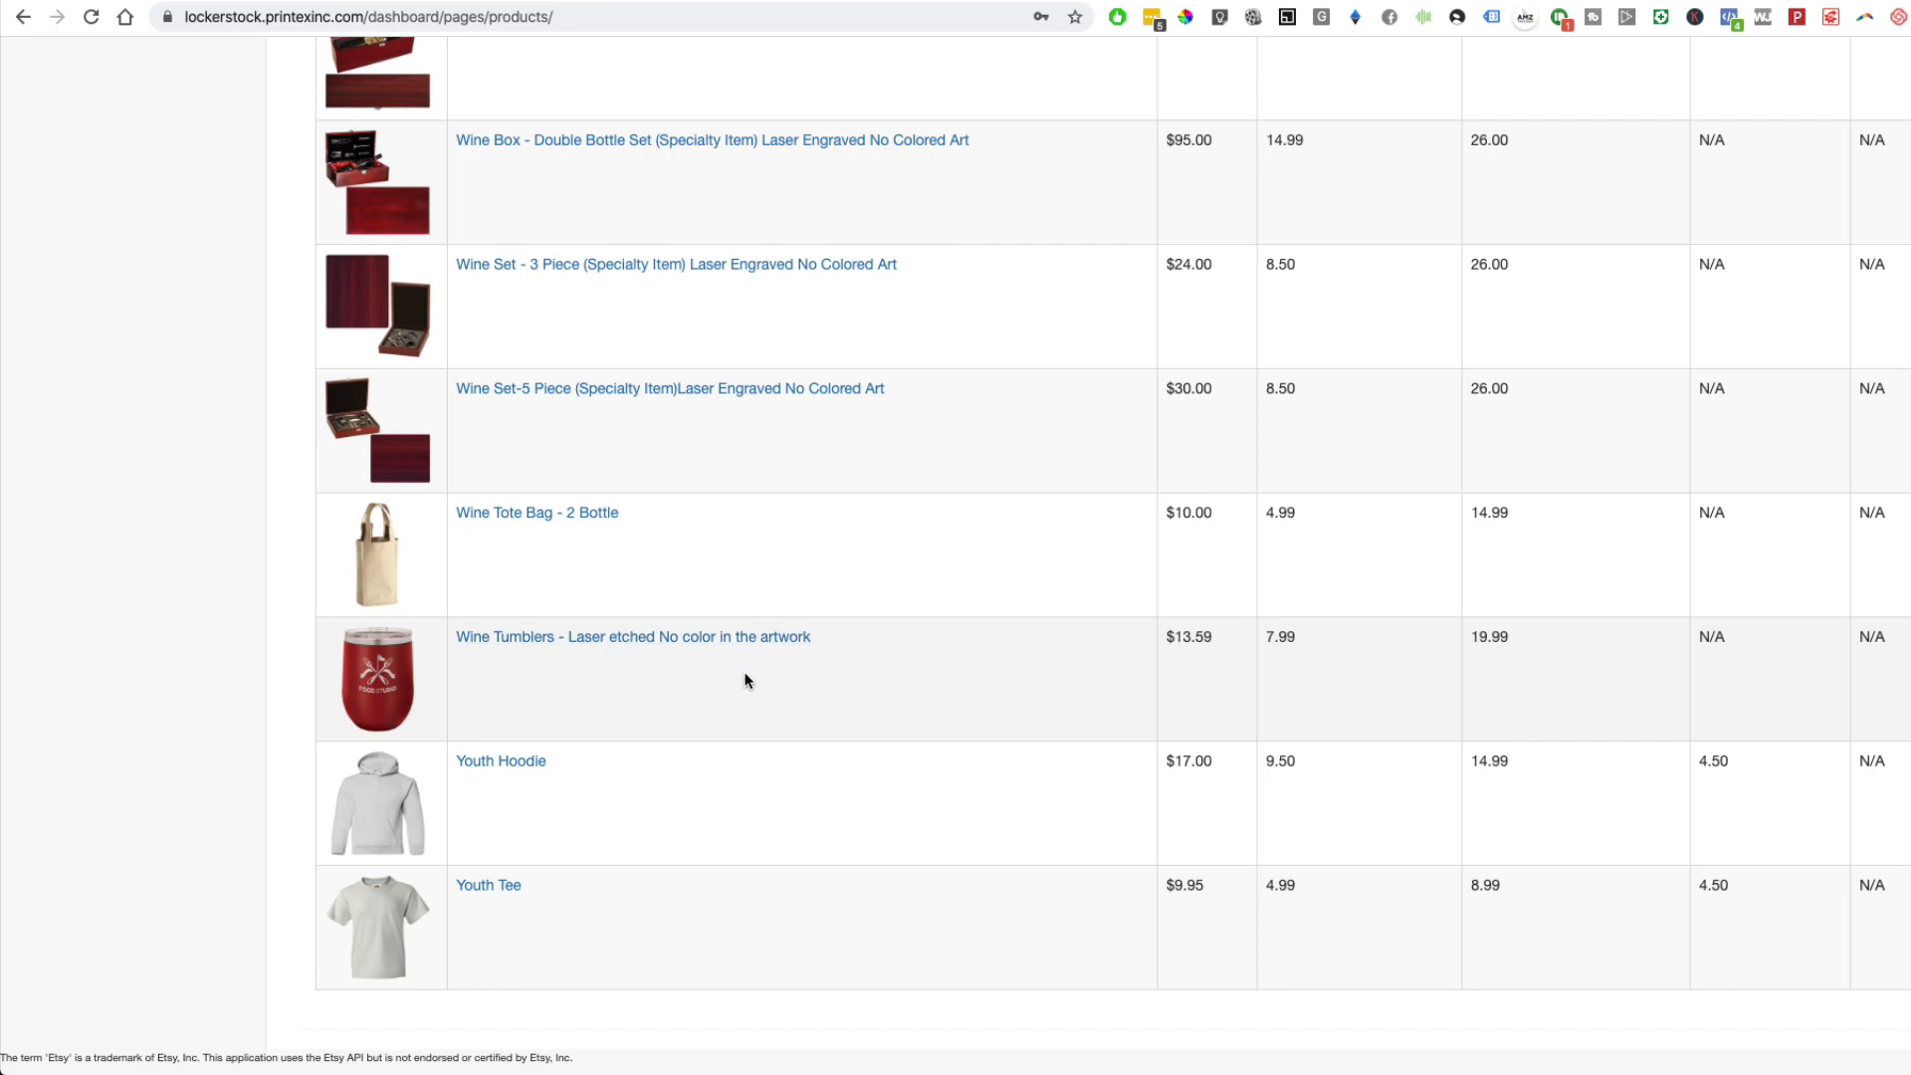
- Scroll back up to the Dish Towel and Ladies tees listings
{"action": "scroll", "scroll_direction": "up", "scroll_amount": 3}
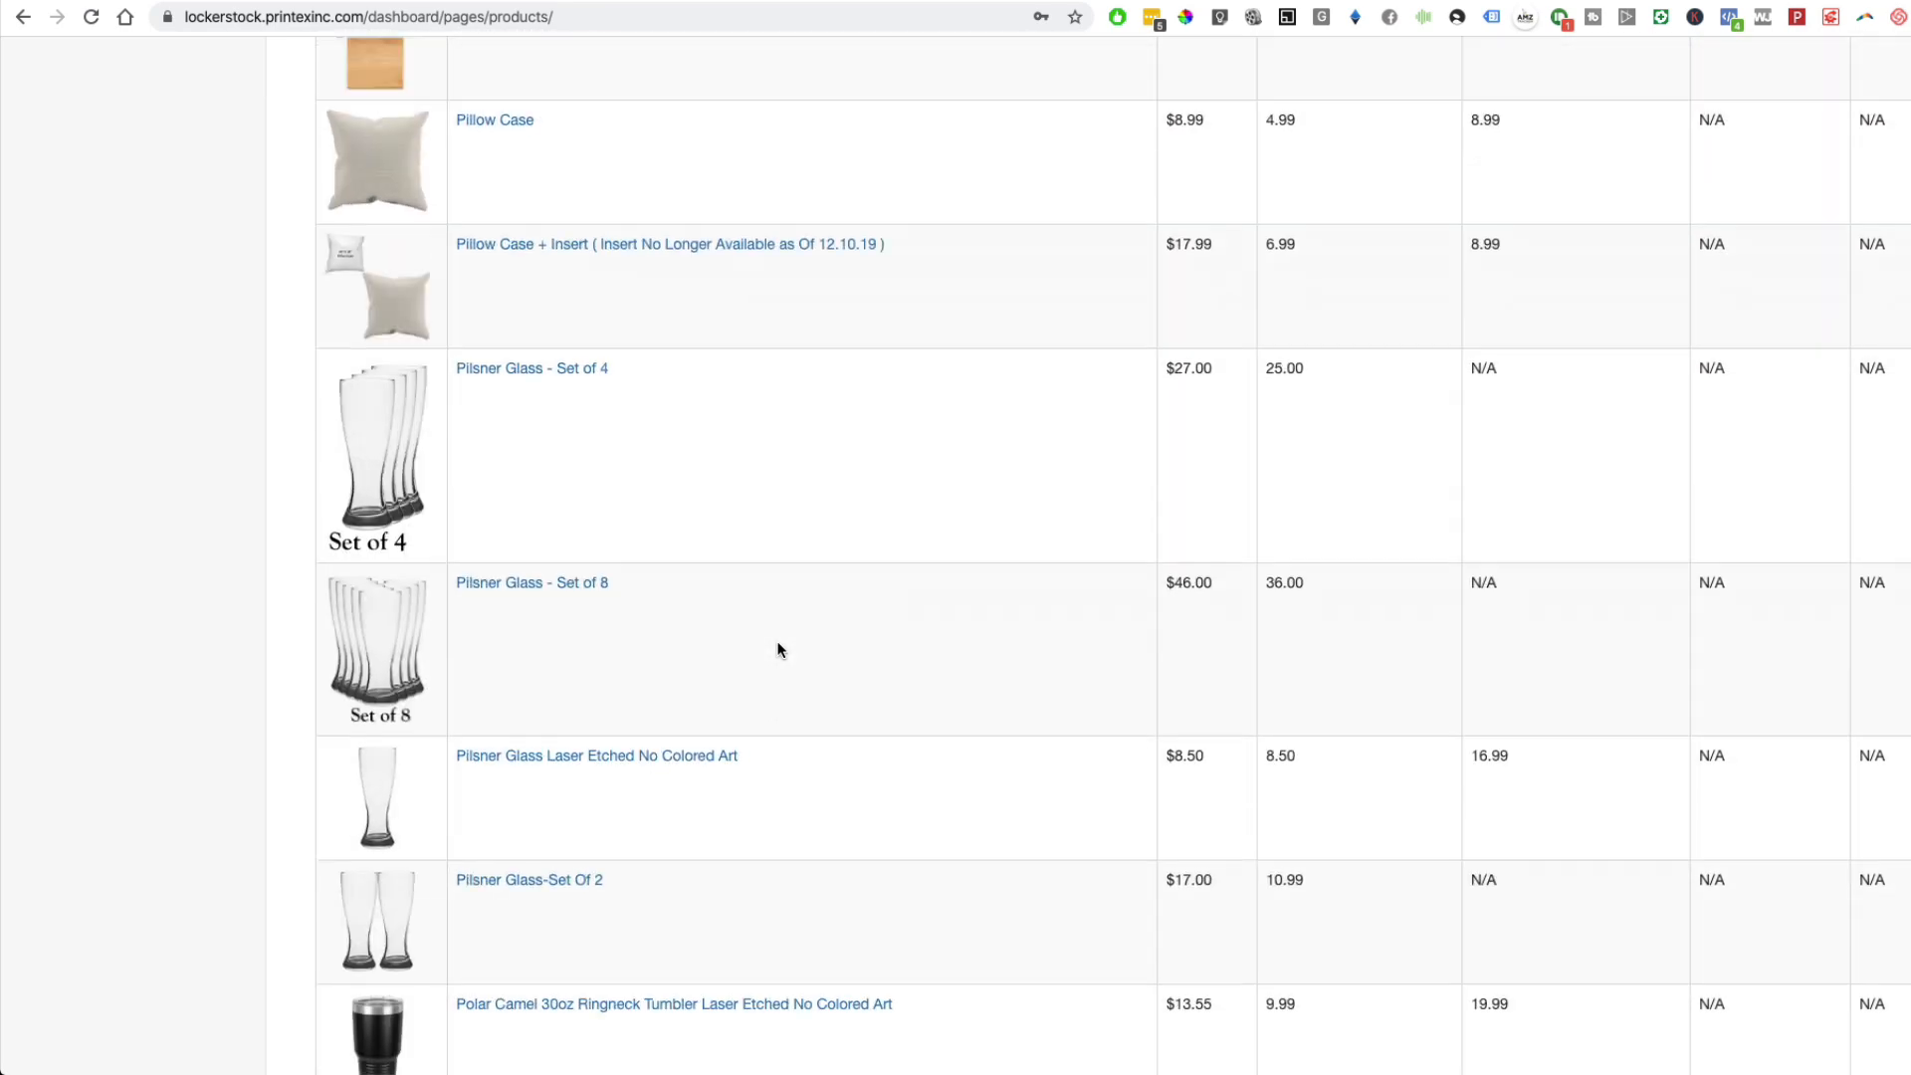
{"action": "scroll", "scroll_direction": "up", "scroll_amount": 3}
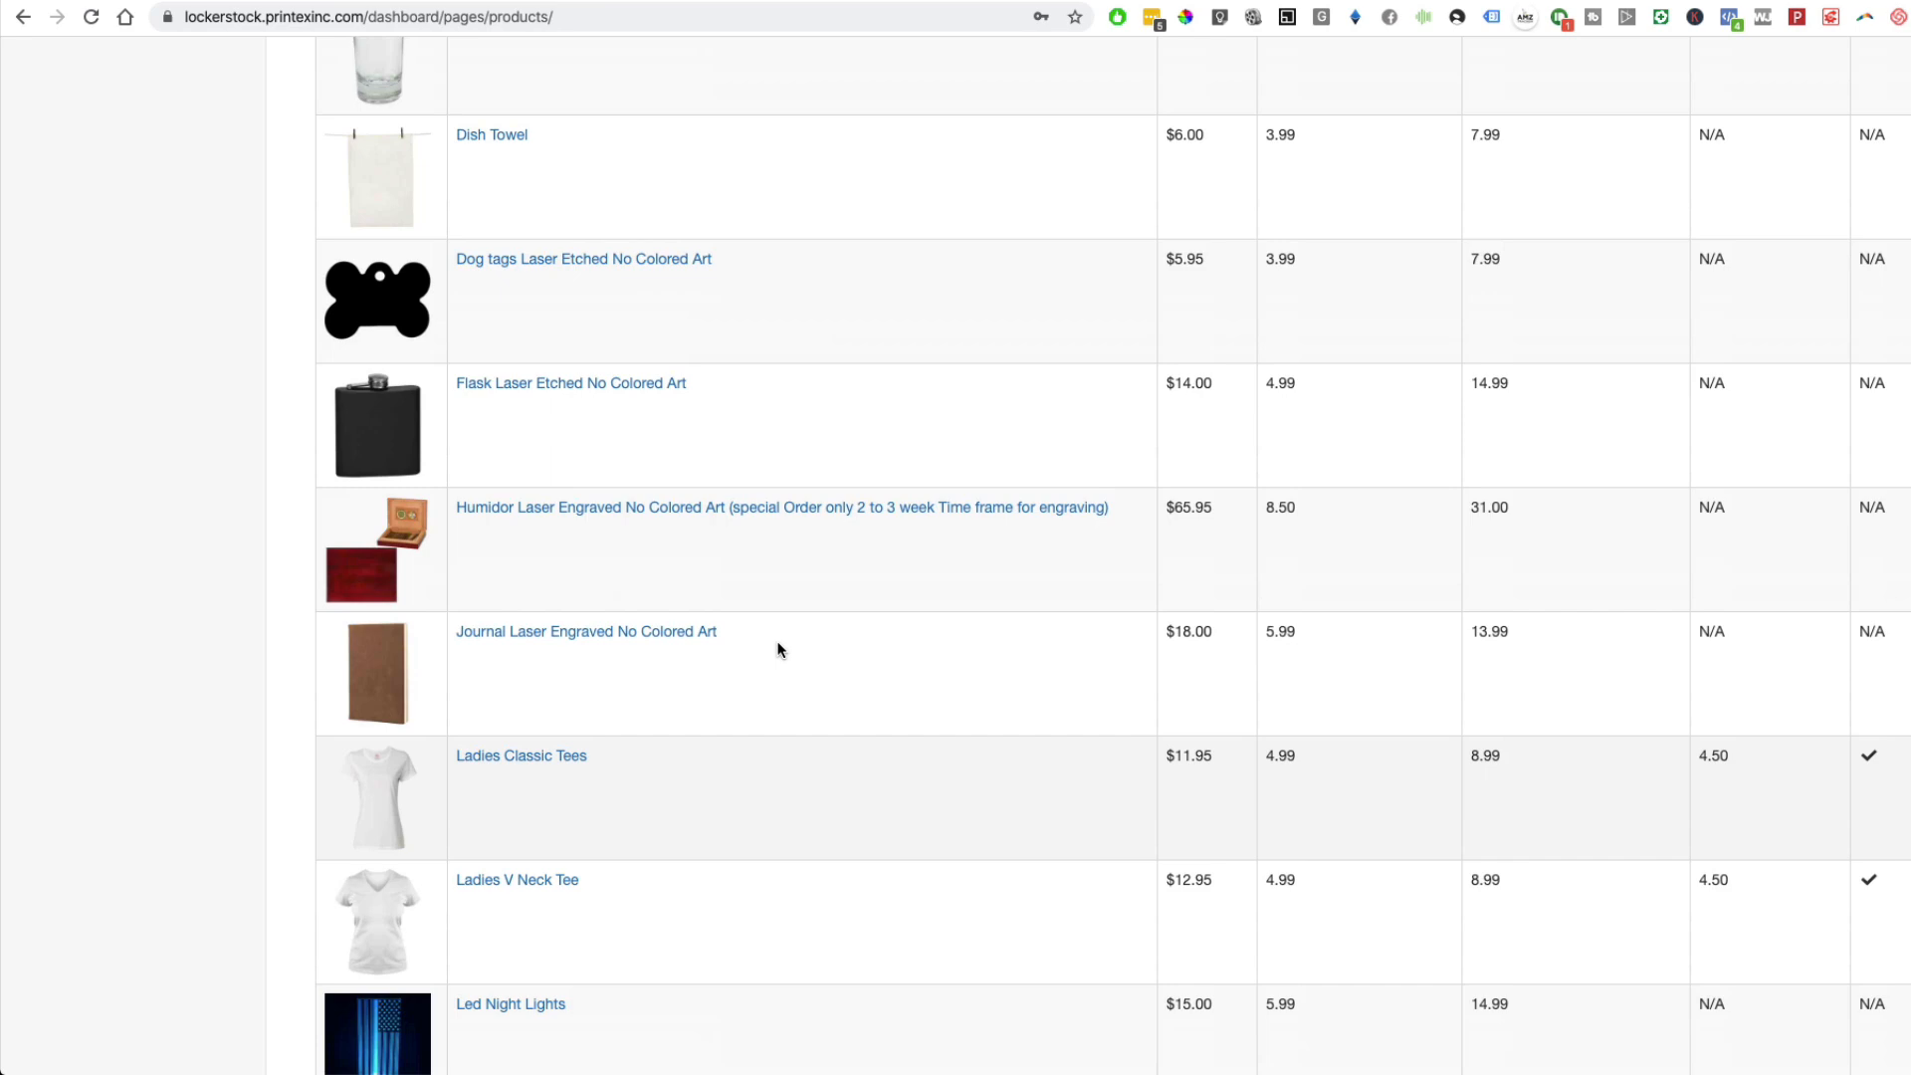
{"action": "scroll", "scroll_direction": "up", "scroll_amount": 3}
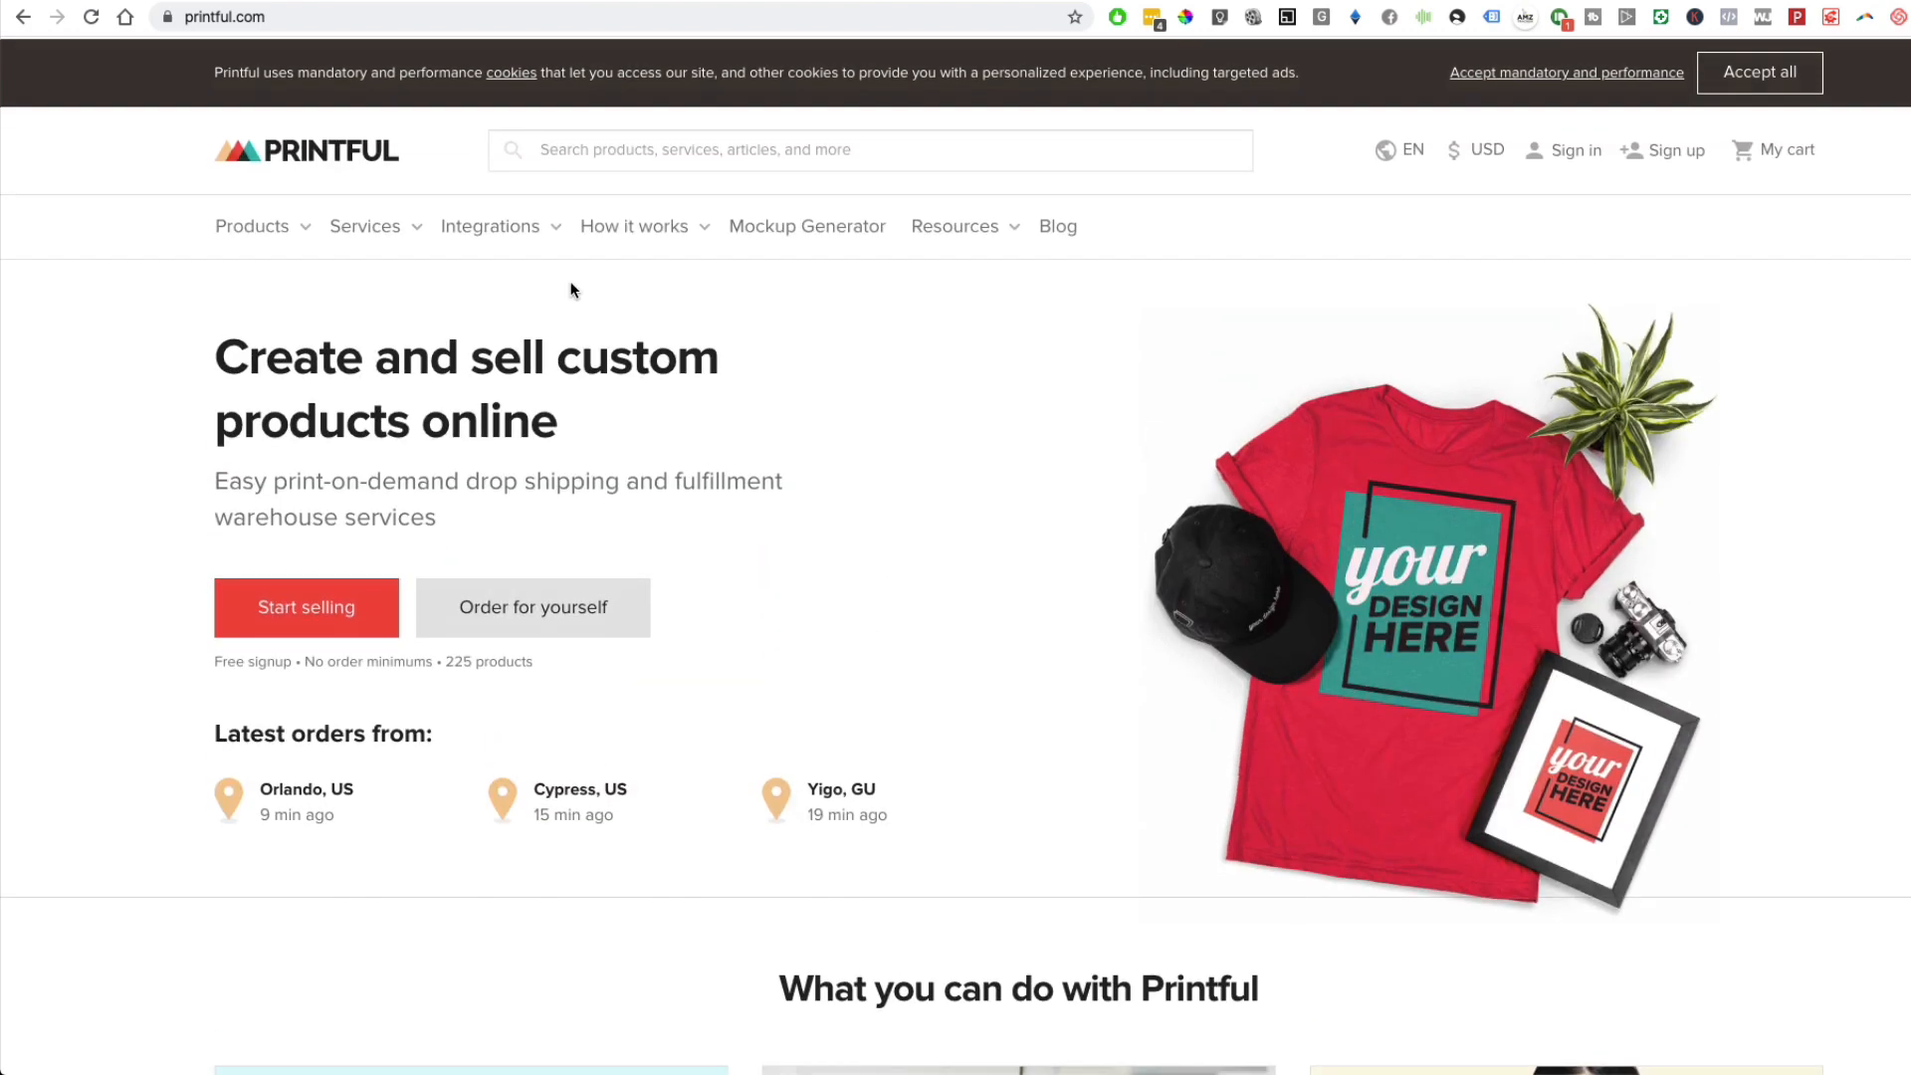
- Open Printful's men's Custom shirts catalog from the product categories menu
{"action": "left_click", "coordinate": [252, 225]}
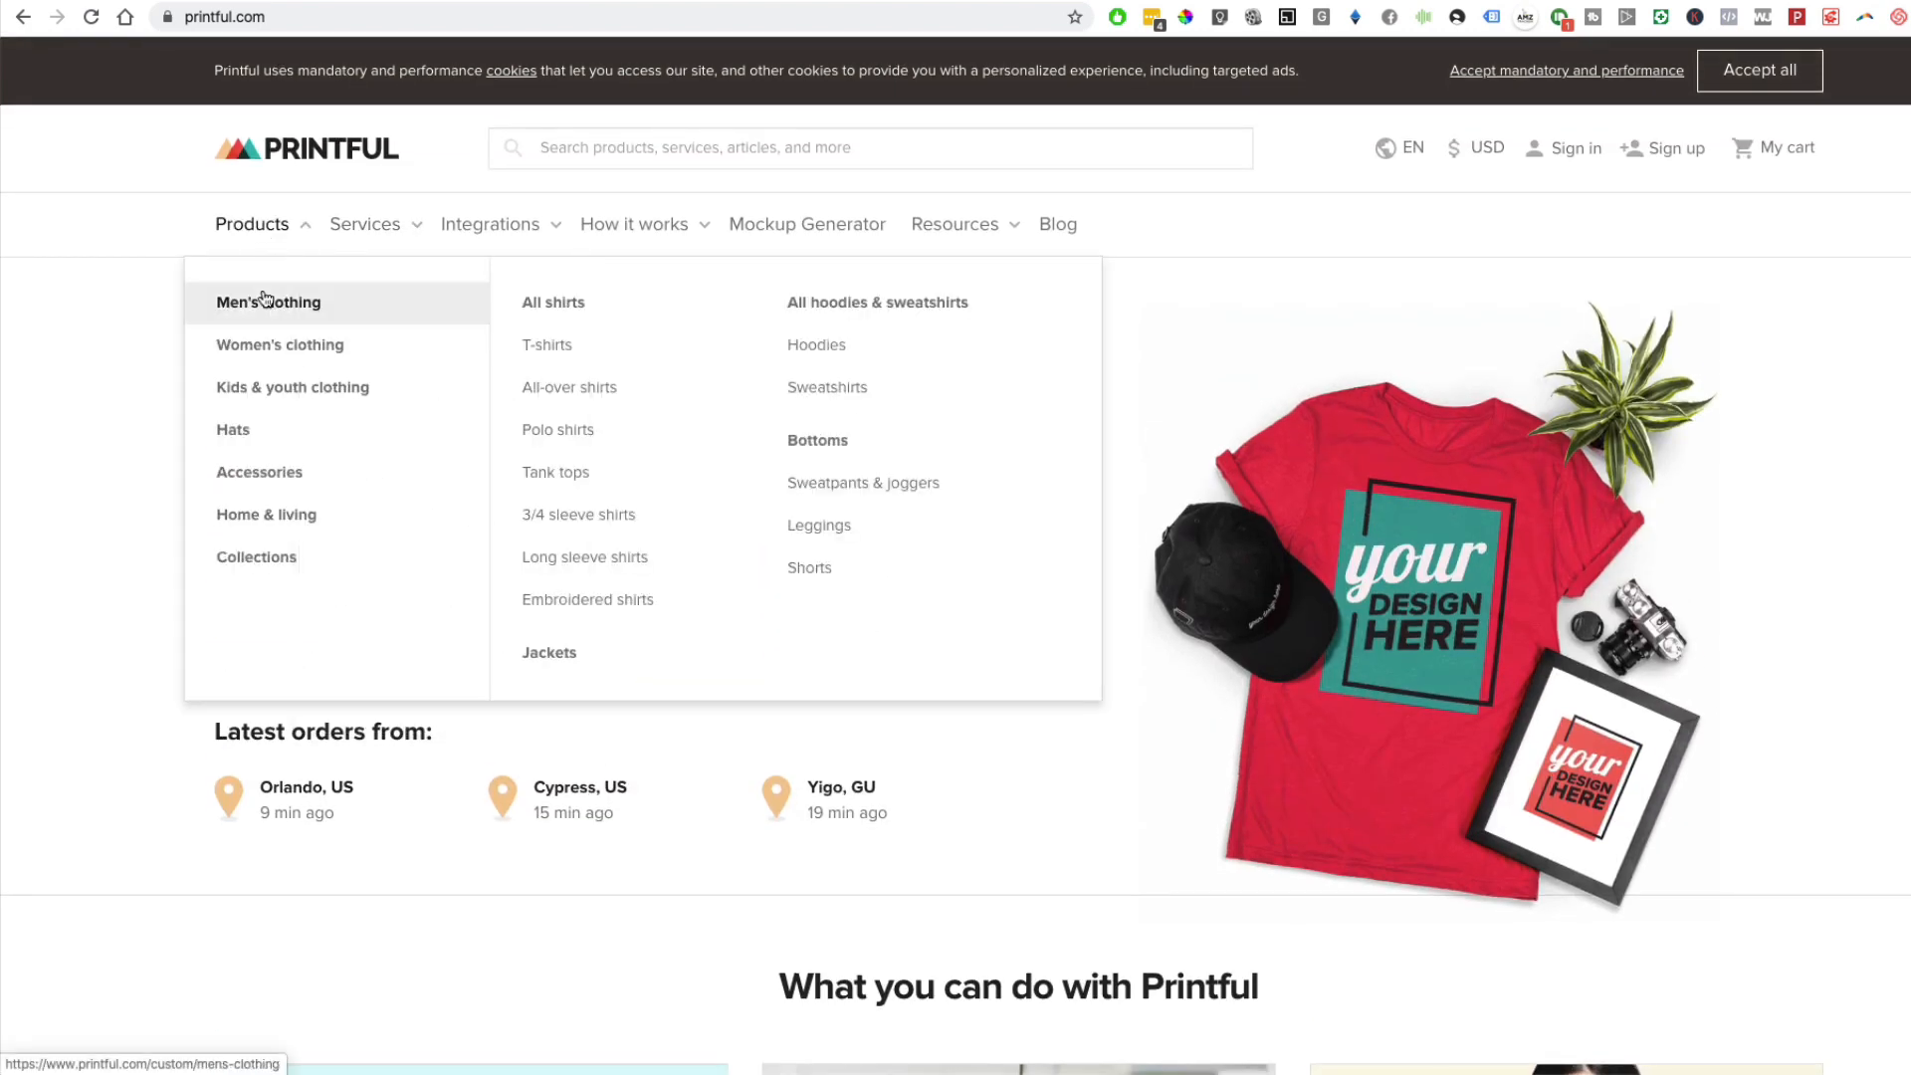
{"action": "left_click", "coordinate": [267, 301]}
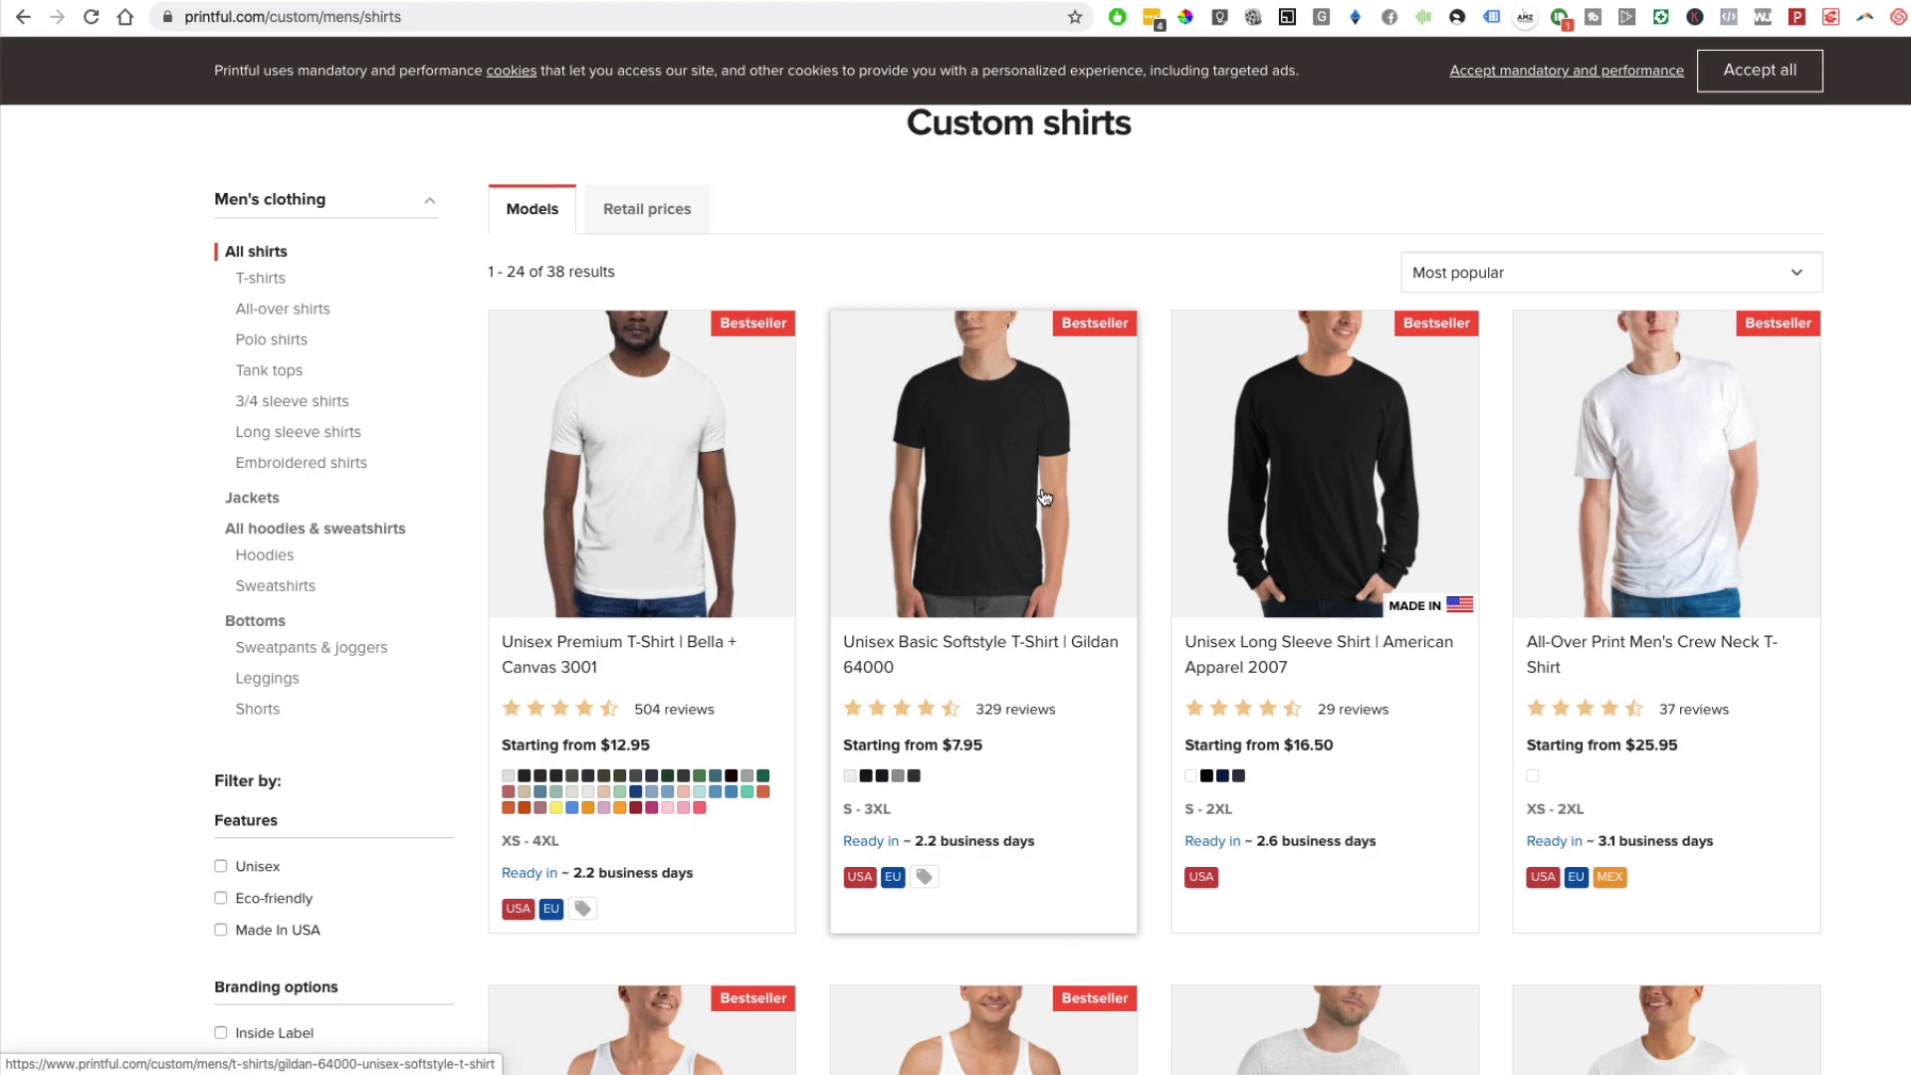
{"action": "scroll", "scroll_direction": "down", "scroll_amount": 3}
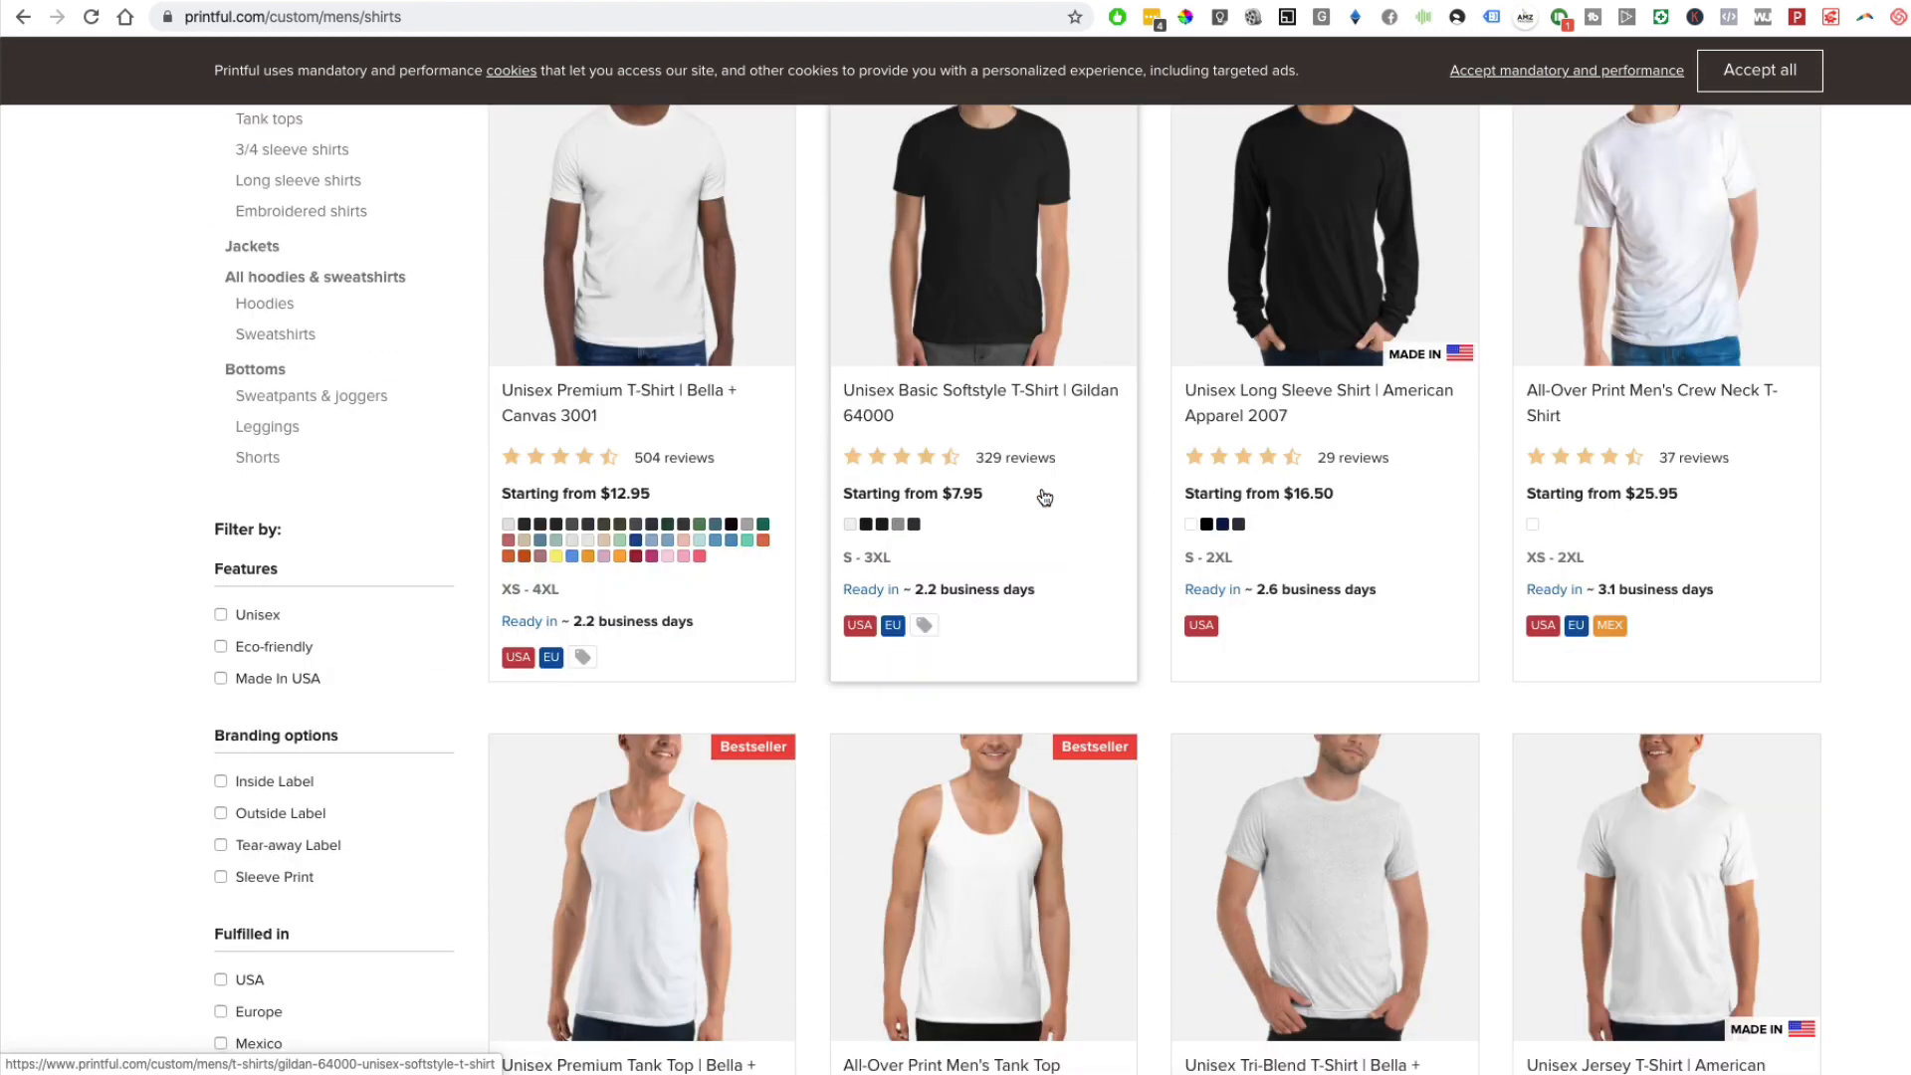
{"action": "scroll", "scroll_direction": "down", "scroll_amount": 3}
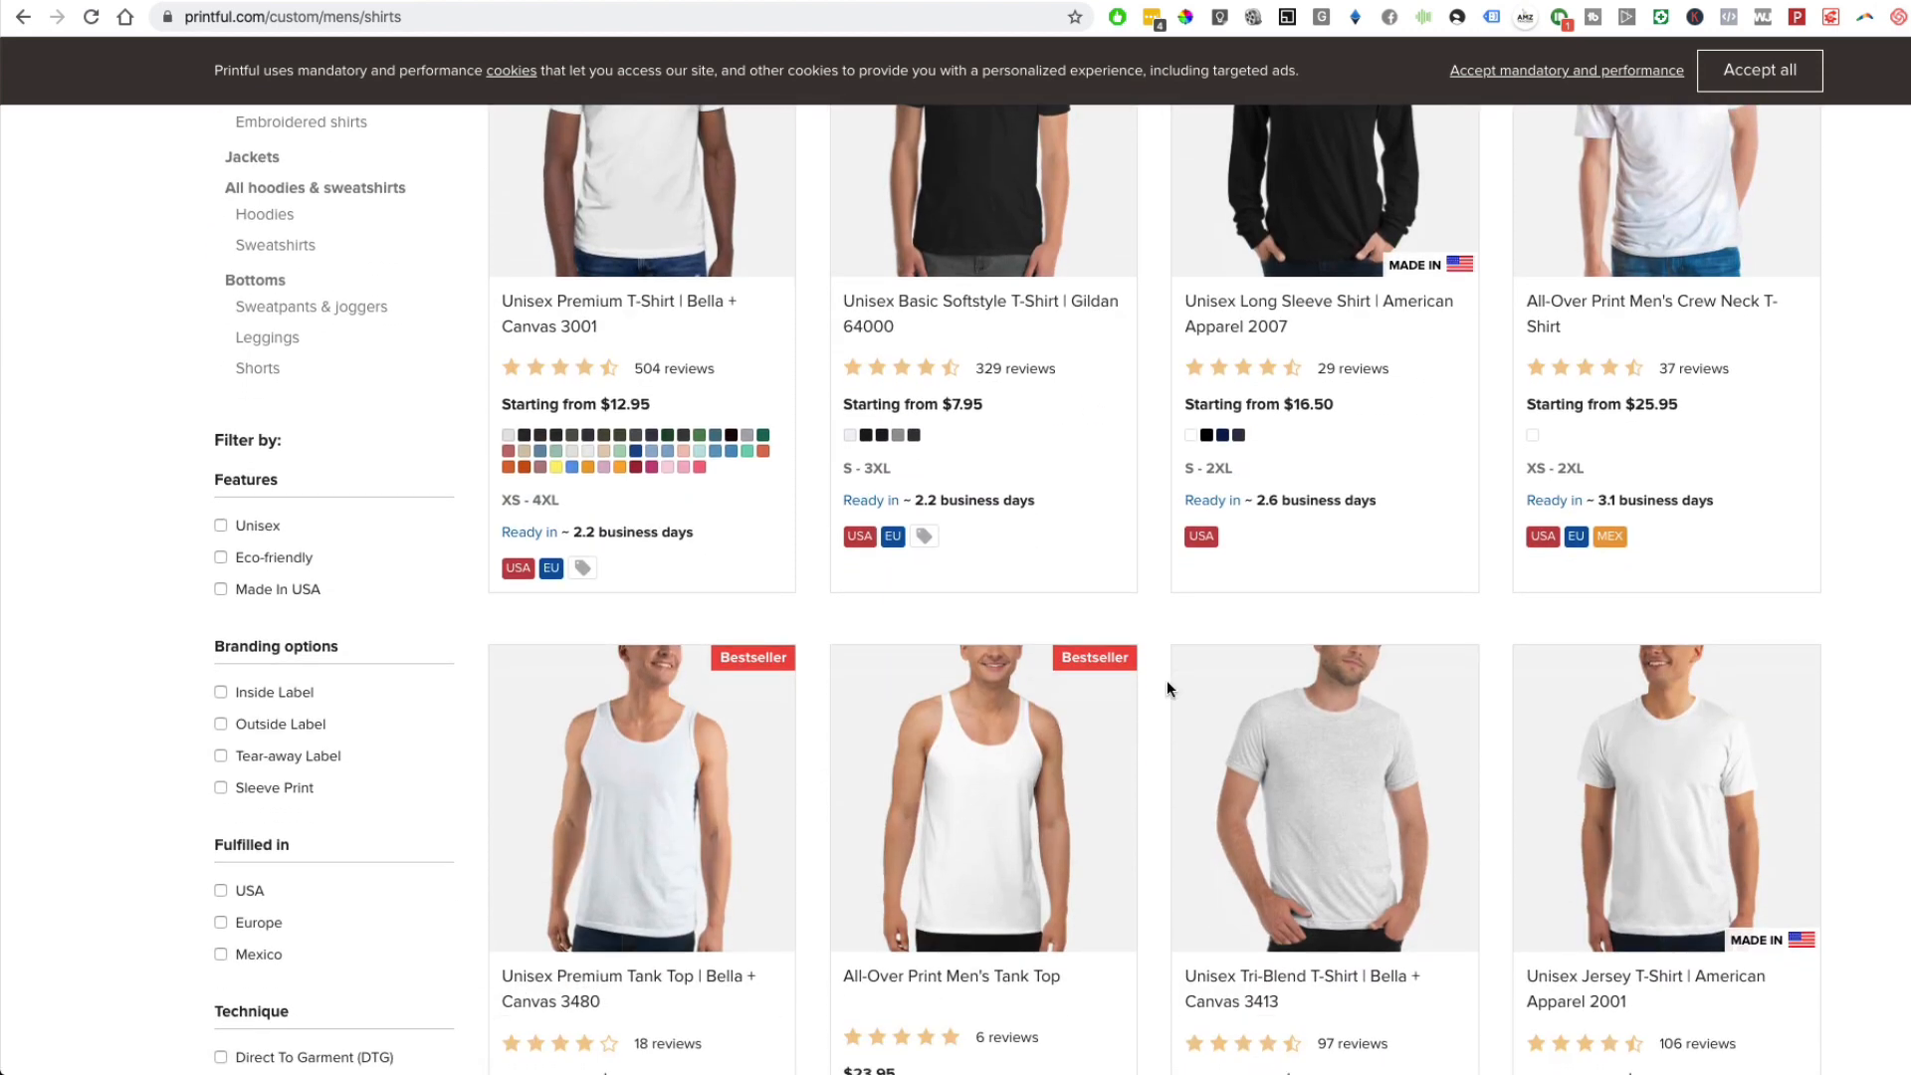
{"action": "scroll", "scroll_direction": "down", "scroll_amount": 3}
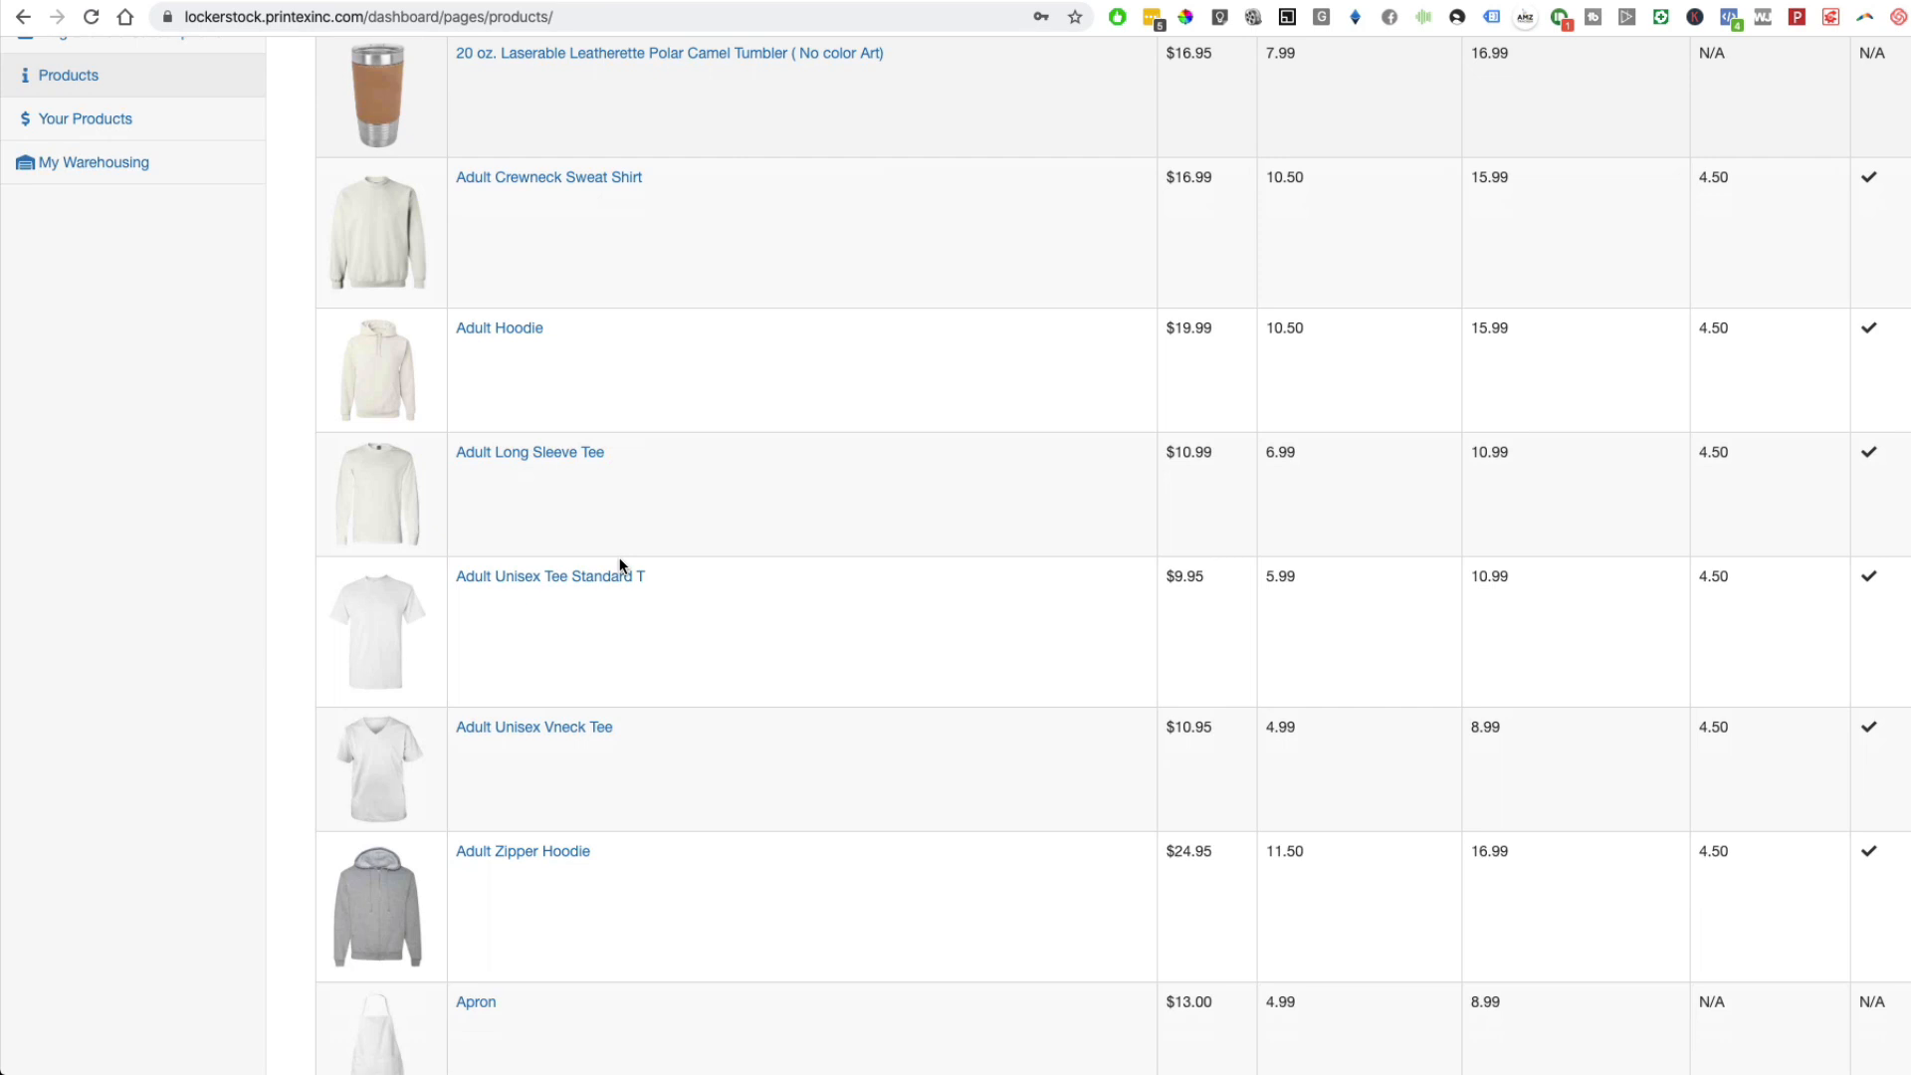
{"action": "mouse_move", "coordinate": [587, 606]}
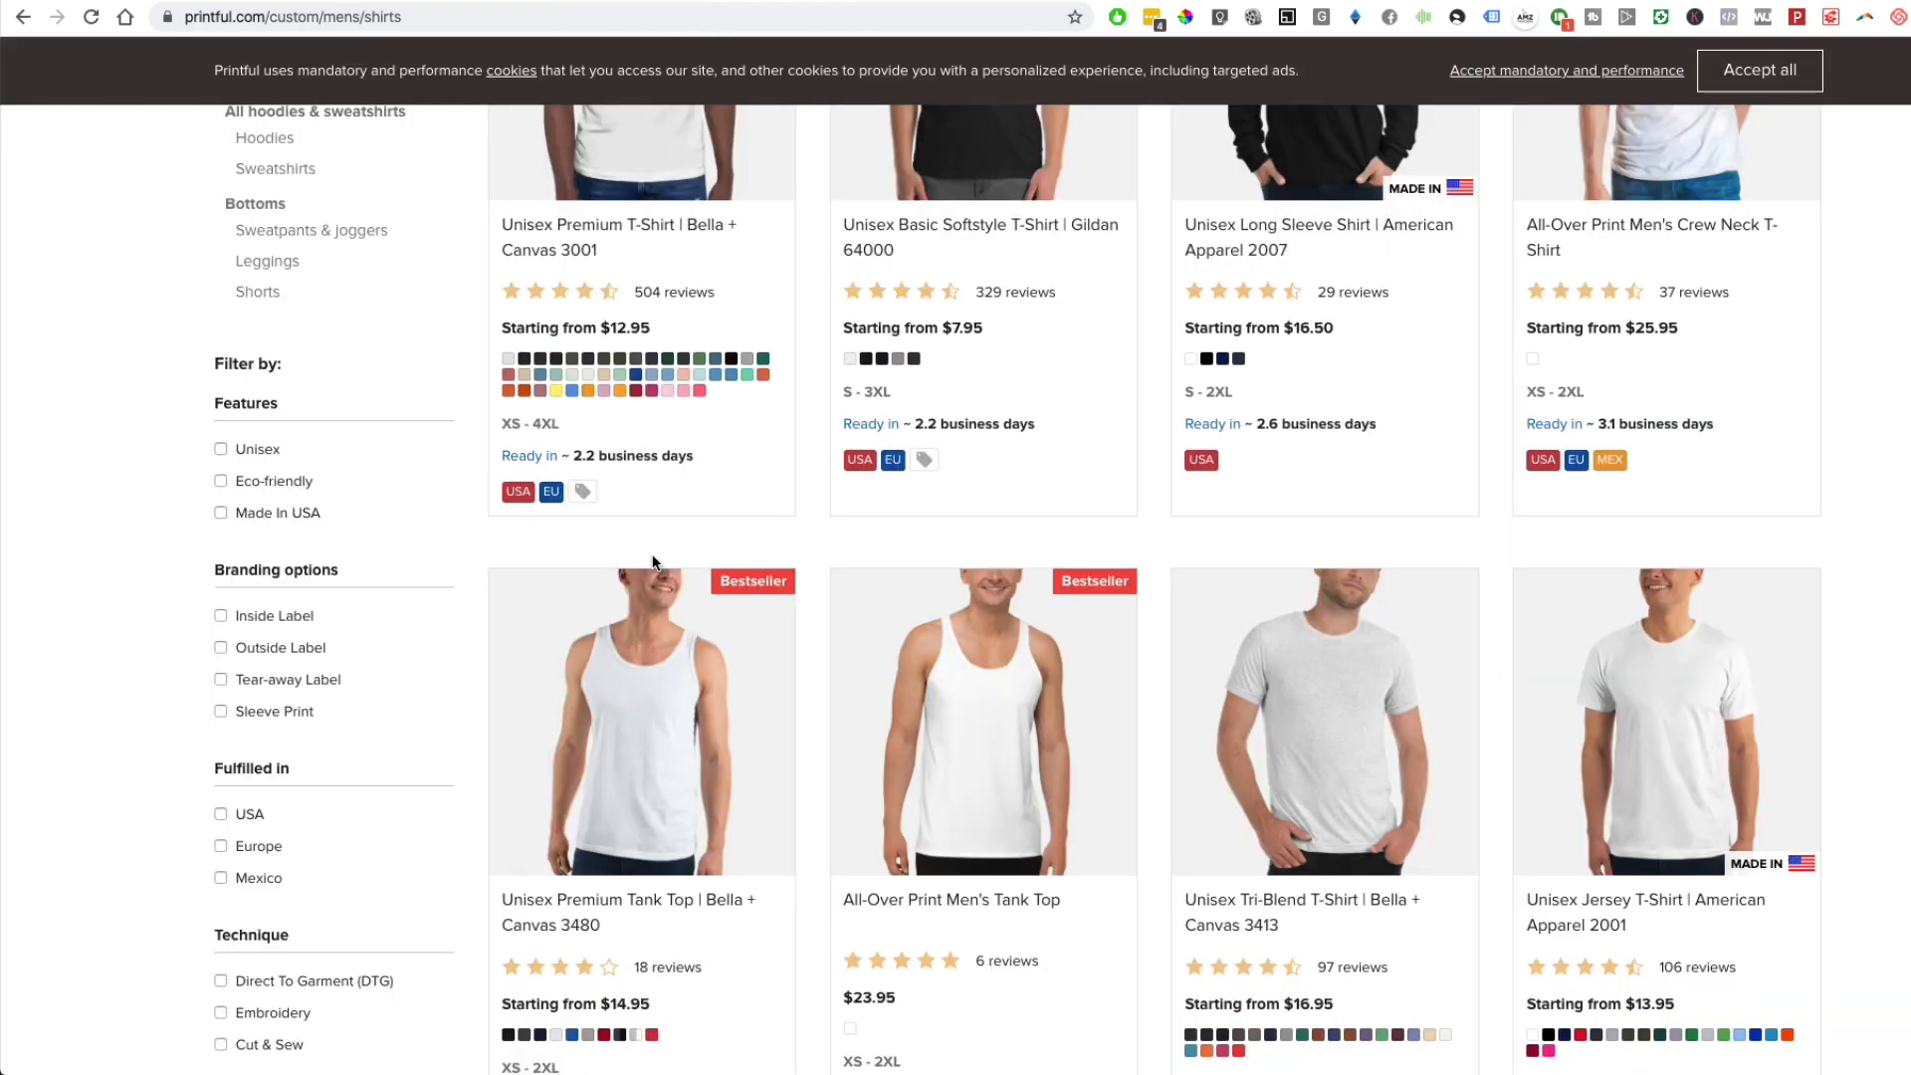
{"action": "mouse_move", "coordinate": [998, 542]}
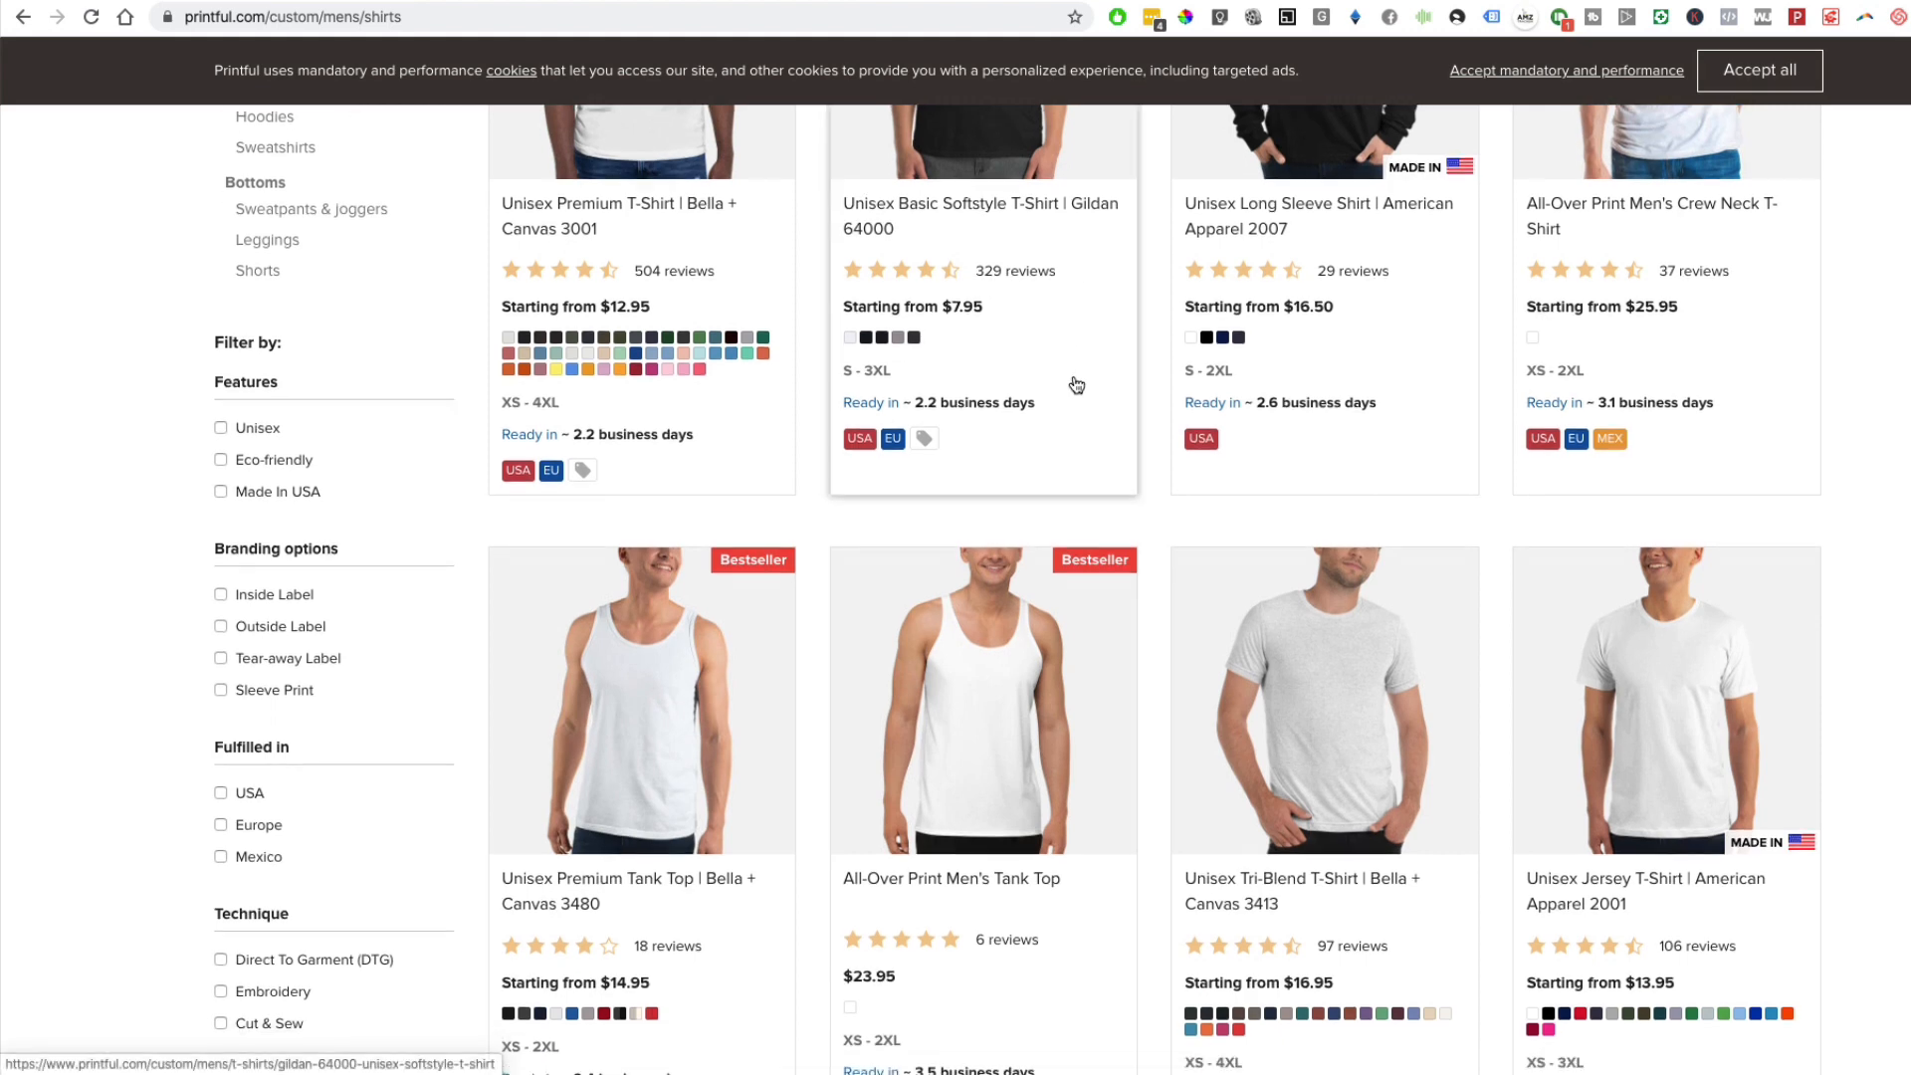
- Browse the shirt models and their starting prices, then return to the top
{"action": "scroll", "scroll_direction": "down", "scroll_amount": 3}
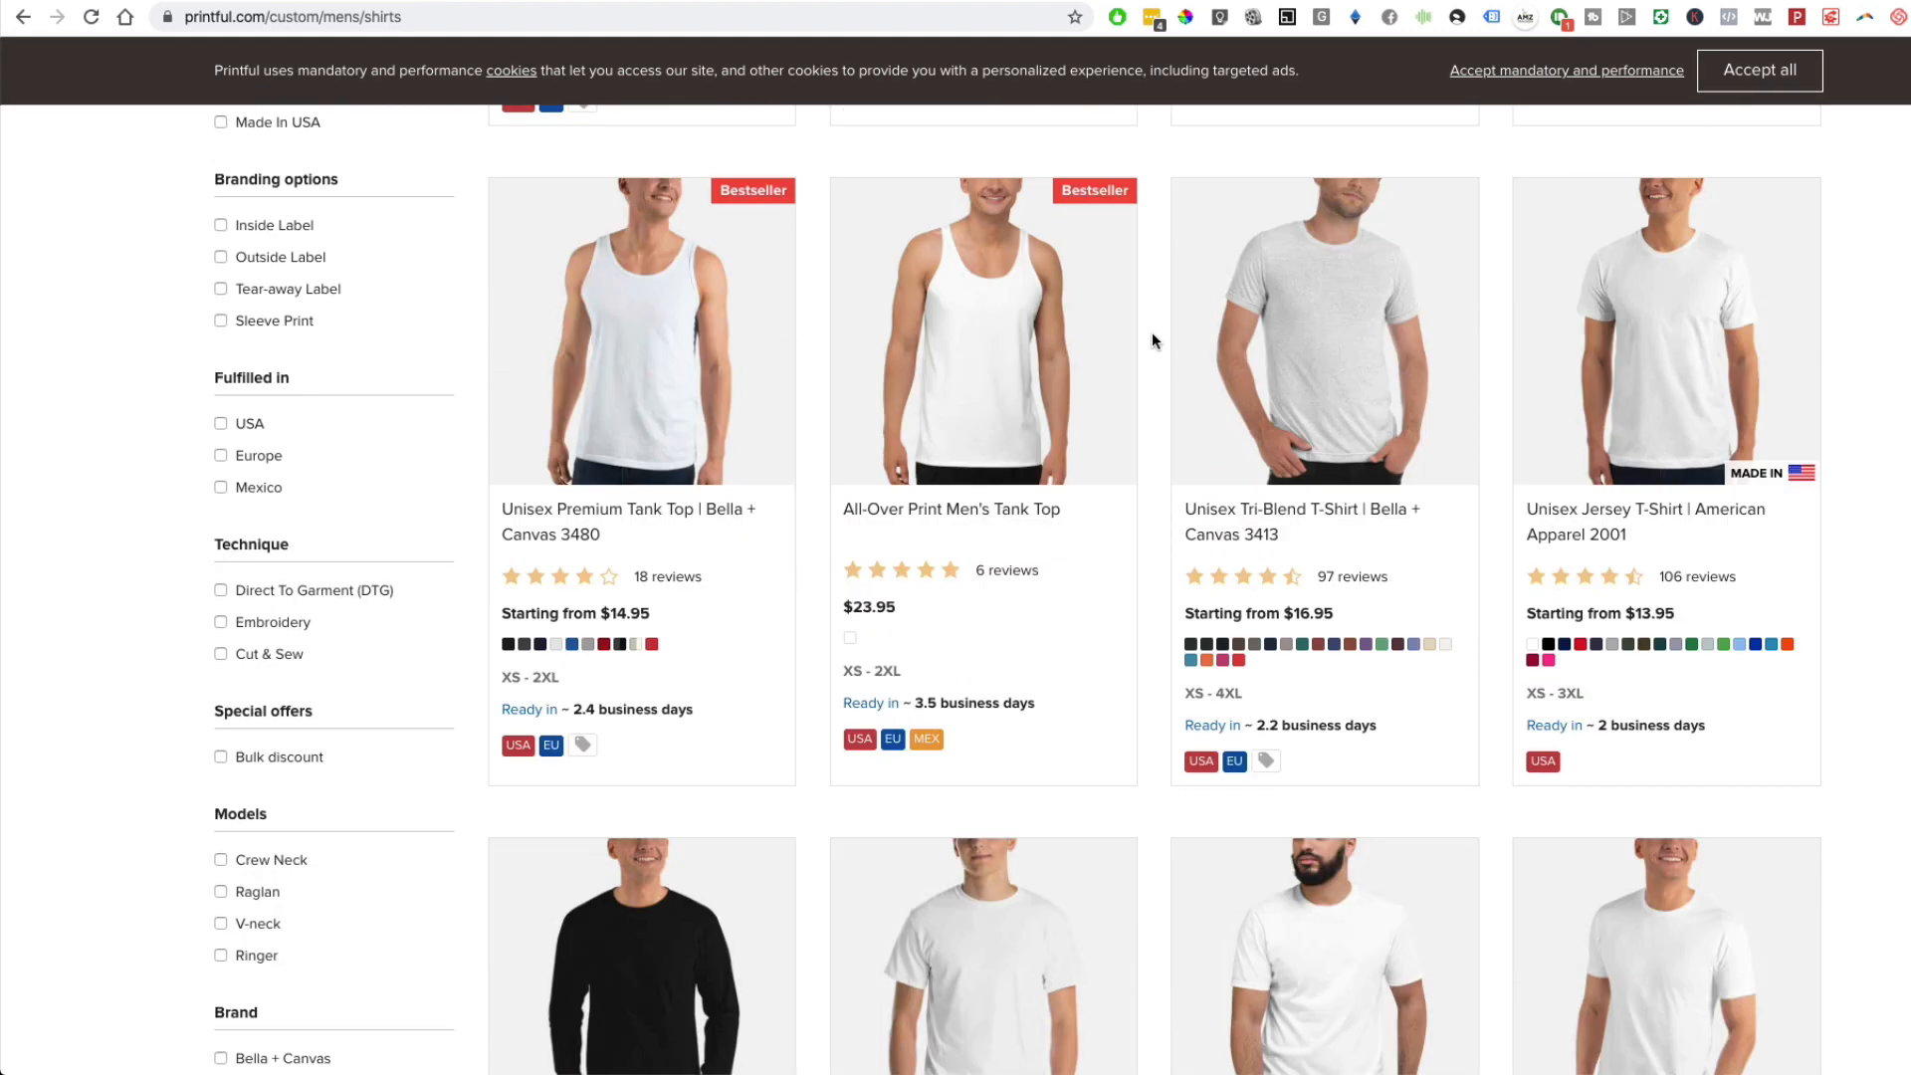
{"action": "mouse_move", "coordinate": [1079, 309]}
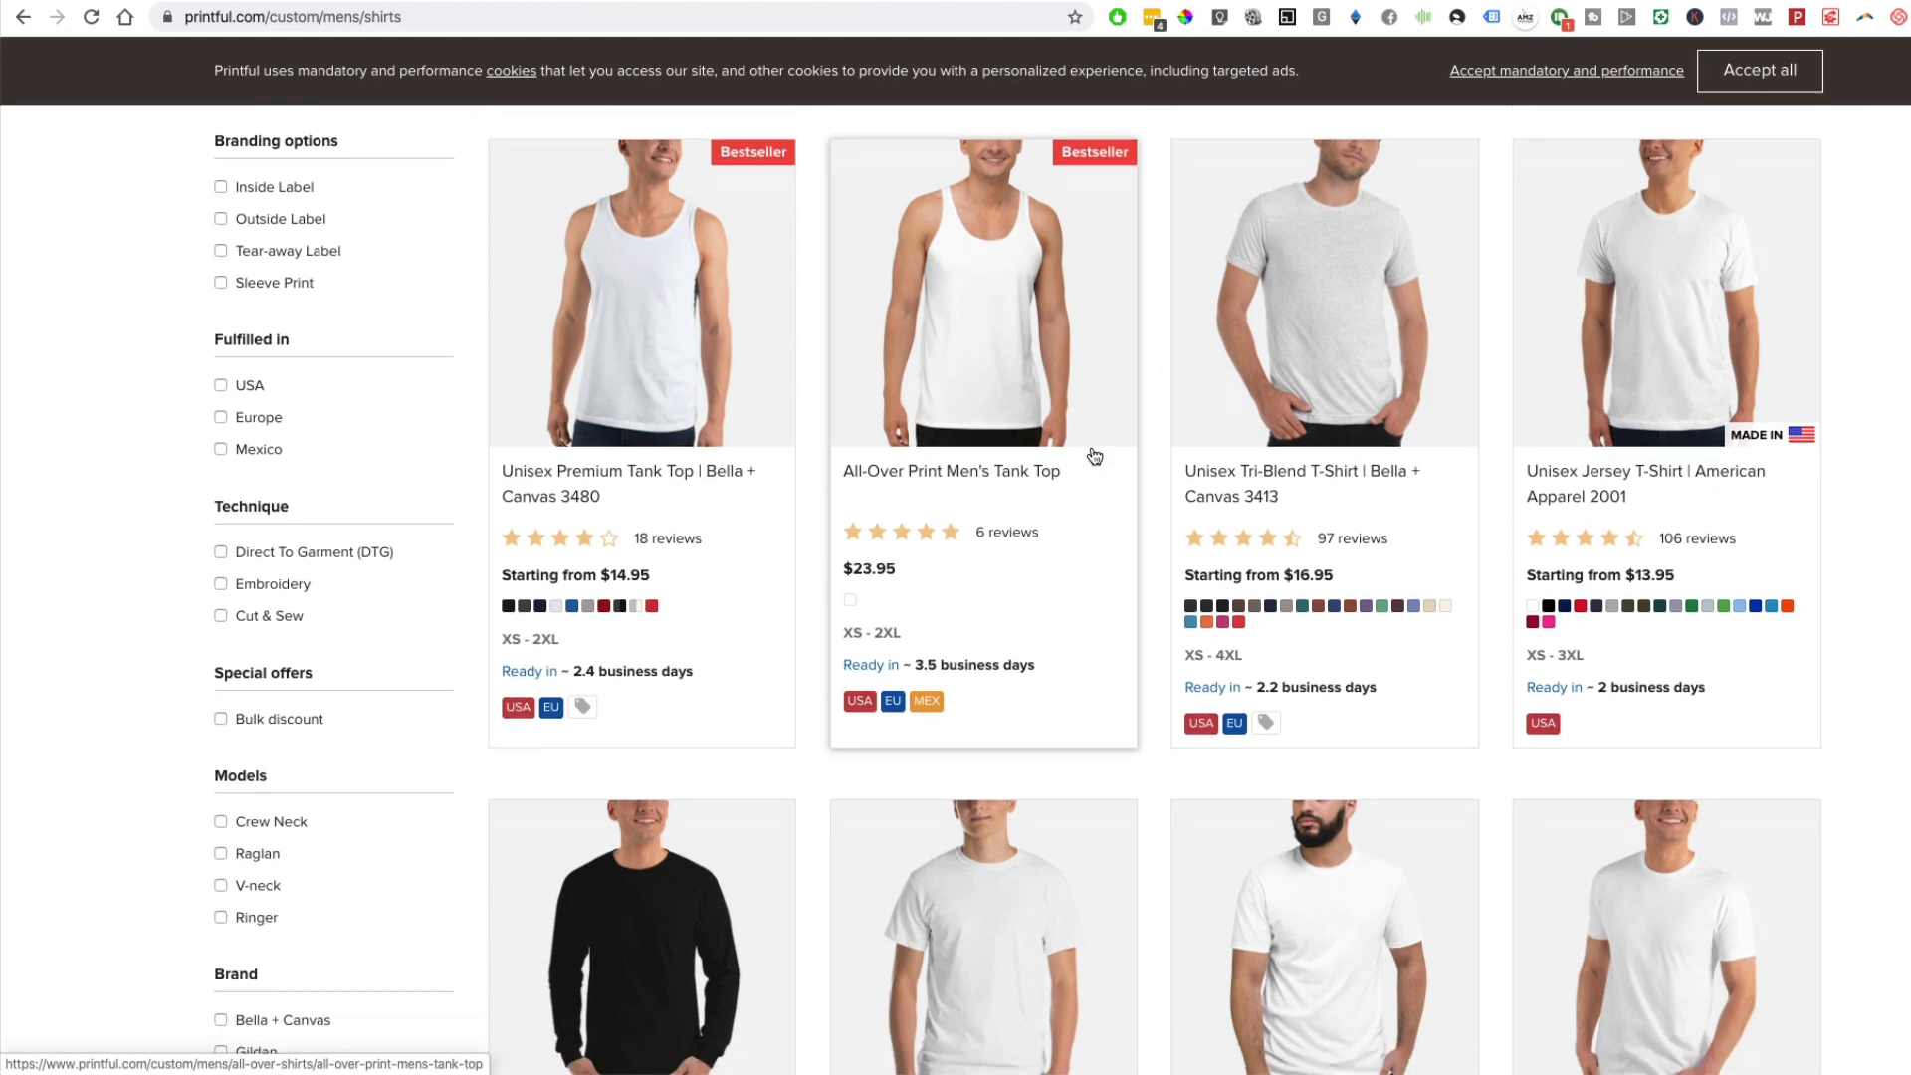
{"action": "scroll", "scroll_direction": "down", "scroll_amount": 3}
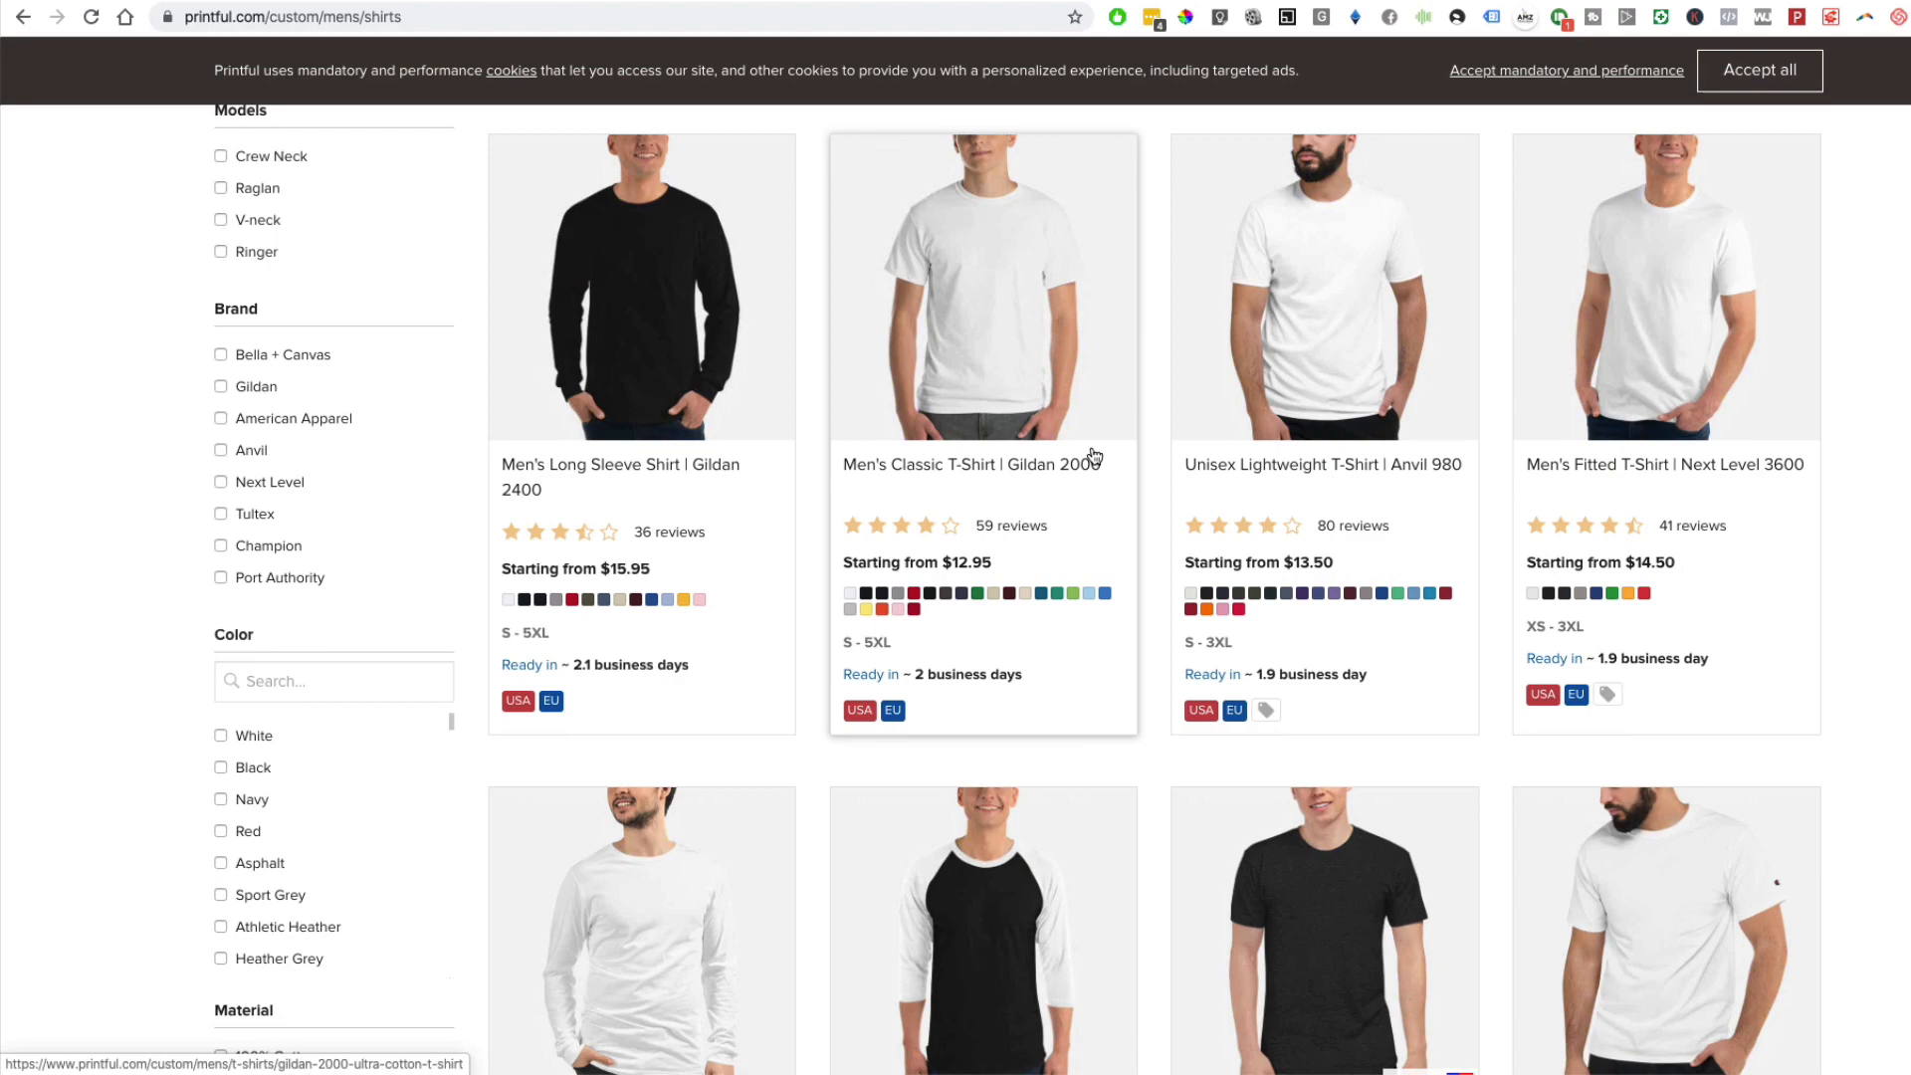
{"action": "scroll", "scroll_direction": "down", "scroll_amount": 3}
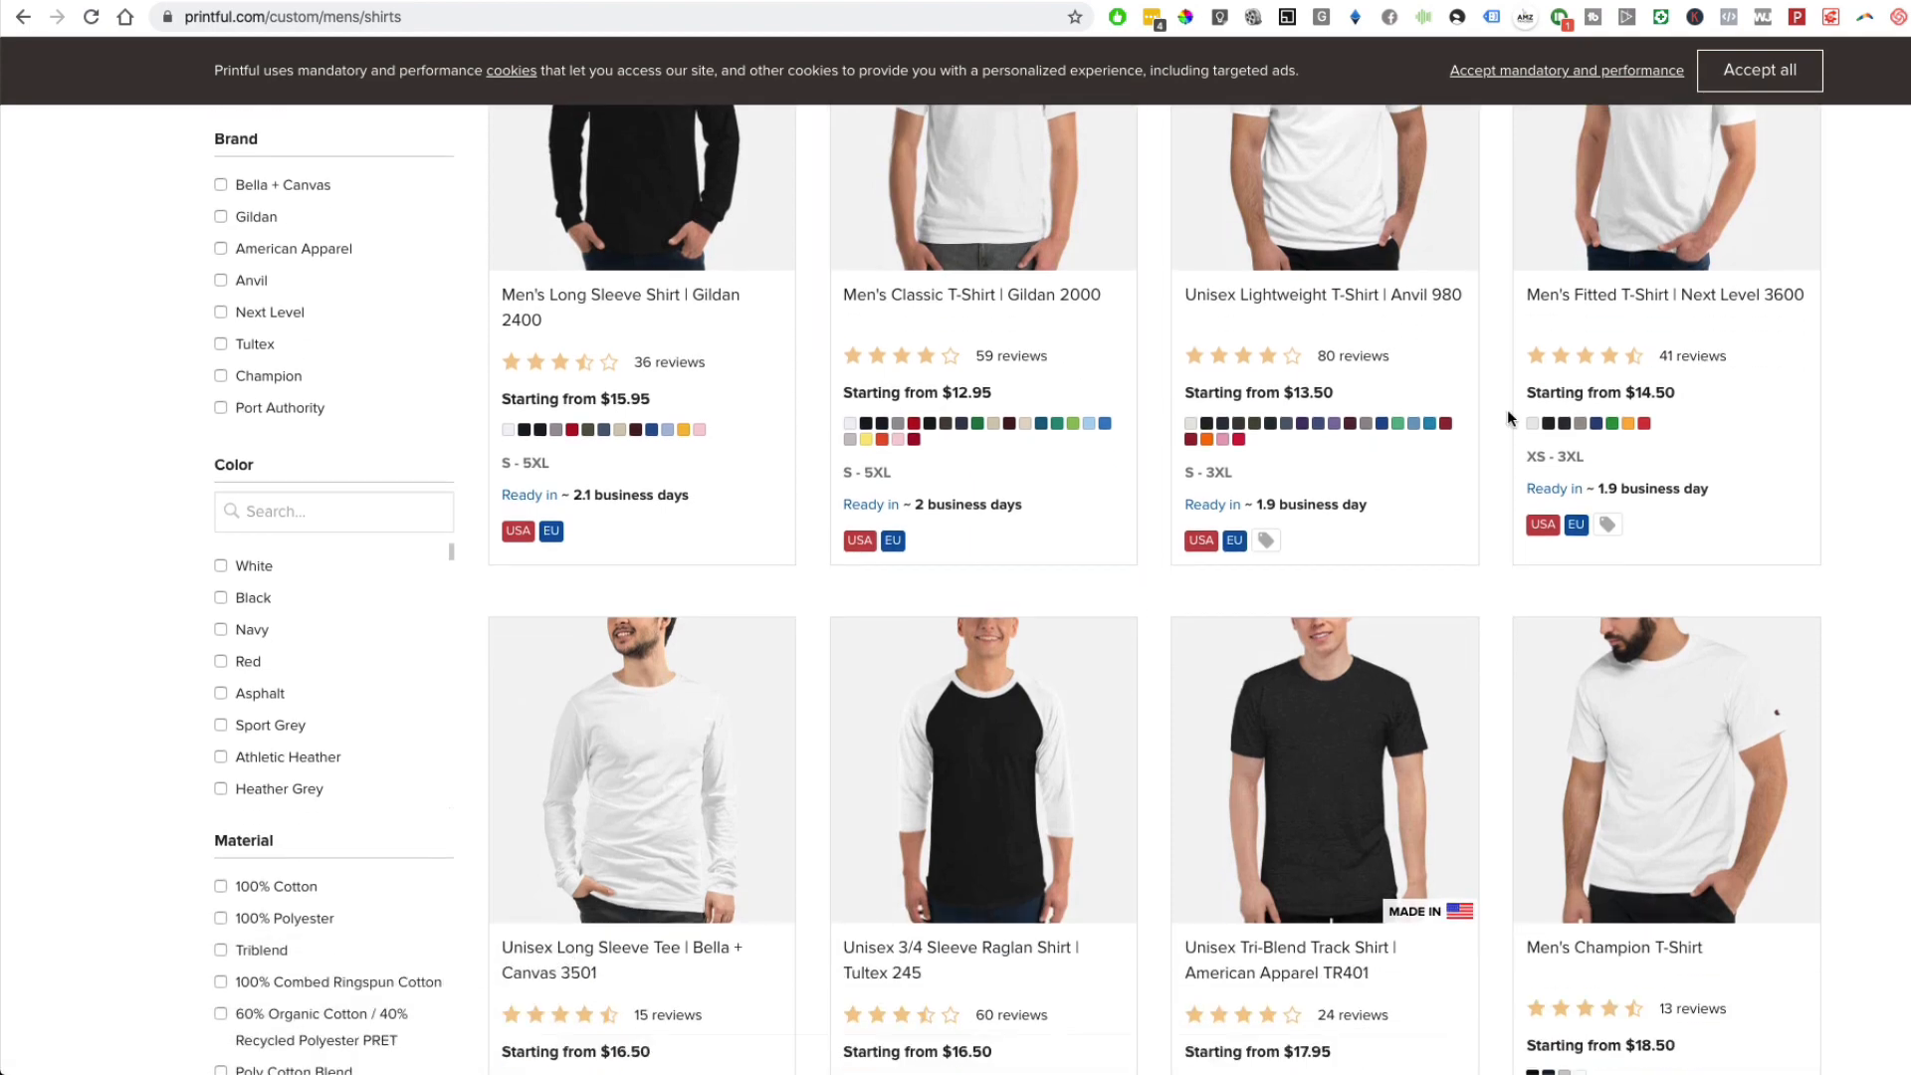
{"action": "scroll", "scroll_direction": "down", "scroll_amount": 3}
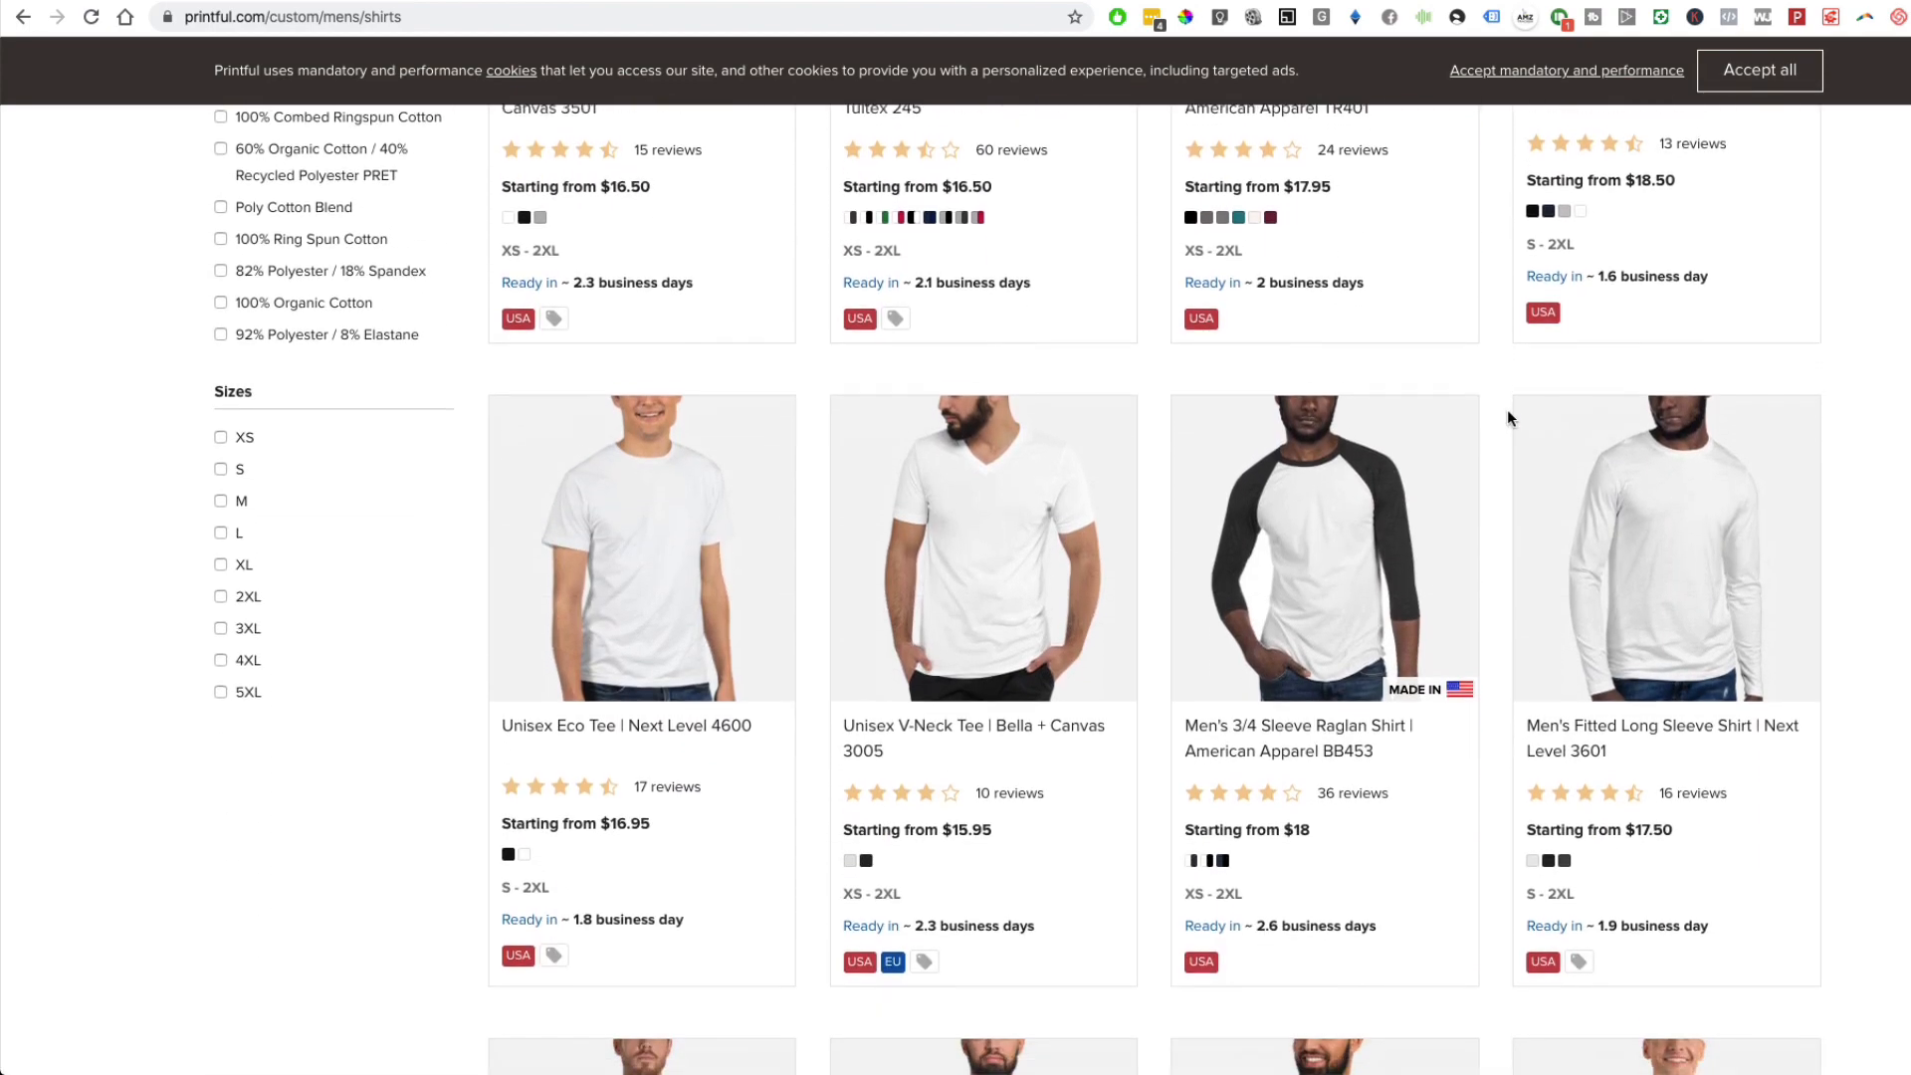
{"action": "scroll", "scroll_direction": "up", "scroll_amount": 3}
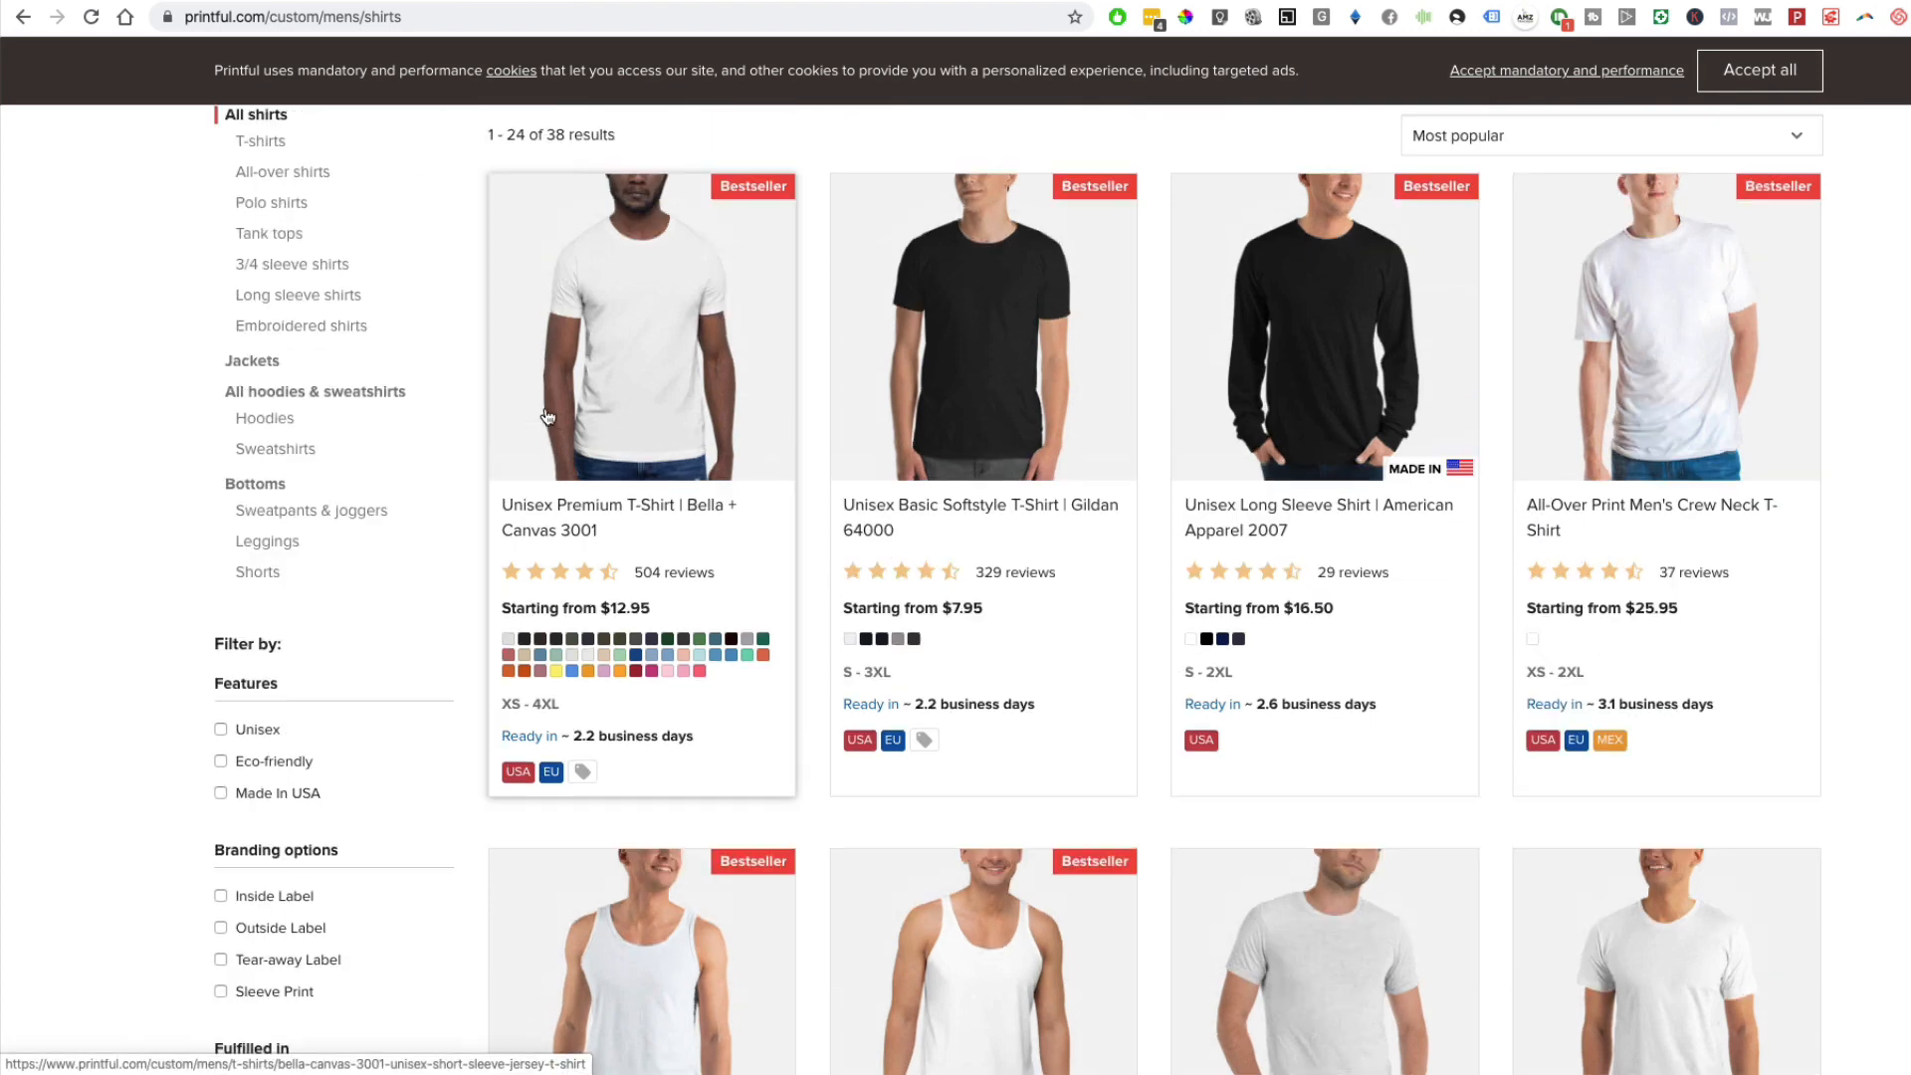
{"action": "scroll", "scroll_direction": "up", "scroll_amount": 3}
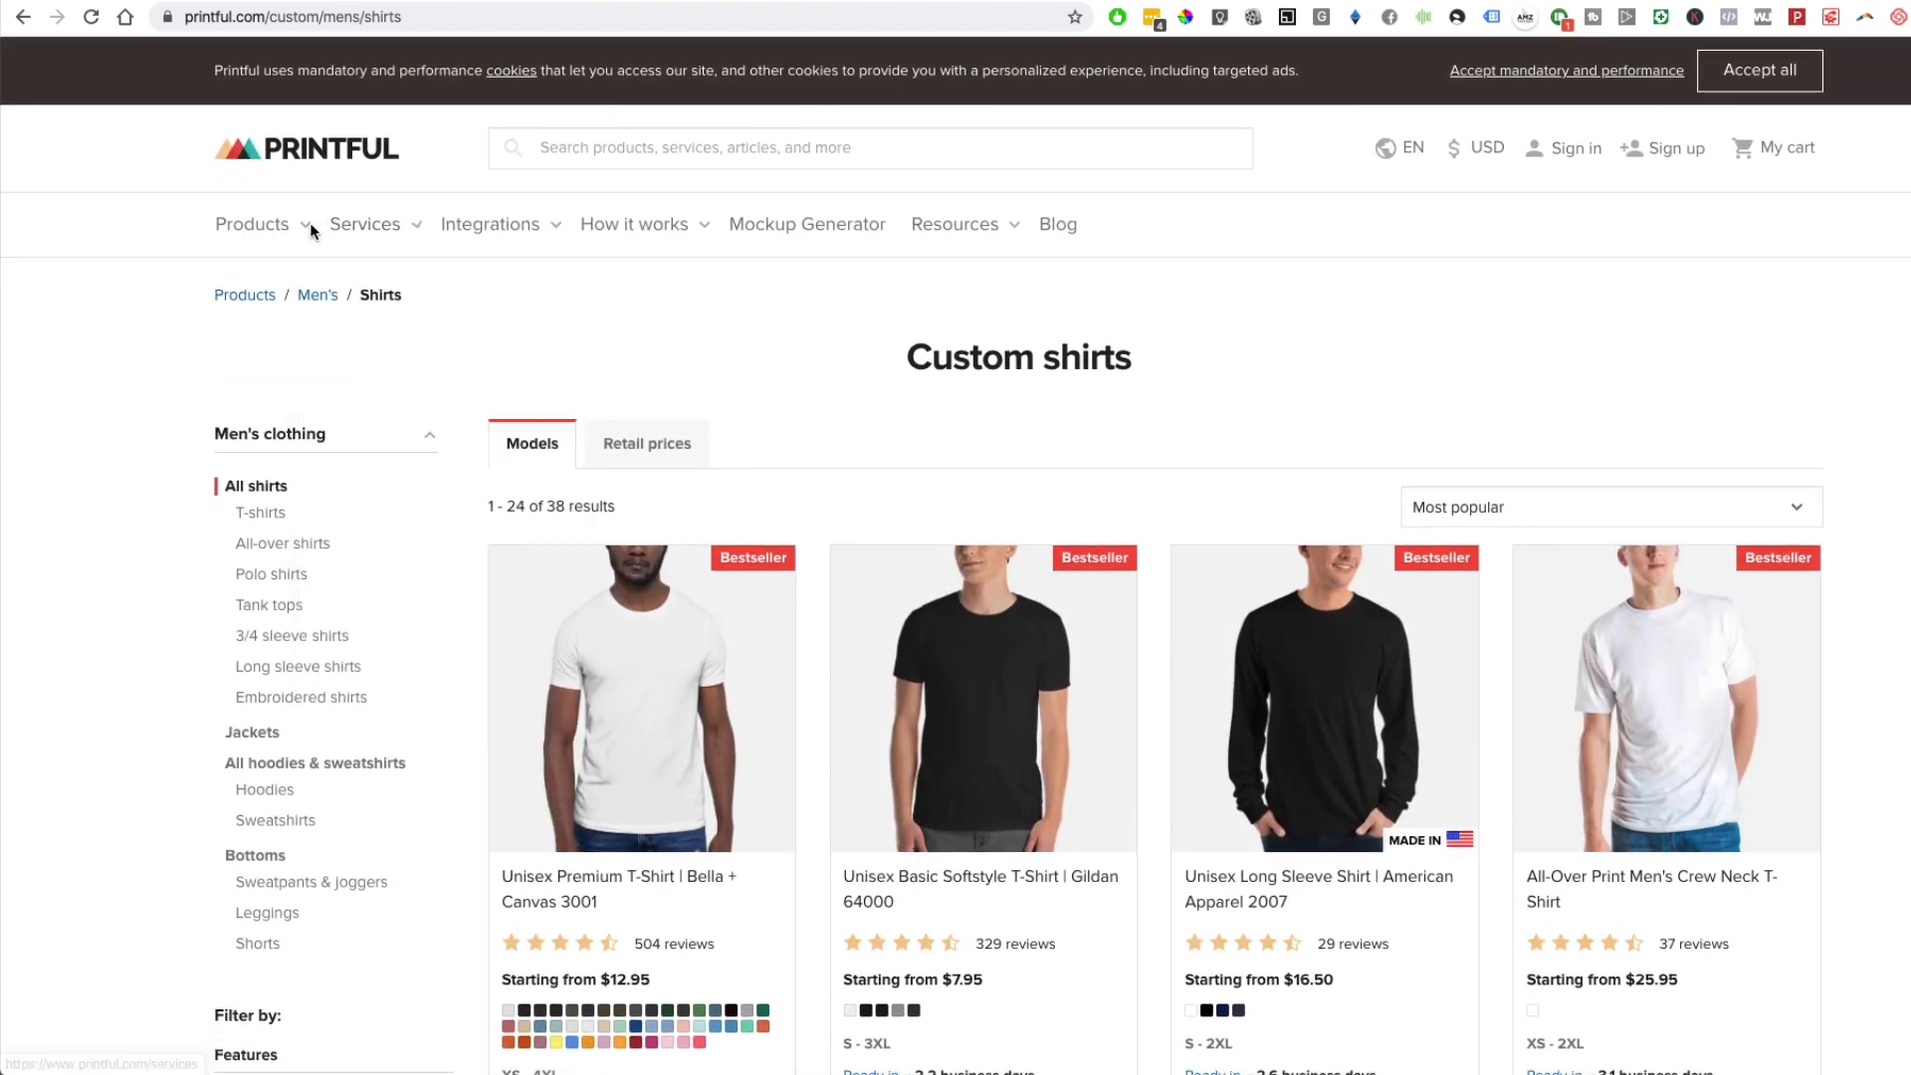
- Browse Printful's product categories menu, then open the PrintLab Studio ecommerce solution page
{"action": "left_click", "coordinate": [252, 223]}
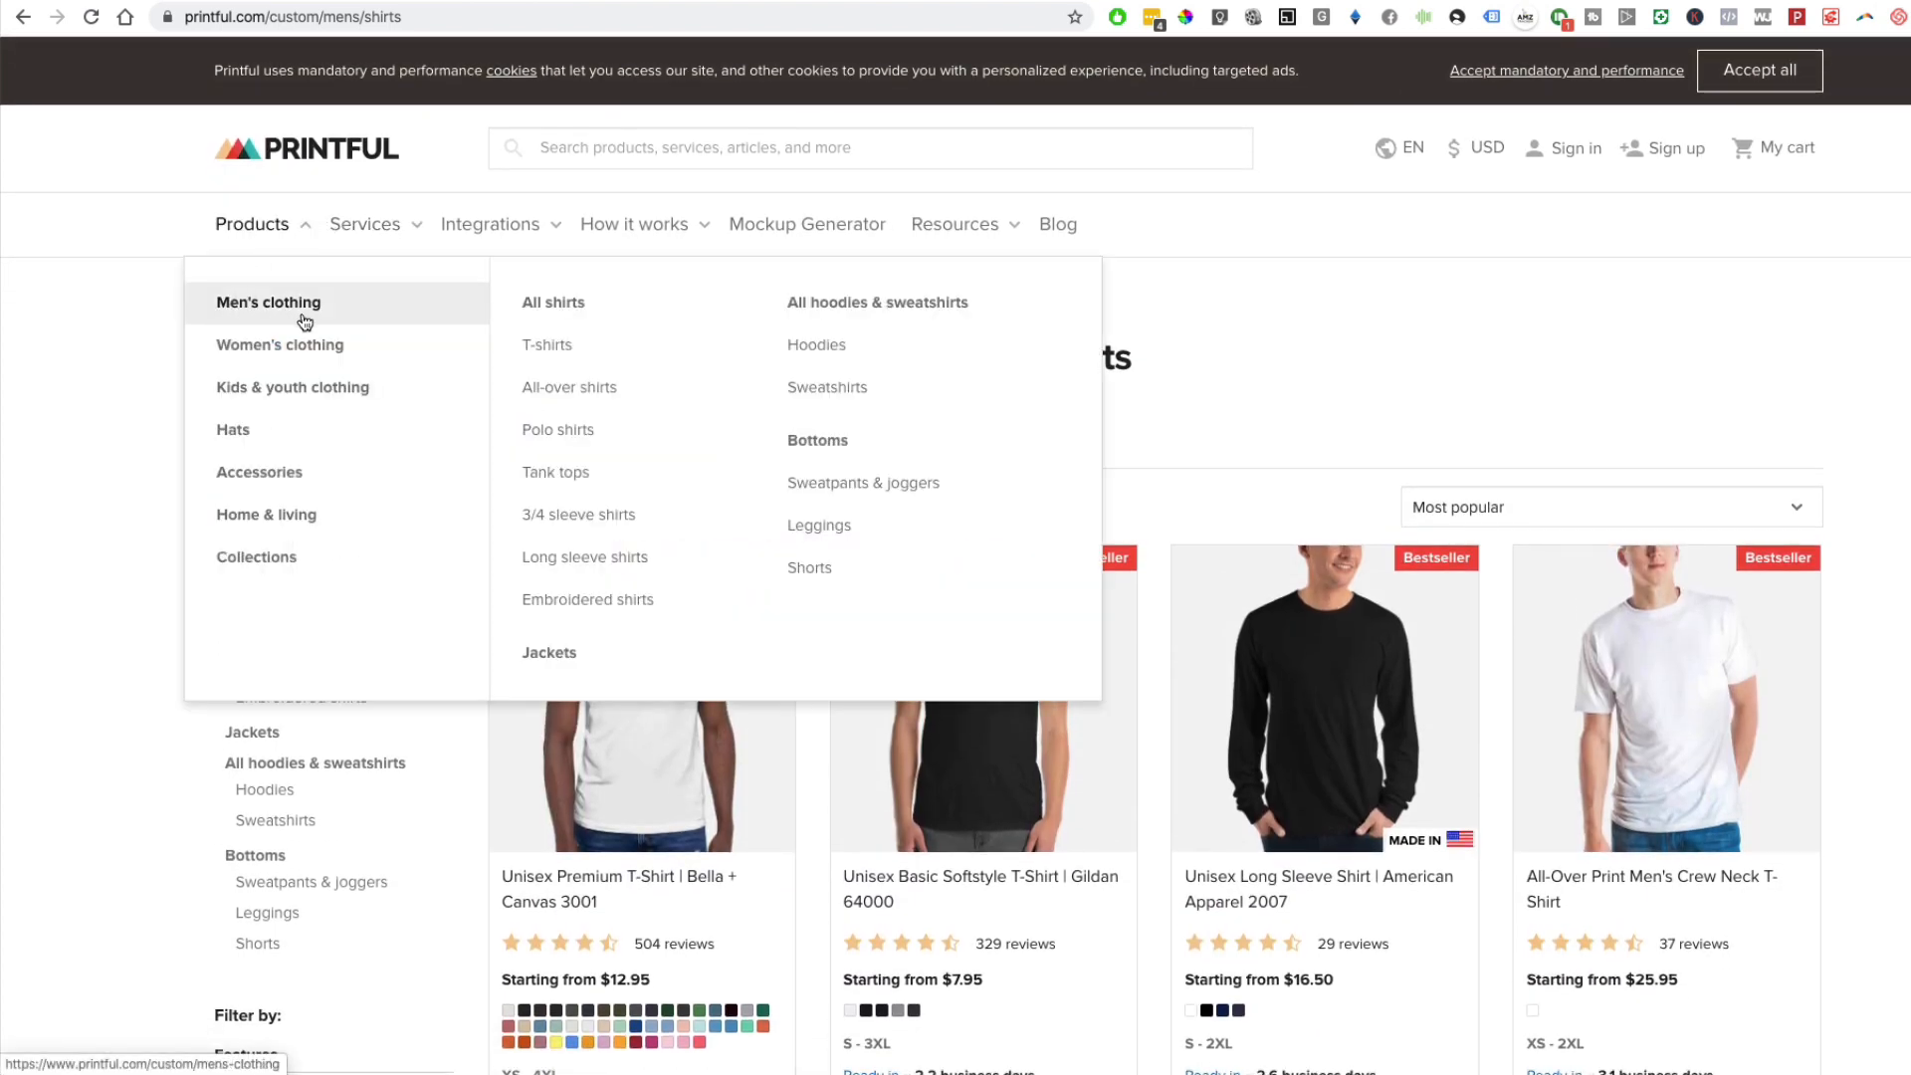
{"action": "mouse_move", "coordinate": [591, 455]}
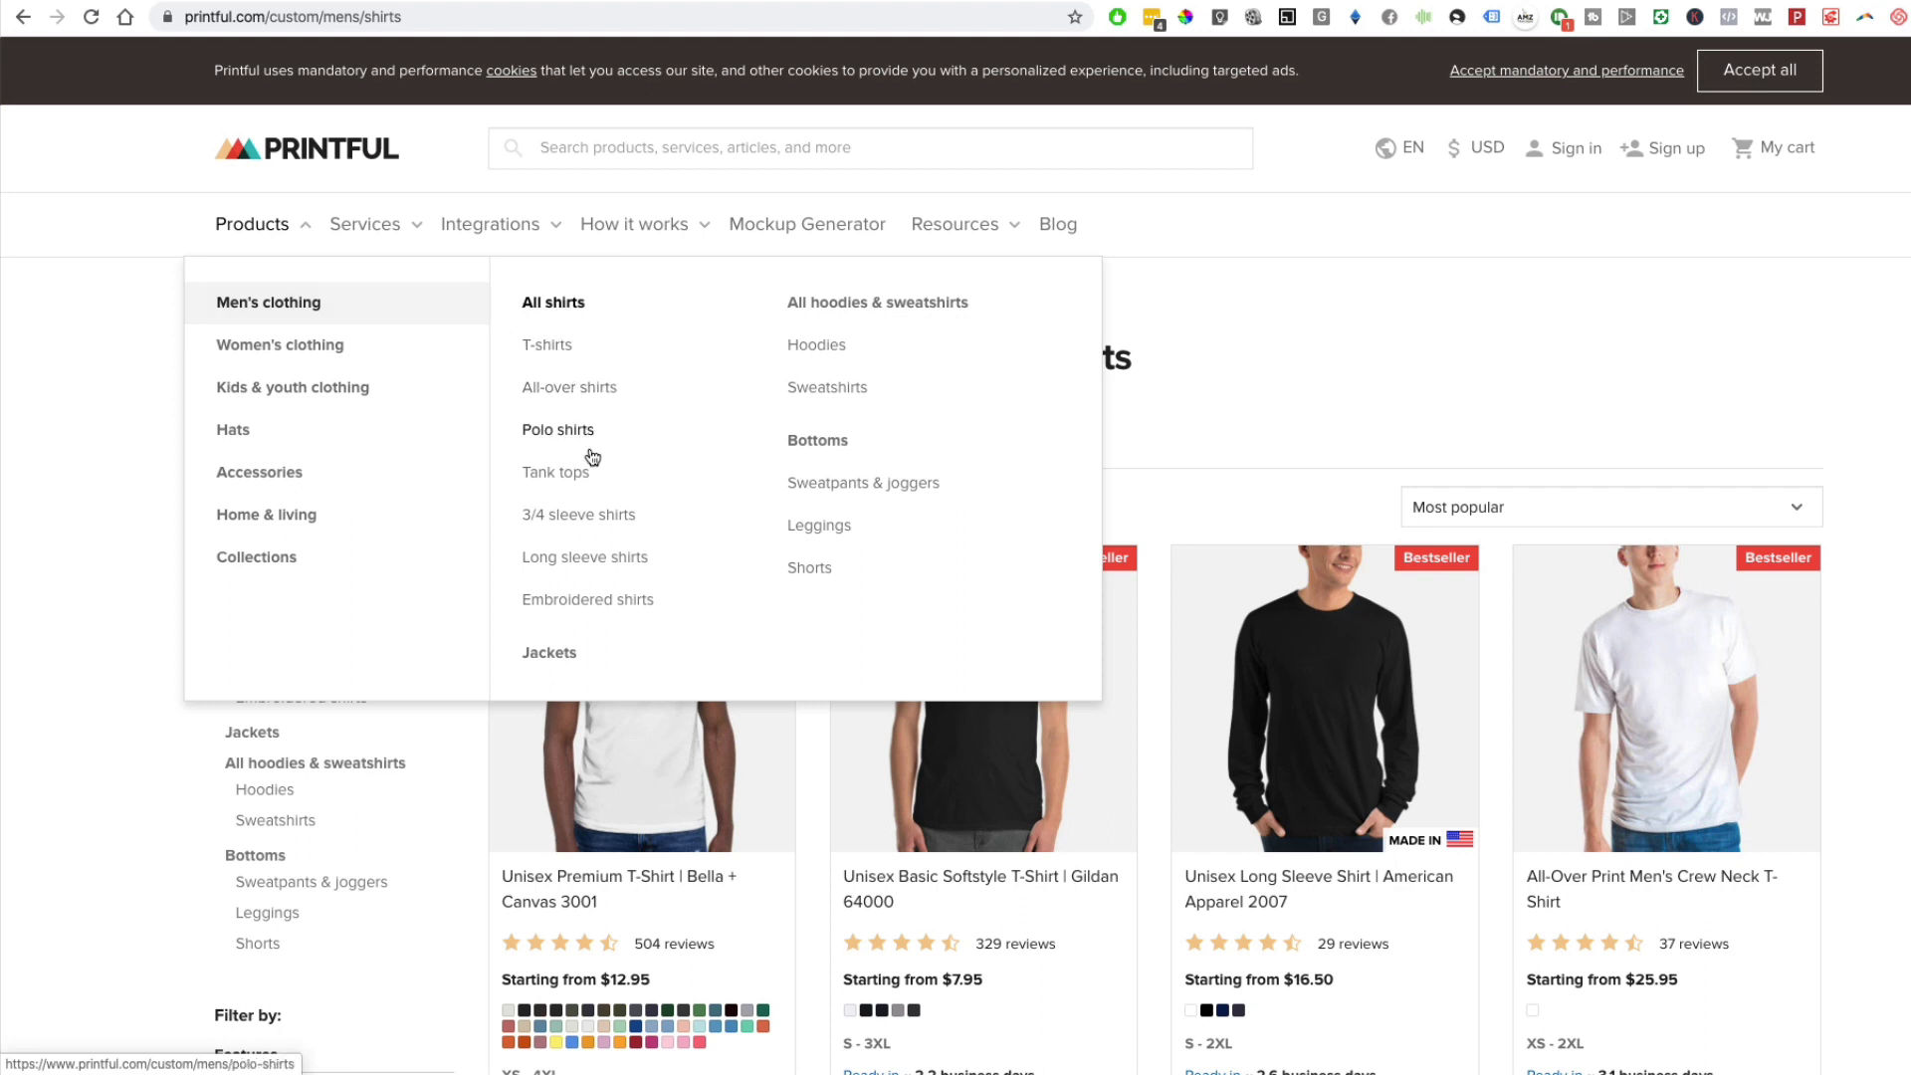
{"action": "mouse_move", "coordinate": [621, 629]}
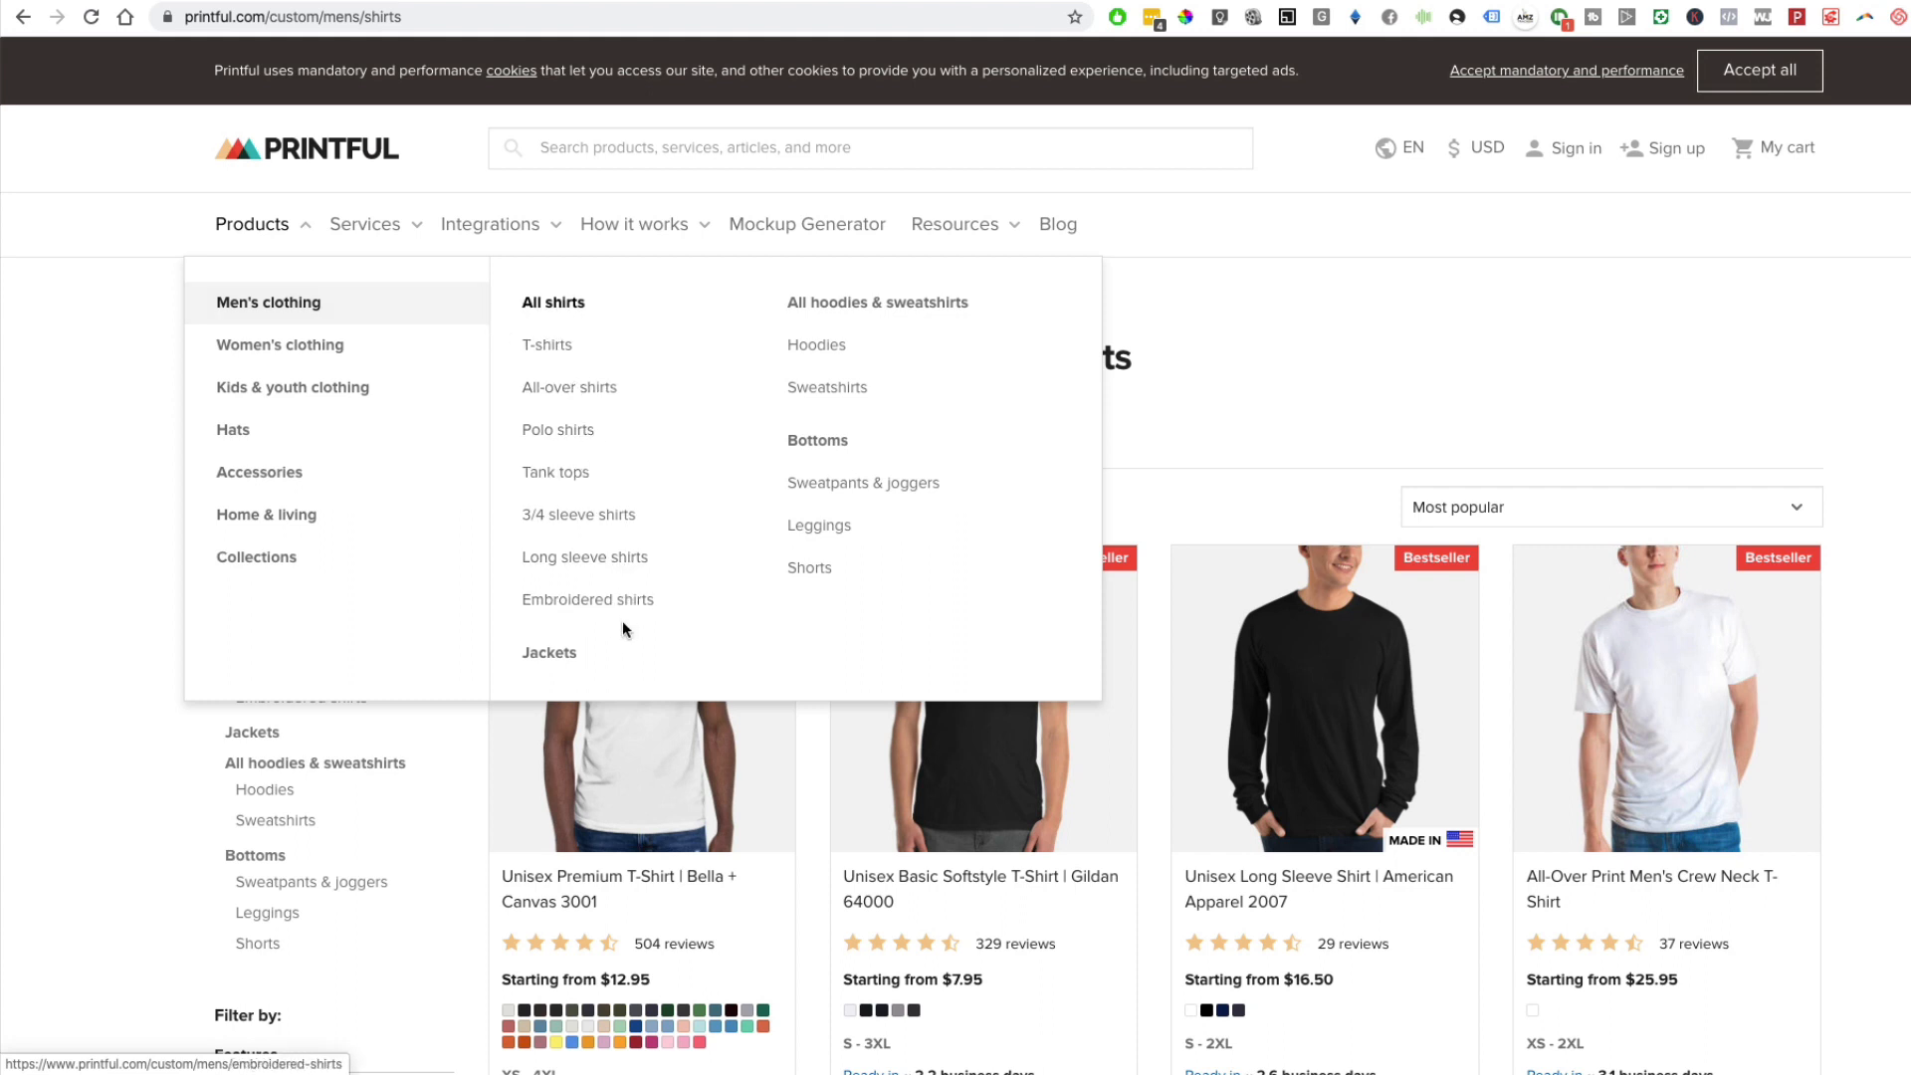
{"action": "mouse_move", "coordinate": [819, 525]}
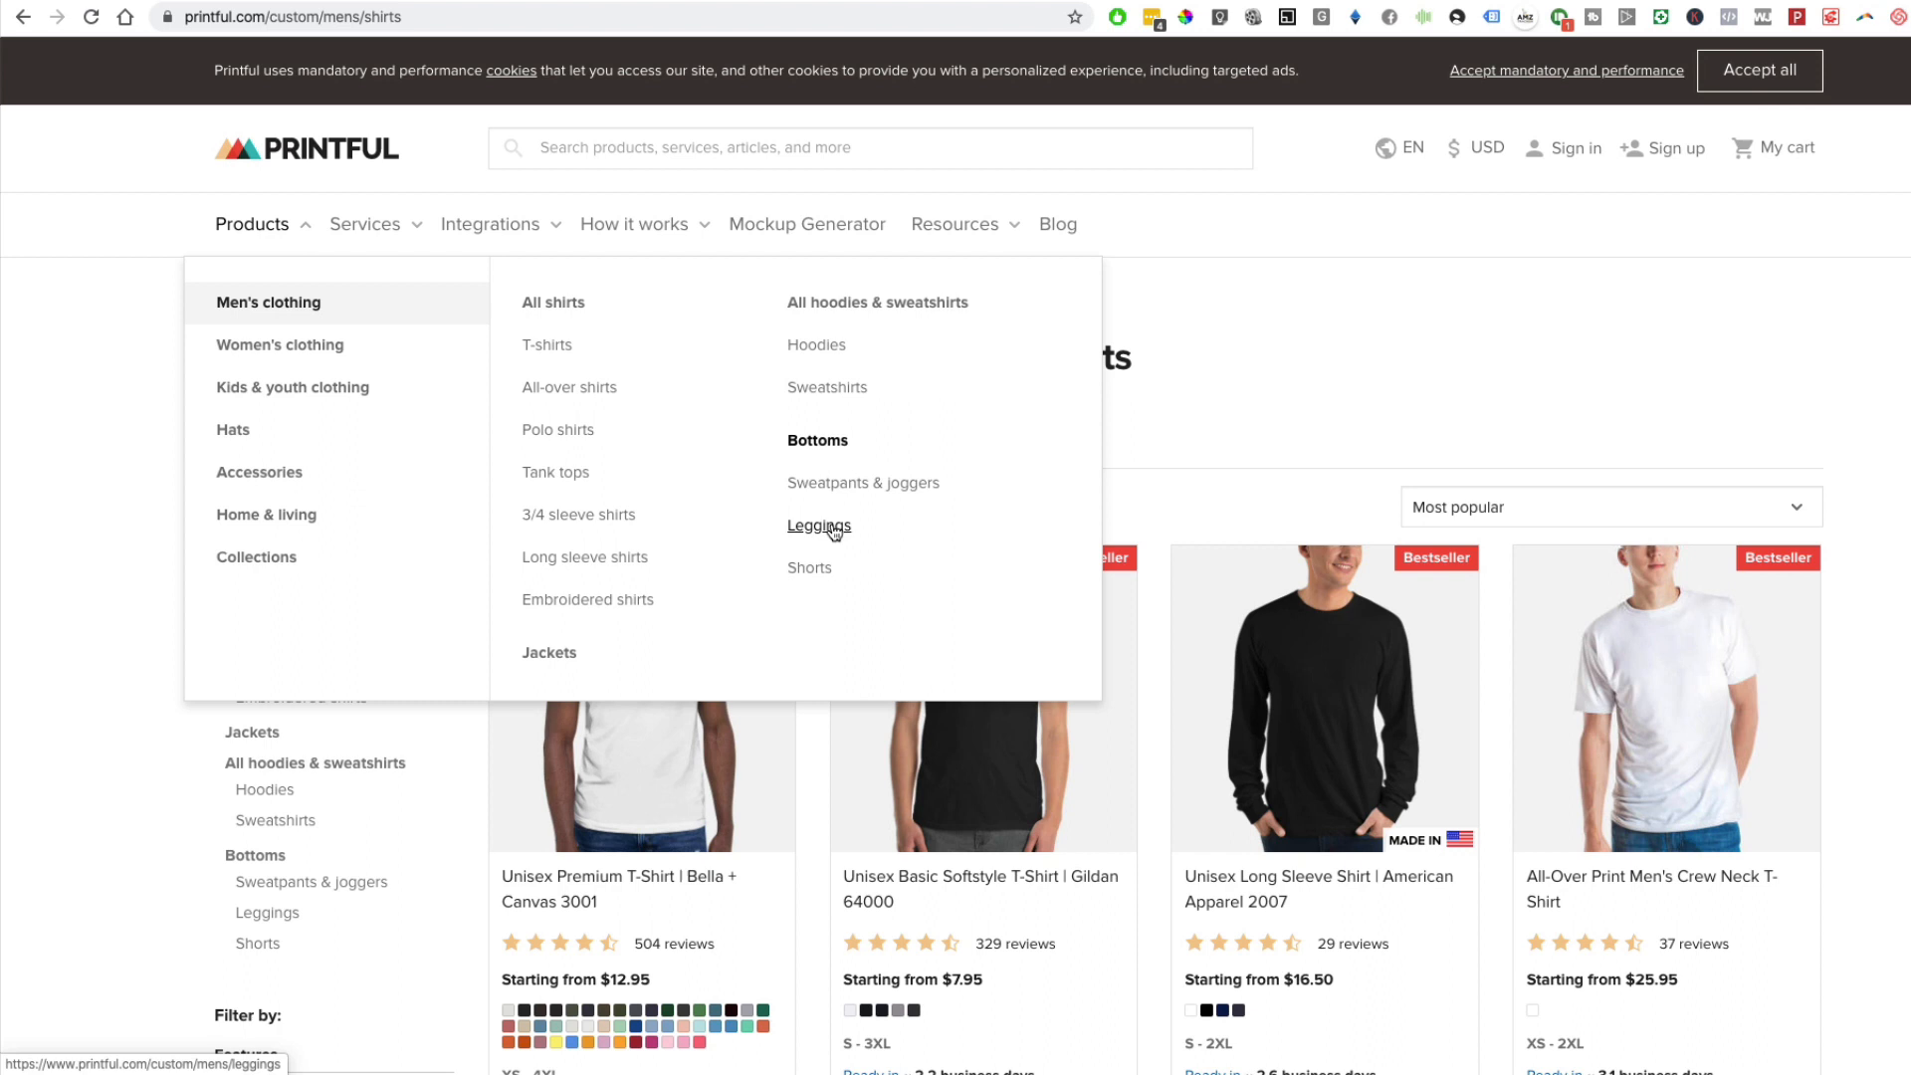
{"action": "mouse_move", "coordinate": [584, 557]}
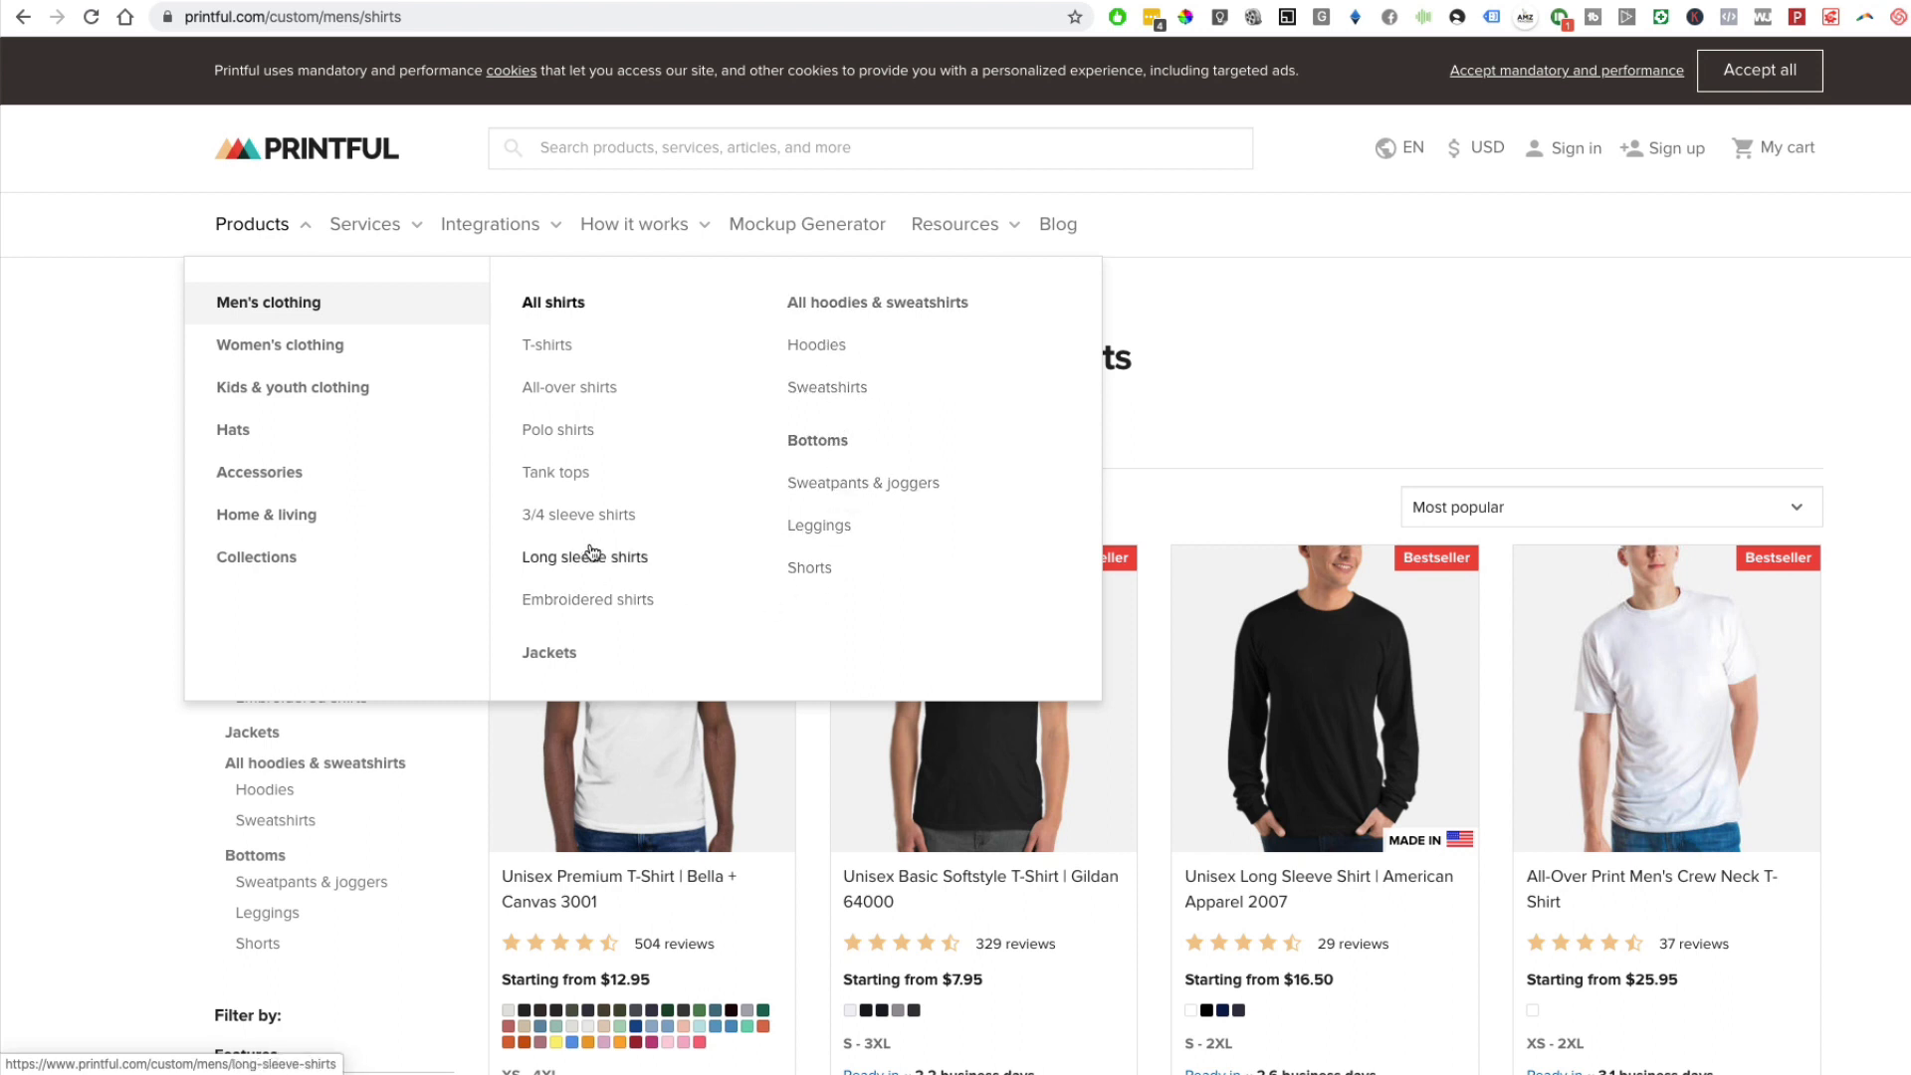
{"action": "mouse_move", "coordinate": [827, 387]}
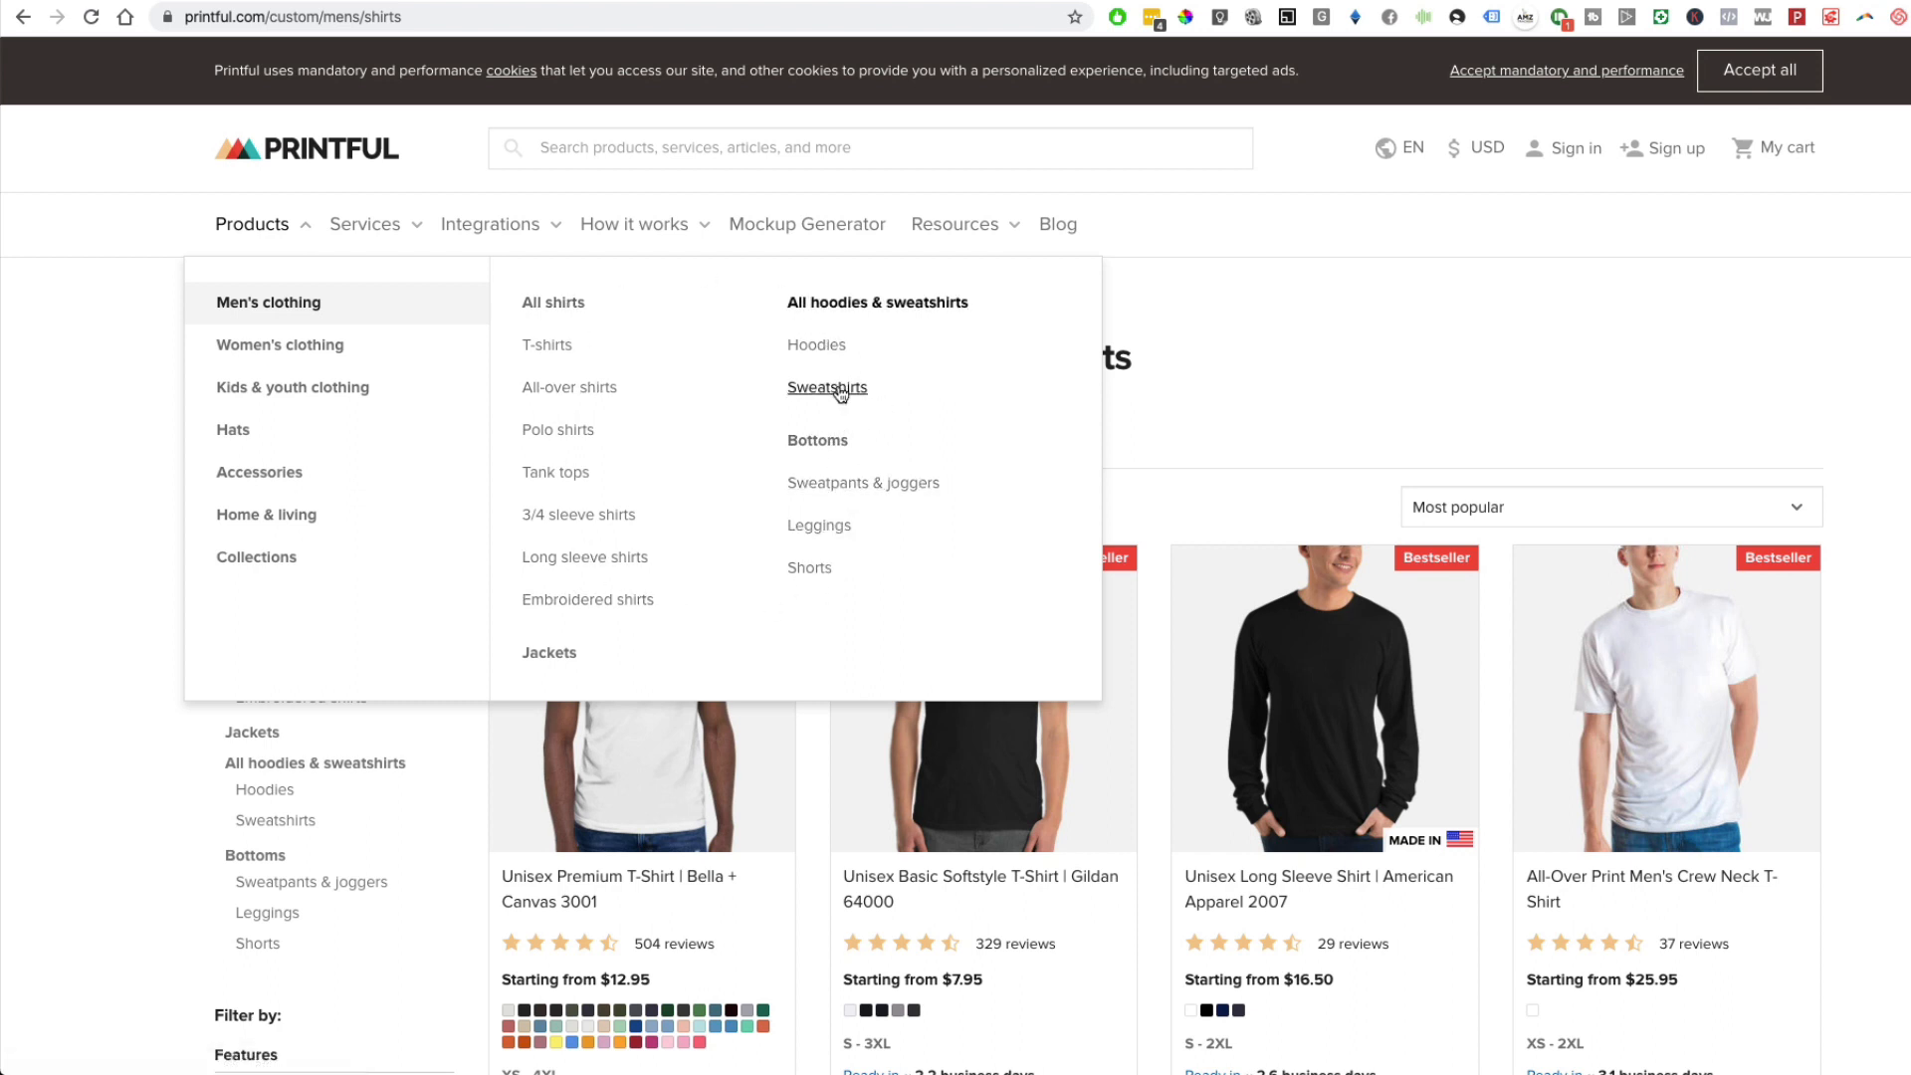
{"action": "mouse_move", "coordinate": [279, 343]}
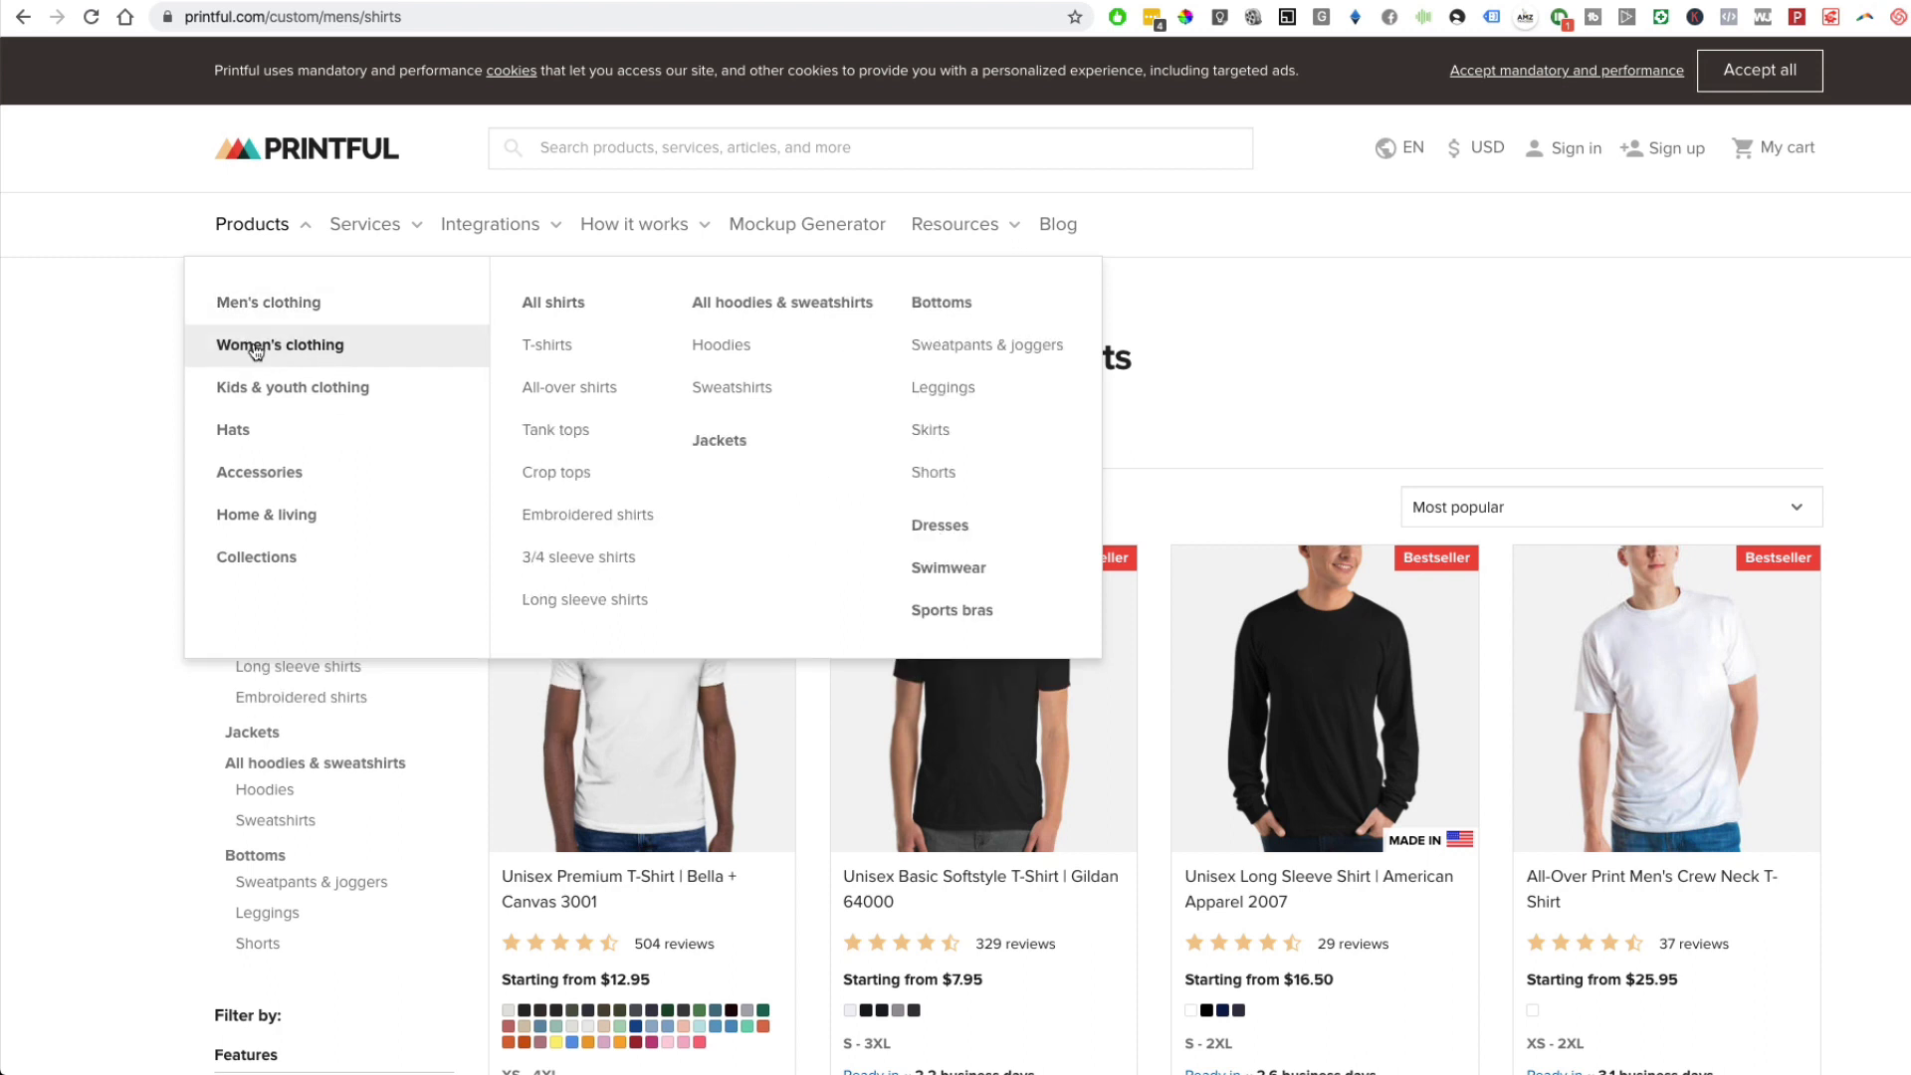
{"action": "mouse_move", "coordinate": [929, 439]}
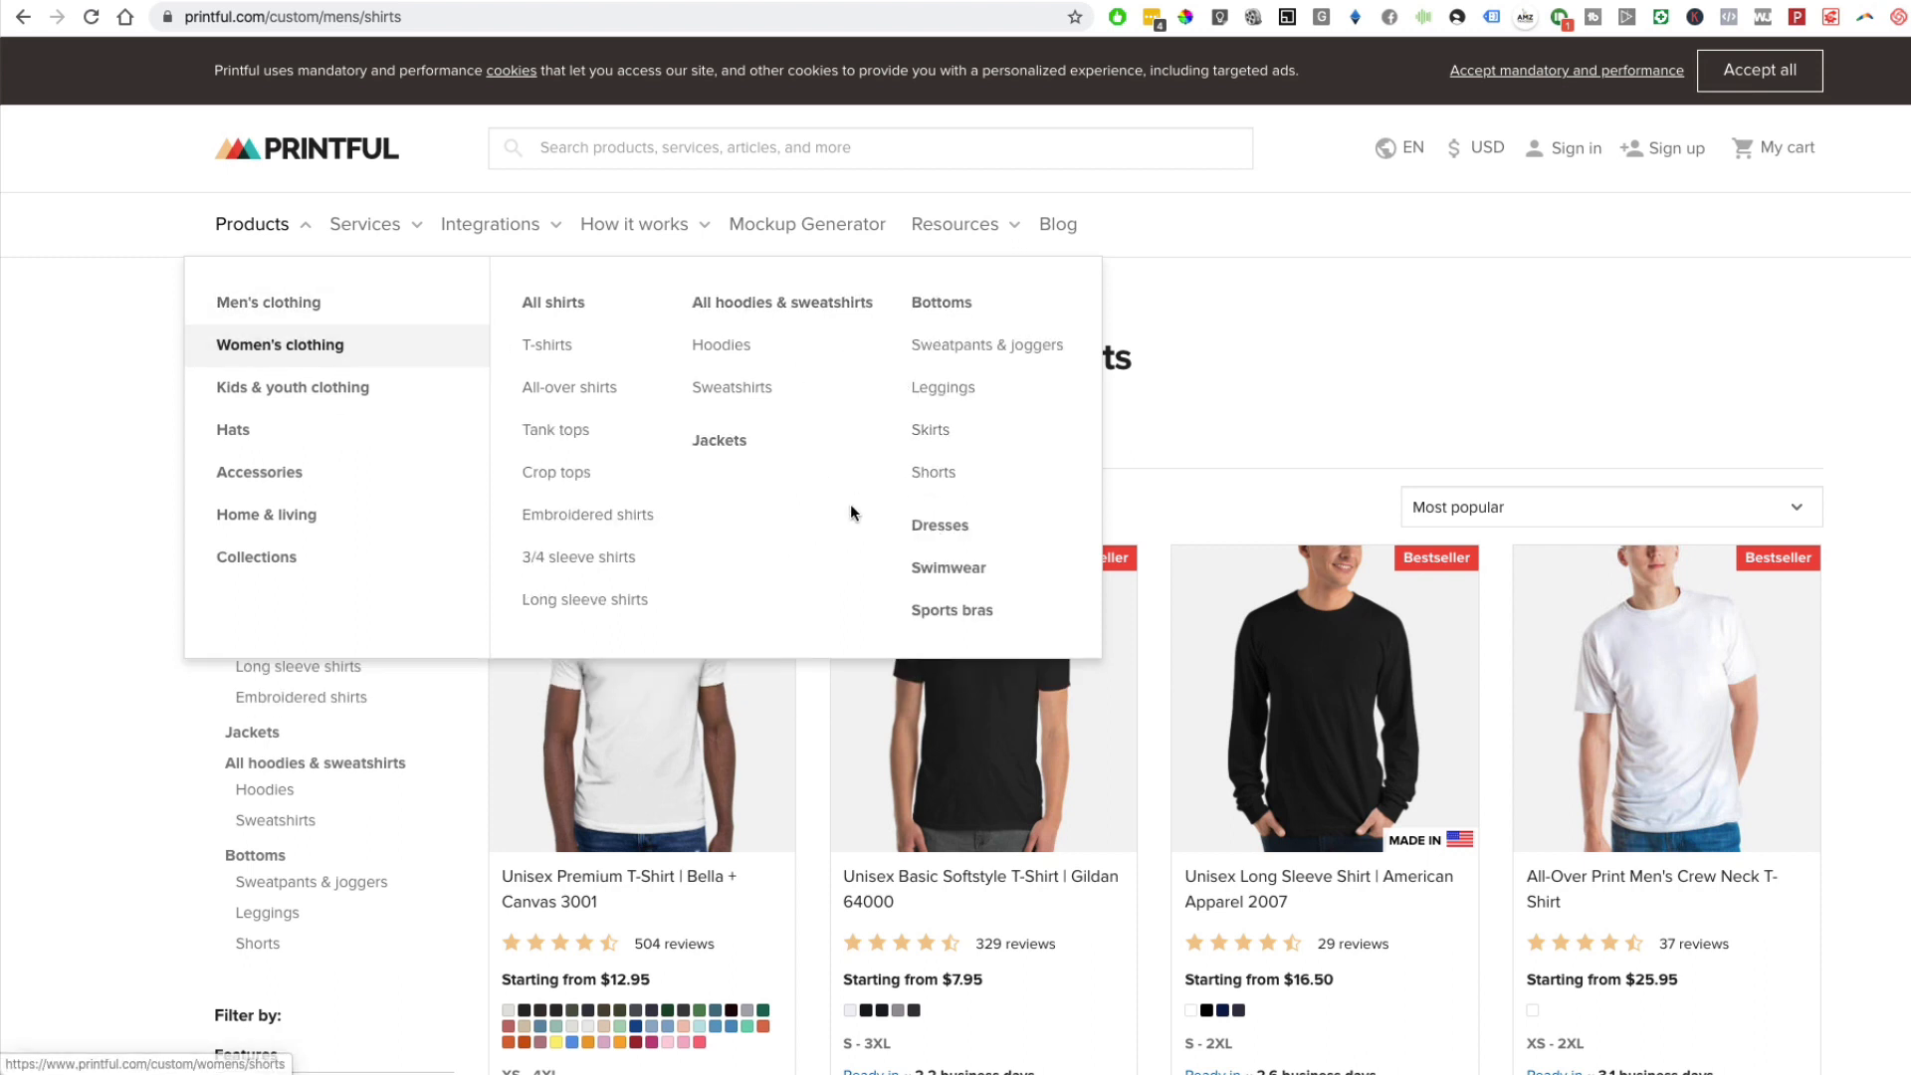
{"action": "mouse_move", "coordinate": [939, 526]}
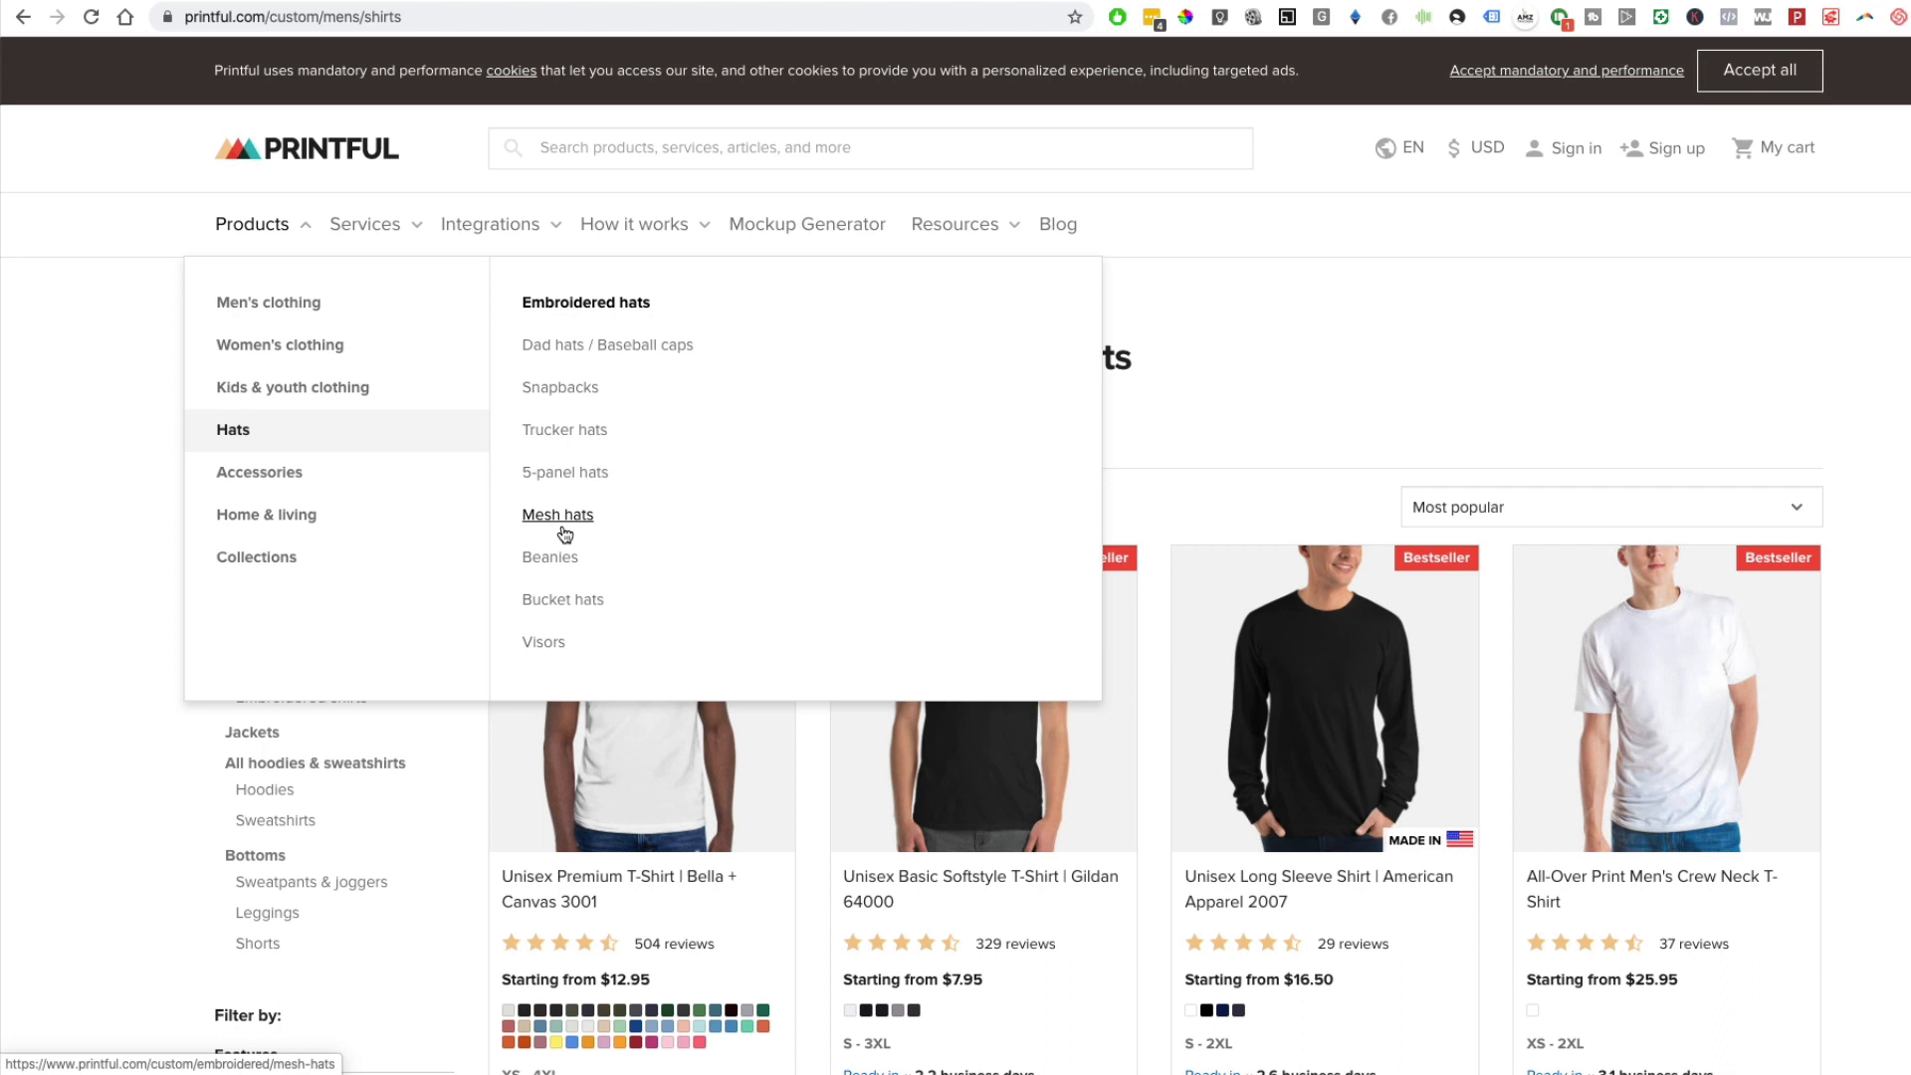
{"action": "mouse_move", "coordinate": [565, 656]}
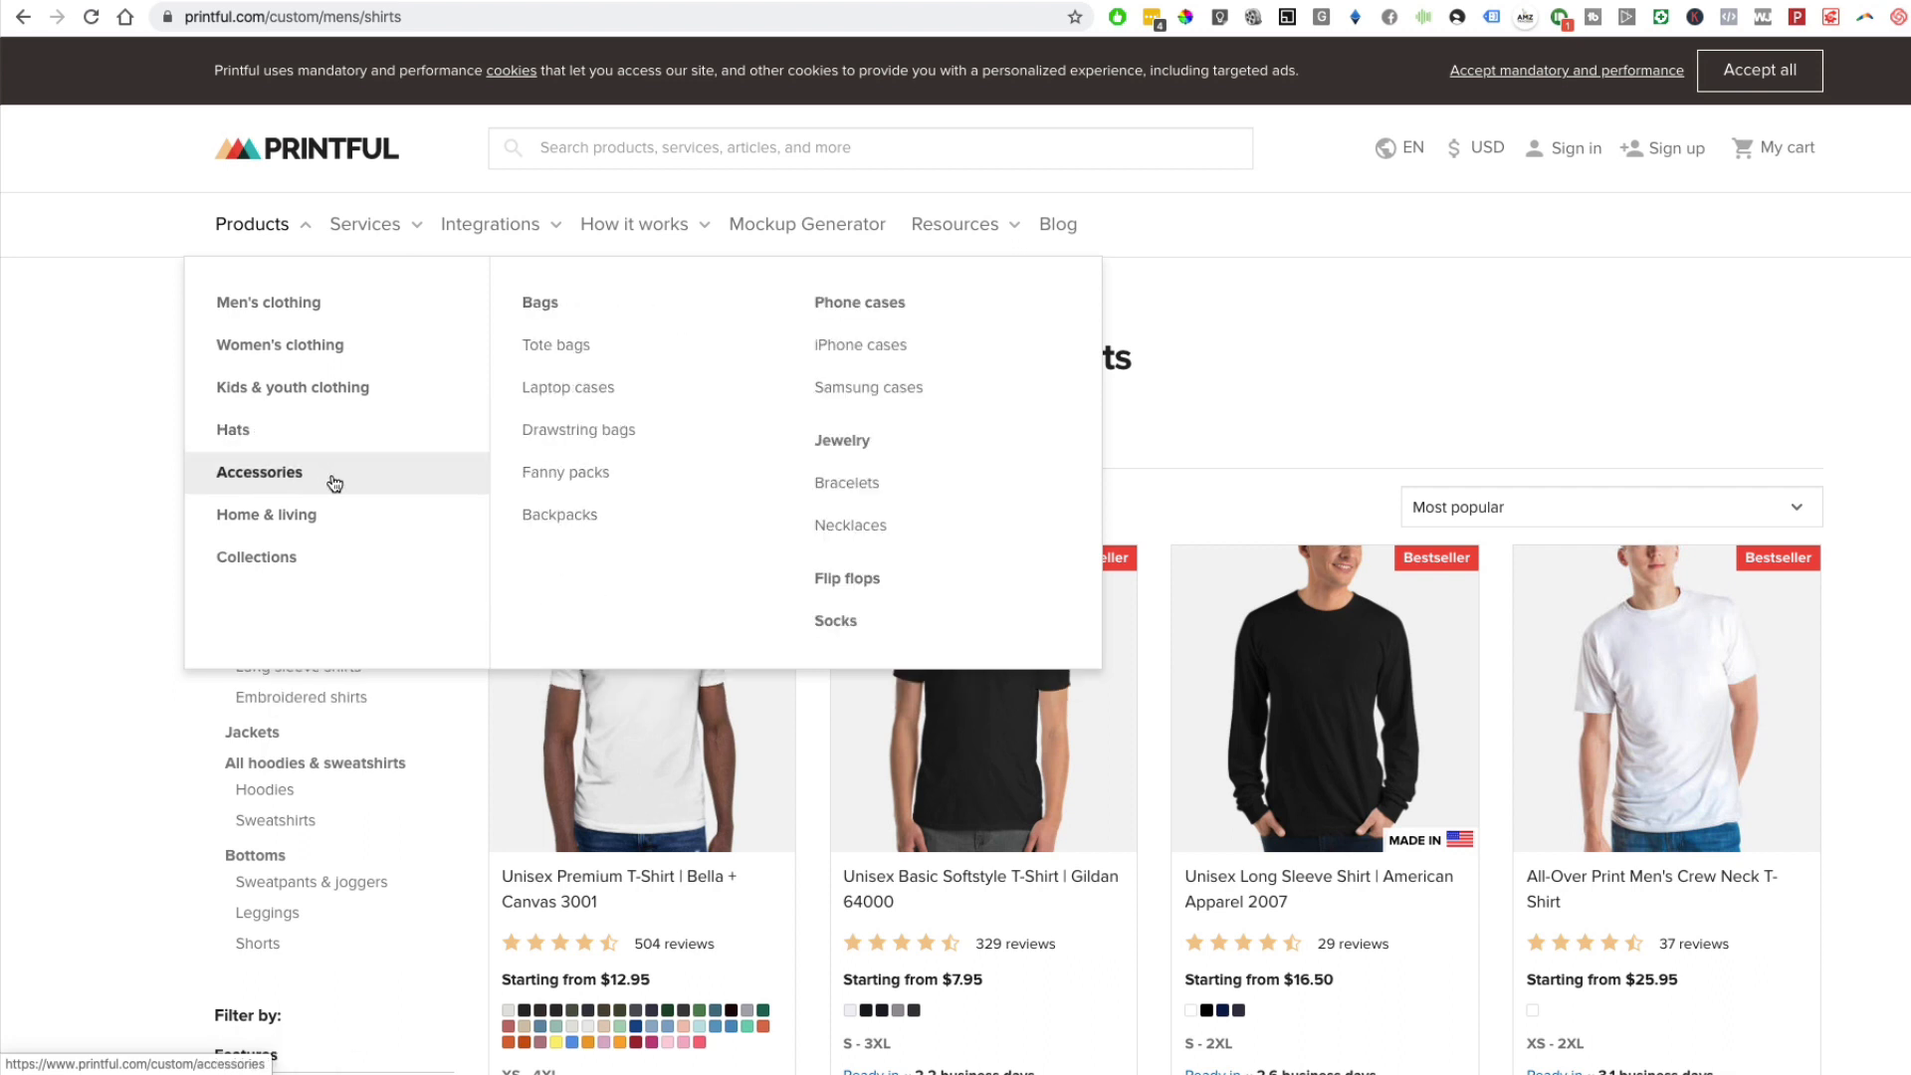
{"action": "mouse_move", "coordinate": [559, 344]}
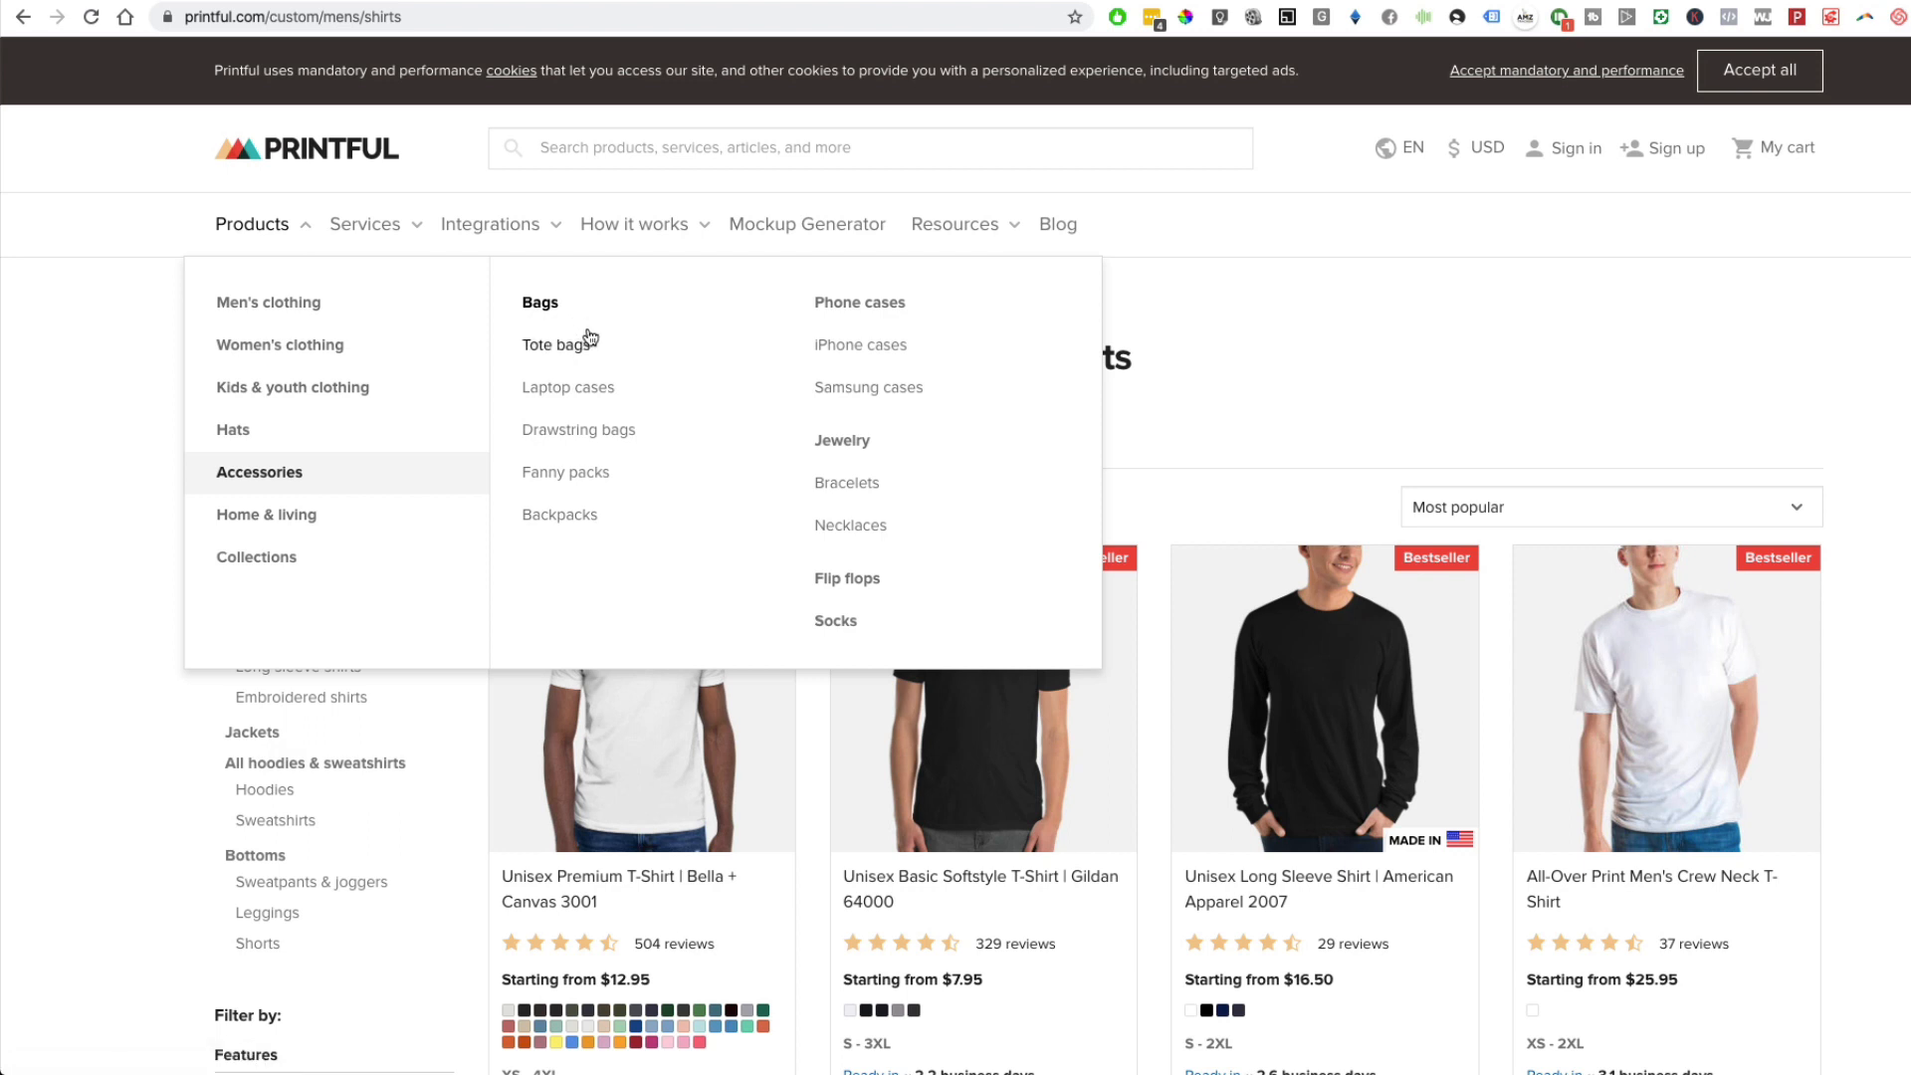
{"action": "mouse_move", "coordinate": [858, 554]}
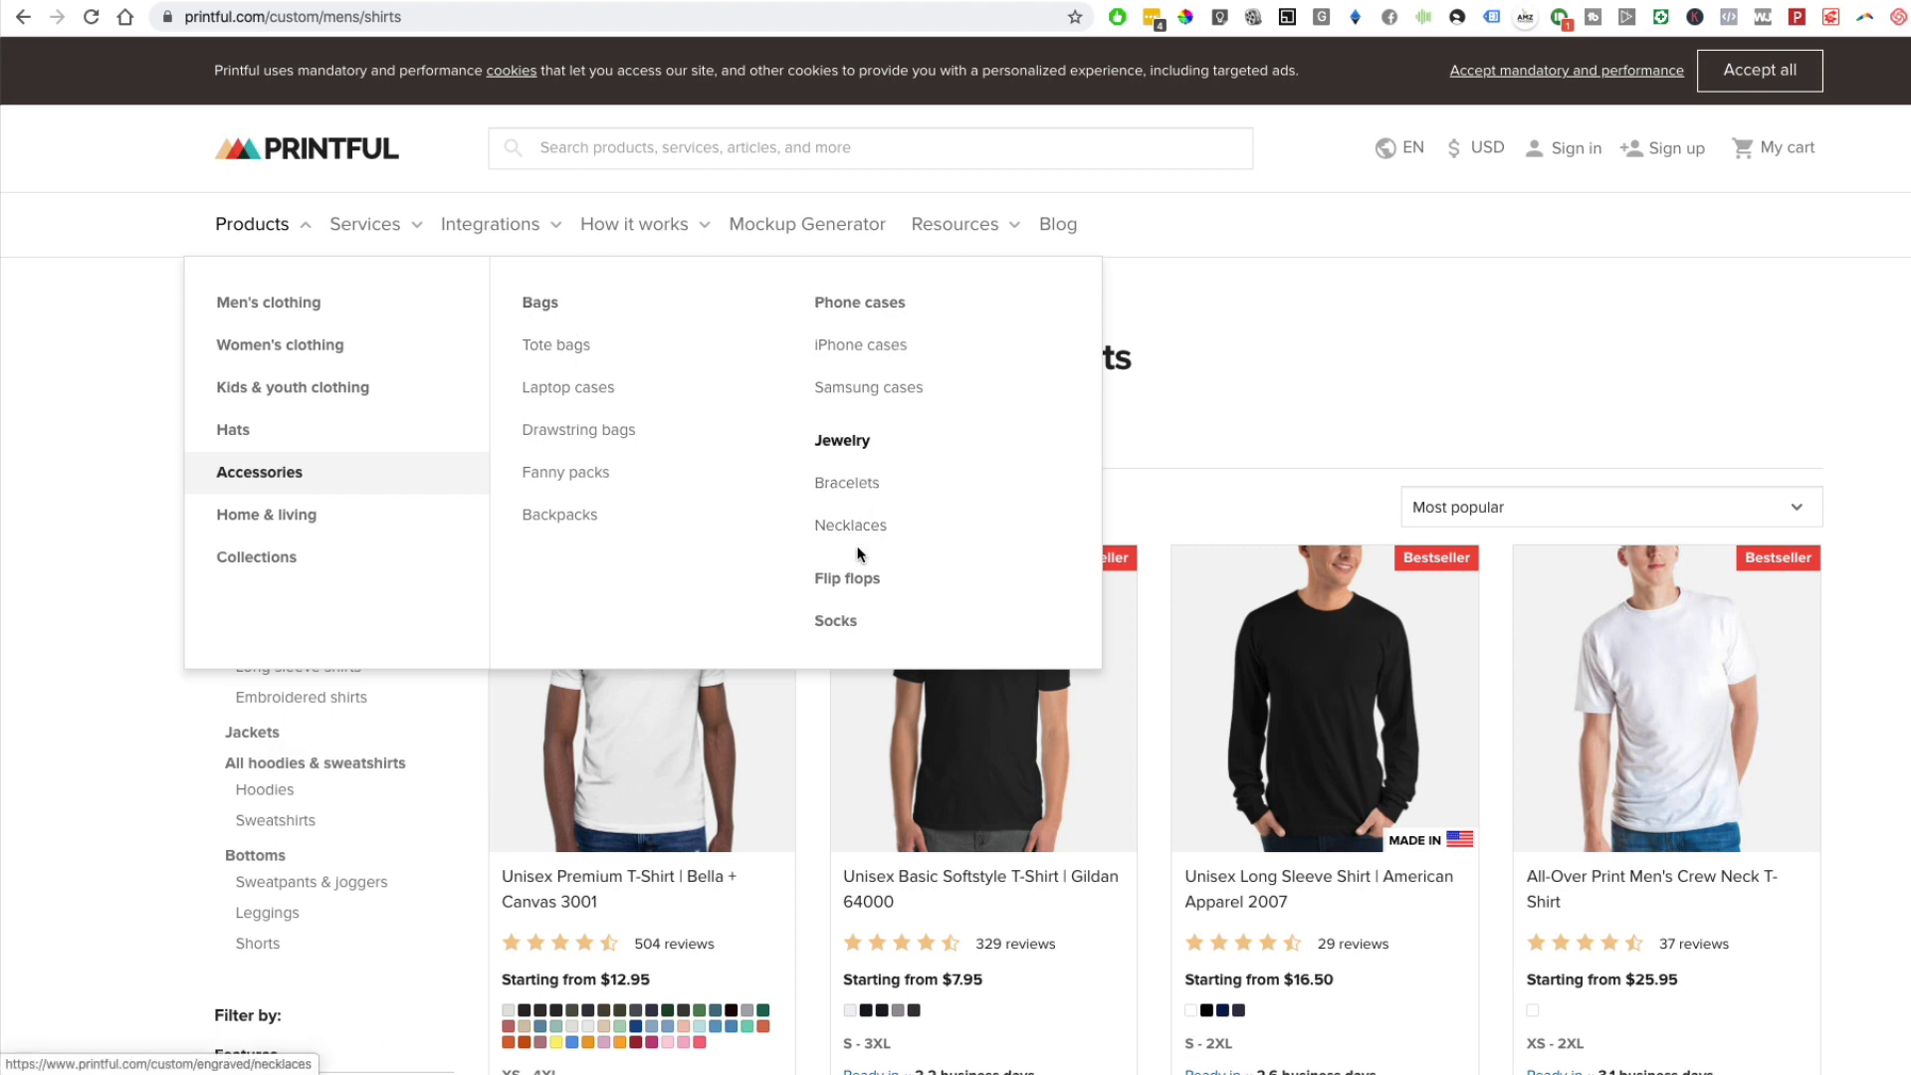
{"action": "mouse_move", "coordinate": [859, 439]}
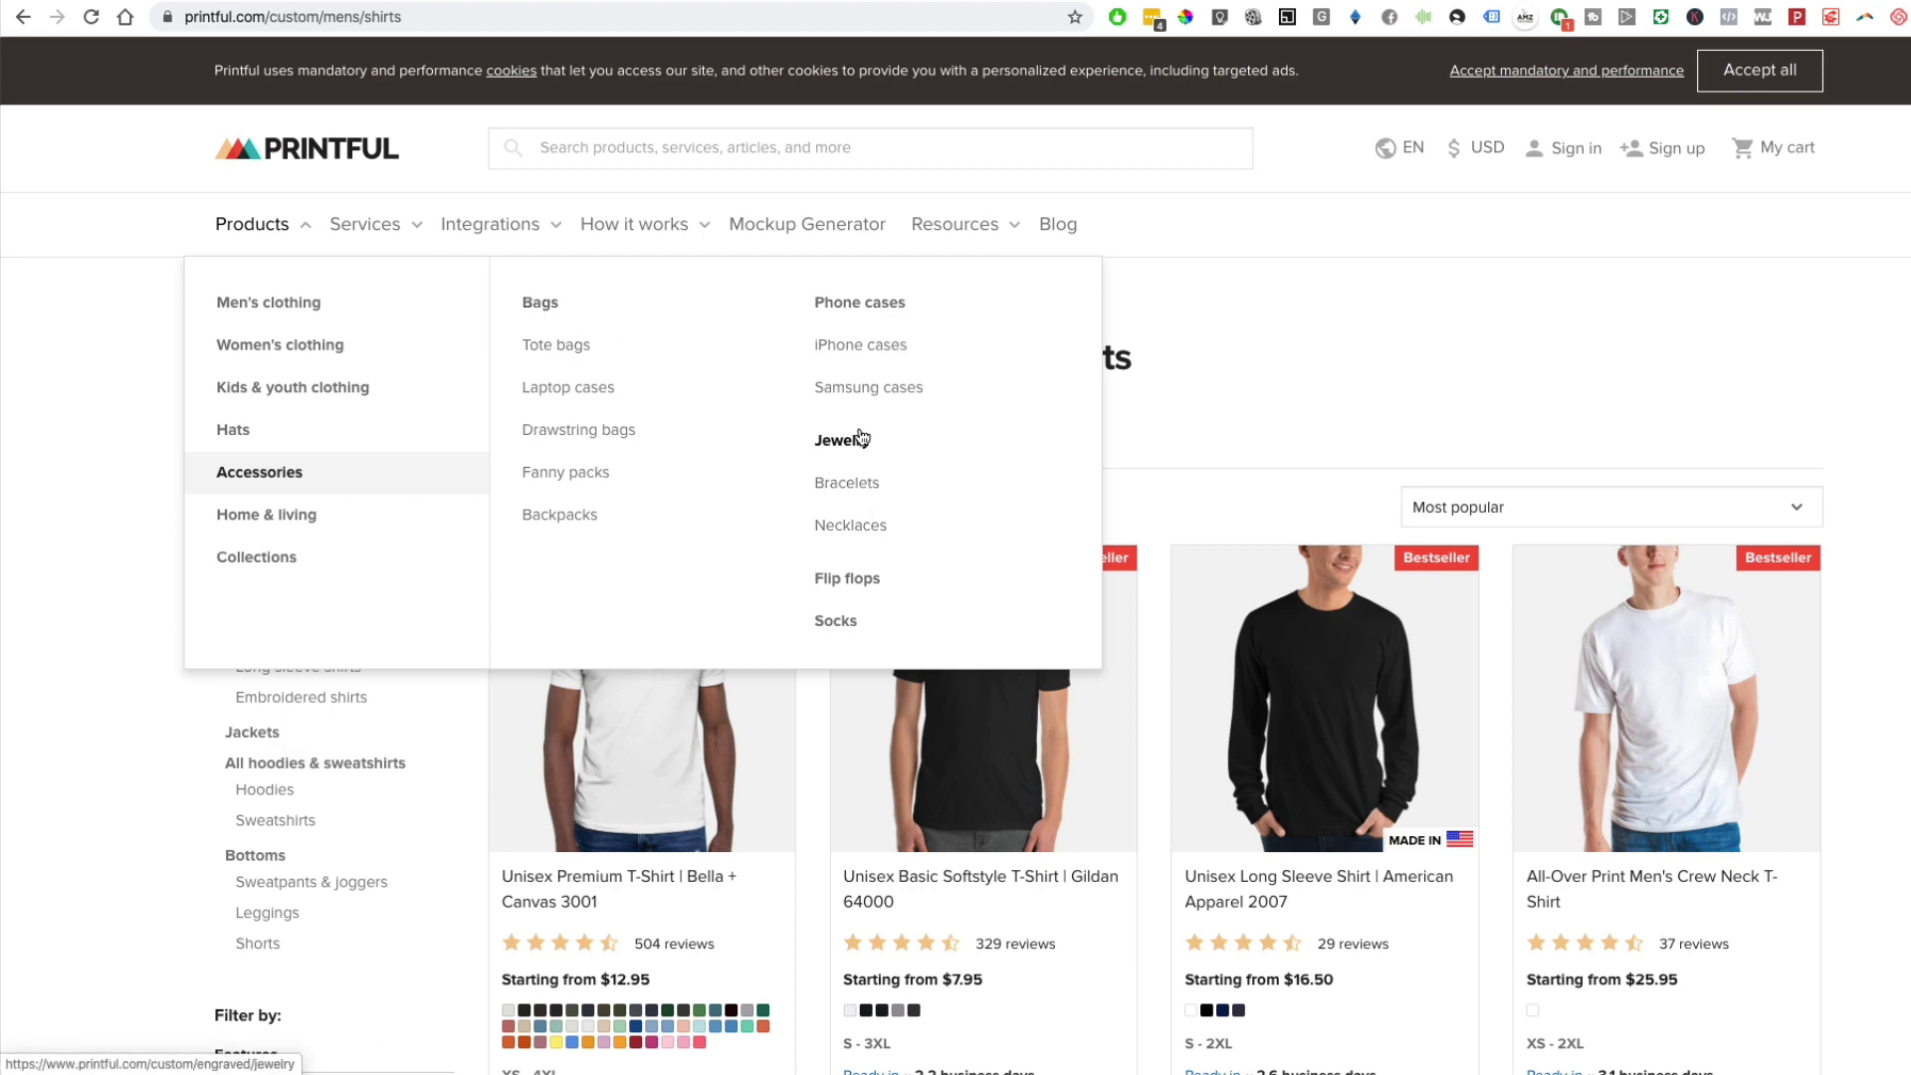
{"action": "mouse_move", "coordinate": [826, 460]}
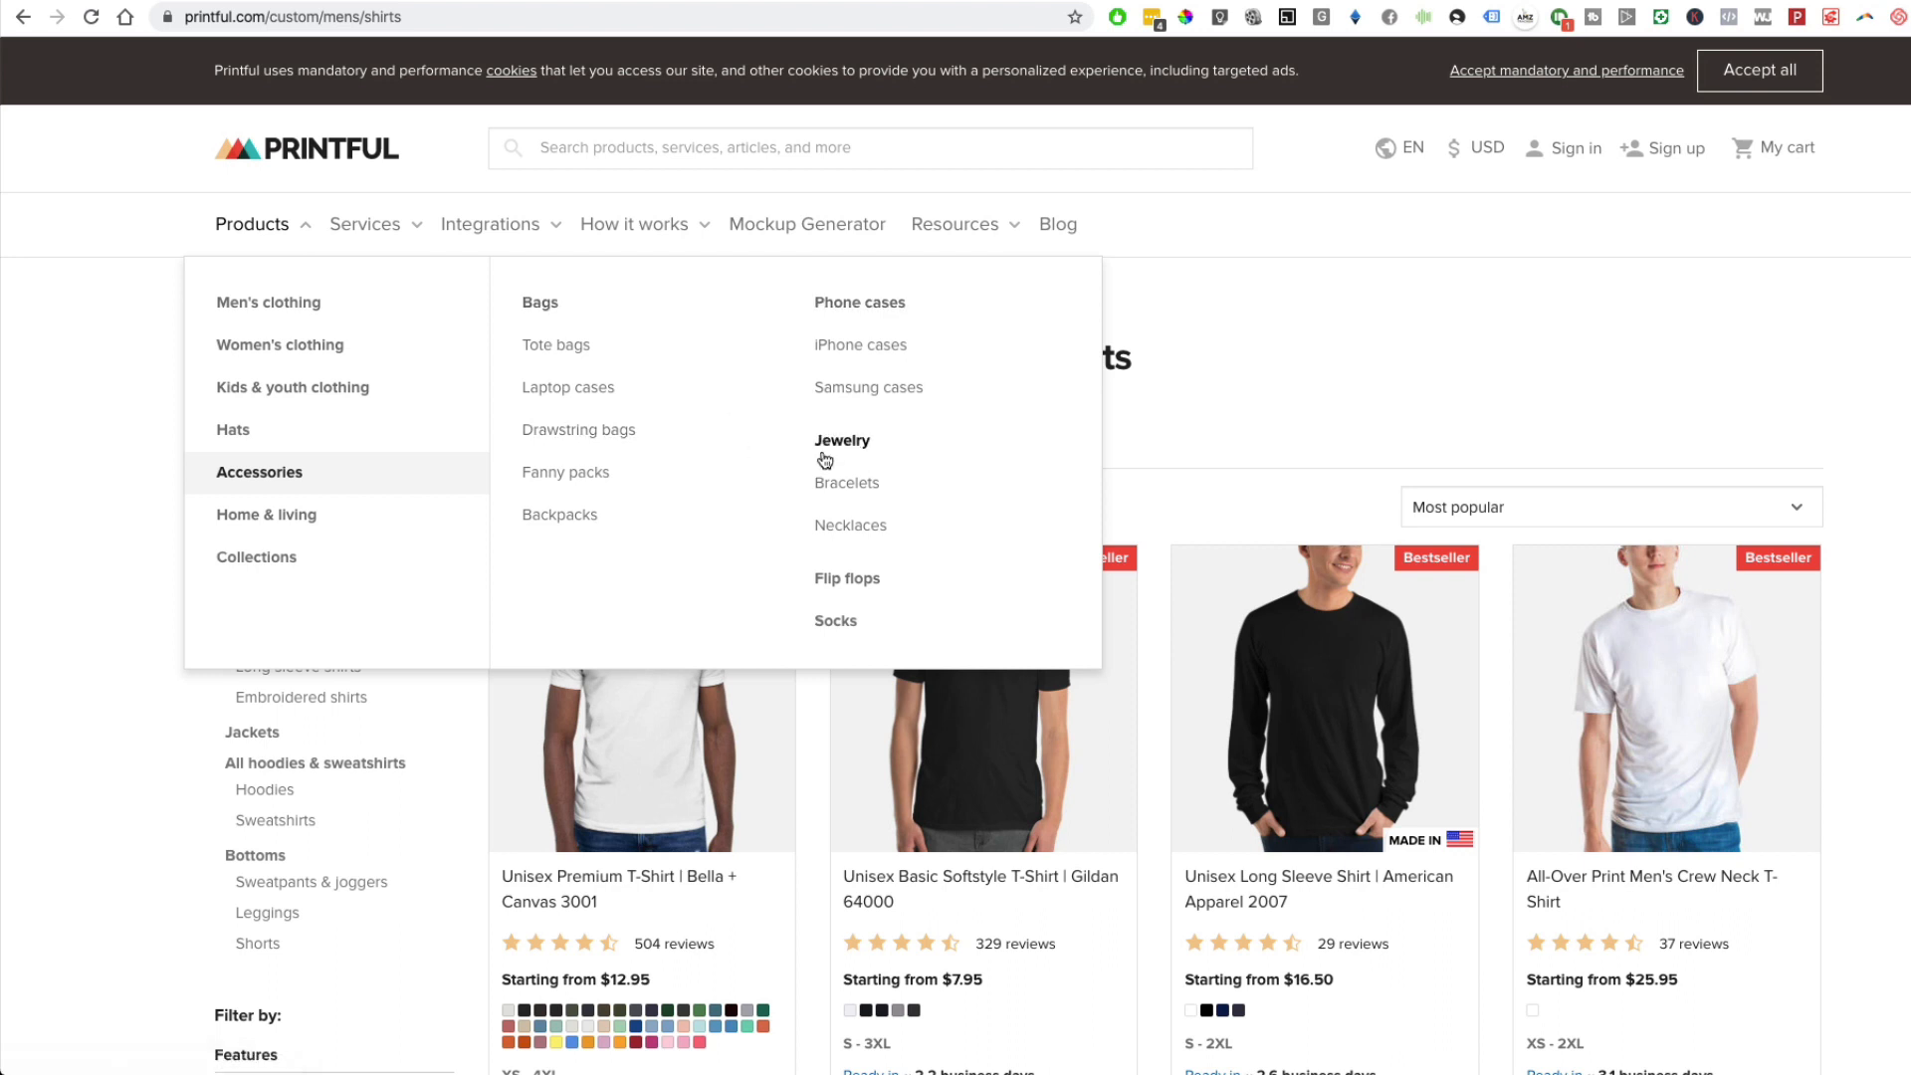
{"action": "mouse_move", "coordinate": [835, 622]}
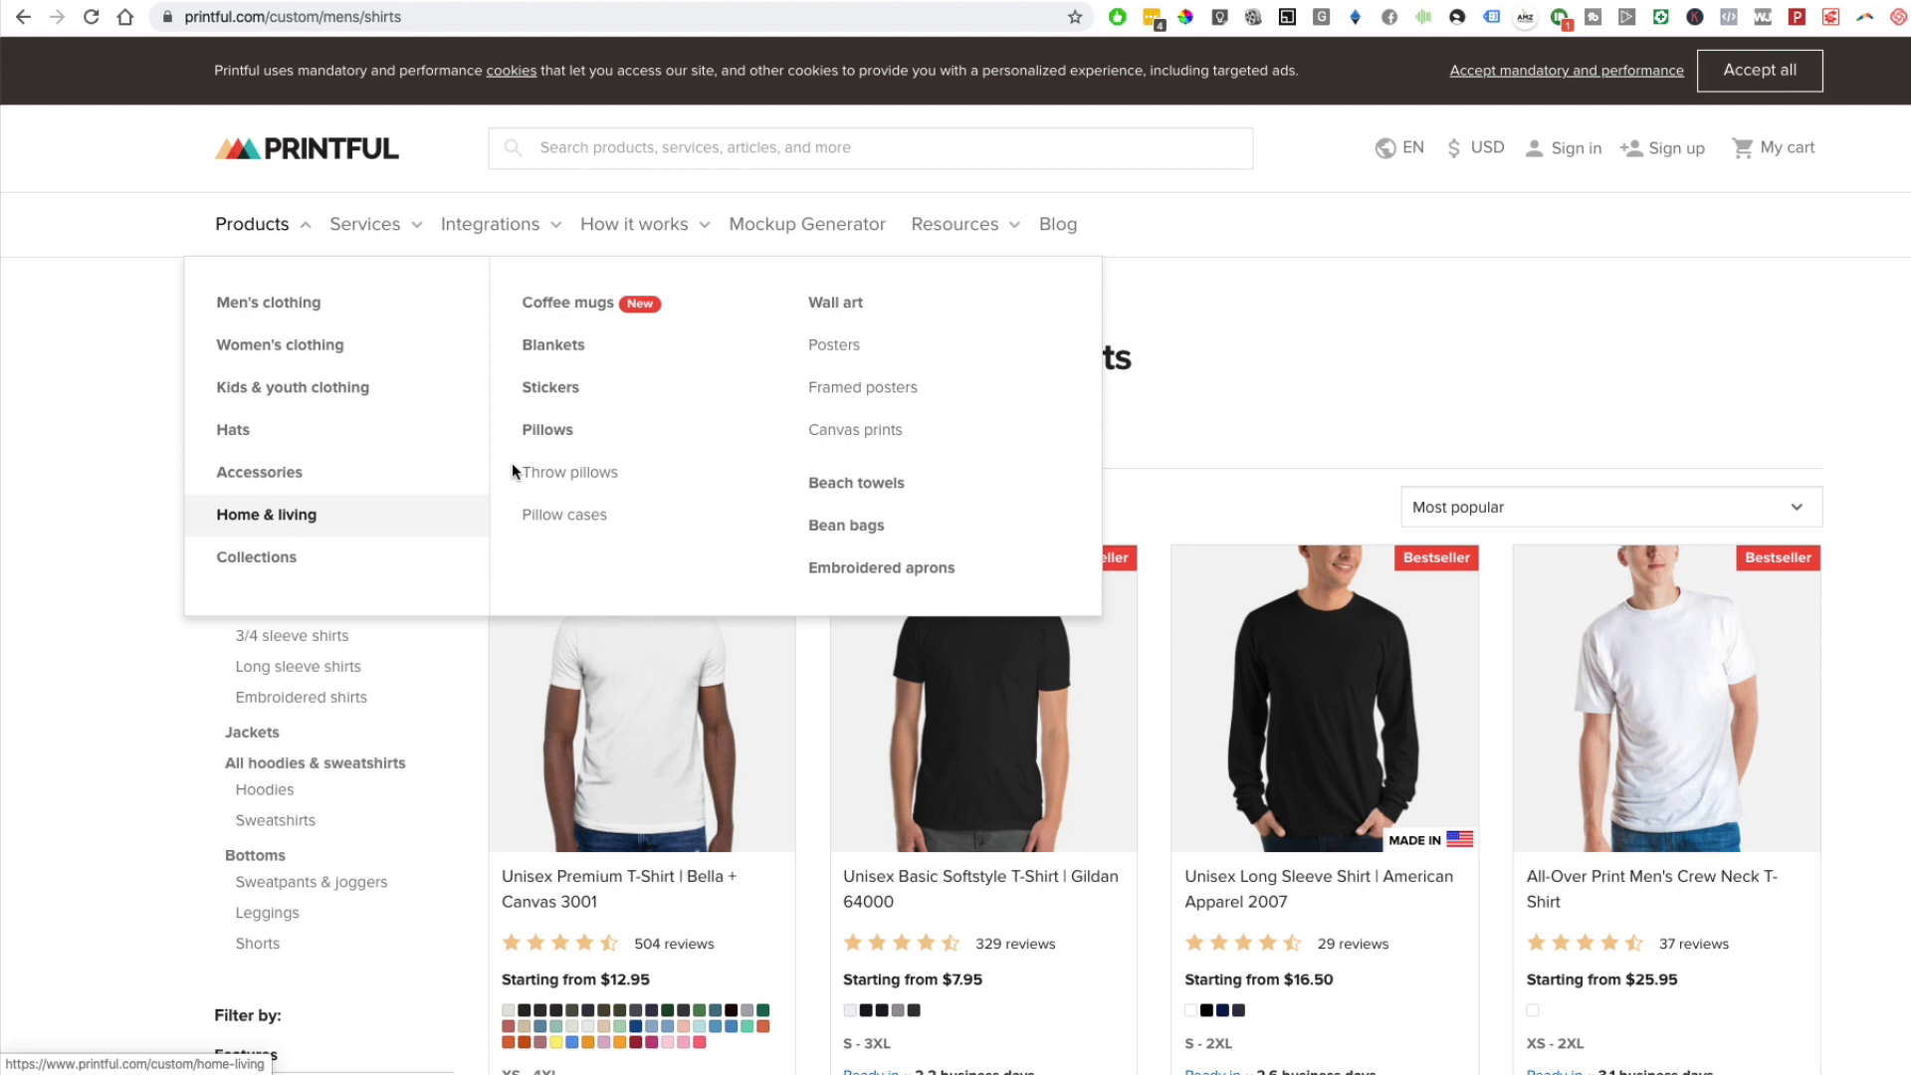
{"action": "mouse_move", "coordinate": [869, 469]}
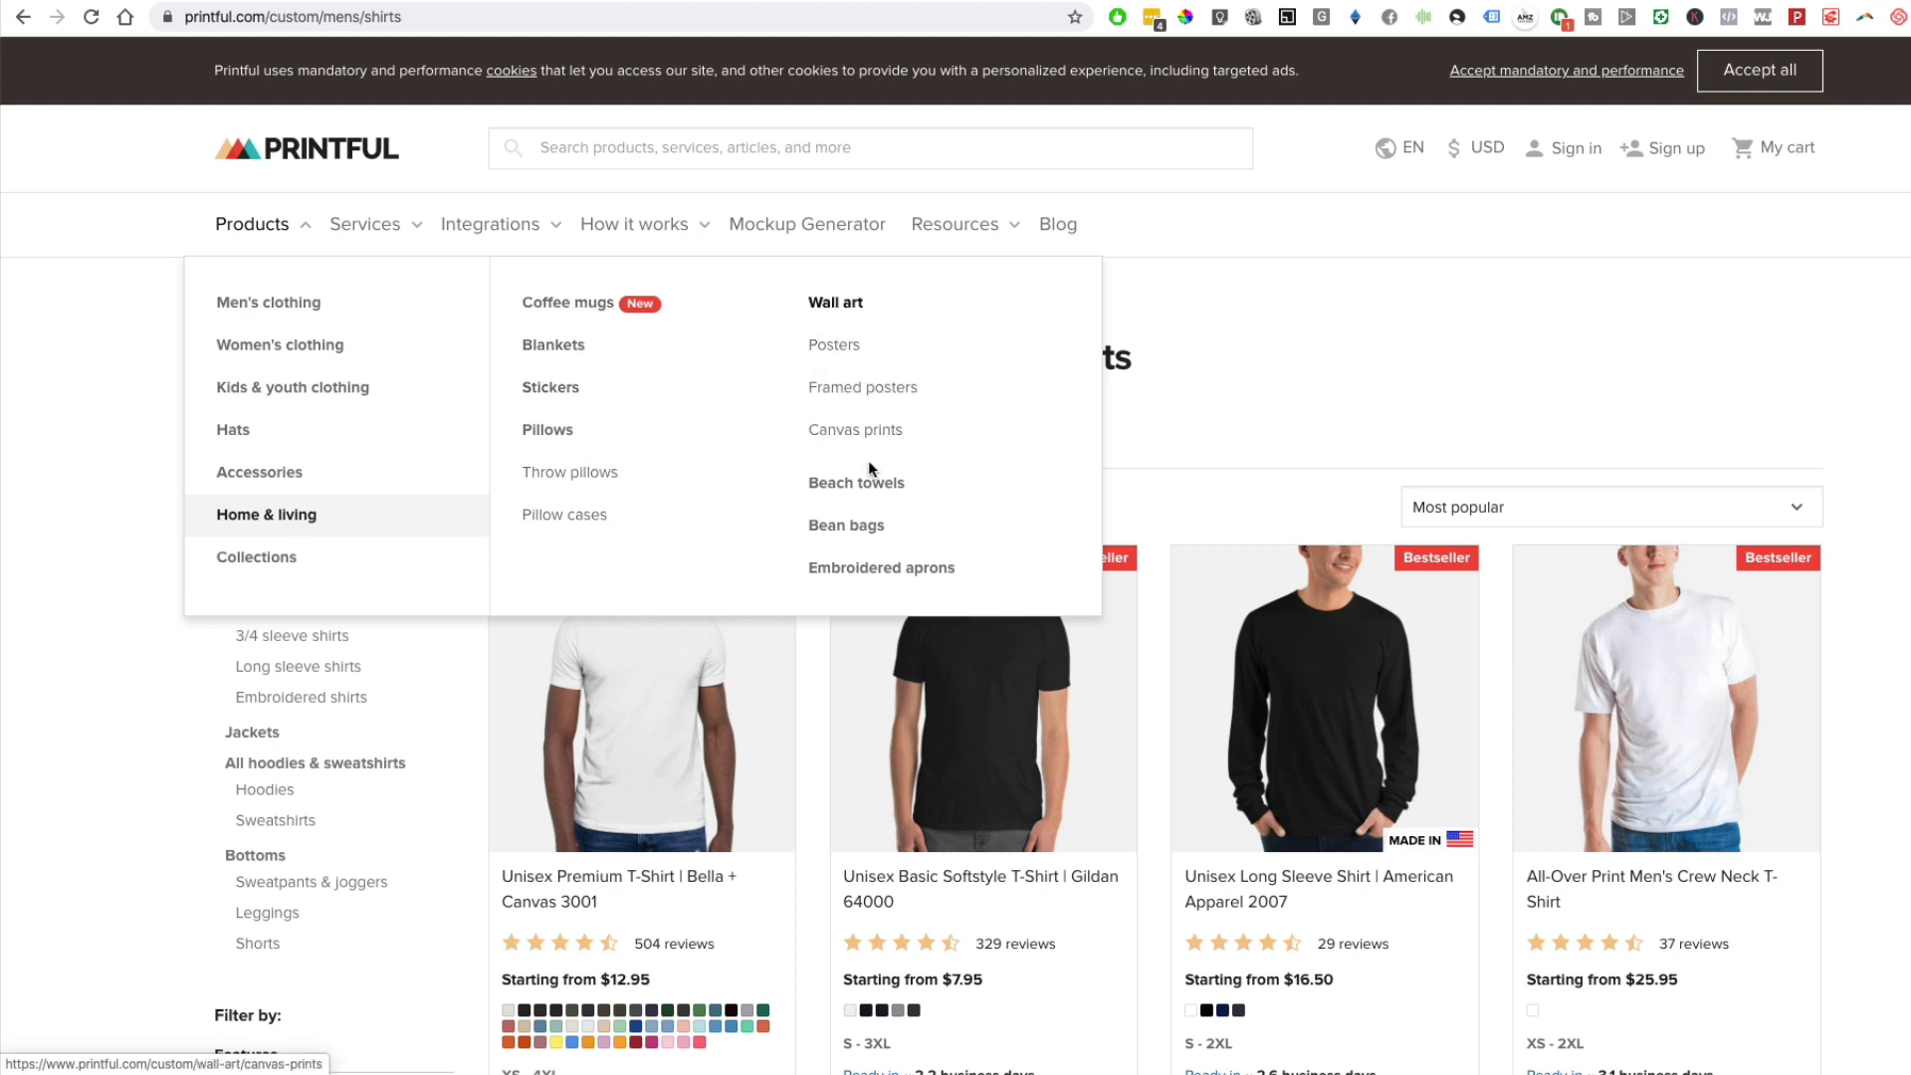
{"action": "mouse_move", "coordinate": [744, 493]}
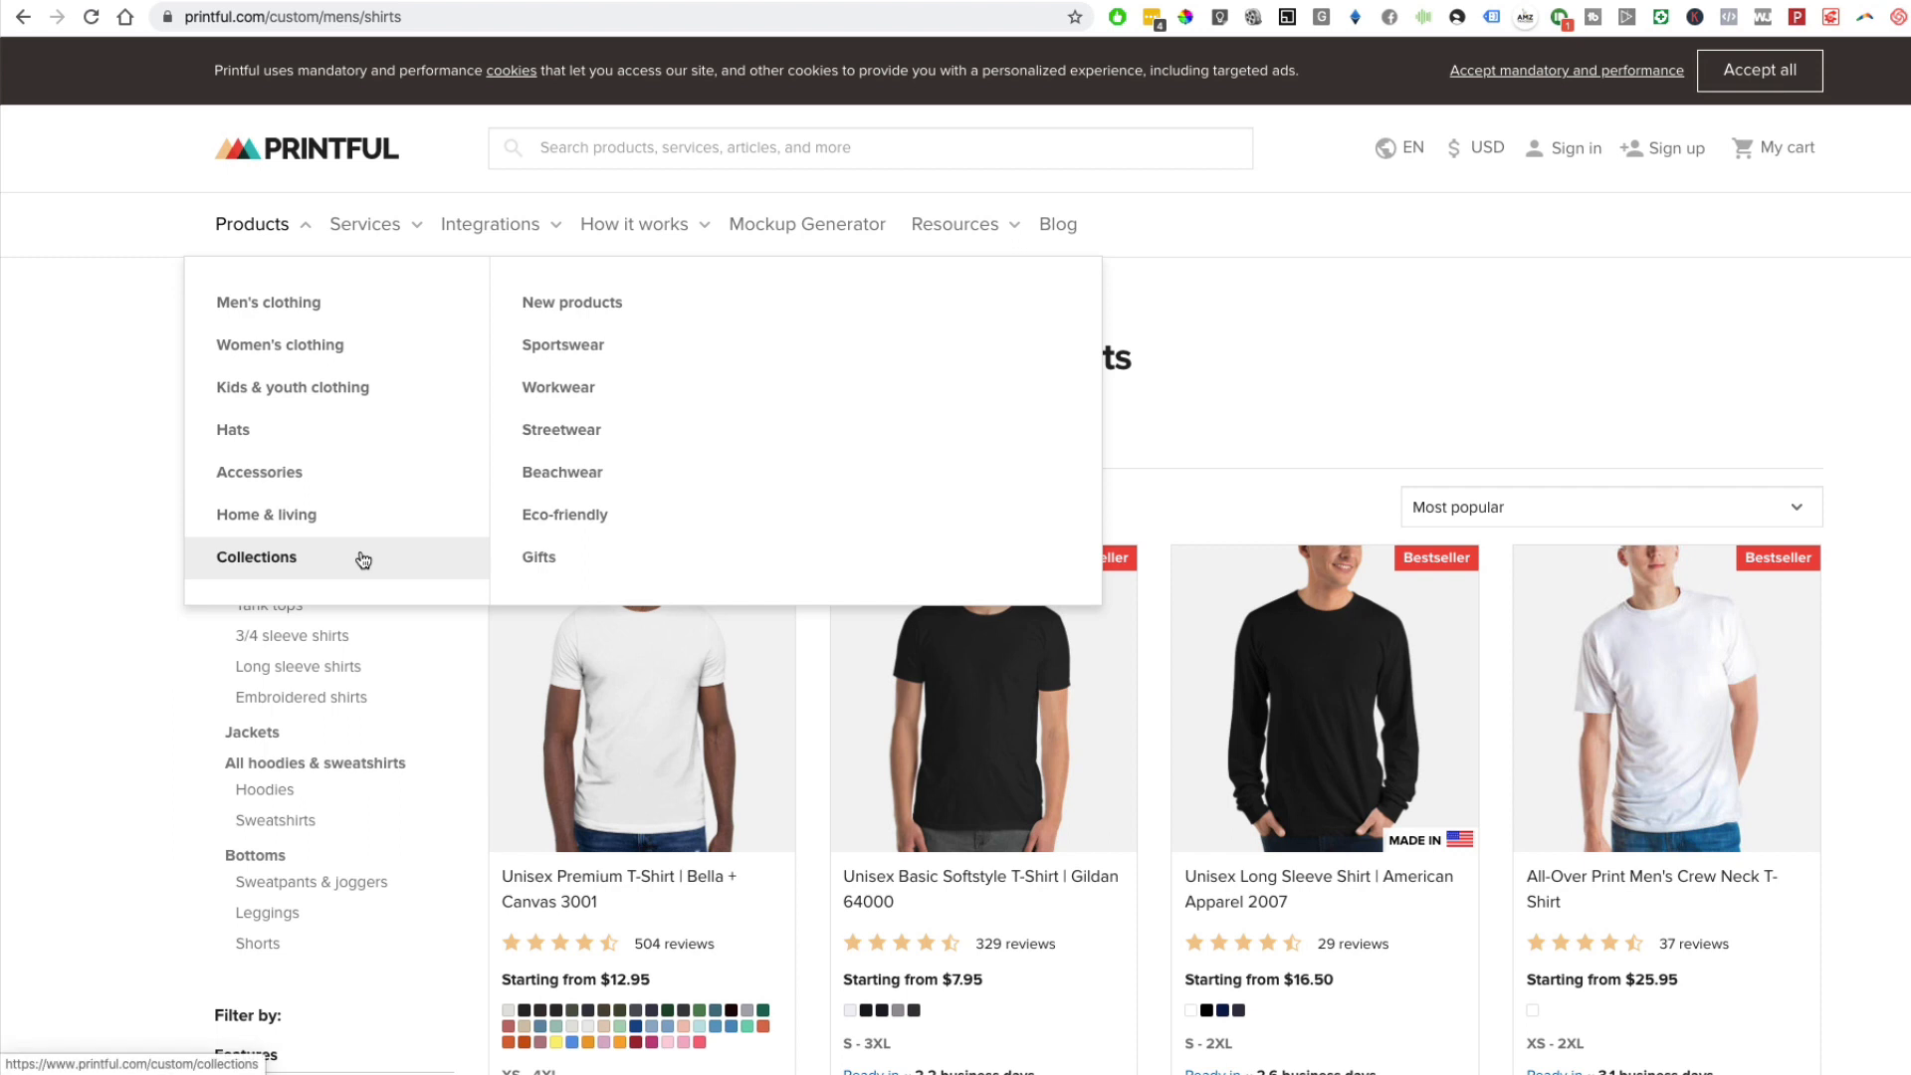
{"action": "left_click", "coordinate": [561, 428]}
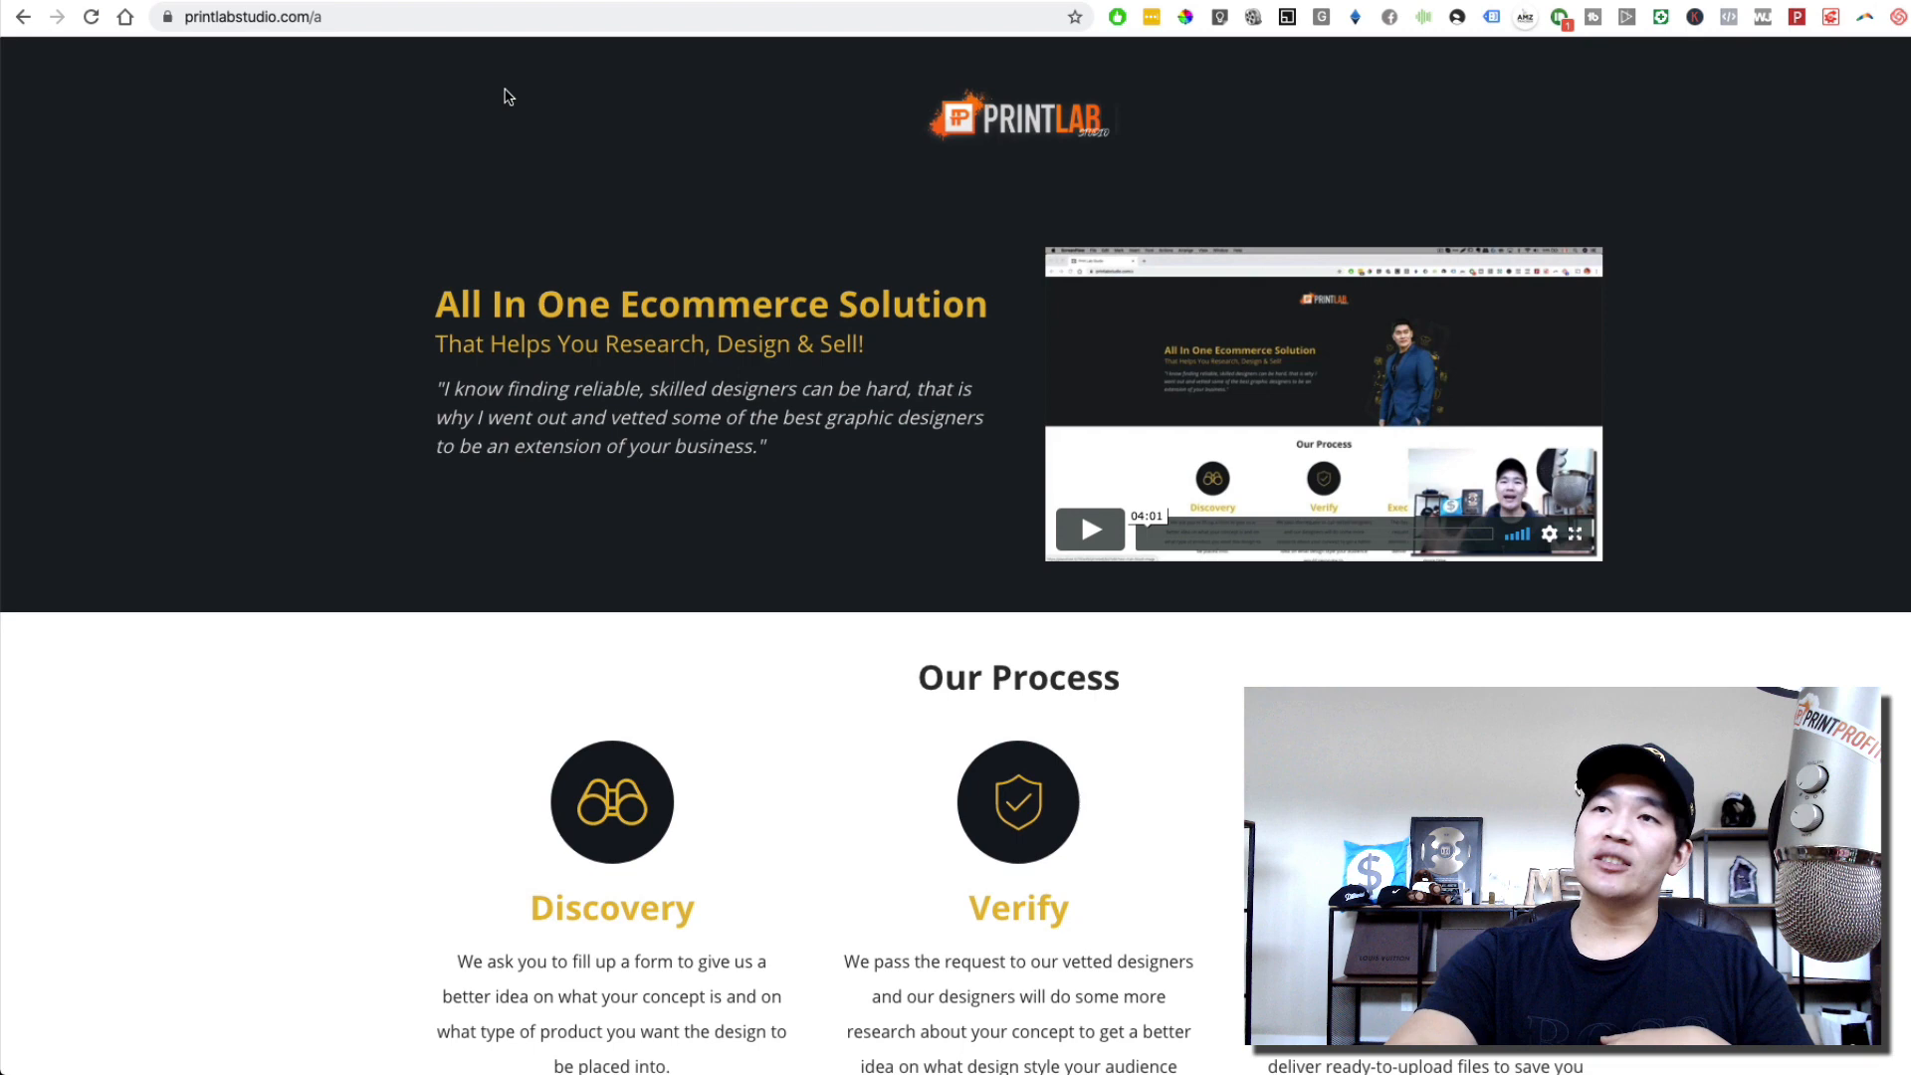
- Scroll the PrintLab Studio page past Our Process to the $25, $49 and $97 plans
{"action": "scroll", "scroll_direction": "down", "scroll_amount": 3}
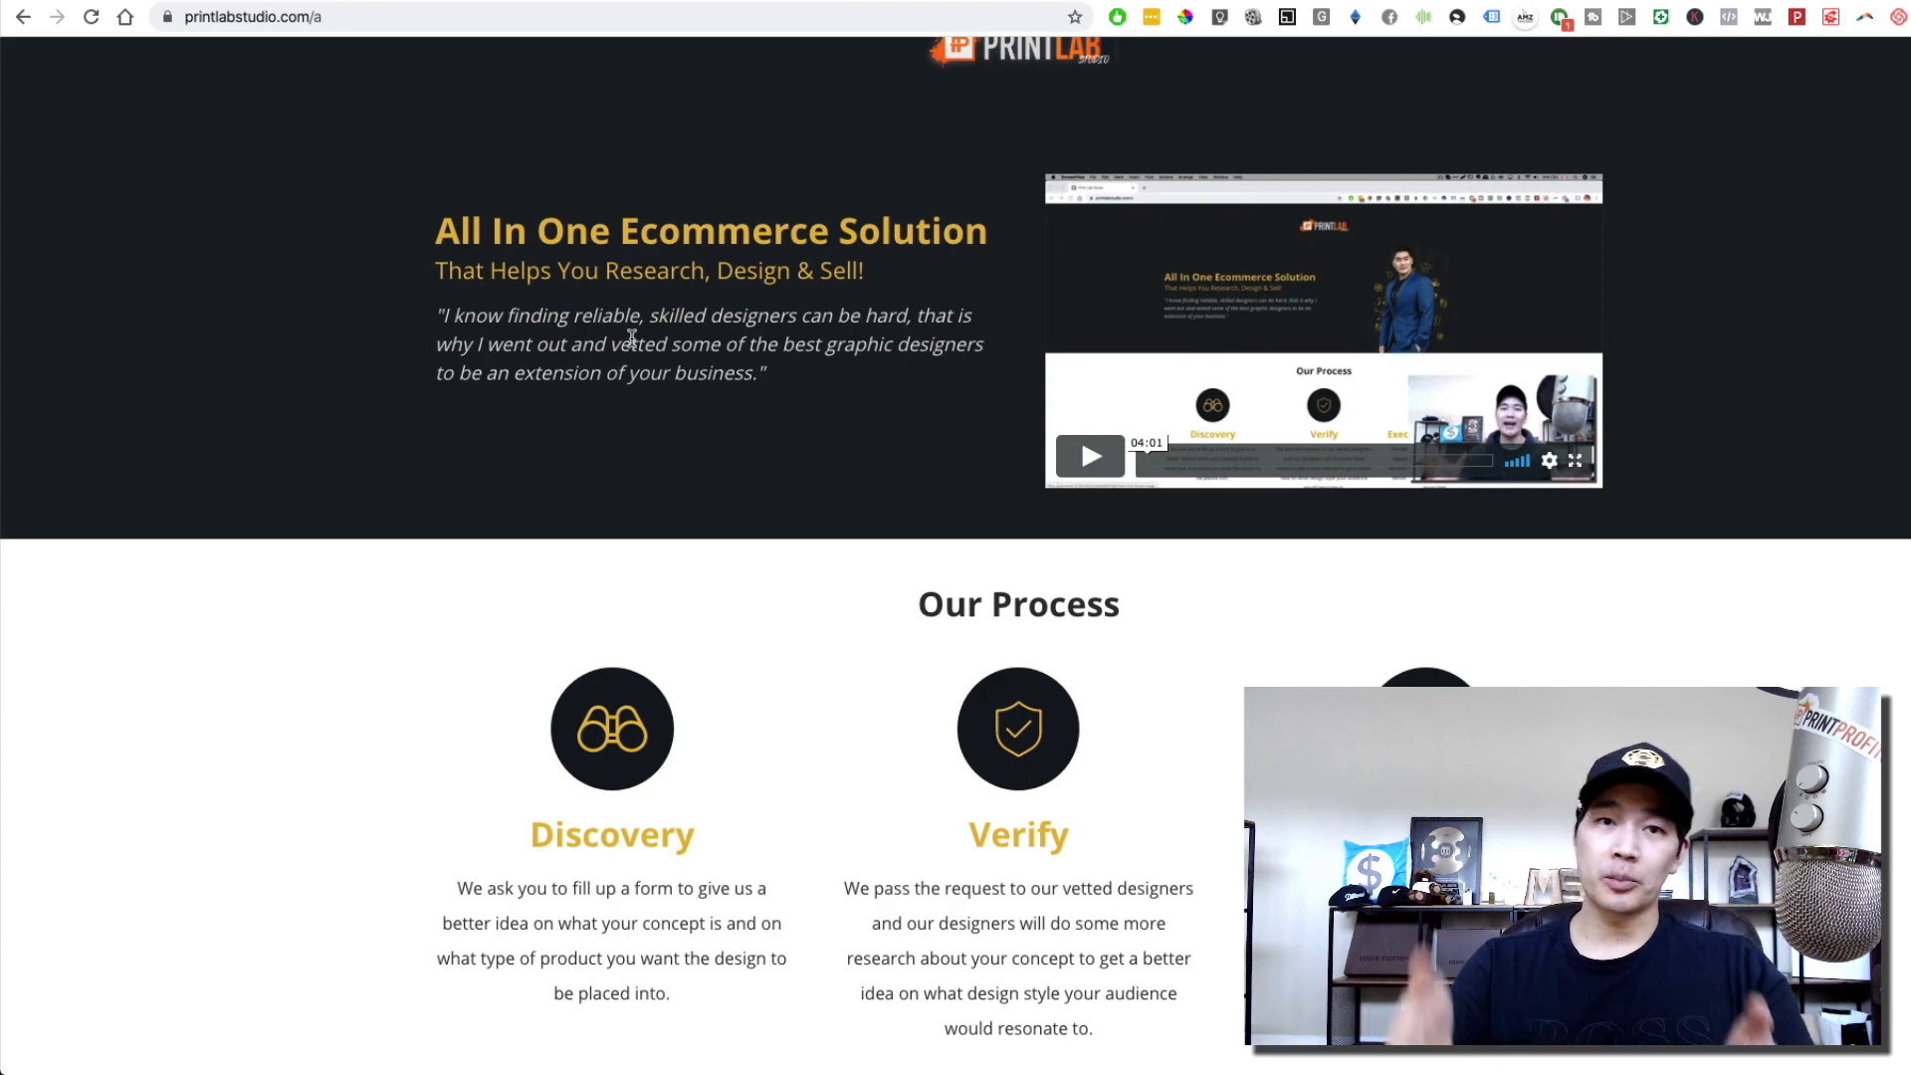
{"action": "scroll", "scroll_direction": "down", "scroll_amount": 3}
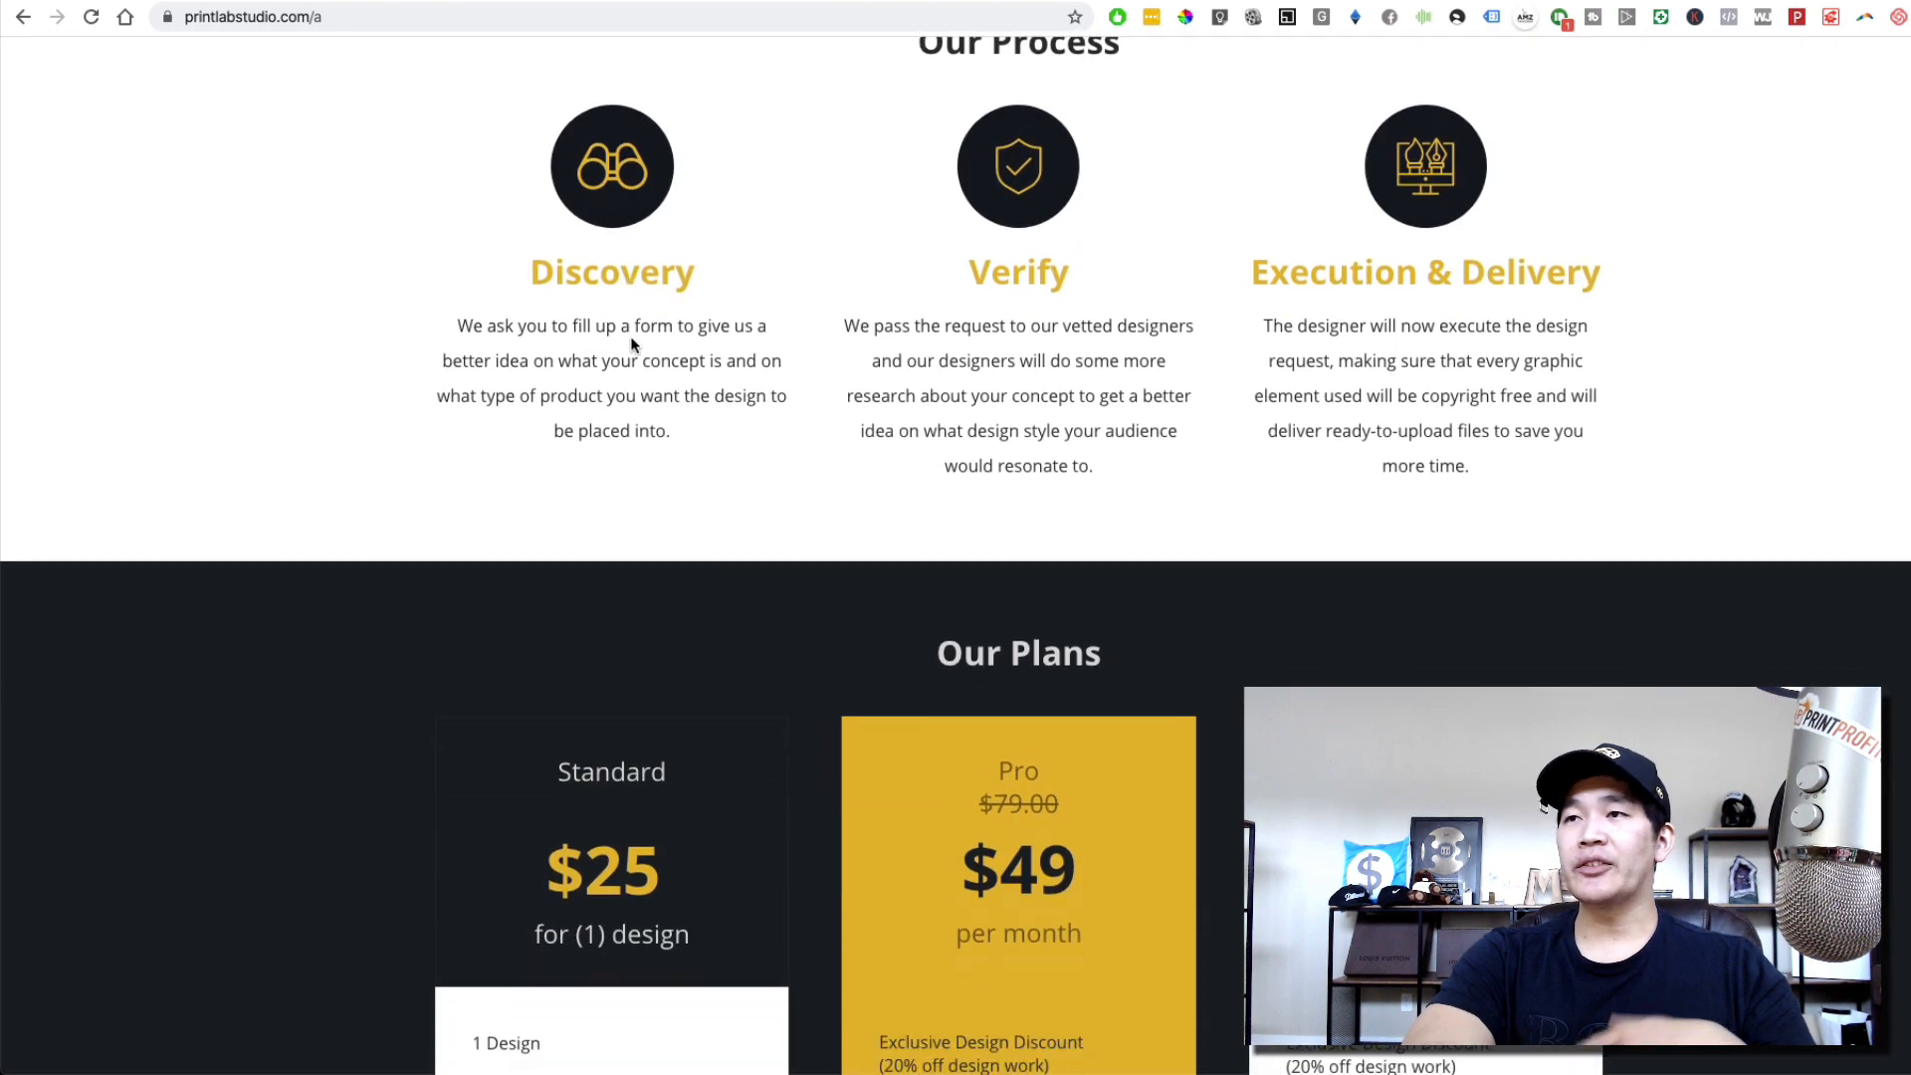
{"action": "scroll", "scroll_direction": "down", "scroll_amount": 3}
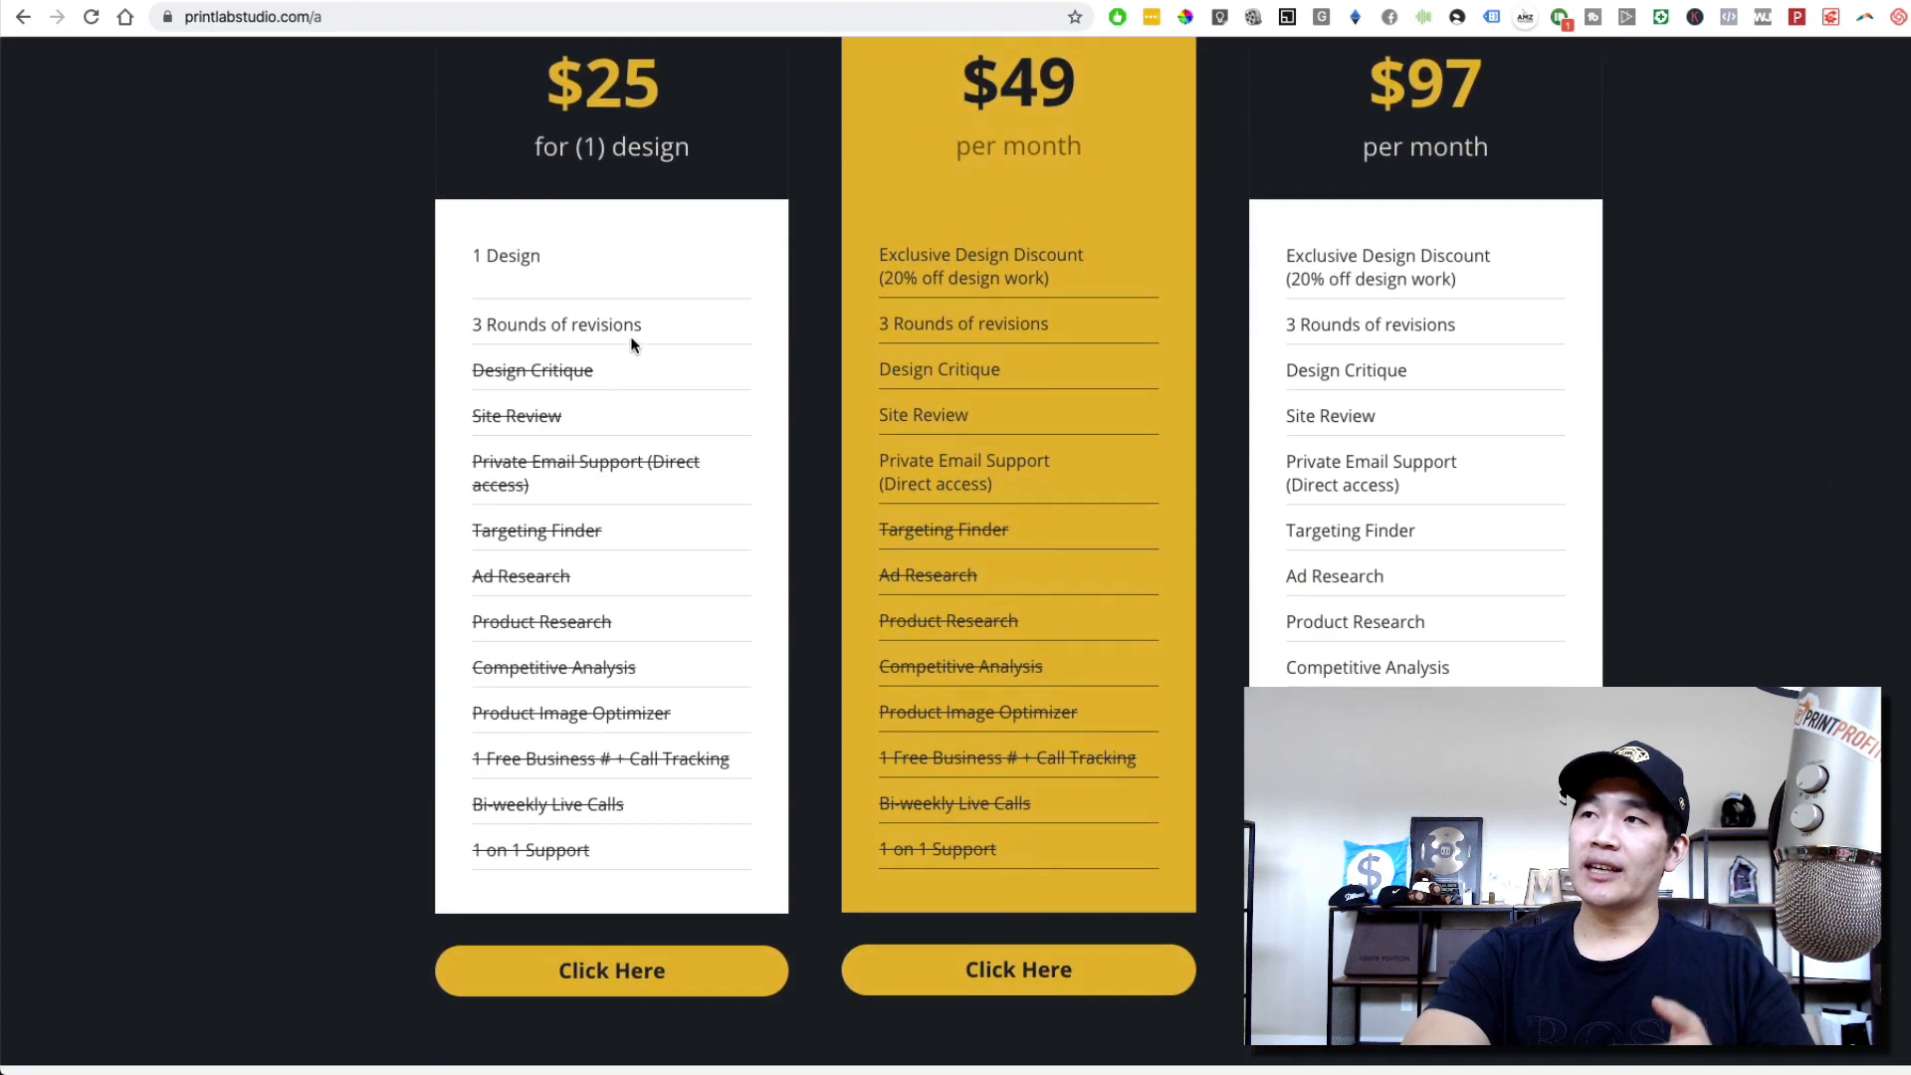